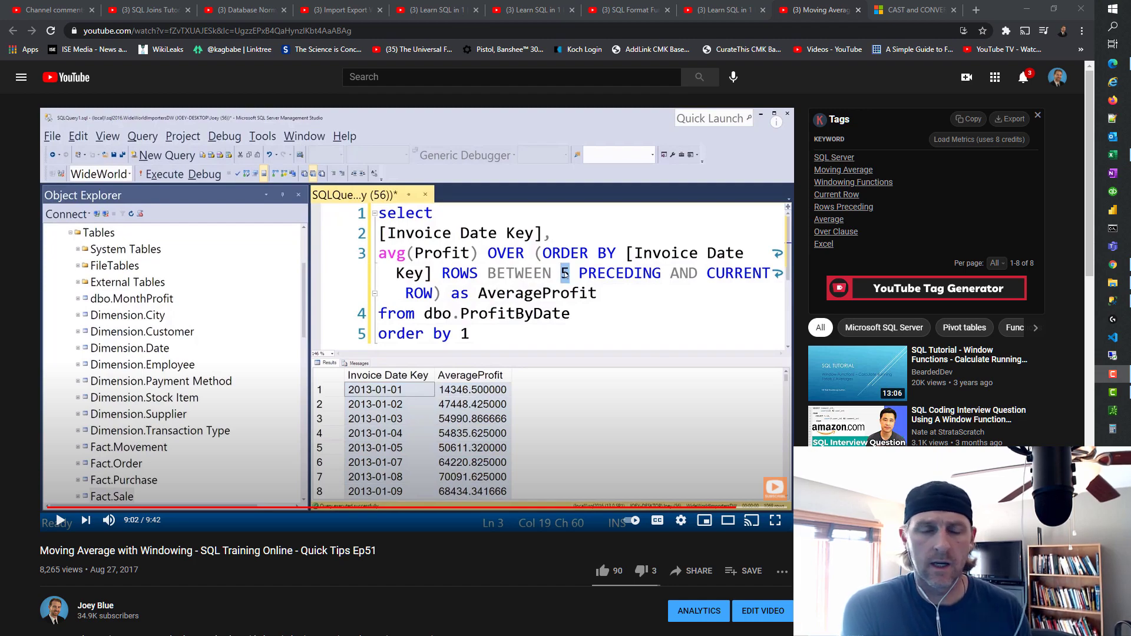
# Step: Bring up the SQL Joins tutorial video and scroll down to its comments
pyautogui.click(144, 10)
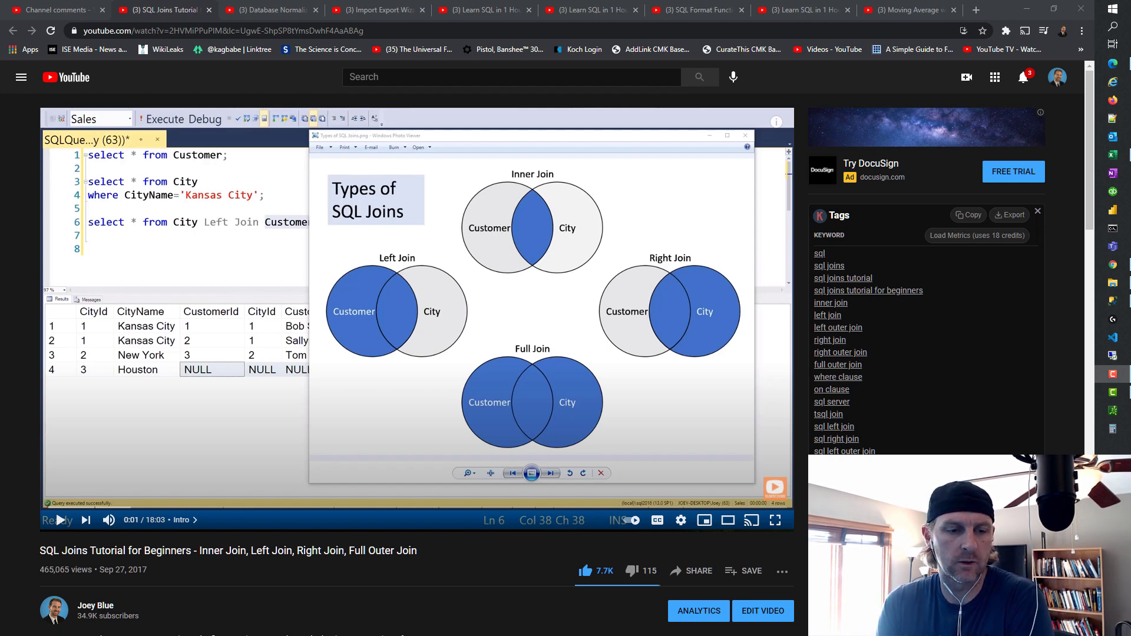
pyautogui.scroll(-3)
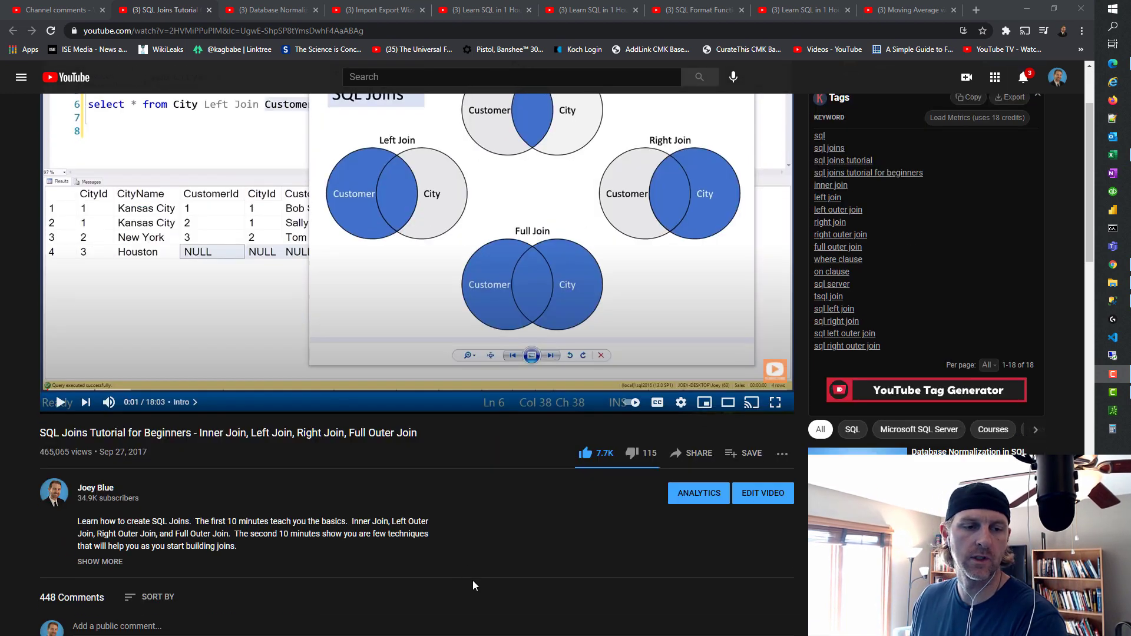
pyautogui.scroll(-3)
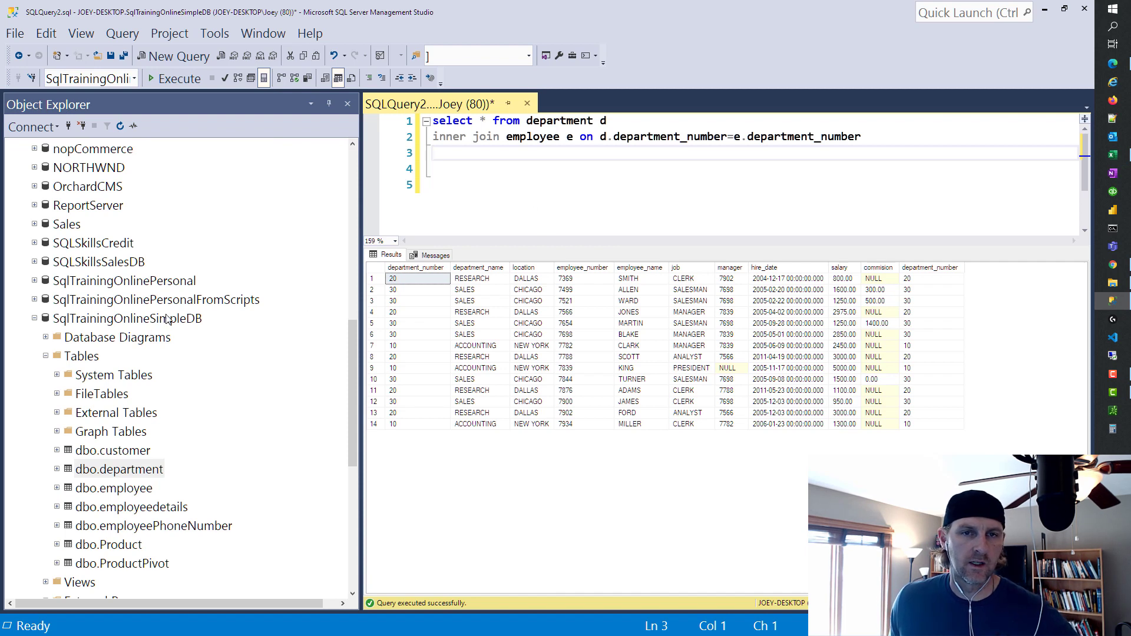
pyautogui.press('ctrl+a')
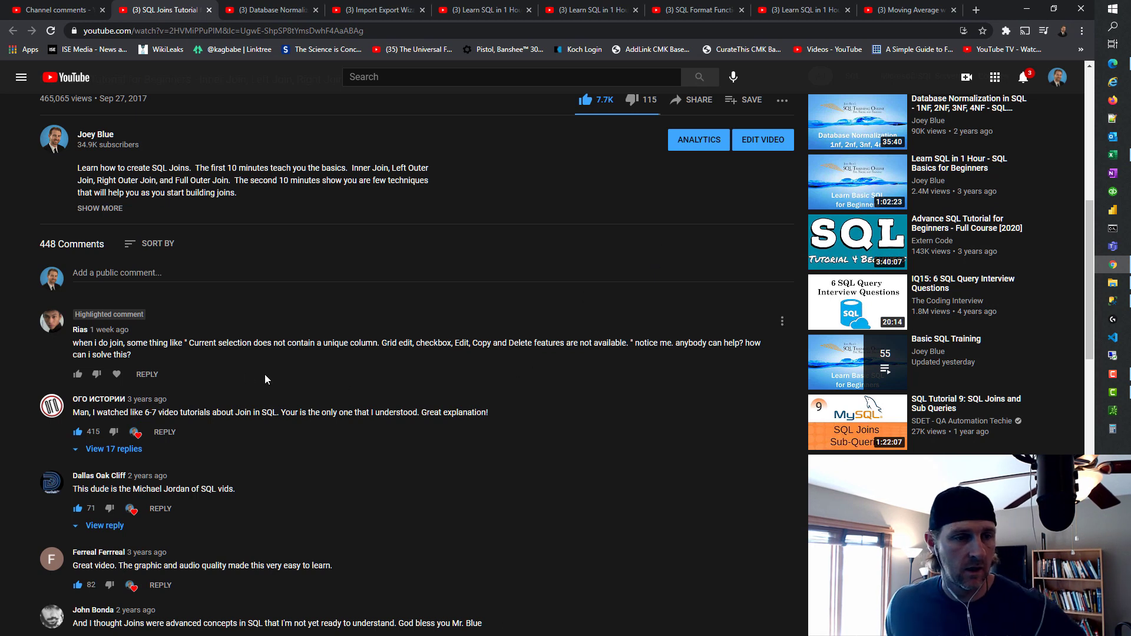
pyautogui.moveTo(297, 358)
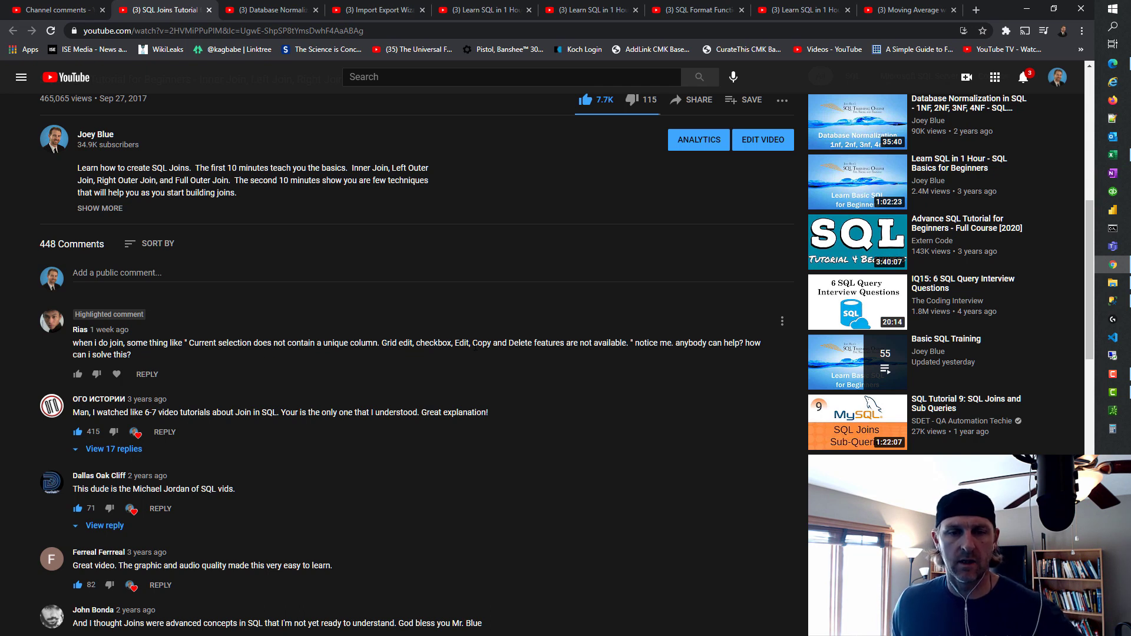
pyautogui.moveTo(485, 390)
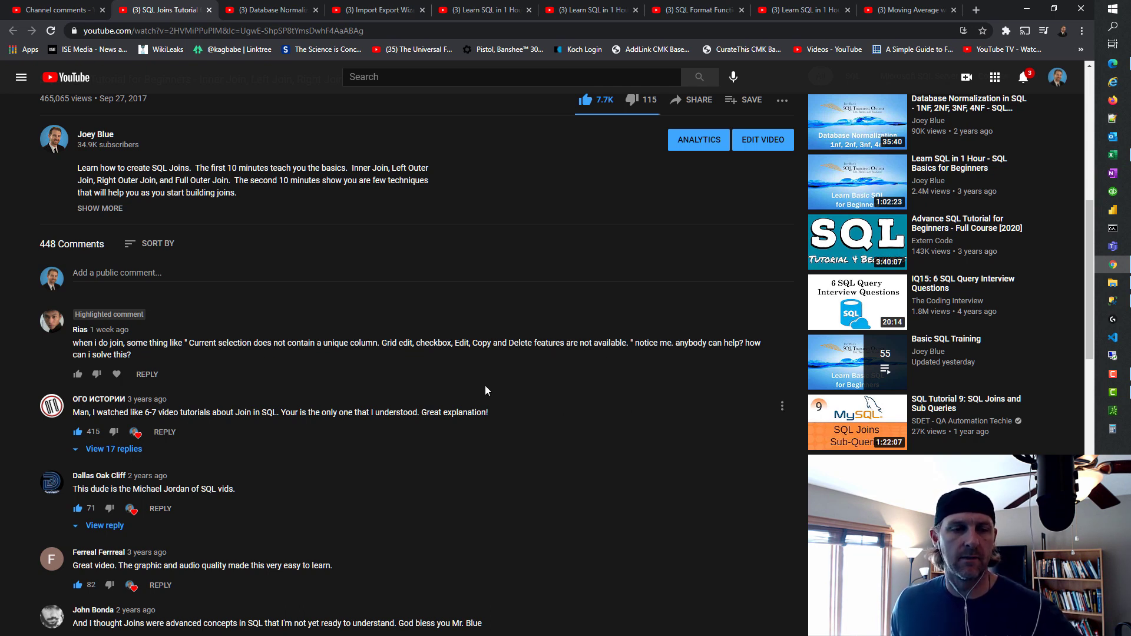
pyautogui.moveTo(538, 447)
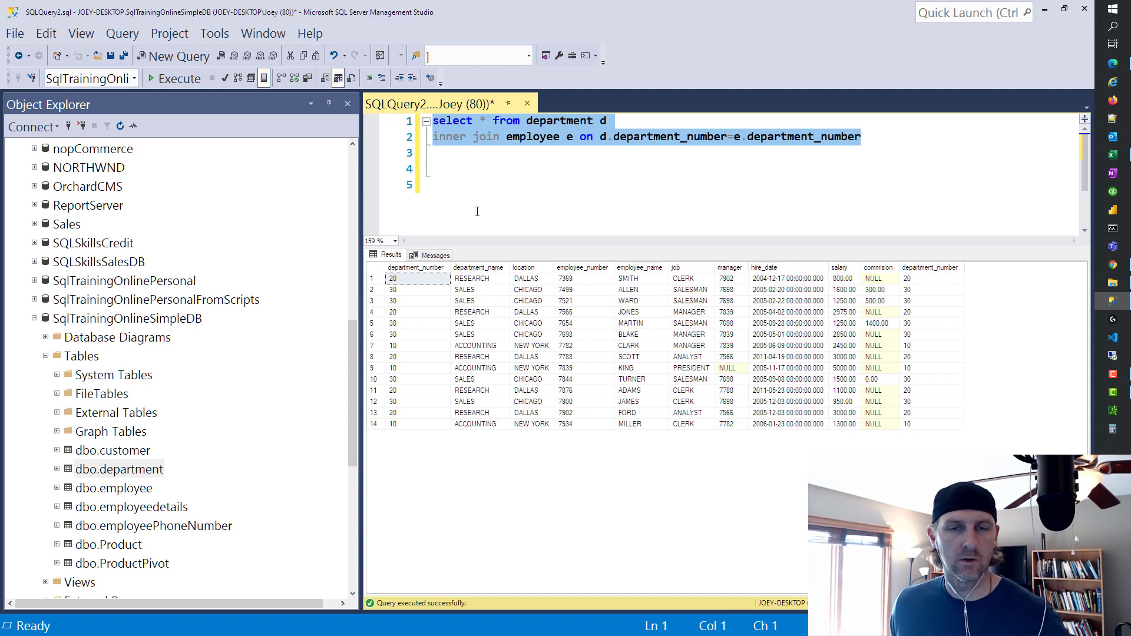
# Step: Select the join result grid, then show Object Explorer actions for dbo.department
pyautogui.click(393, 278)
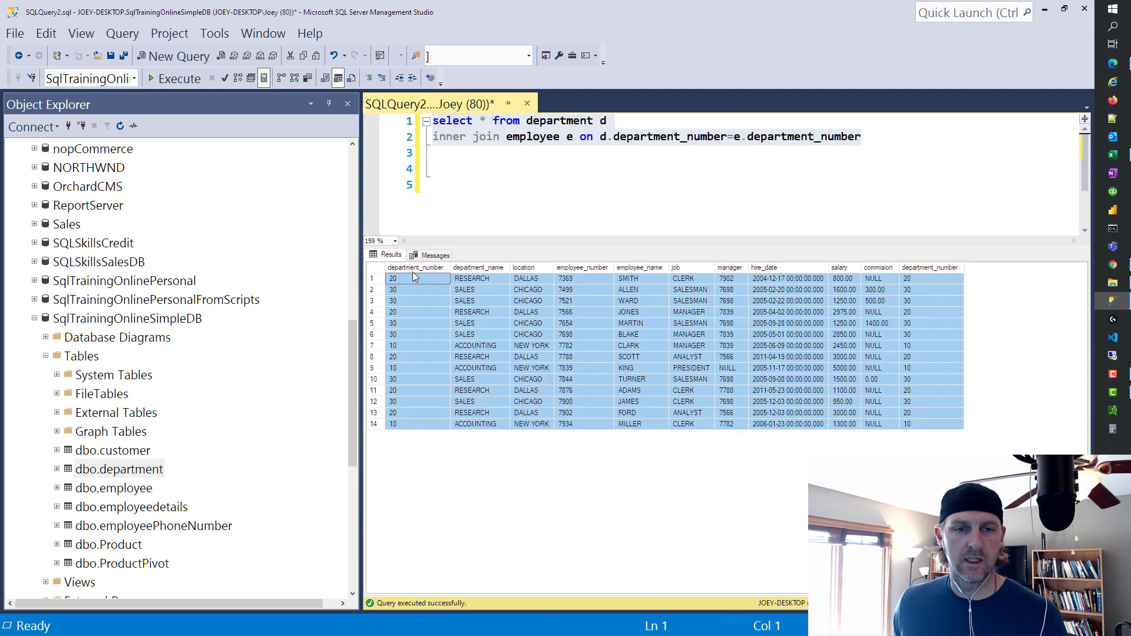
pyautogui.click(418, 290)
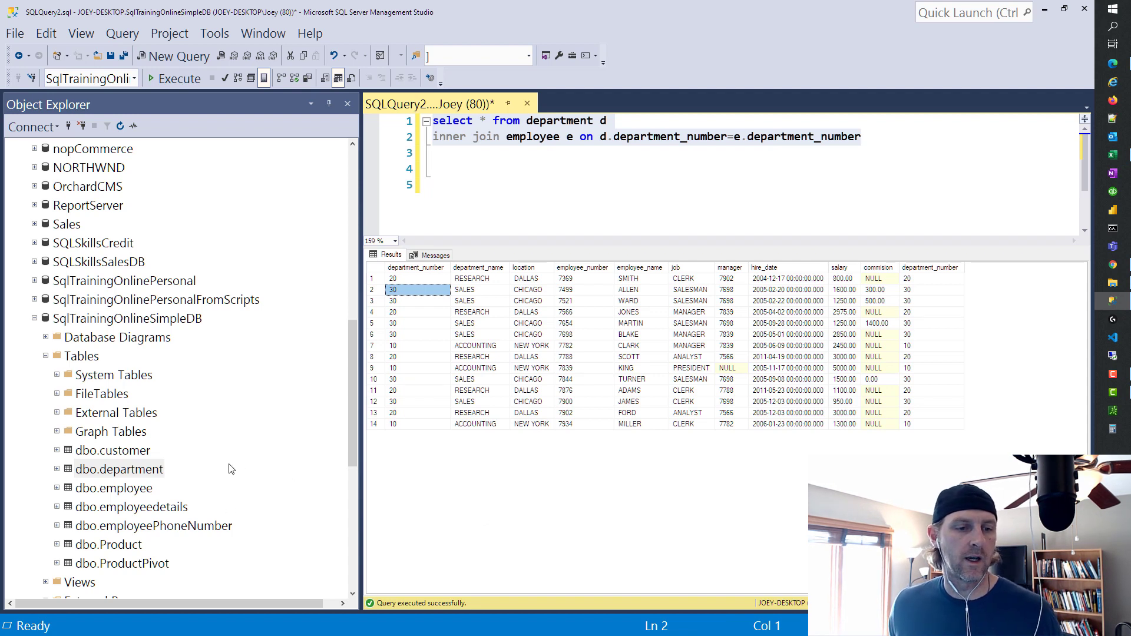
pyautogui.moveTo(101, 508)
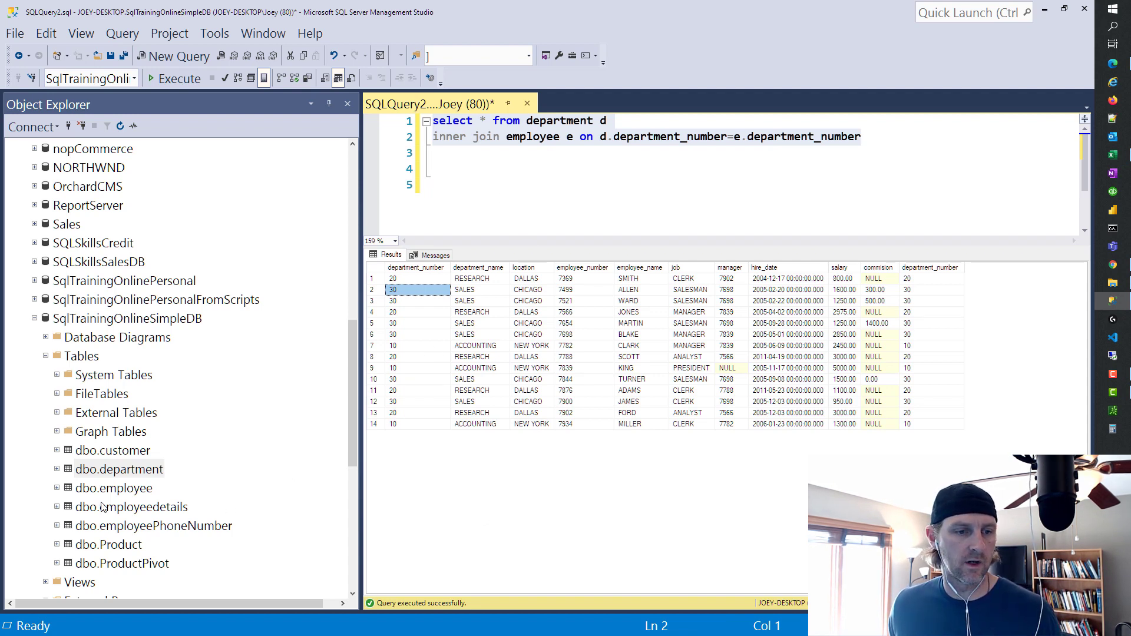
pyautogui.rightClick(117, 469)
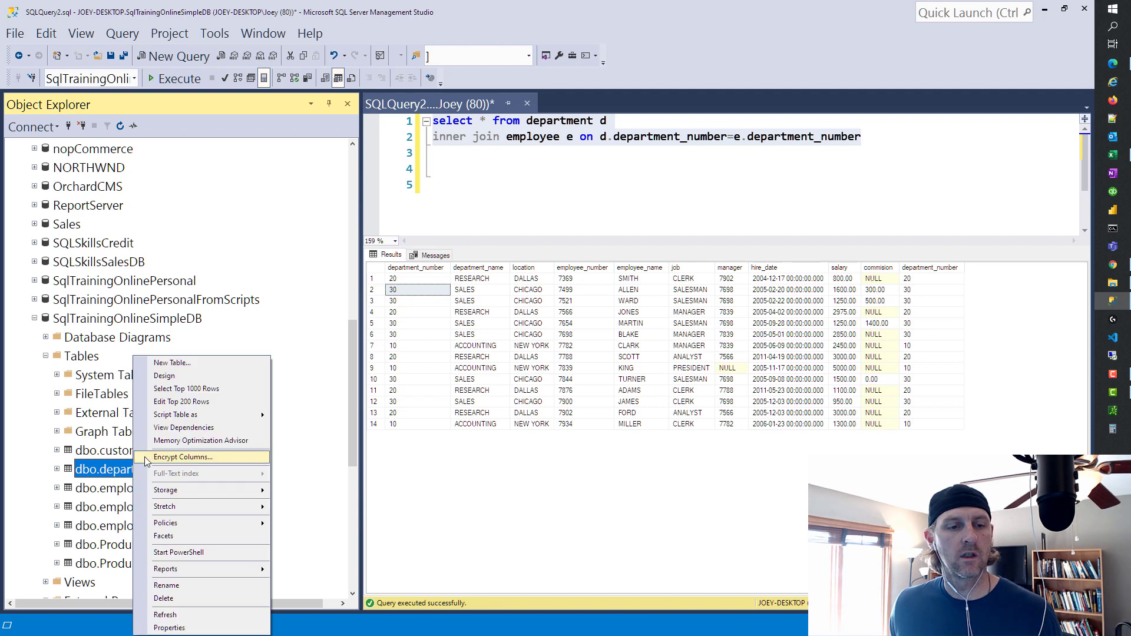
pyautogui.moveTo(181, 401)
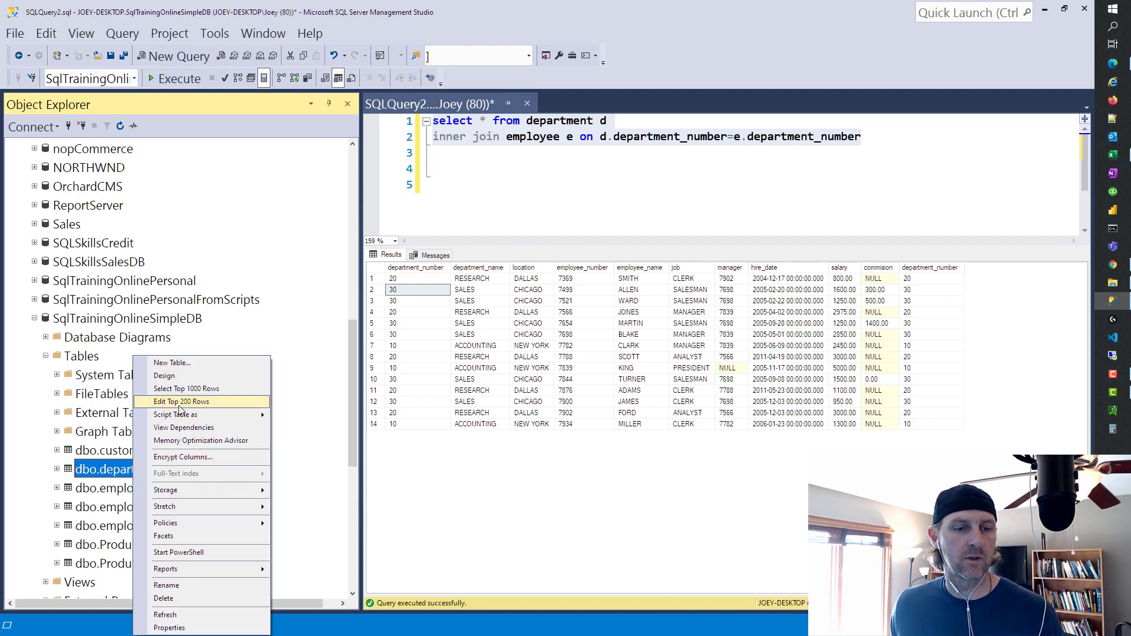
# Step: Edit Top 200 Rows of department, select rows 40 and 30, and reveal the SQL pane
pyautogui.click(182, 400)
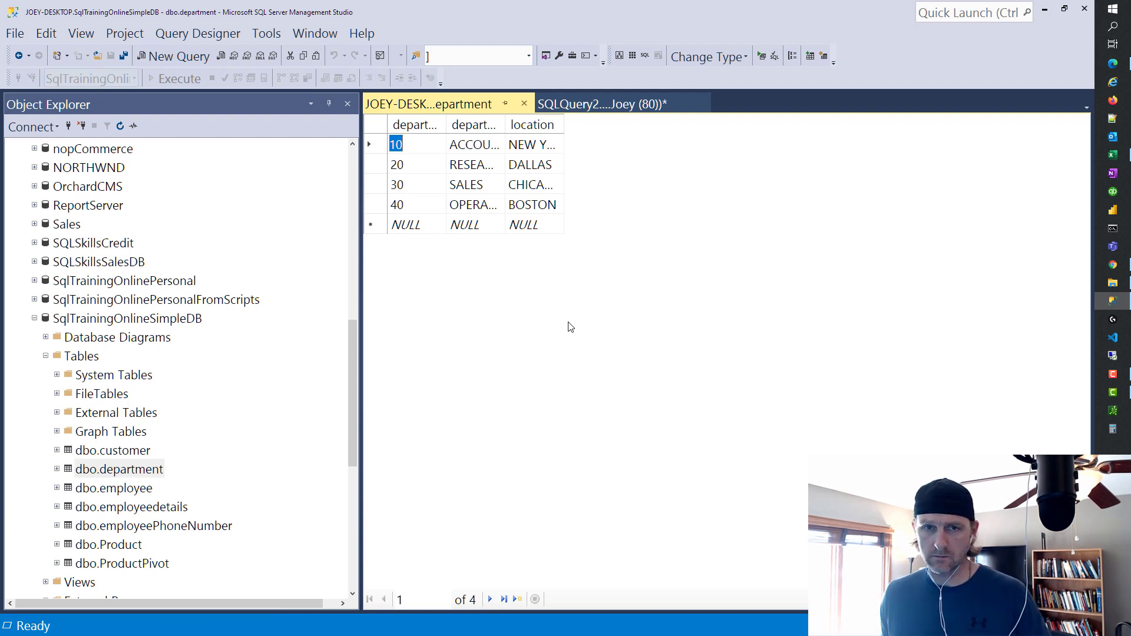
pyautogui.click(375, 165)
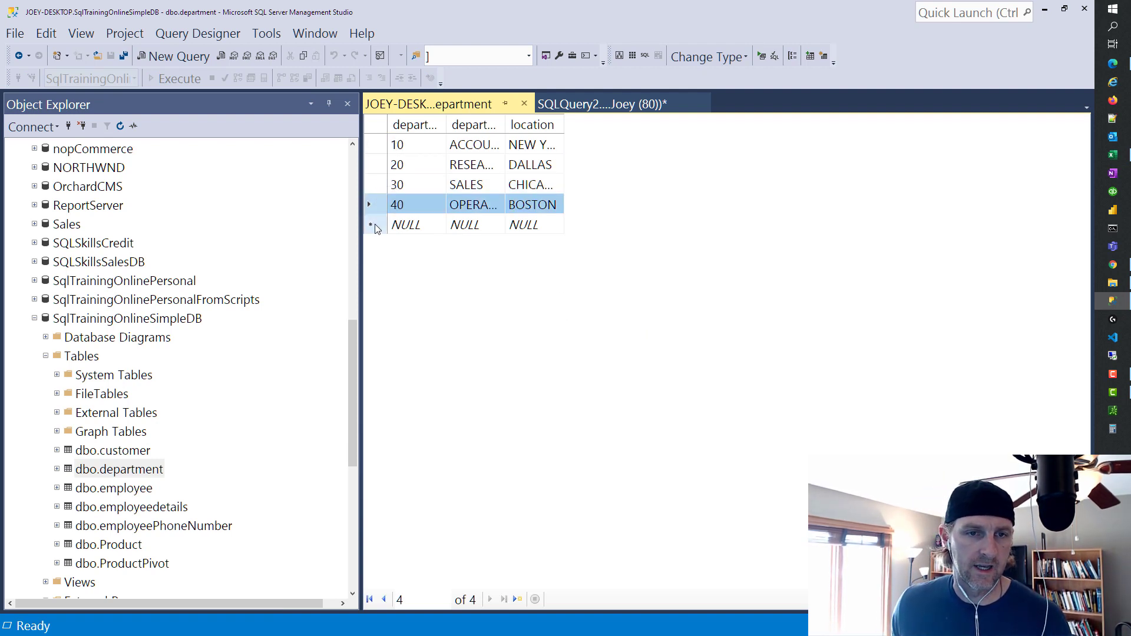
pyautogui.click(396, 184)
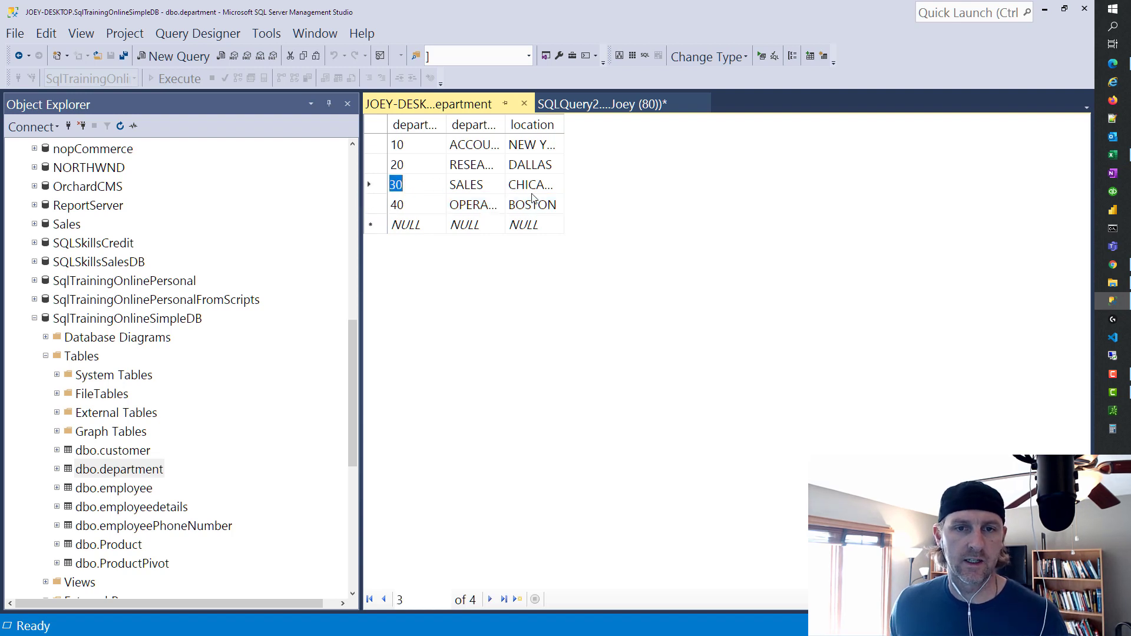
pyautogui.moveTo(442, 149)
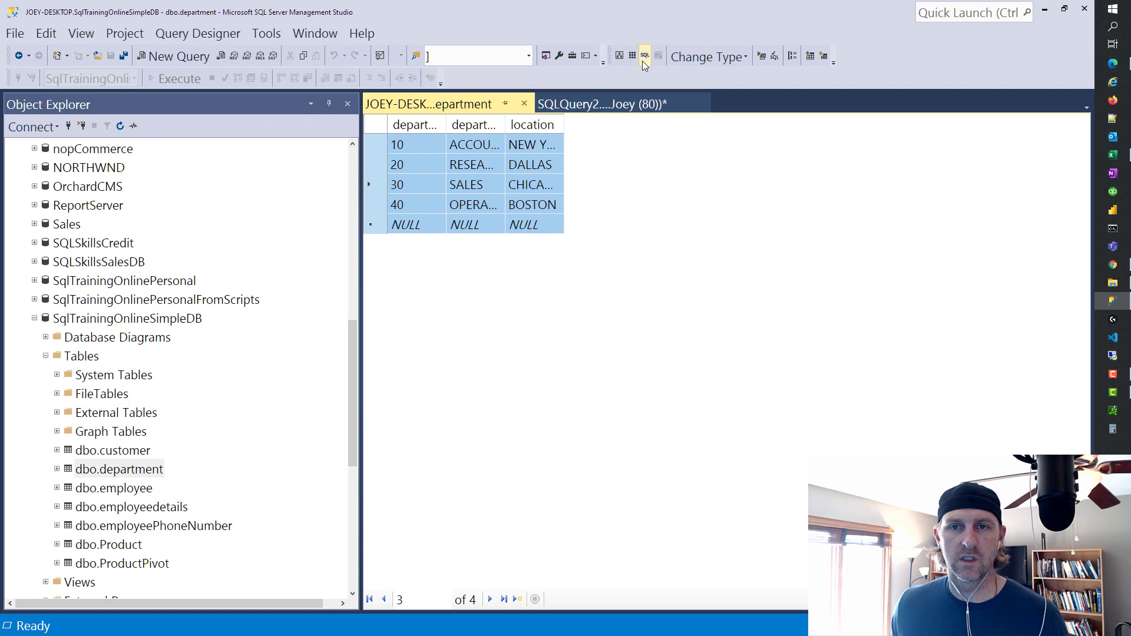
pyautogui.click(644, 55)
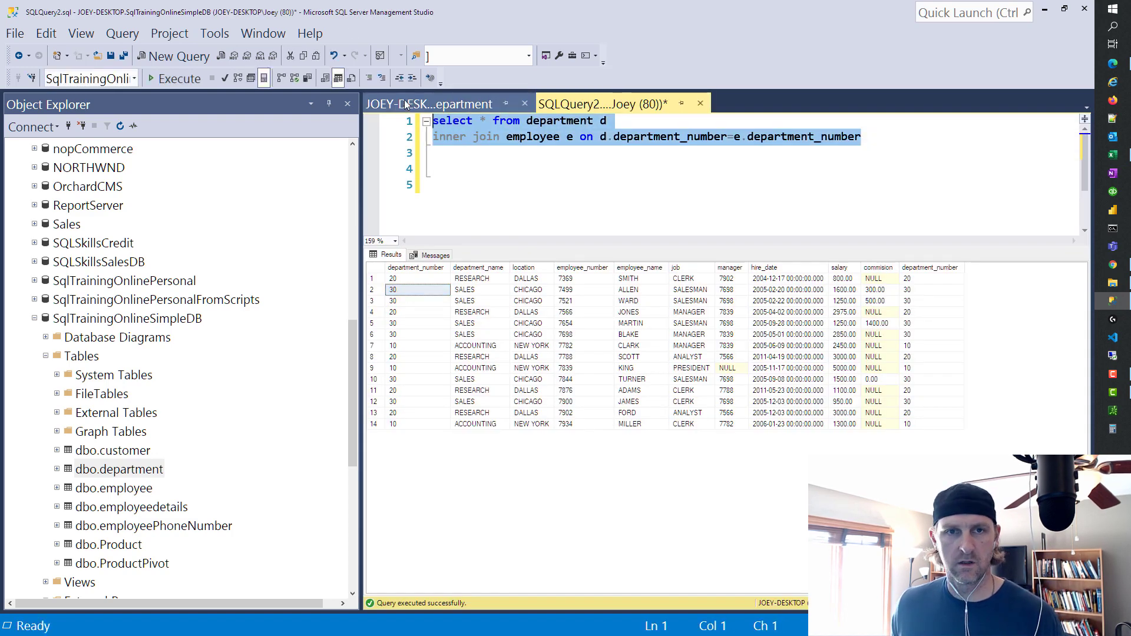
# Step: Run the department–employee join inside the edit grid's SQL pane, returning 14 rows
pyautogui.click(429, 104)
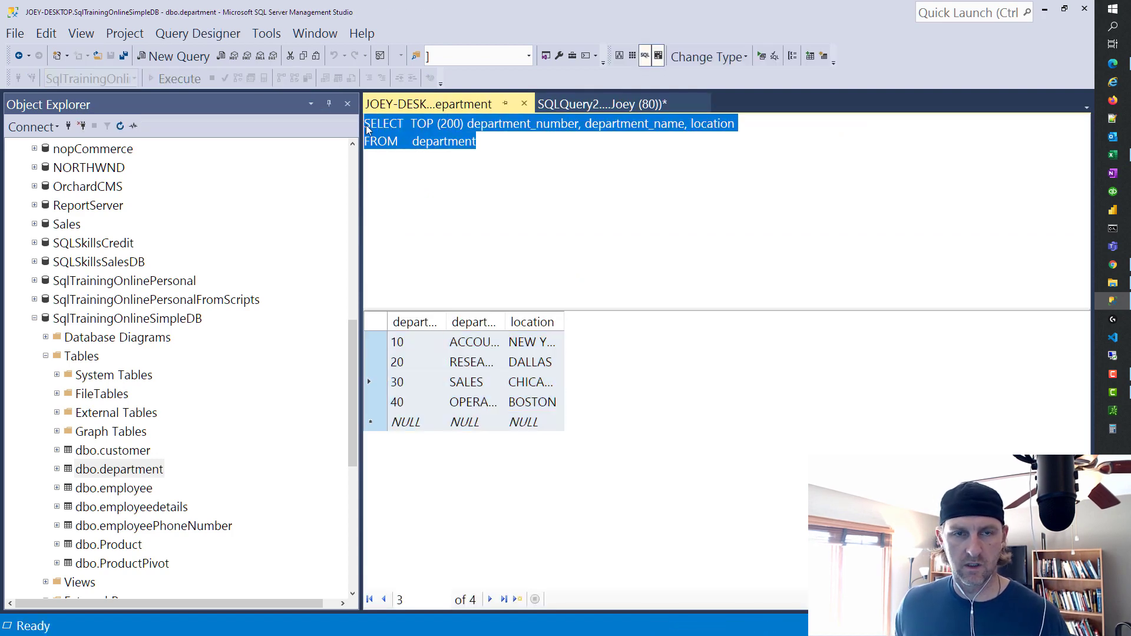
pyautogui.write('select * from department d')
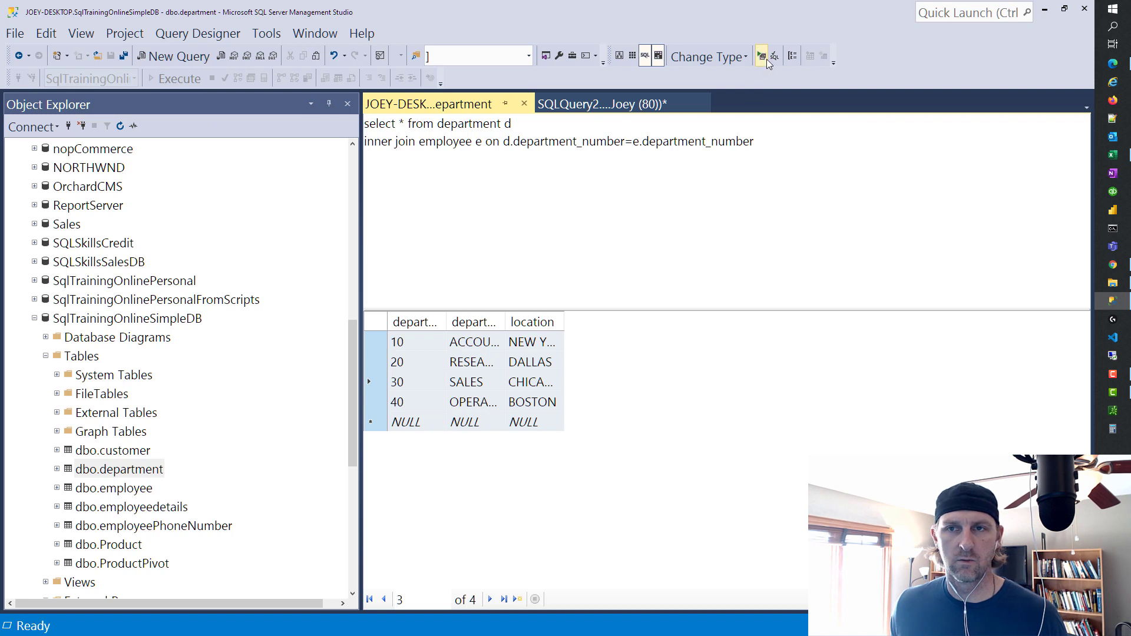
pyautogui.moveTo(763, 56)
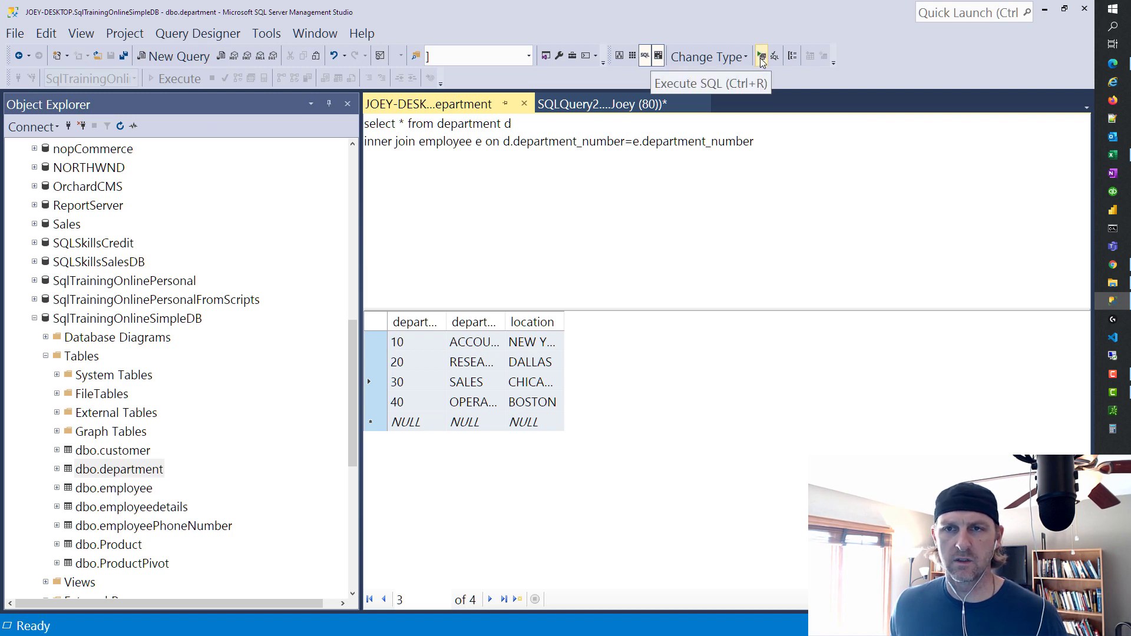
pyautogui.click(760, 56)
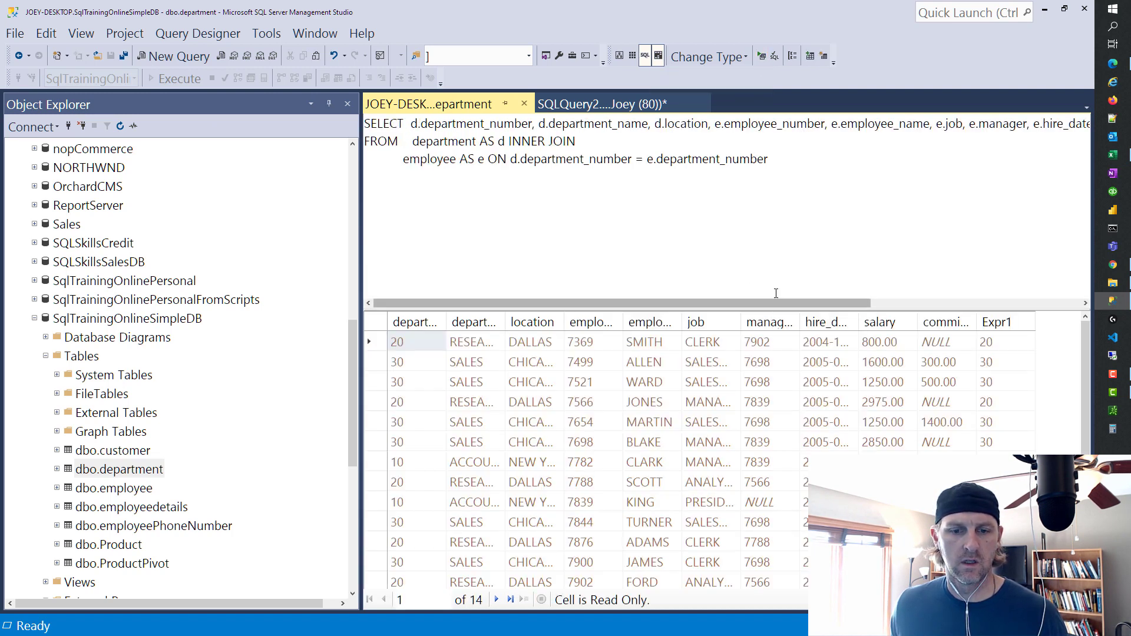
pyautogui.moveTo(674, 160)
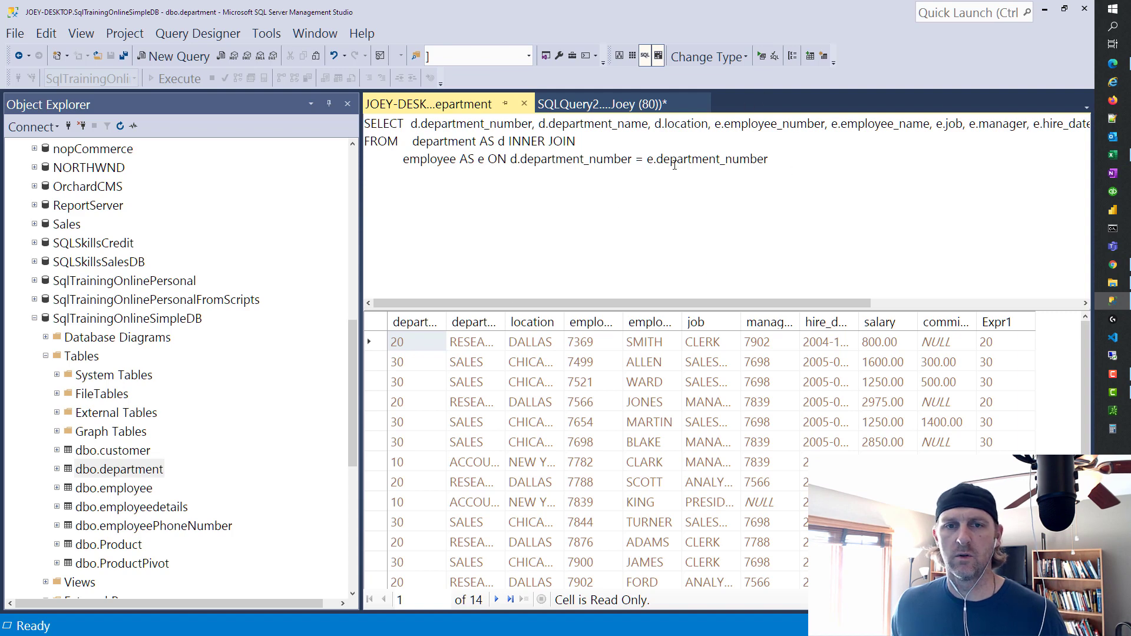
# Step: Try editing RESEARCH and Expr1 cells, confirming the joined rows are read-only
pyautogui.click(474, 342)
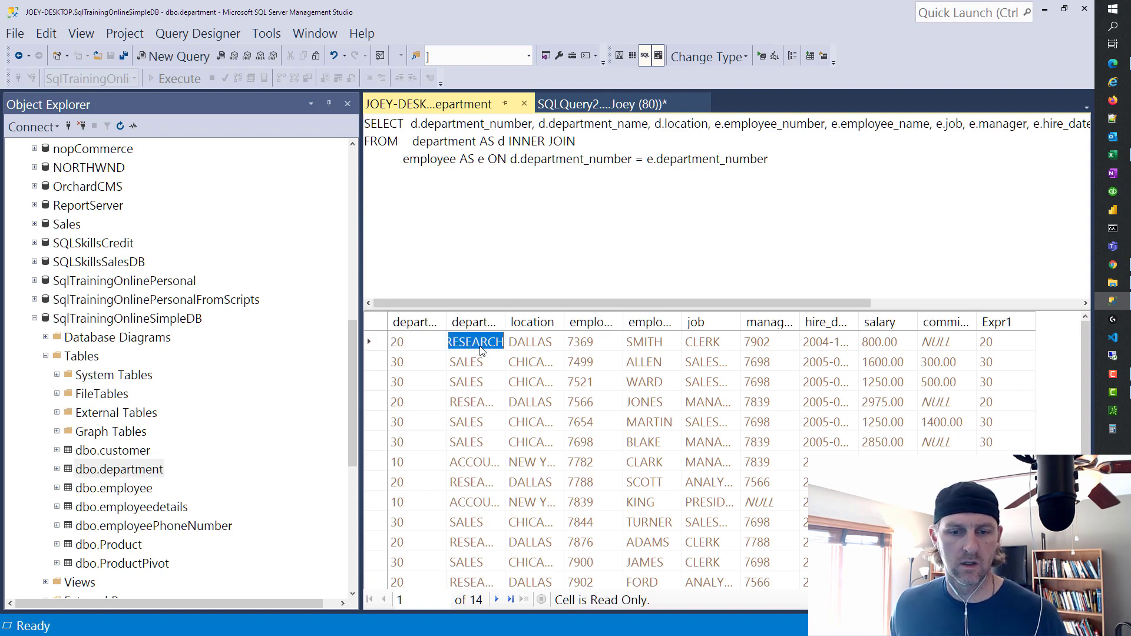
pyautogui.moveTo(600, 608)
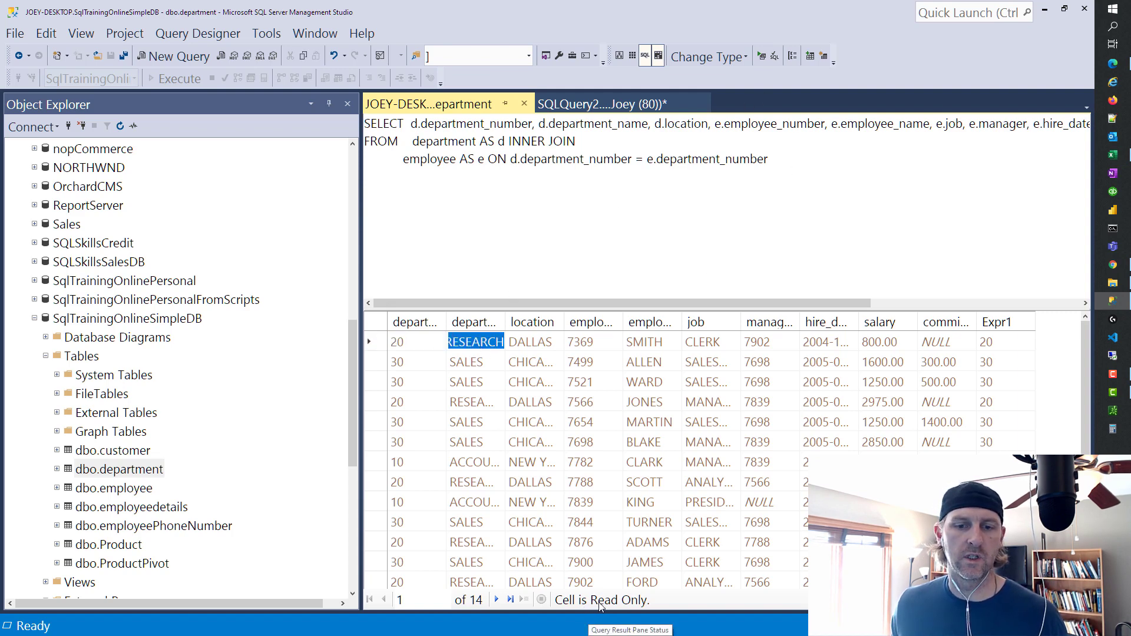
pyautogui.click(986, 342)
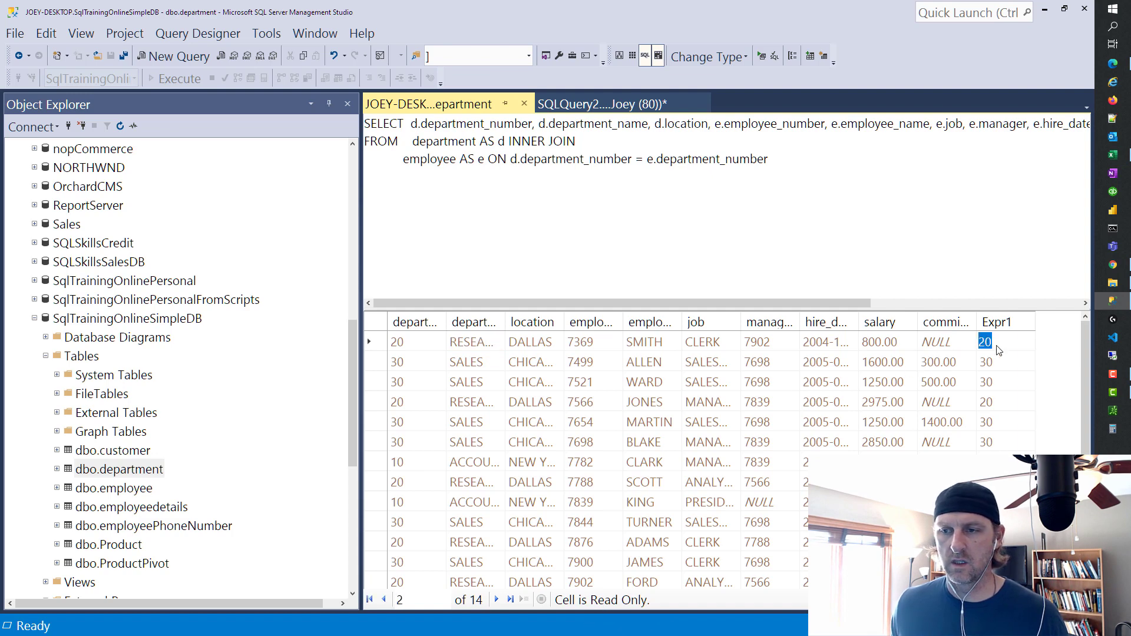
pyautogui.click(829, 382)
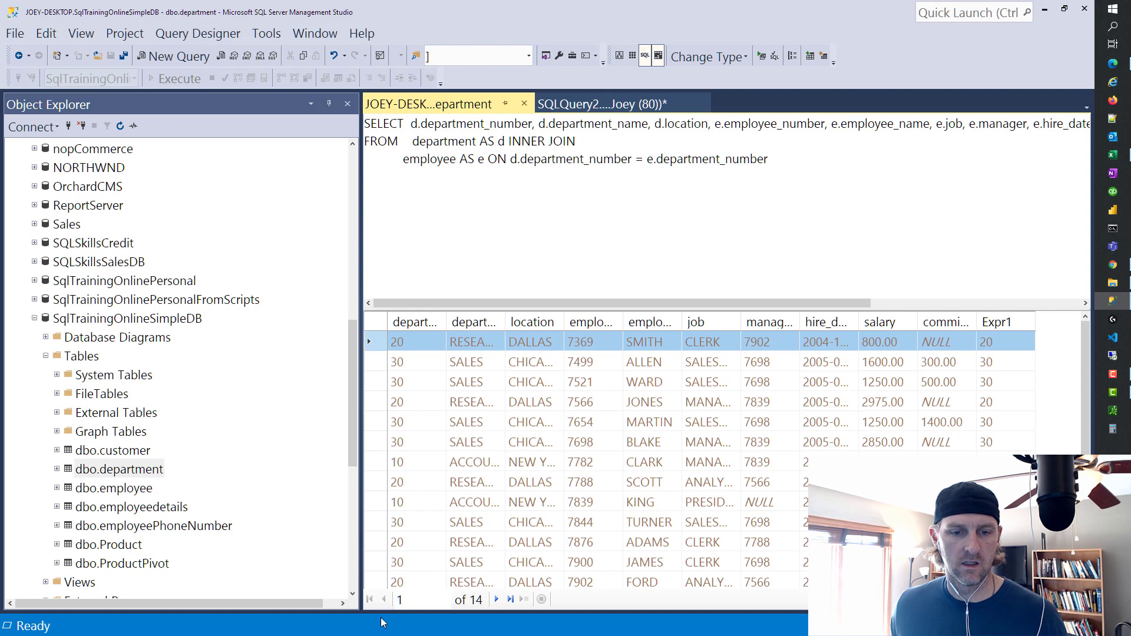
pyautogui.moveTo(522, 598)
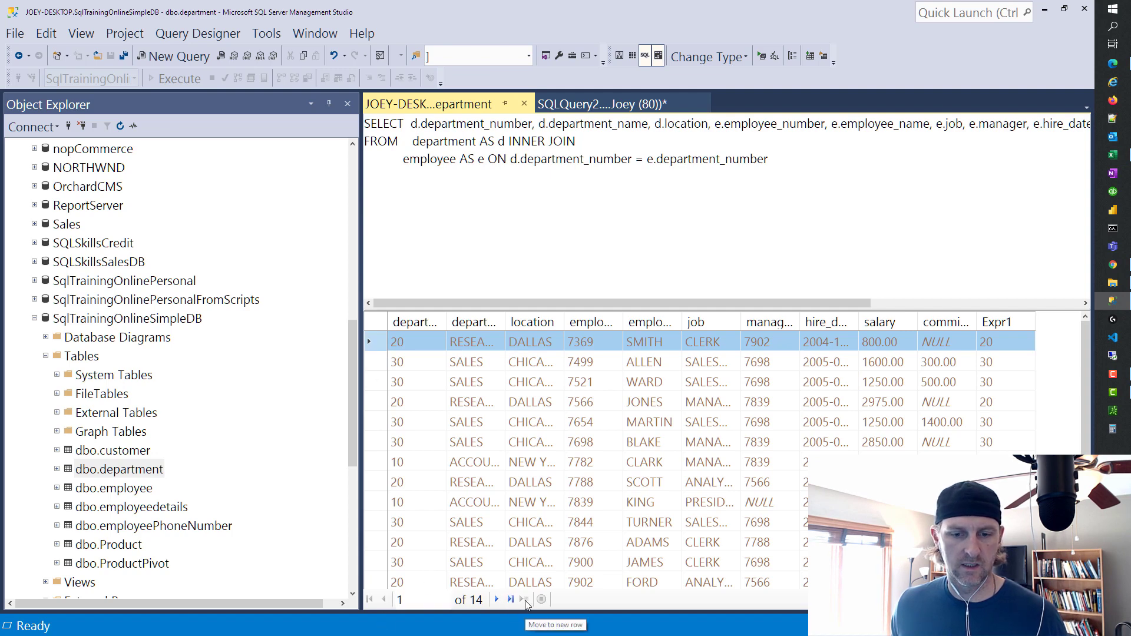
pyautogui.moveTo(455, 459)
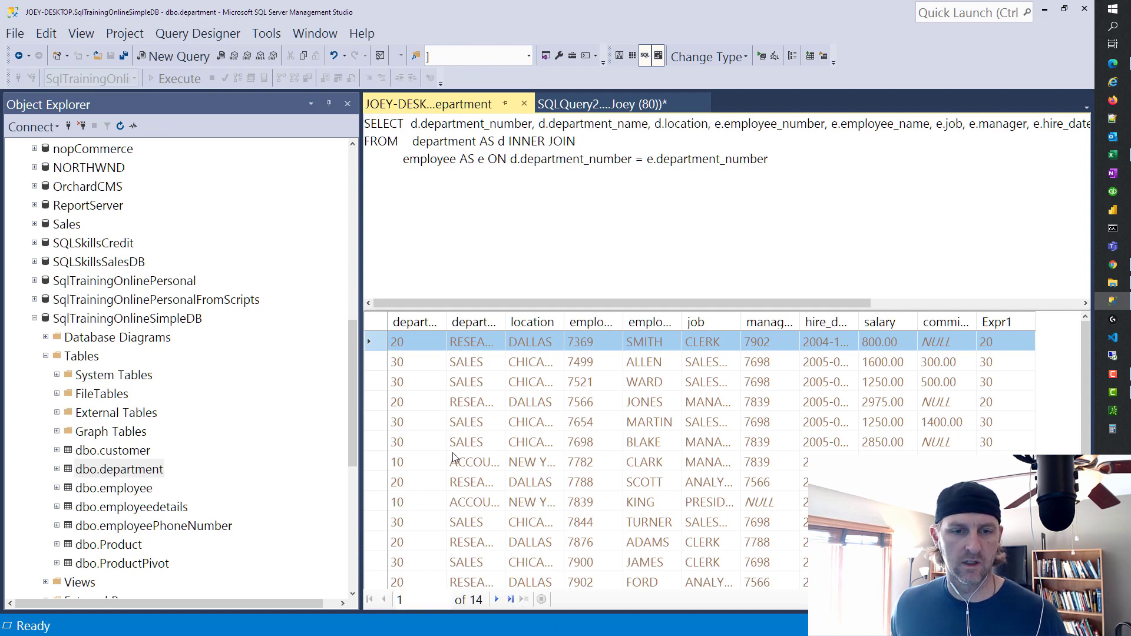
pyautogui.moveTo(555, 374)
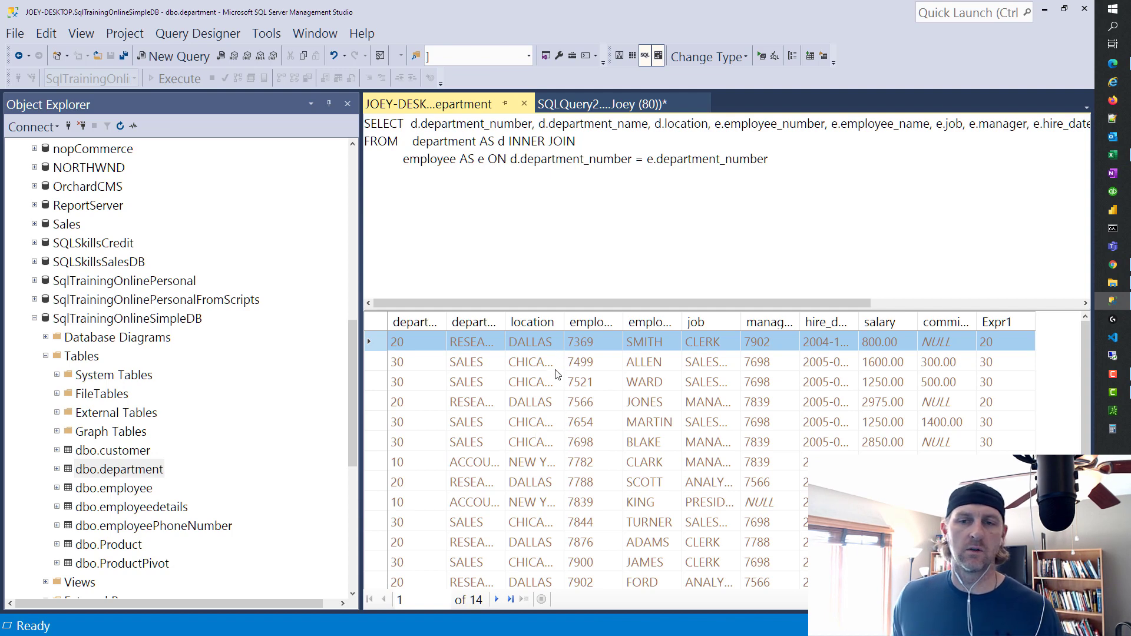
pyautogui.moveTo(647, 340)
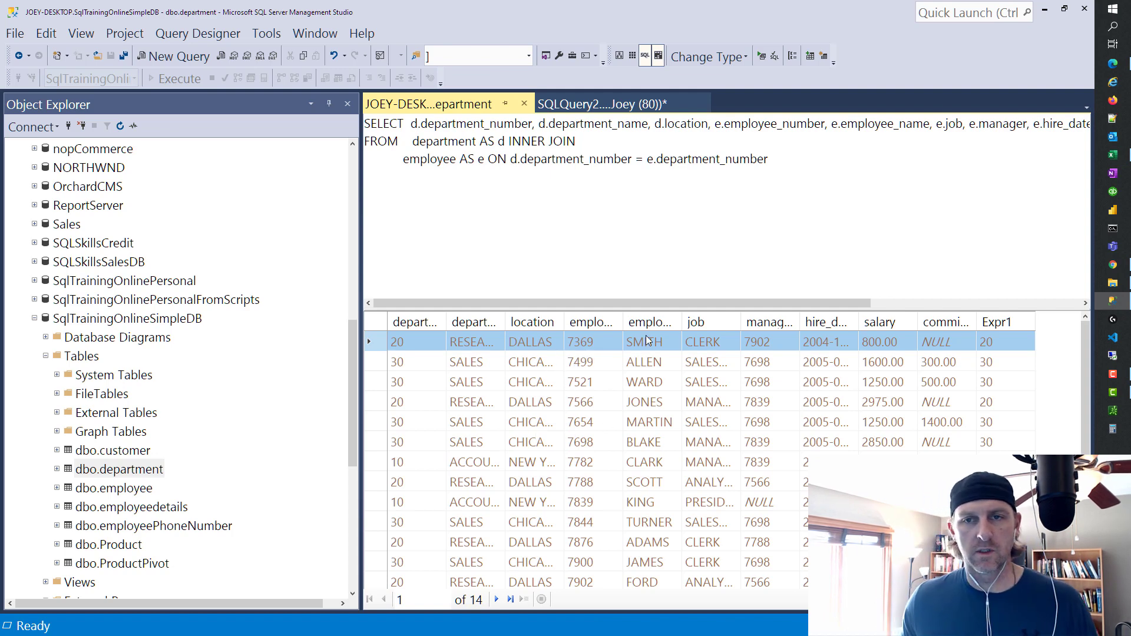
pyautogui.moveTo(965, 72)
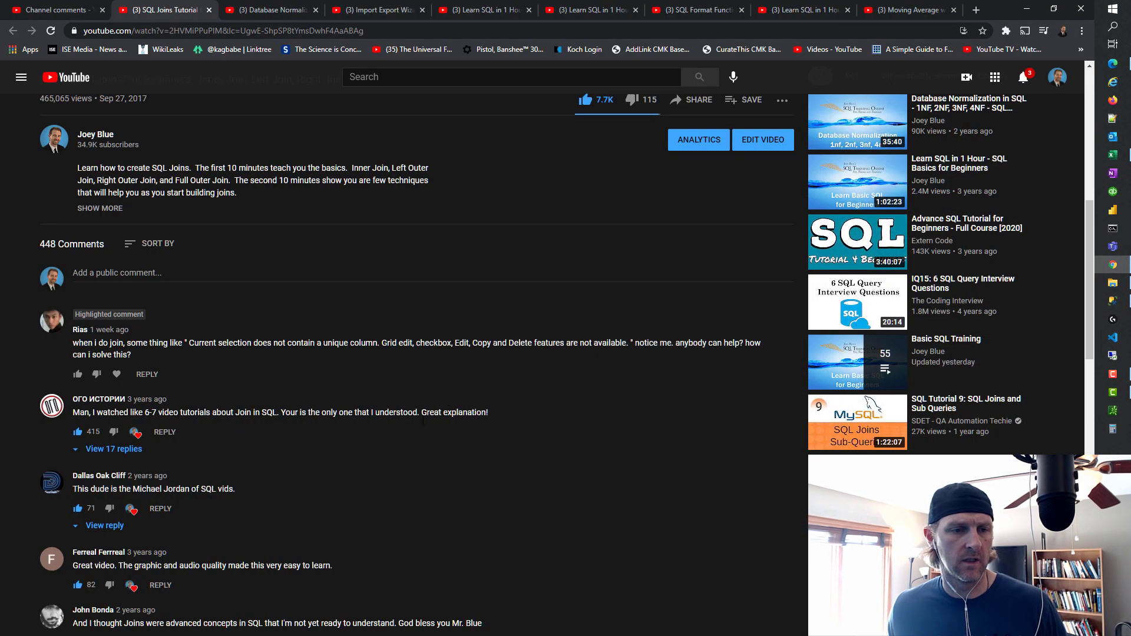
pyautogui.moveTo(231, 359)
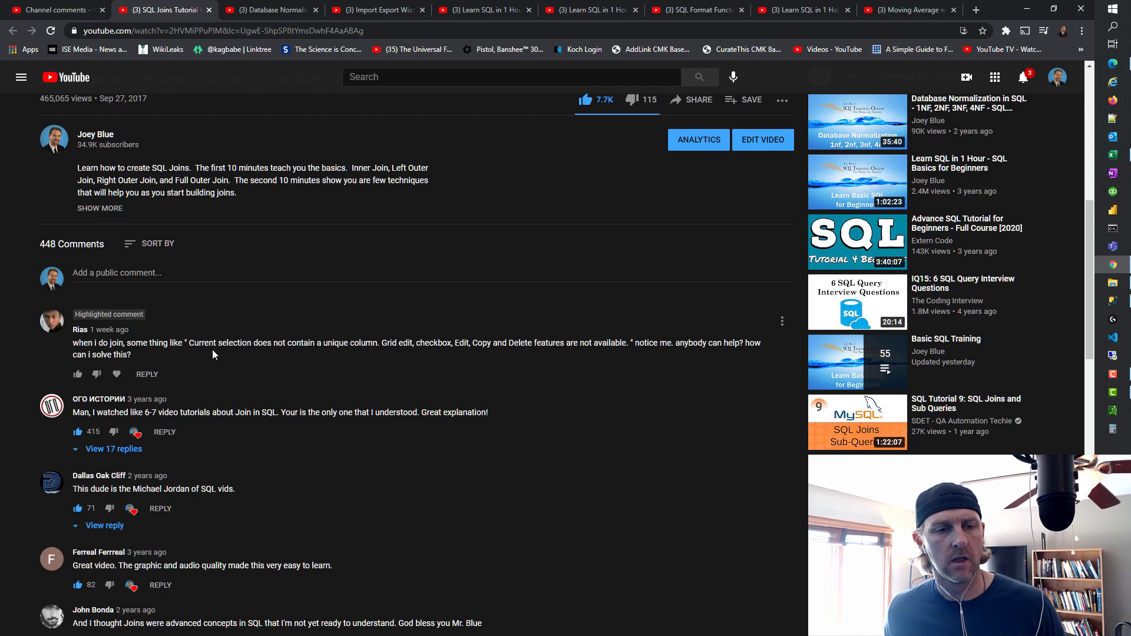
pyautogui.moveTo(872, 45)
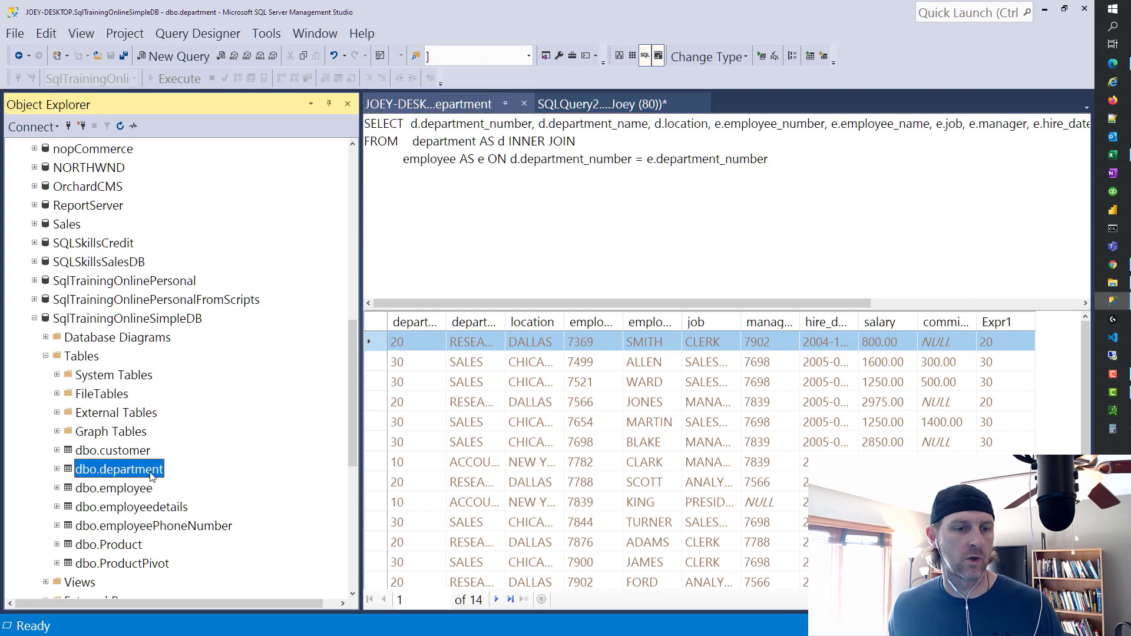
# Step: Start a new query window on the SqlTrainingOnlineSimpleDB database
pyautogui.rightClick(119, 469)
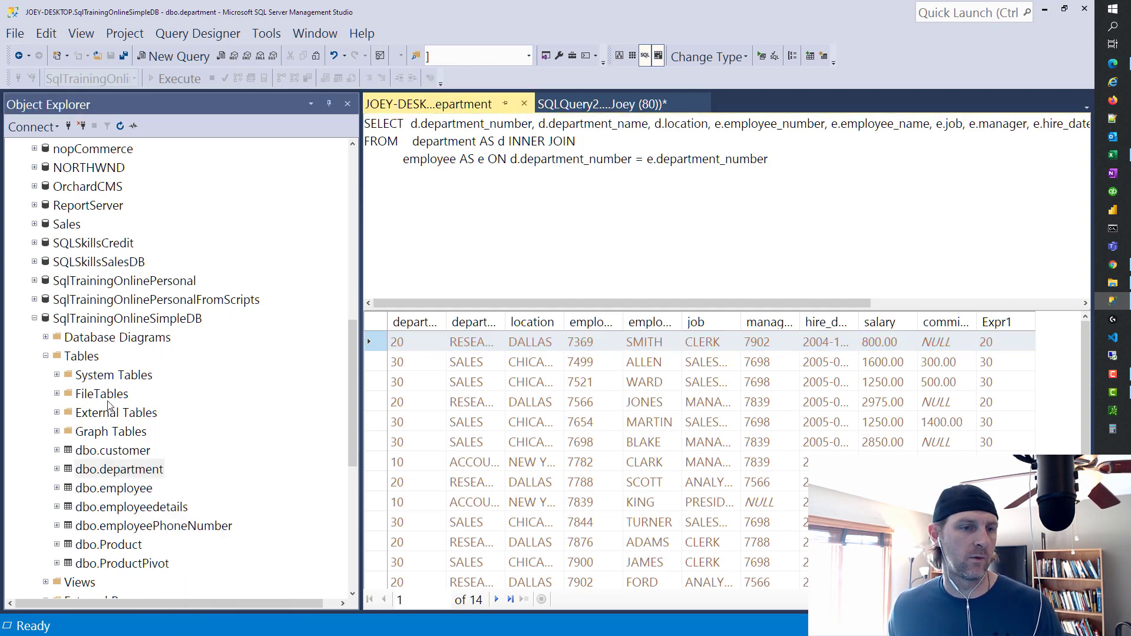
pyautogui.click(113, 450)
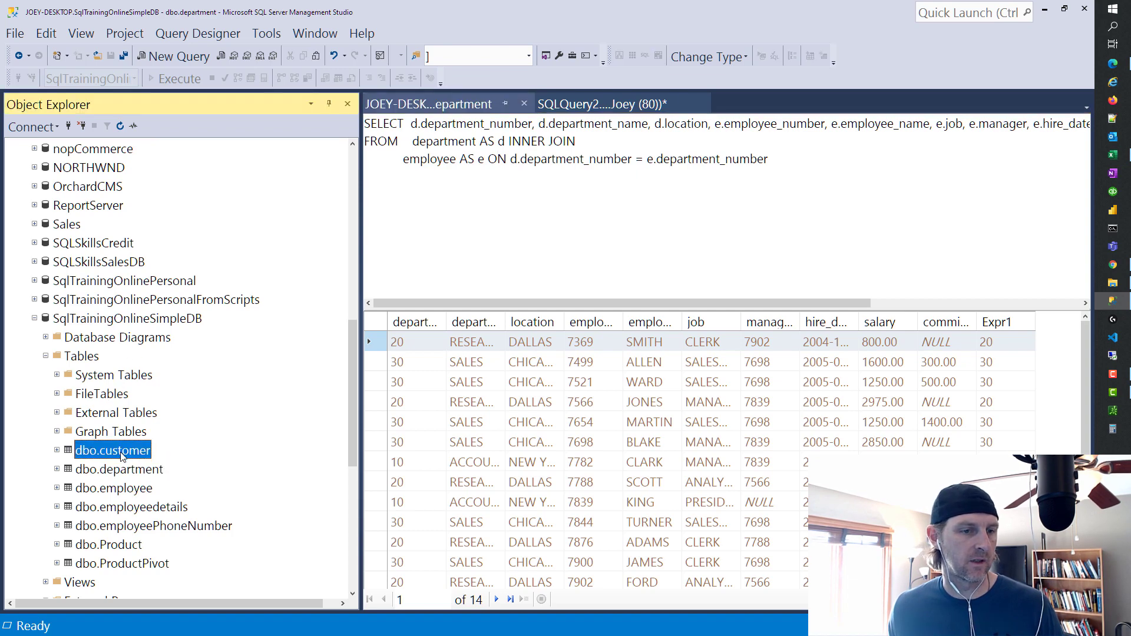
pyautogui.click(128, 319)
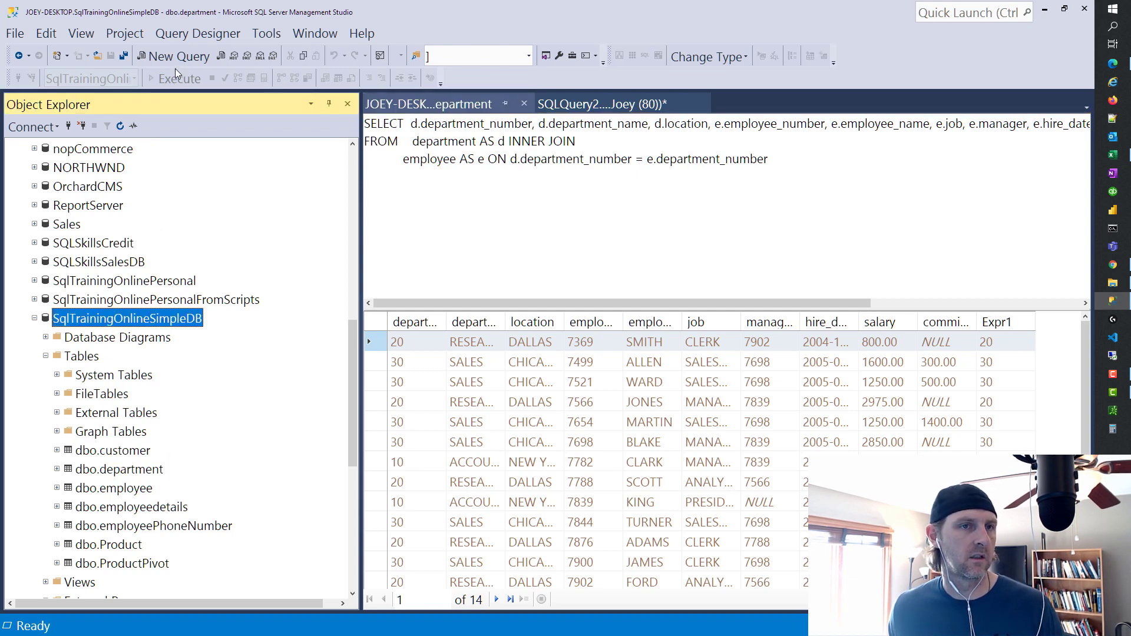
pyautogui.click(179, 57)
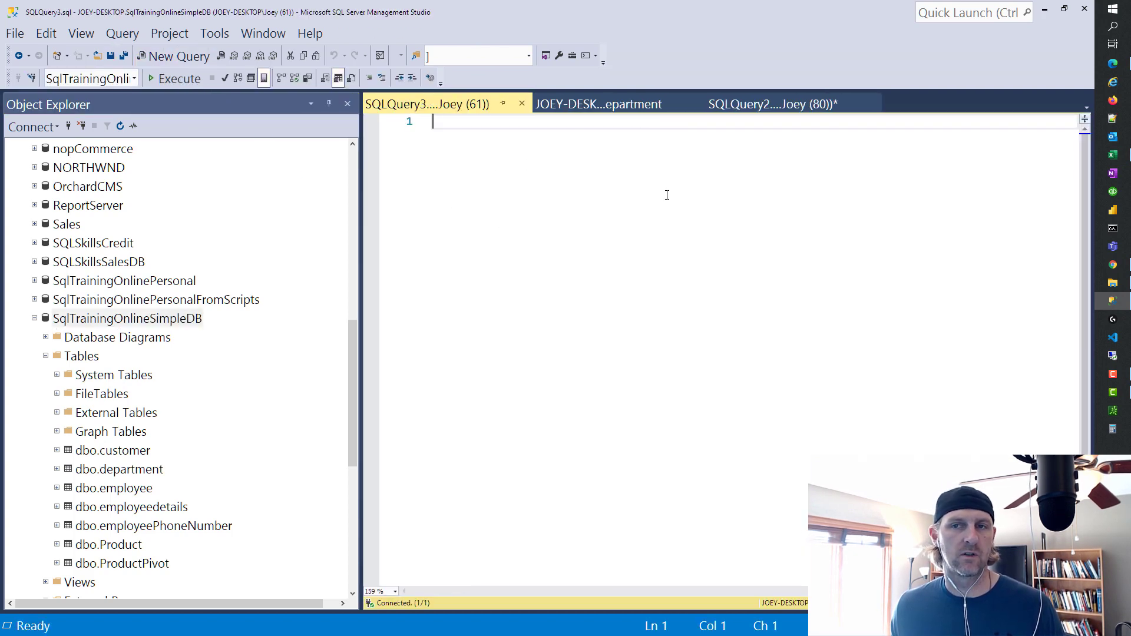
# Step: Select the whole join query in SQLQuery2, then return to the editable join results
pyautogui.click(772, 103)
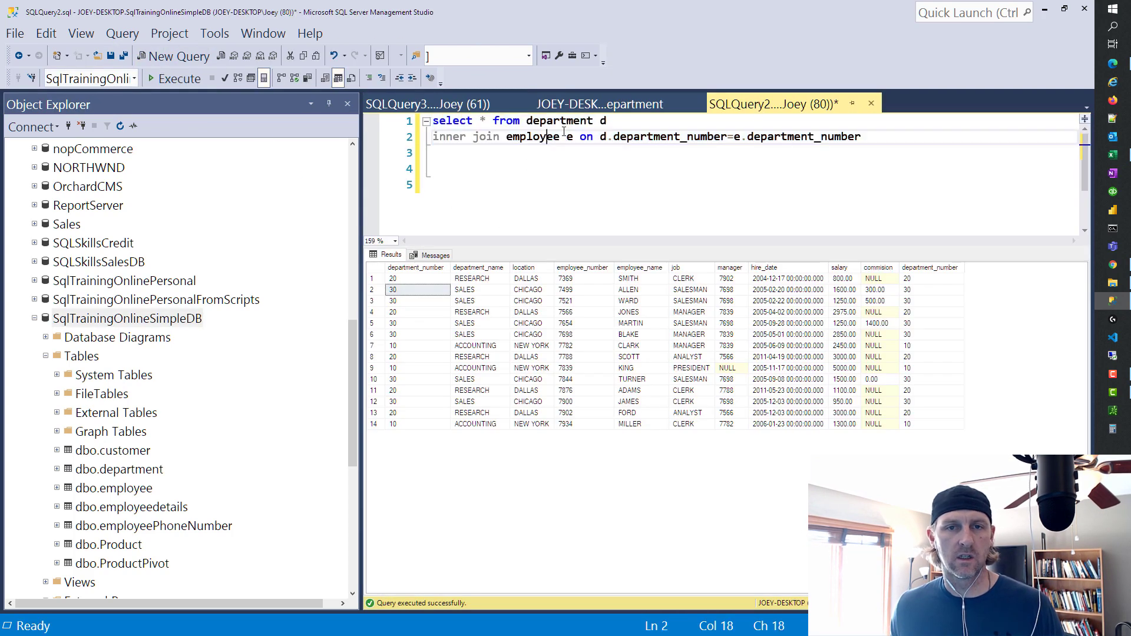
pyautogui.press('ctrl+a')
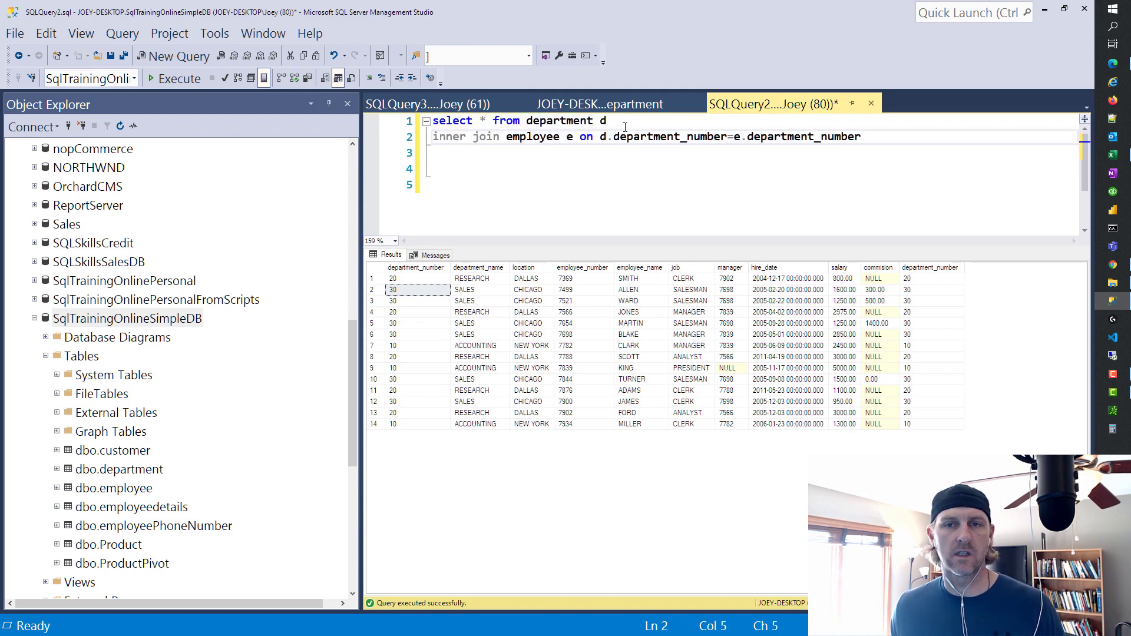
pyautogui.click(599, 103)
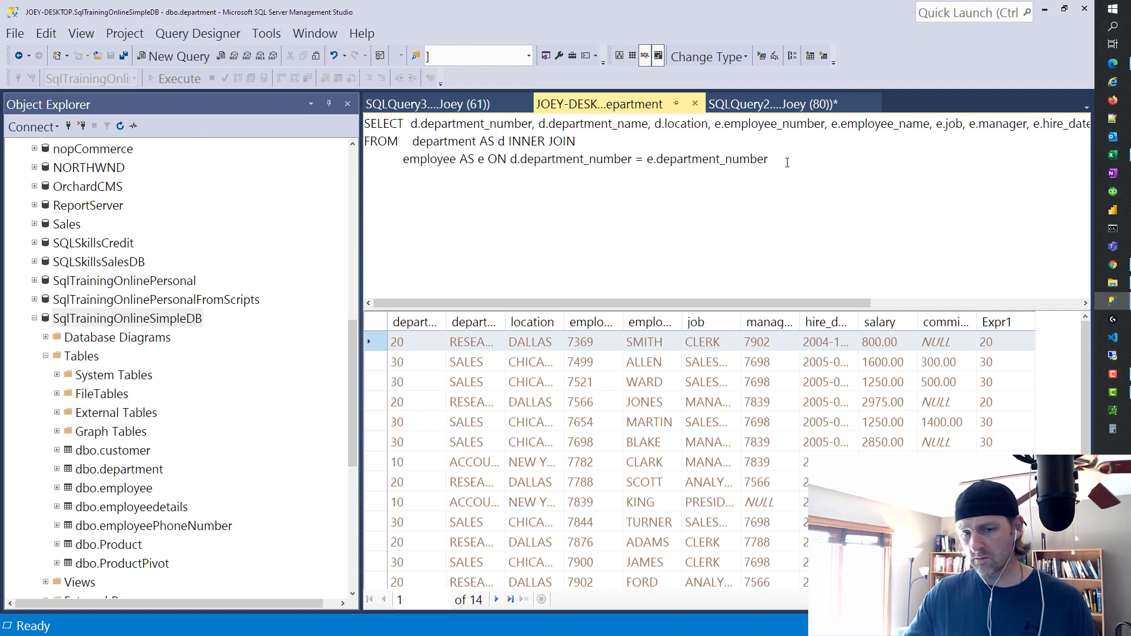
pyautogui.moveTo(515, 159)
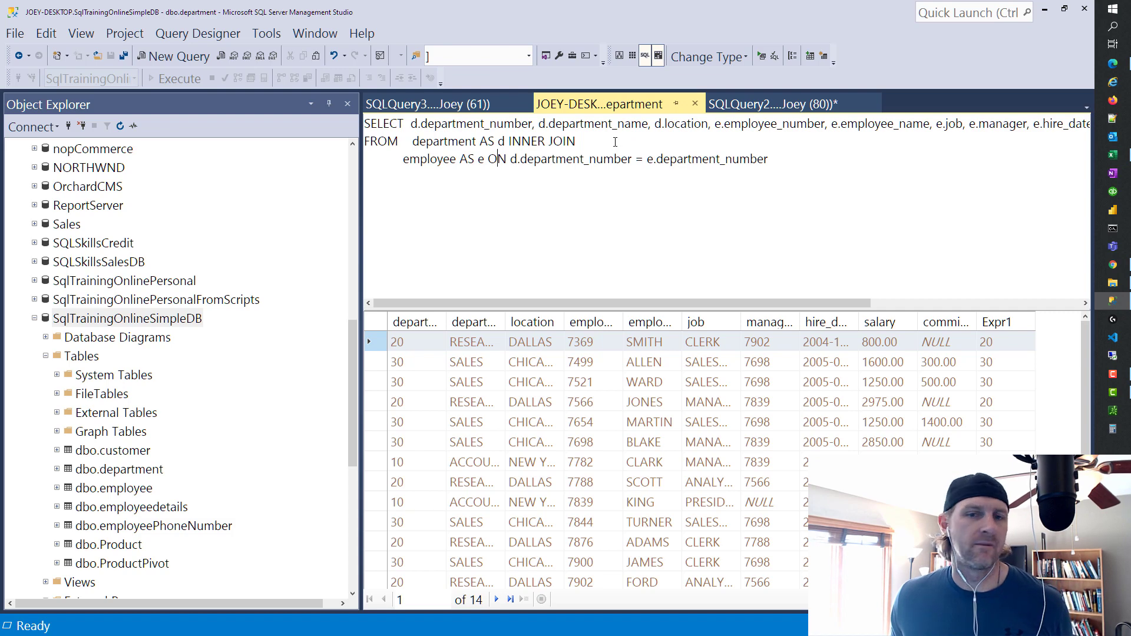
pyautogui.moveTo(592, 227)
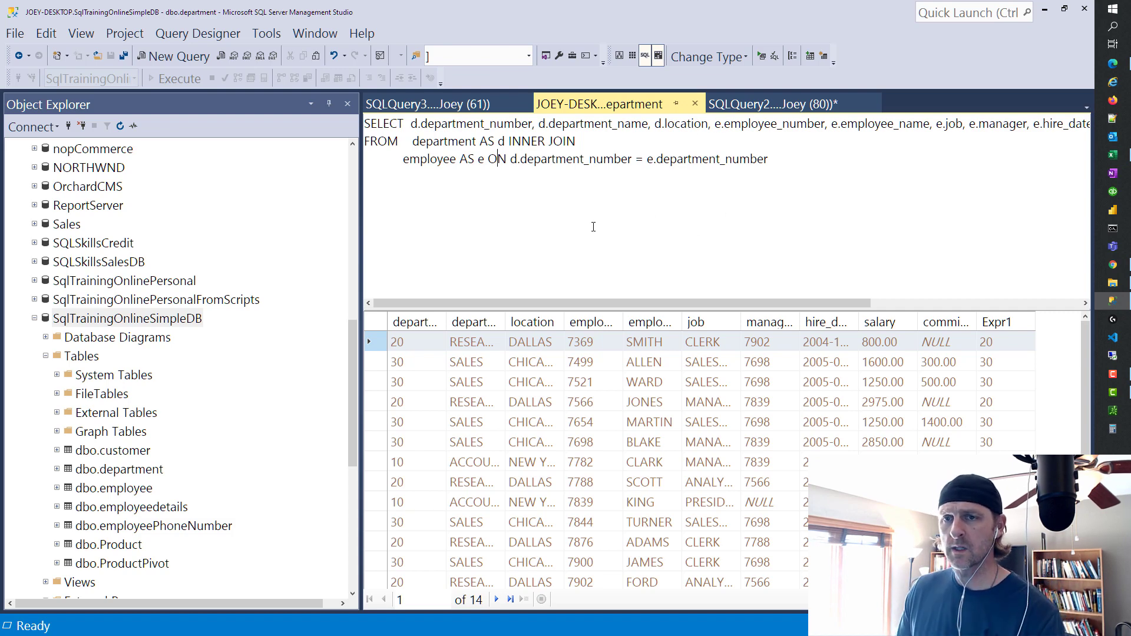
pyautogui.moveTo(838, 249)
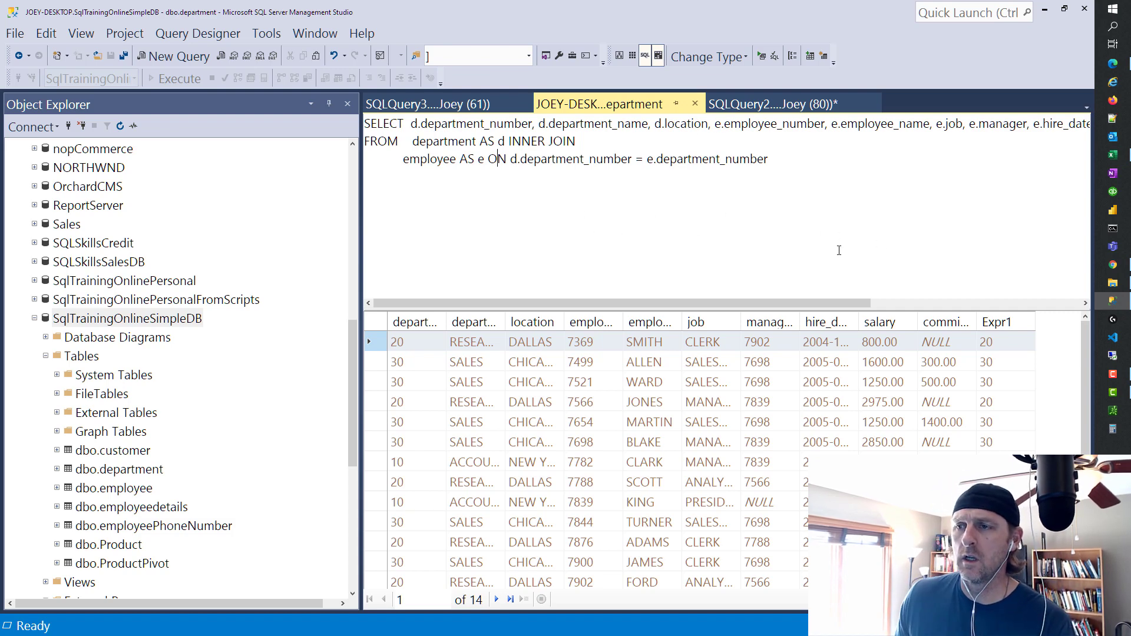
pyautogui.moveTo(1082, 297)
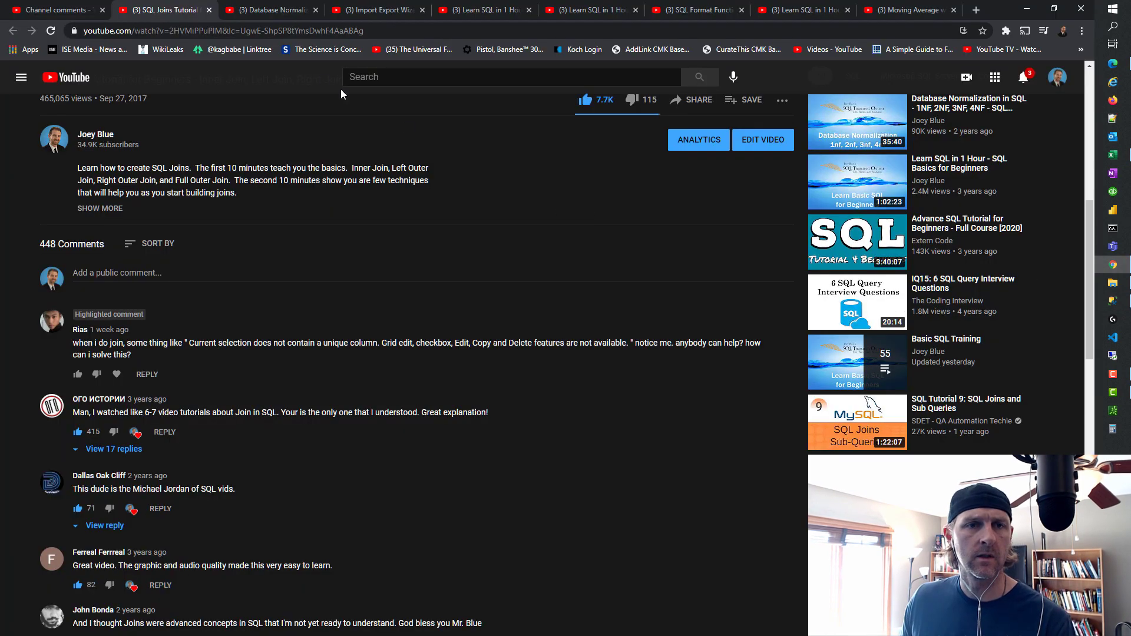
# Step: Show the Database Normalization video and scroll up from its highlighted comment to the player
pyautogui.click(271, 10)
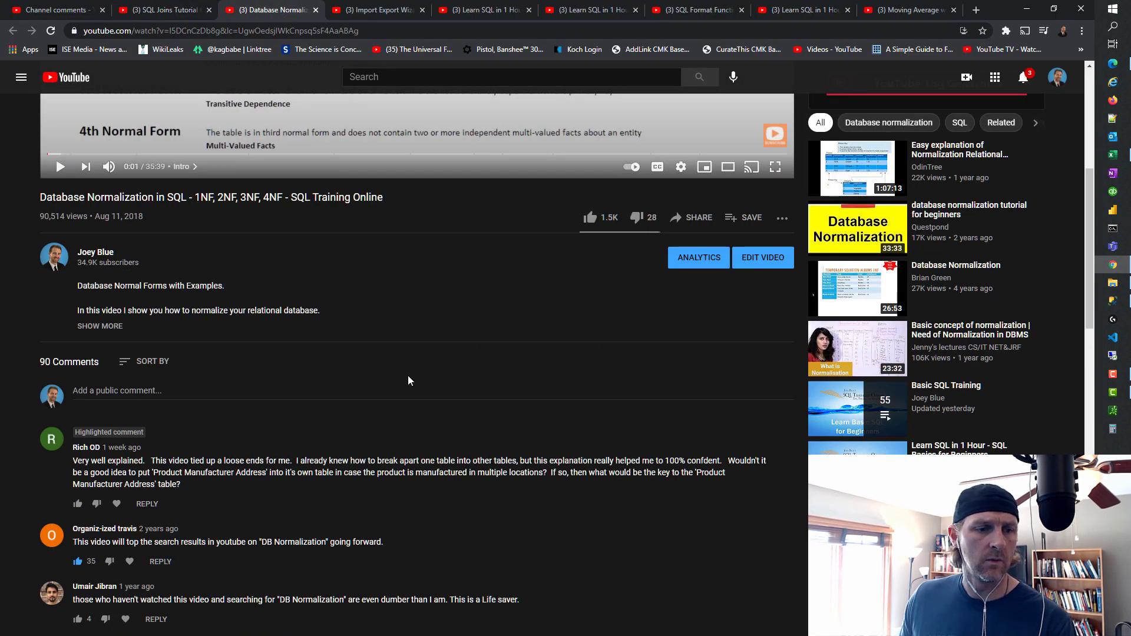
pyautogui.moveTo(287, 354)
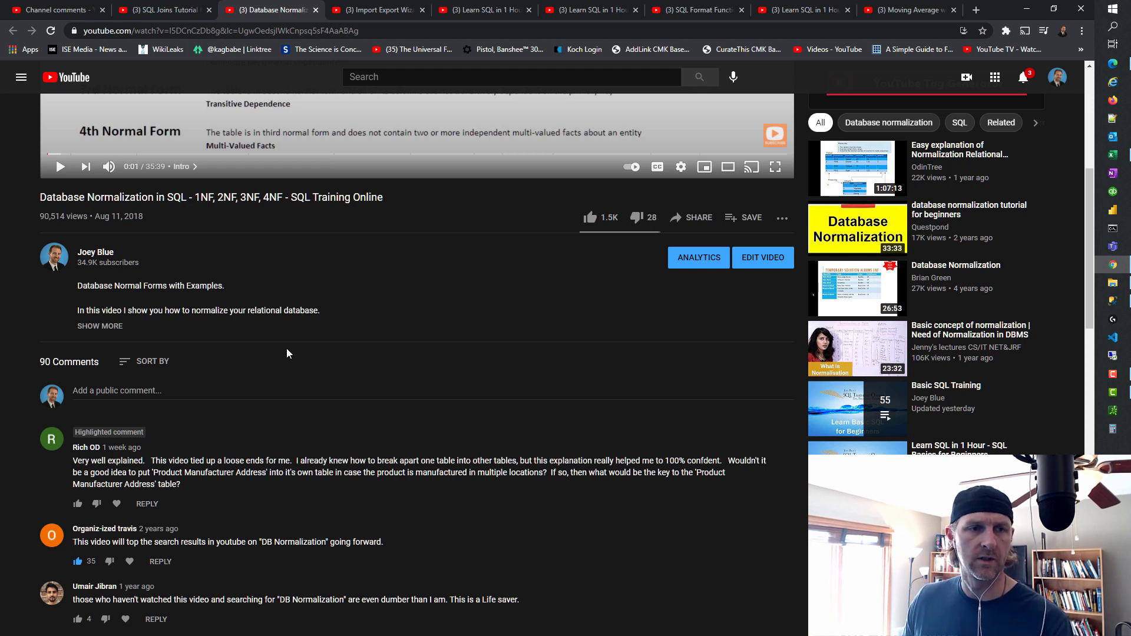
pyautogui.moveTo(174, 225)
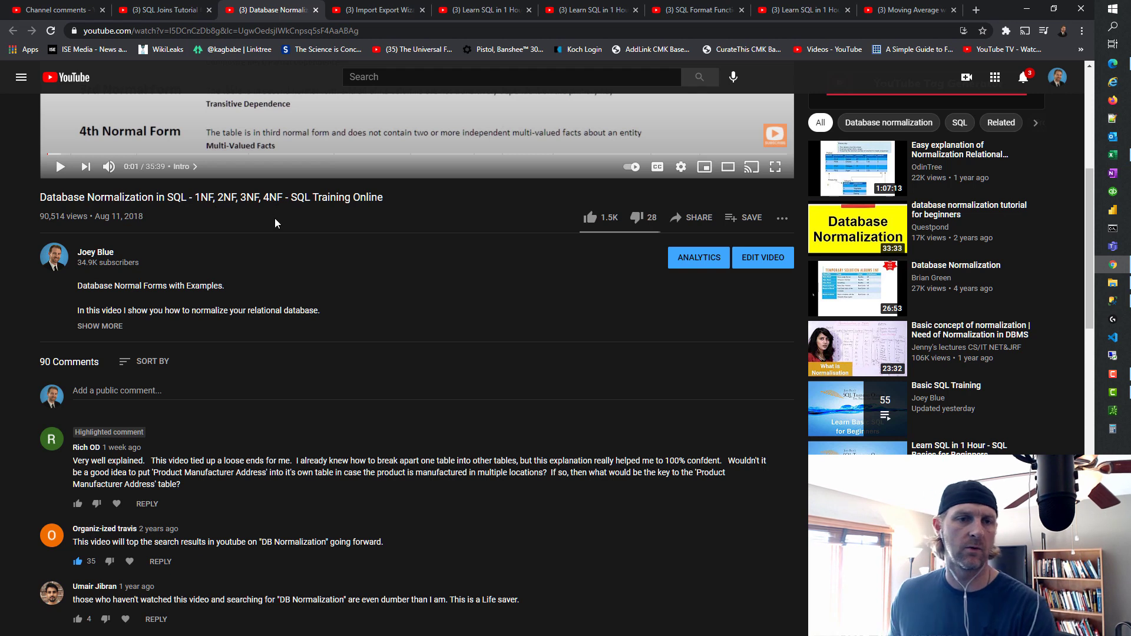
pyautogui.moveTo(245, 486)
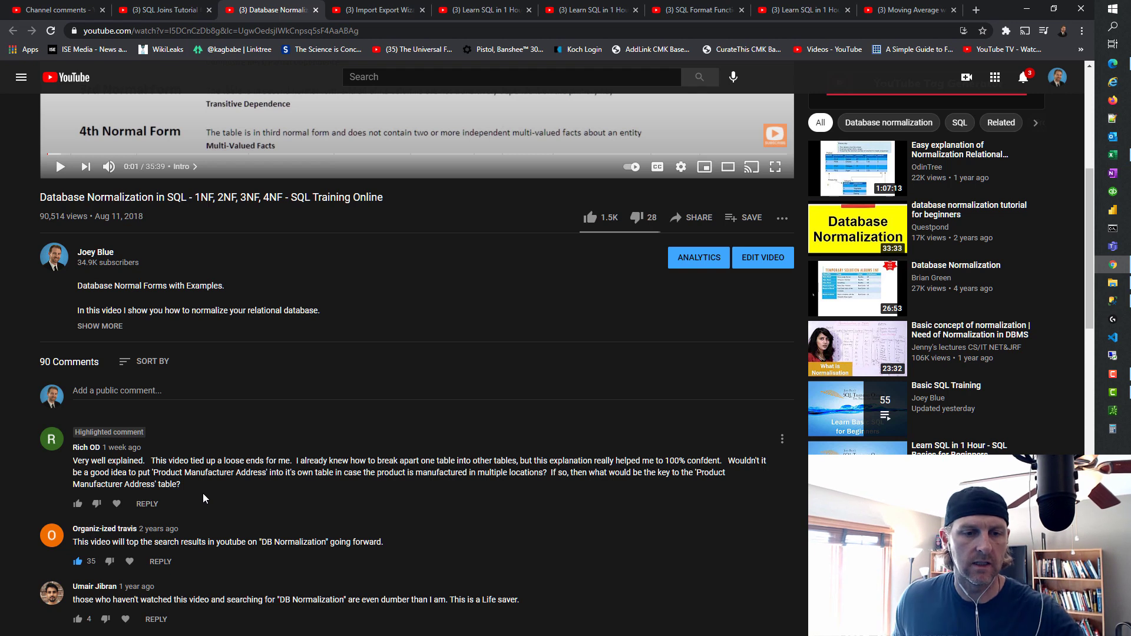
pyautogui.moveTo(311, 545)
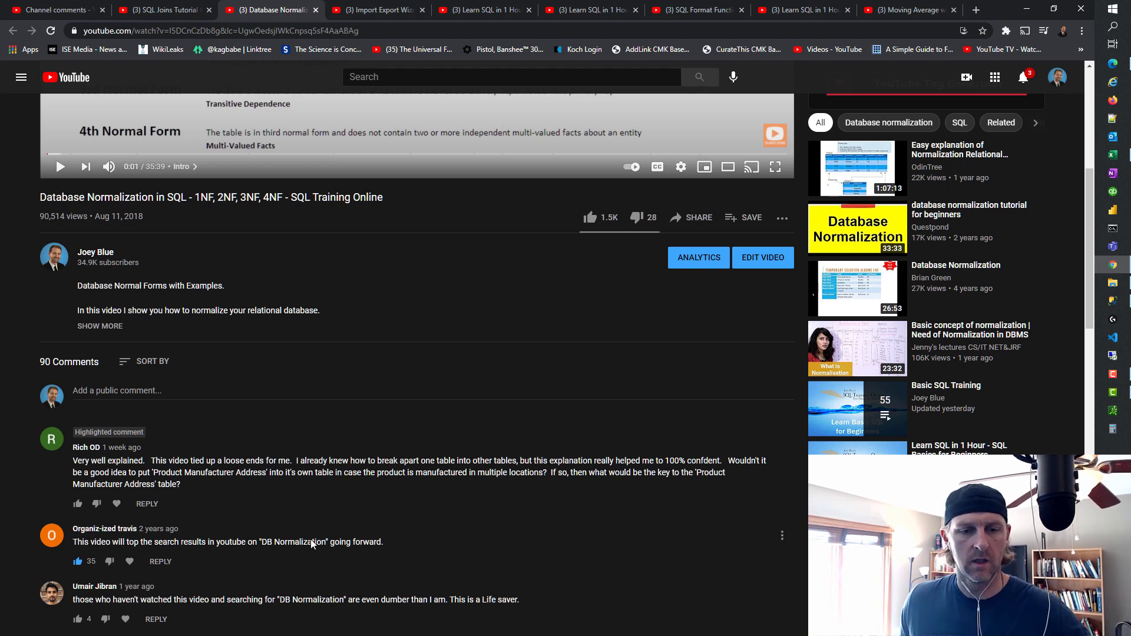
pyautogui.moveTo(511, 514)
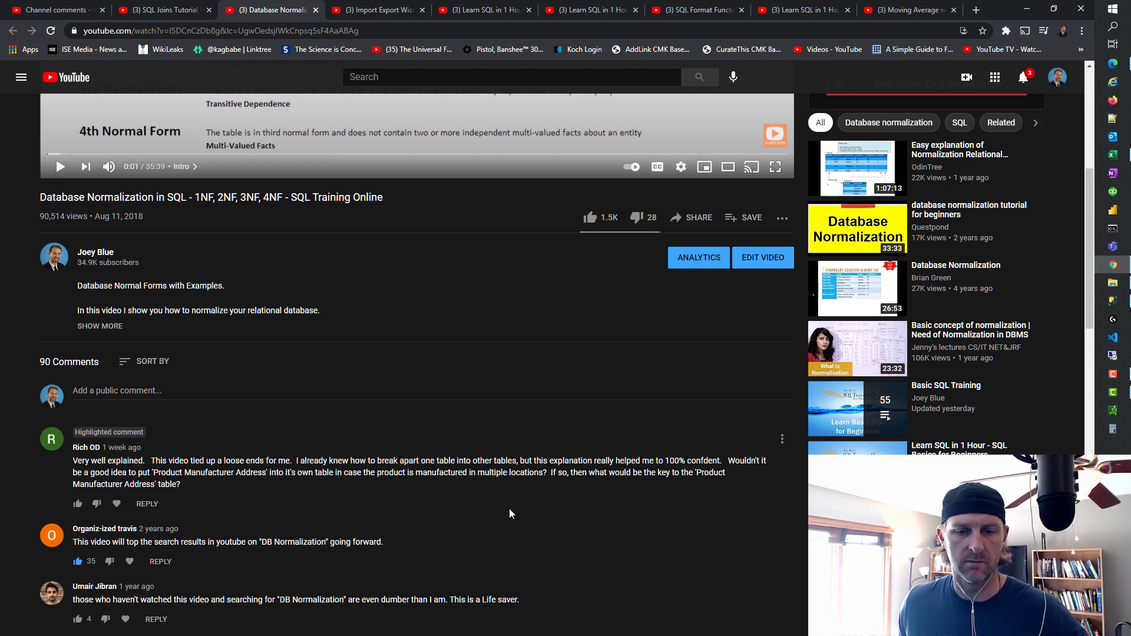
pyautogui.moveTo(381, 516)
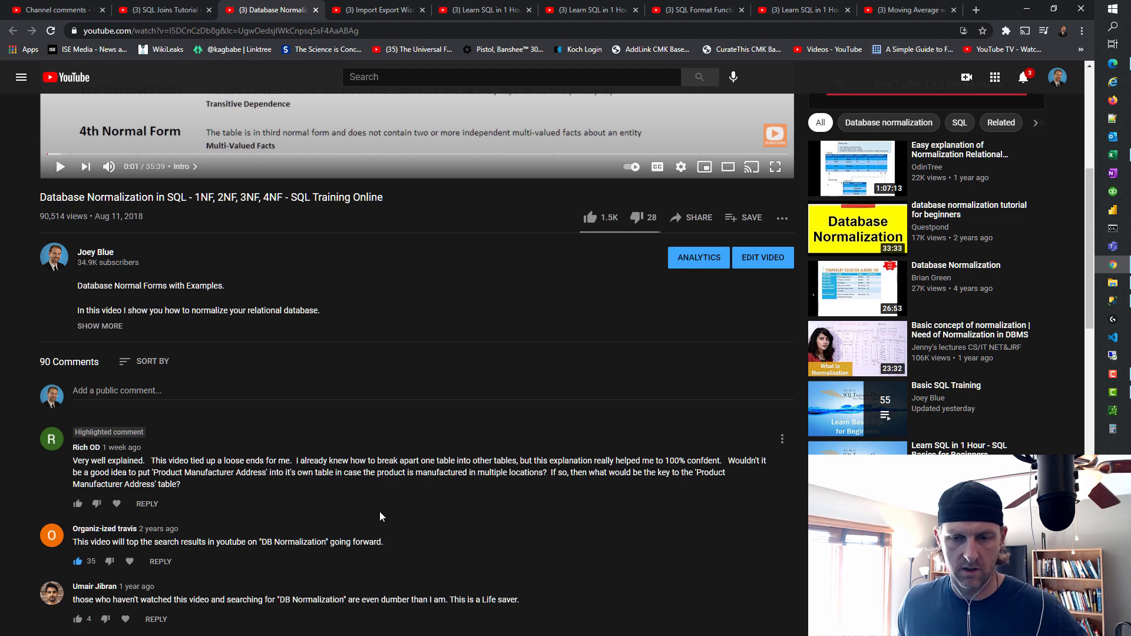
pyautogui.scroll(3)
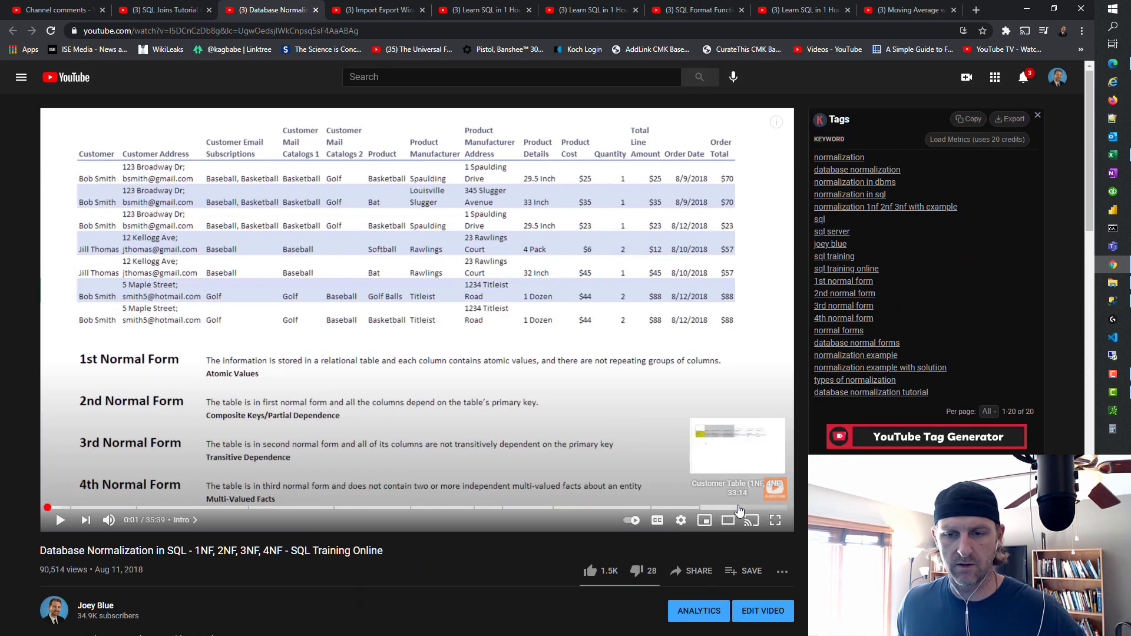
# Step: Seek the video to the final normalized tables diagram around 34:49
pyautogui.click(751, 508)
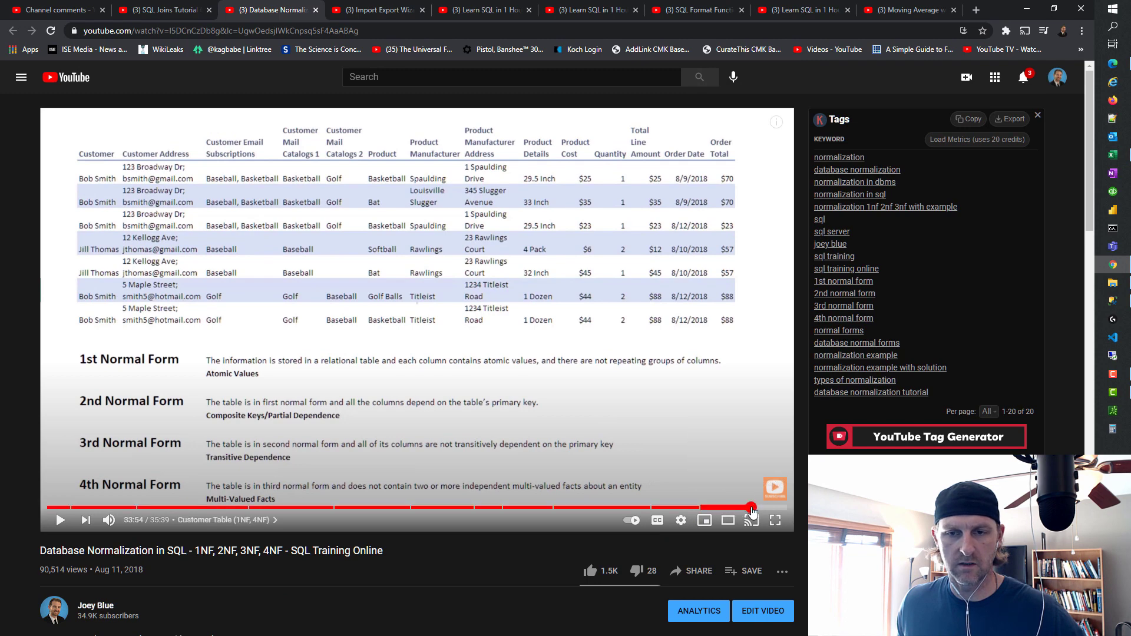
pyautogui.click(751, 508)
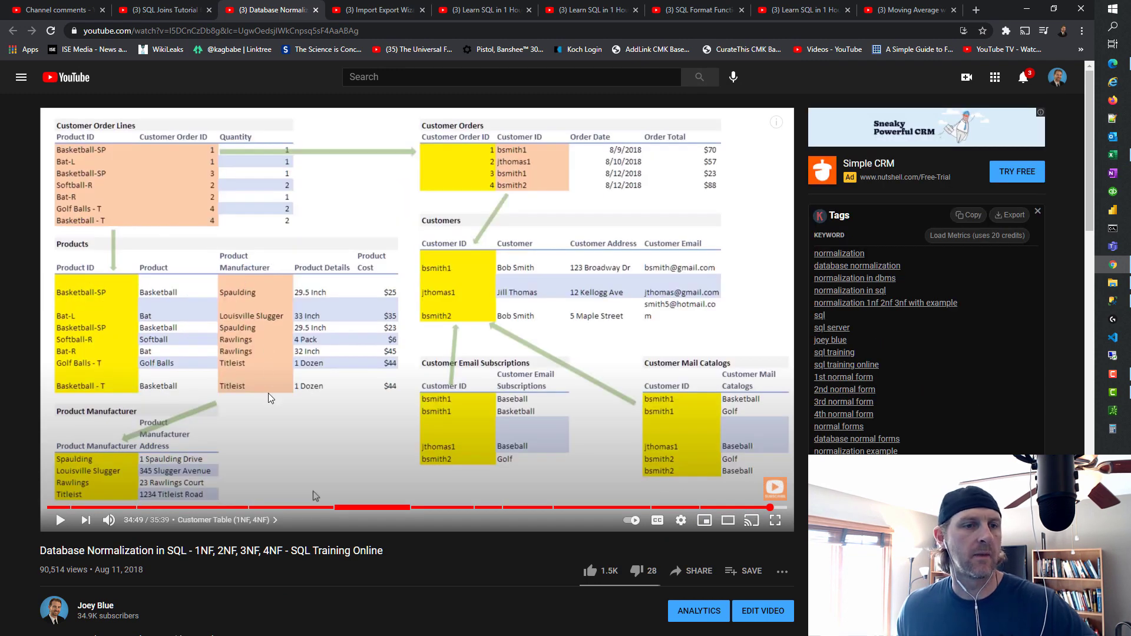
pyautogui.moveTo(286, 292)
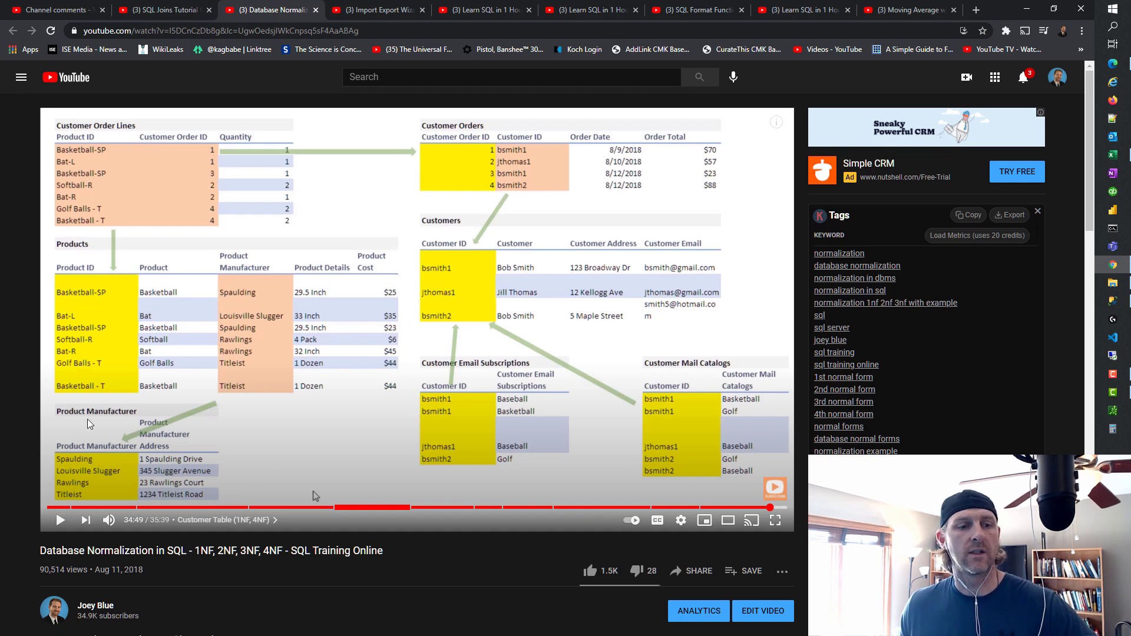
pyautogui.moveTo(238, 469)
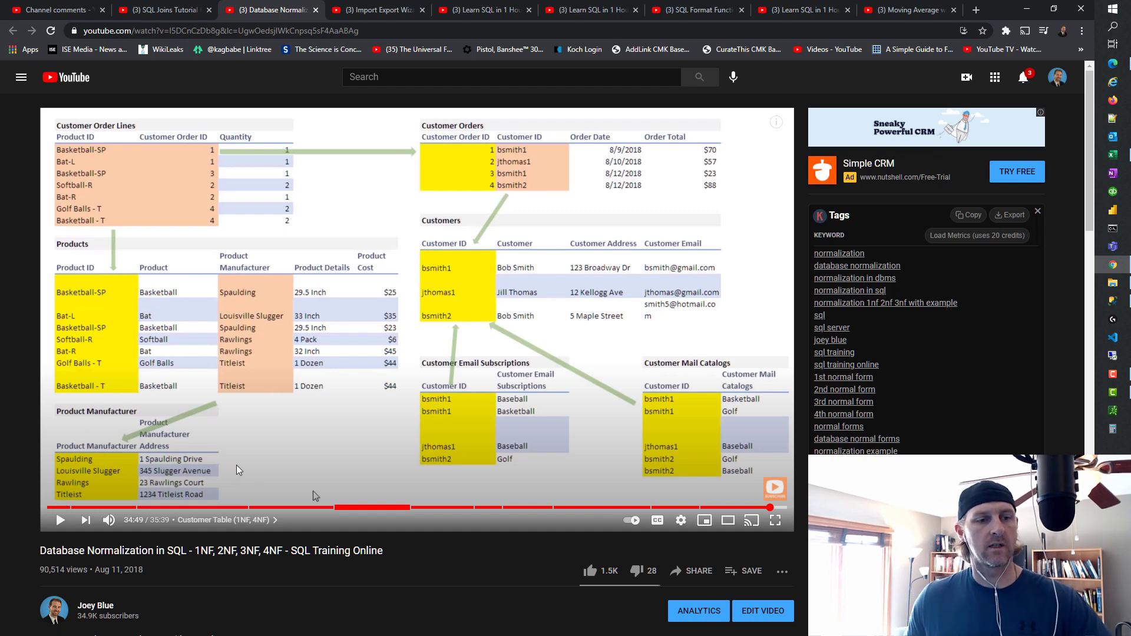
pyautogui.moveTo(273, 478)
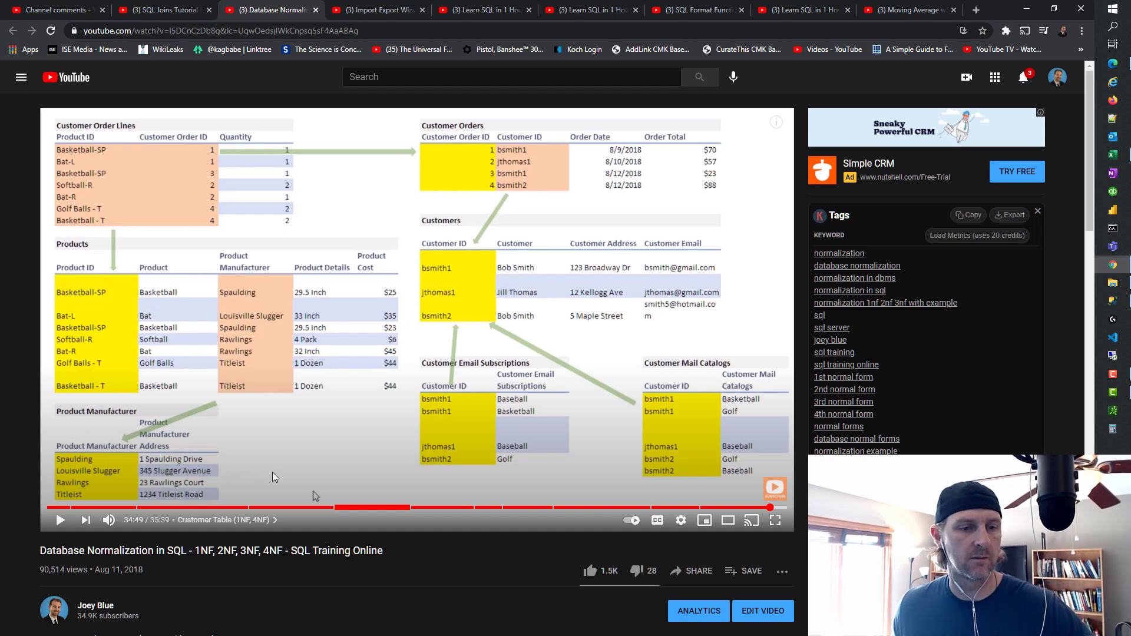
pyautogui.moveTo(121, 471)
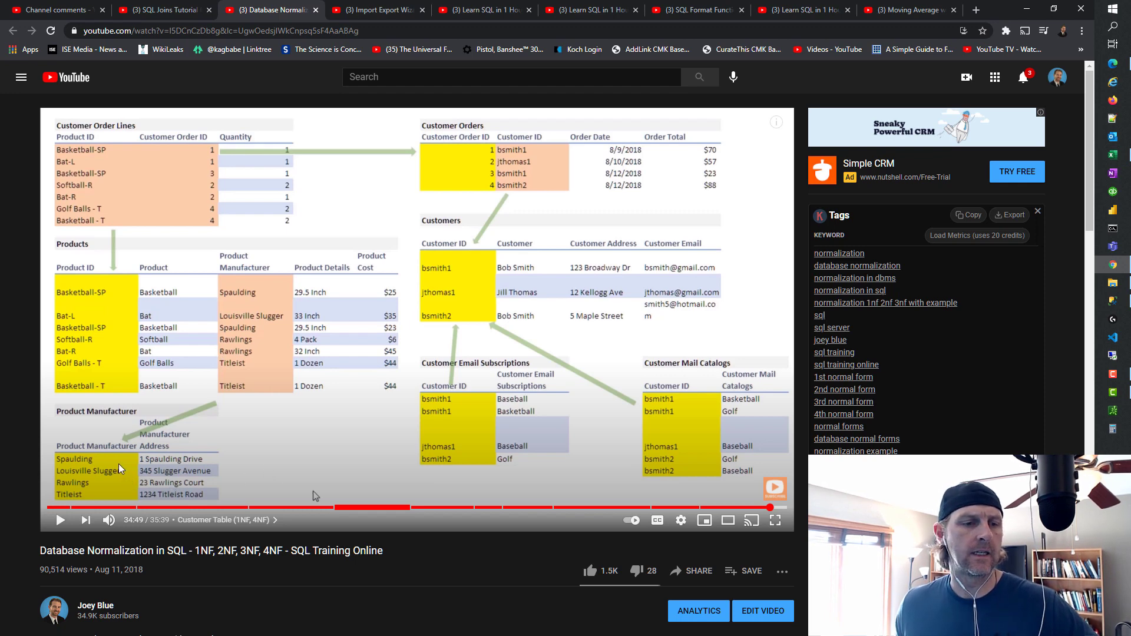
pyautogui.moveTo(303, 453)
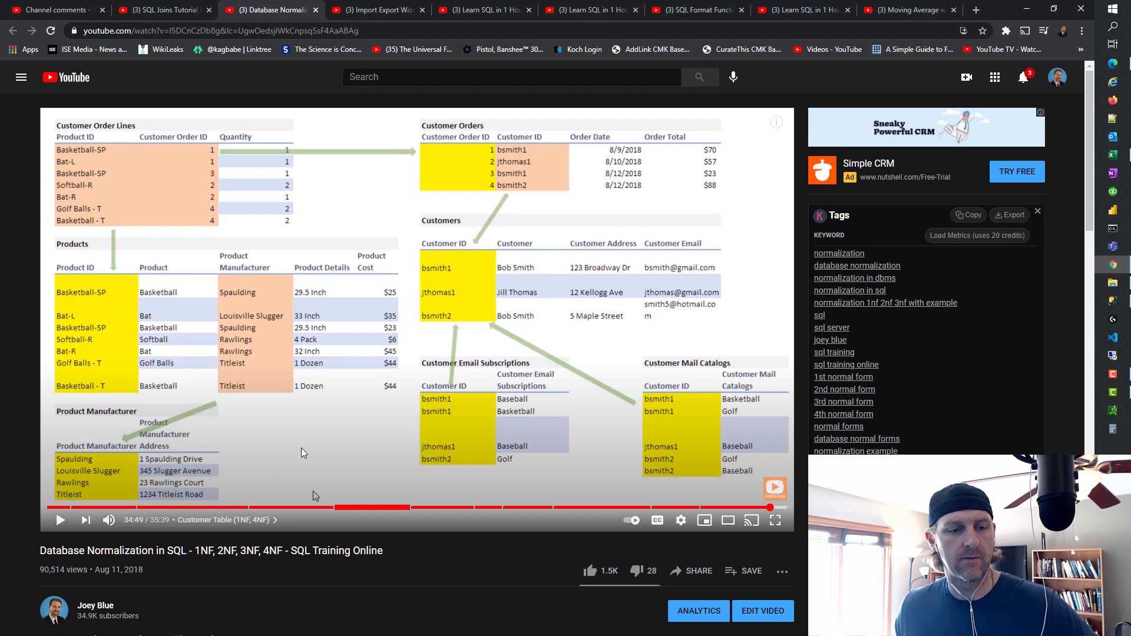
pyautogui.moveTo(315, 459)
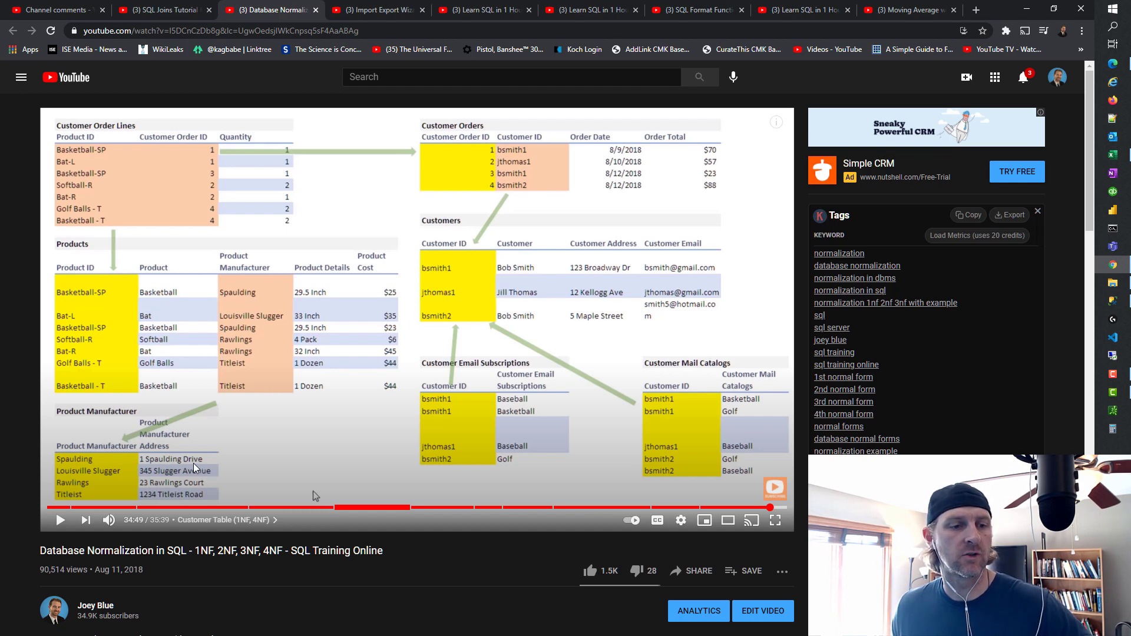
pyautogui.moveTo(113, 468)
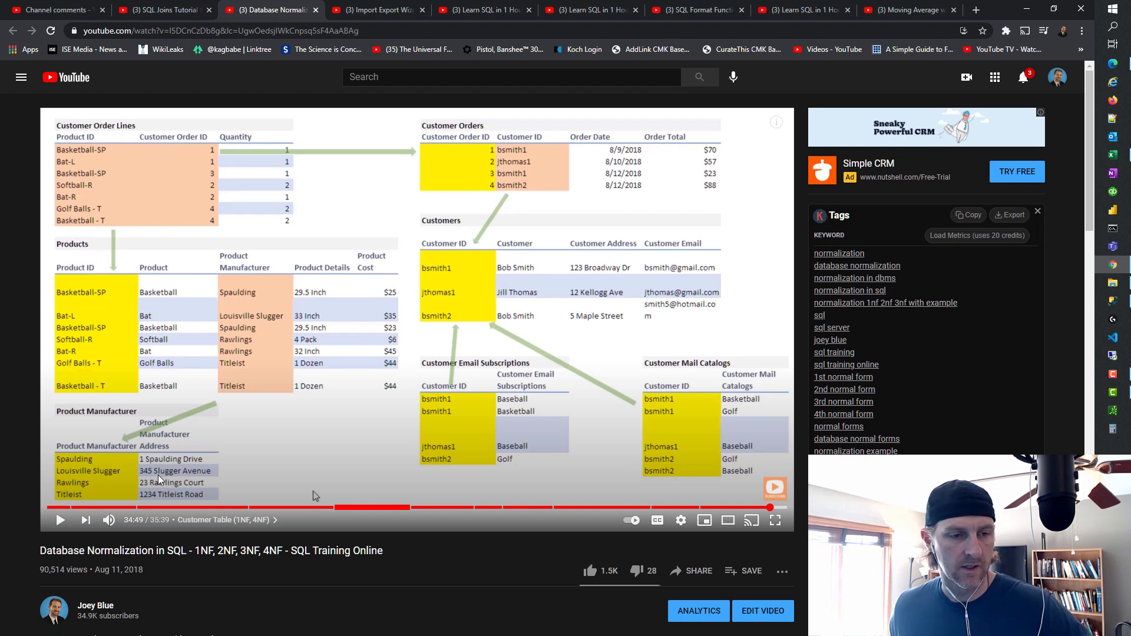
pyautogui.moveTo(275, 438)
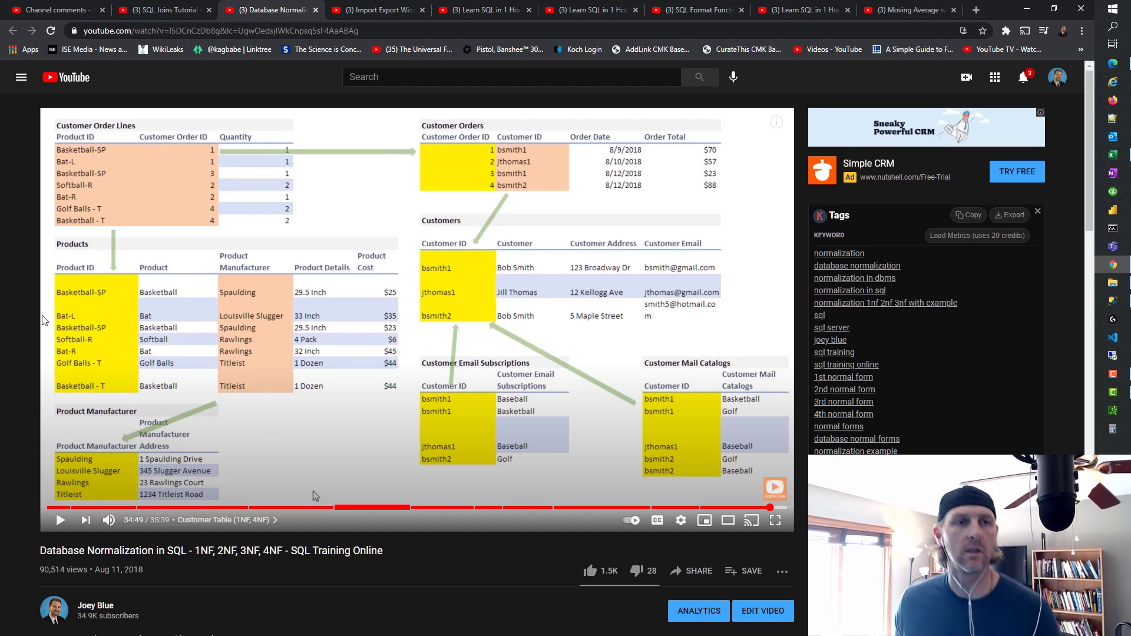
# Step: Show the Import Export Wizard Part 2 video and scroll through Oscar's 84-of-32992-rows comment
pyautogui.click(379, 10)
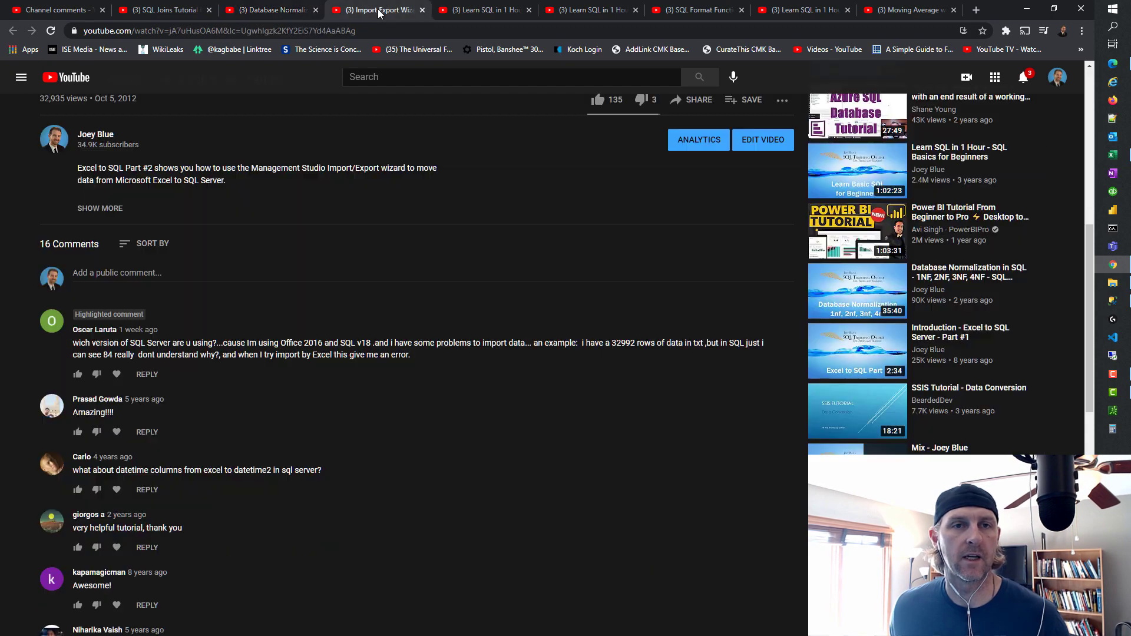
pyautogui.moveTo(284, 367)
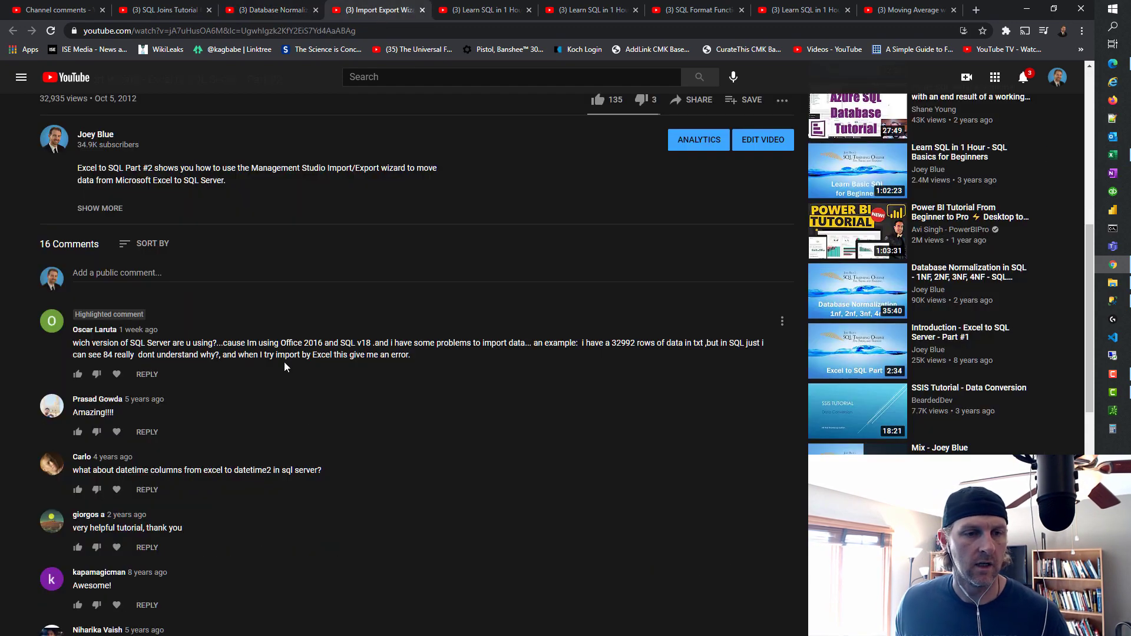
pyautogui.scroll(3)
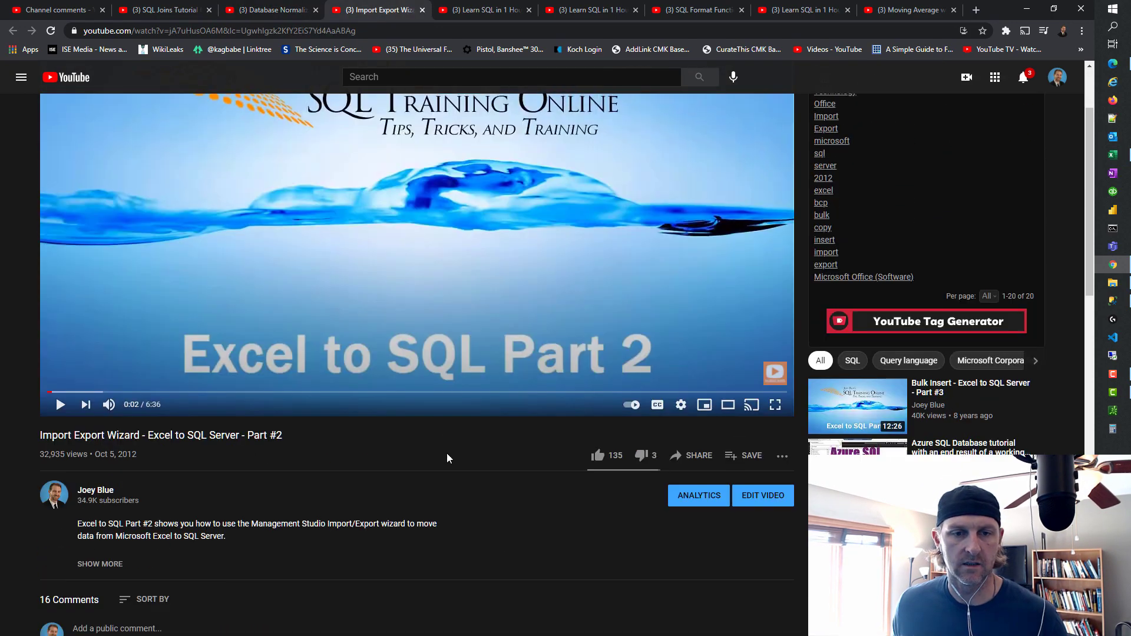
pyautogui.scroll(3)
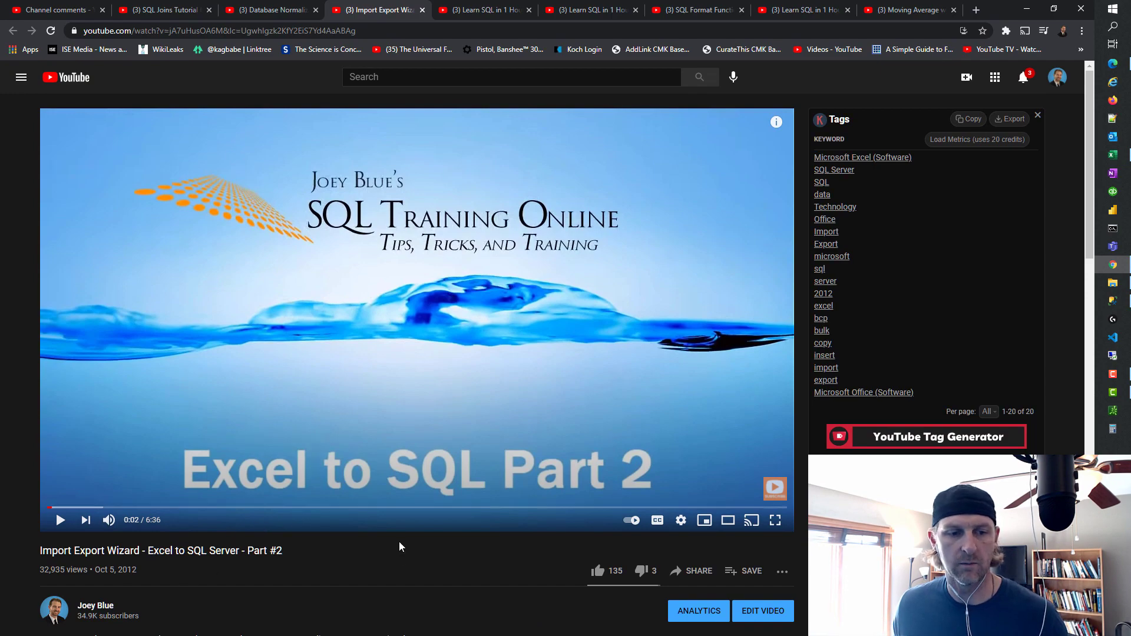
pyautogui.scroll(-3)
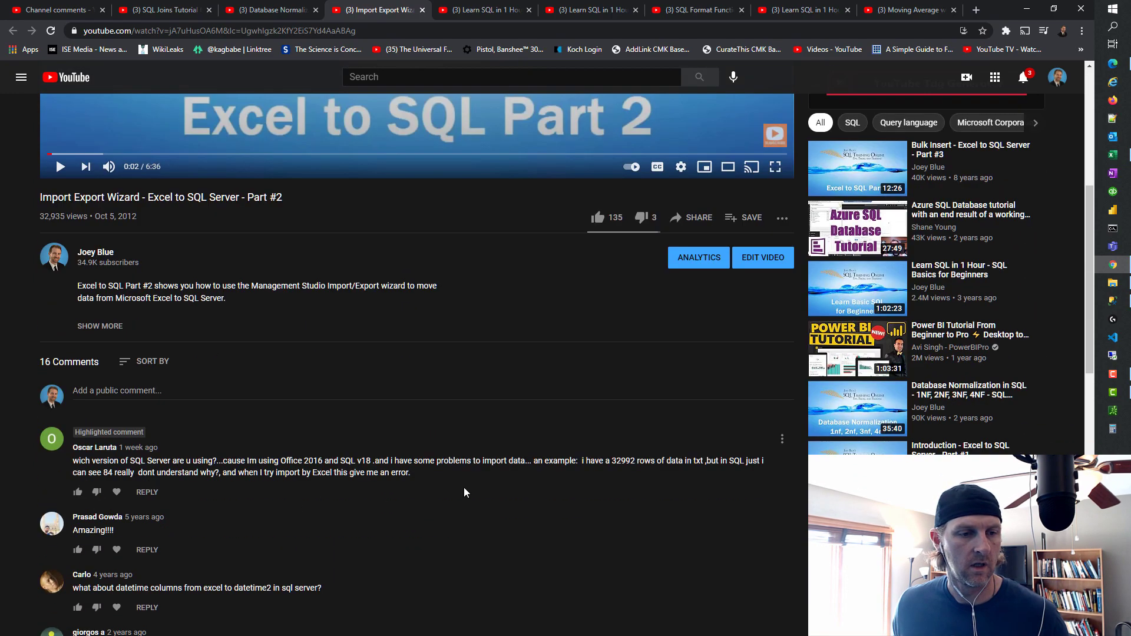
pyautogui.moveTo(472, 488)
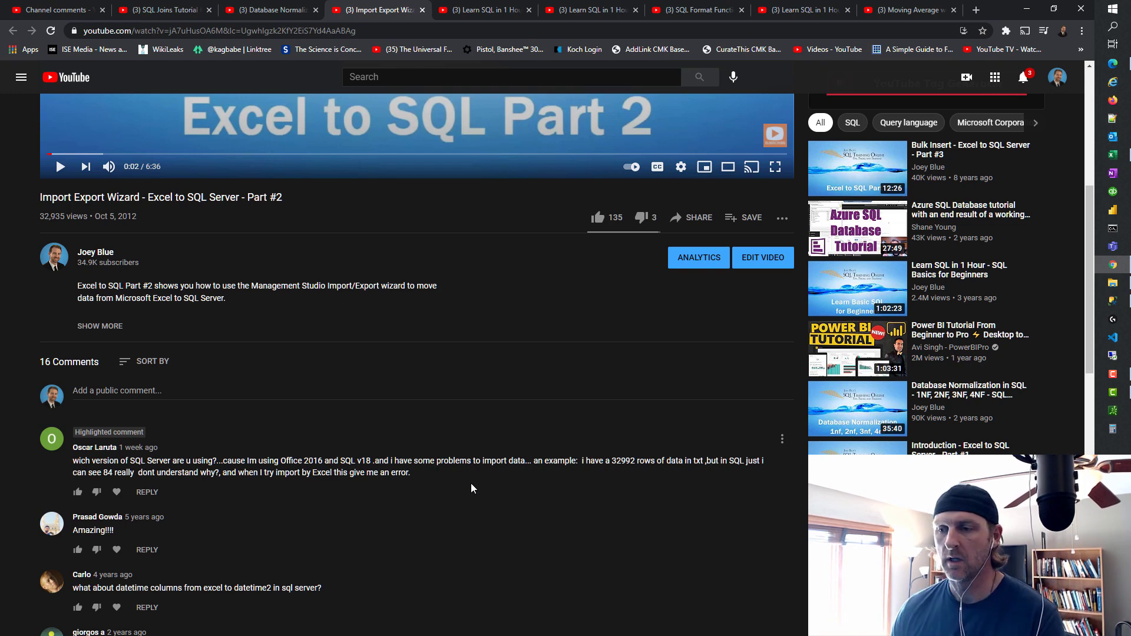
pyautogui.moveTo(433, 517)
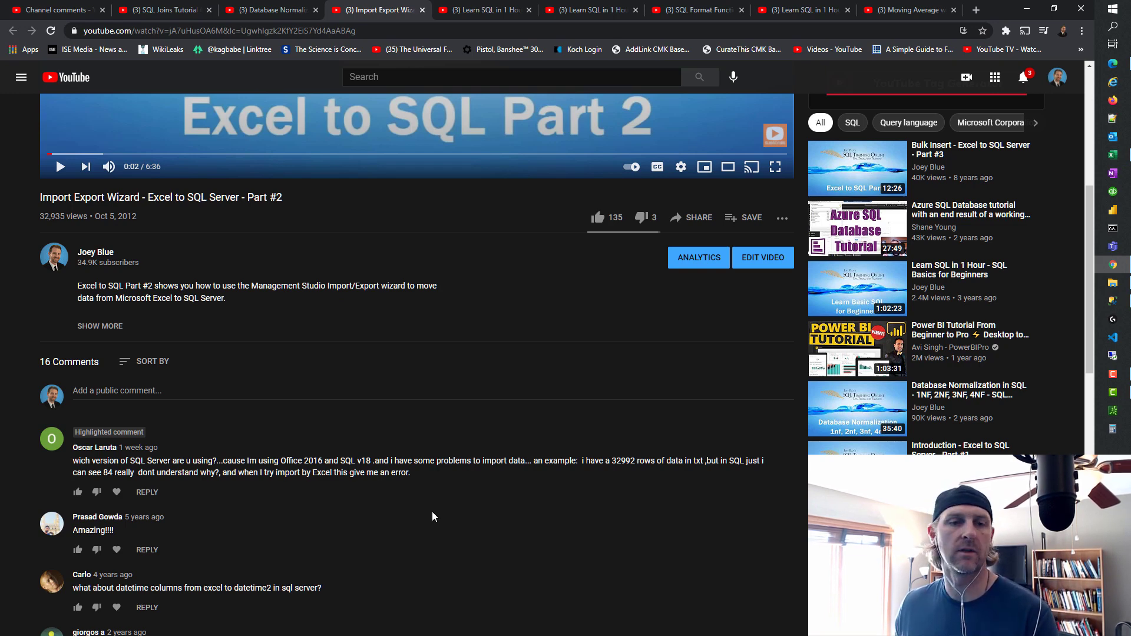
pyautogui.moveTo(436, 517)
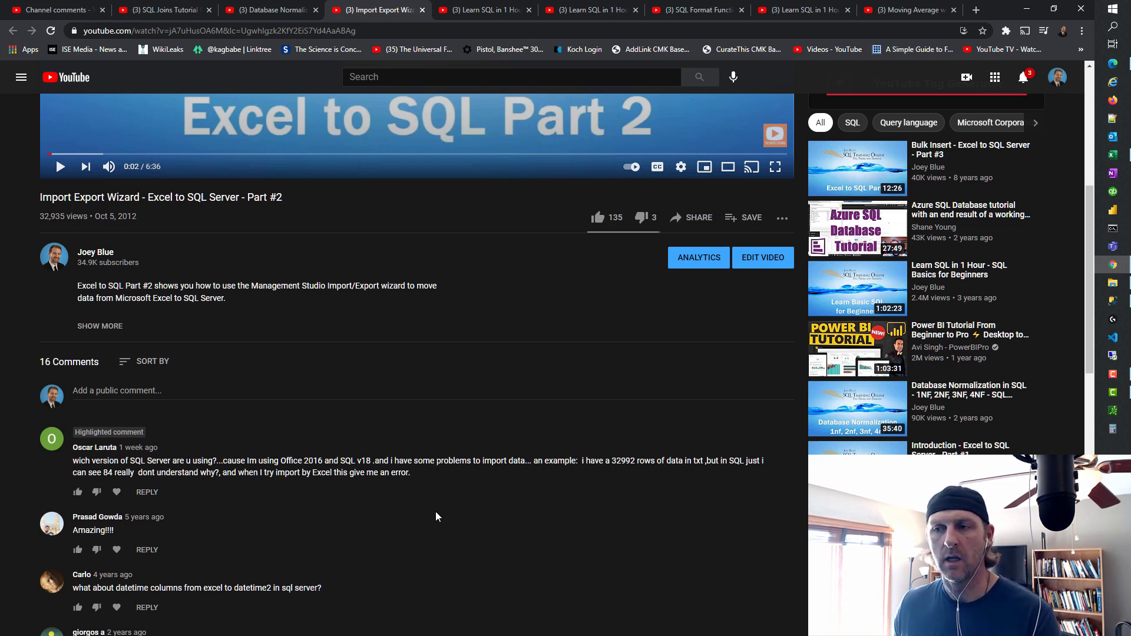
pyautogui.moveTo(843, 441)
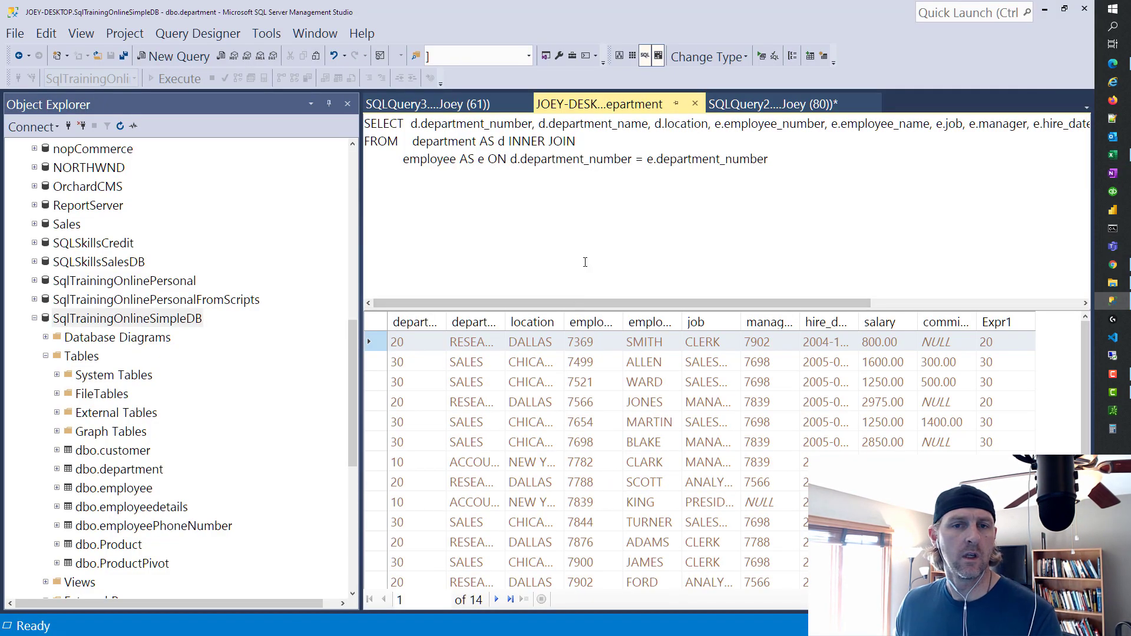
# Step: Focus Management Studio and show the actions menu for SqlTrainingOnlineSimpleDB
pyautogui.click(127, 318)
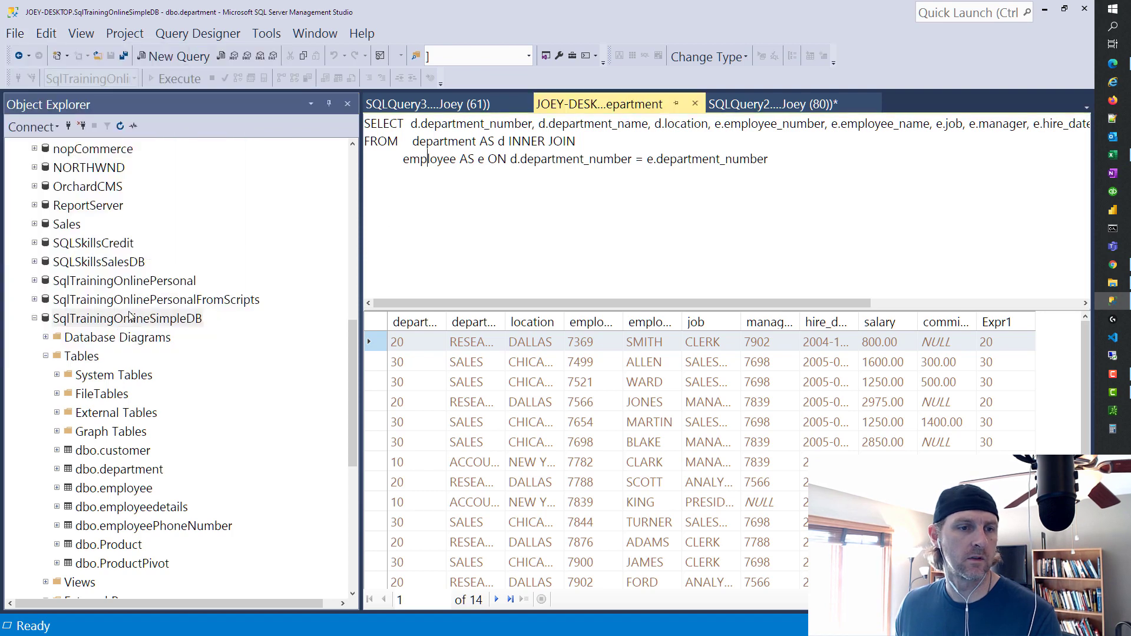
pyautogui.rightClick(127, 318)
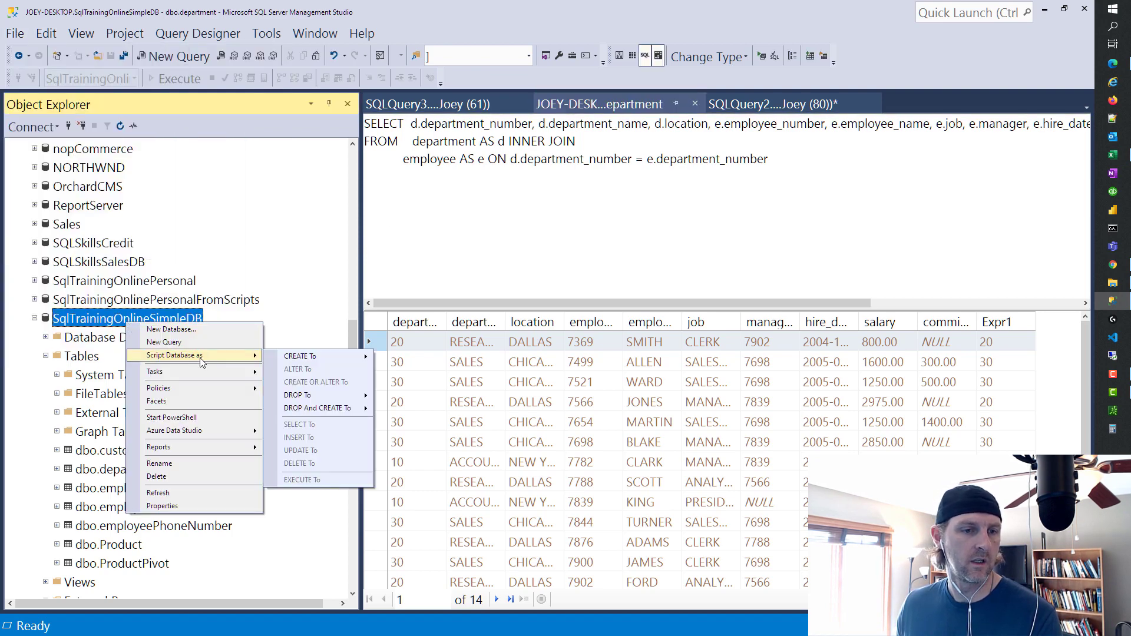
pyautogui.moveTo(210, 487)
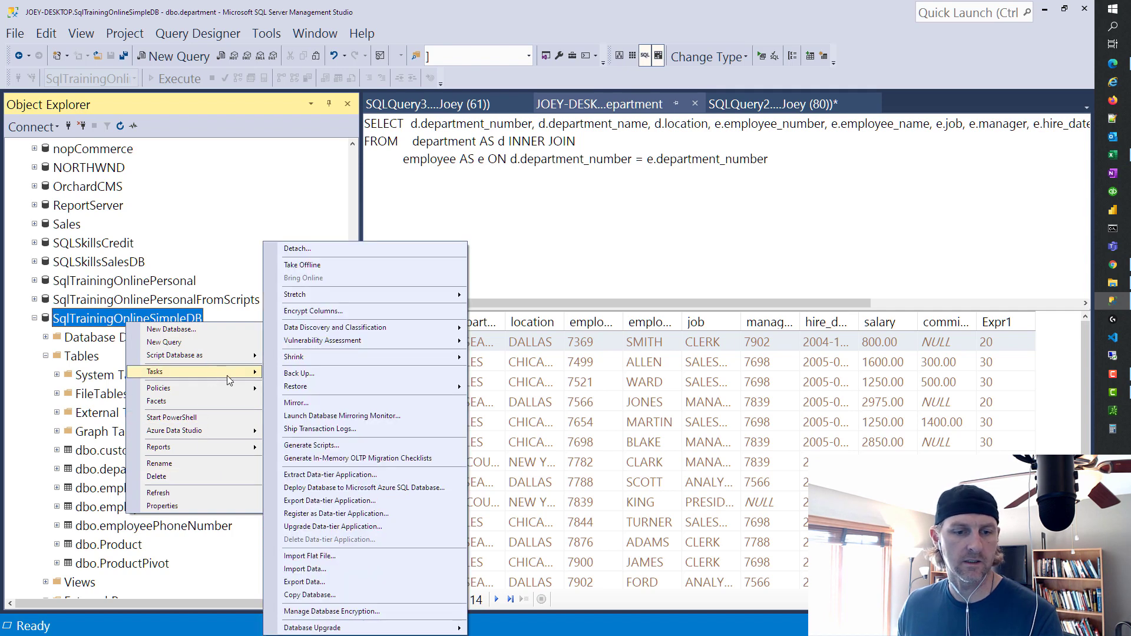
pyautogui.moveTo(310, 569)
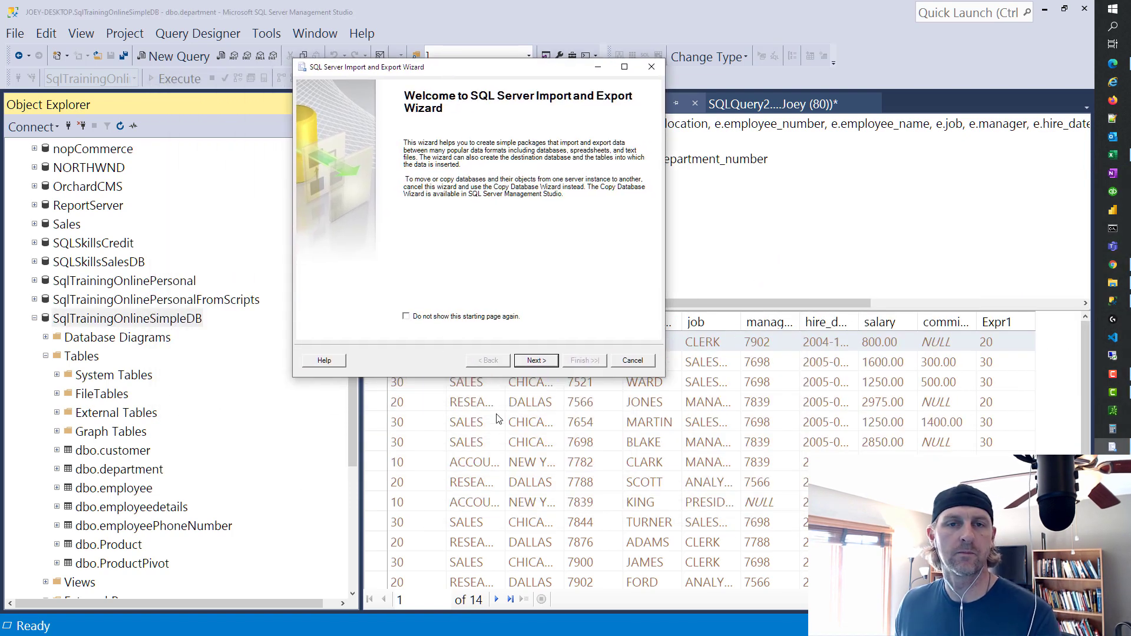
# Step: Move past the wizard welcome page and choose Flat File Source as the data source
pyautogui.click(535, 361)
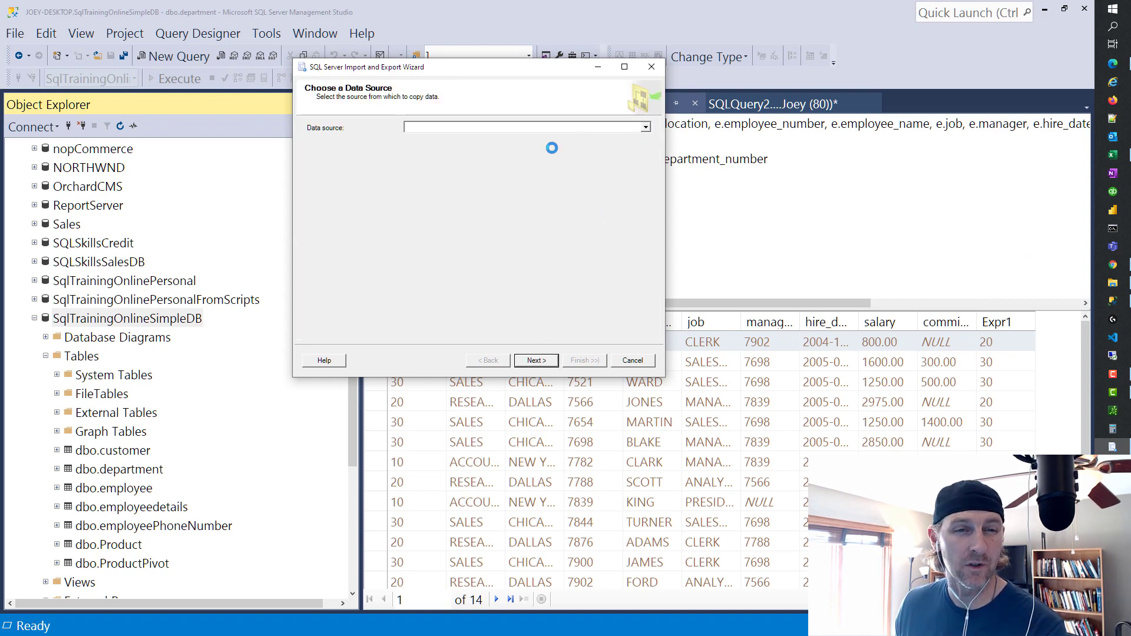
pyautogui.click(644, 127)
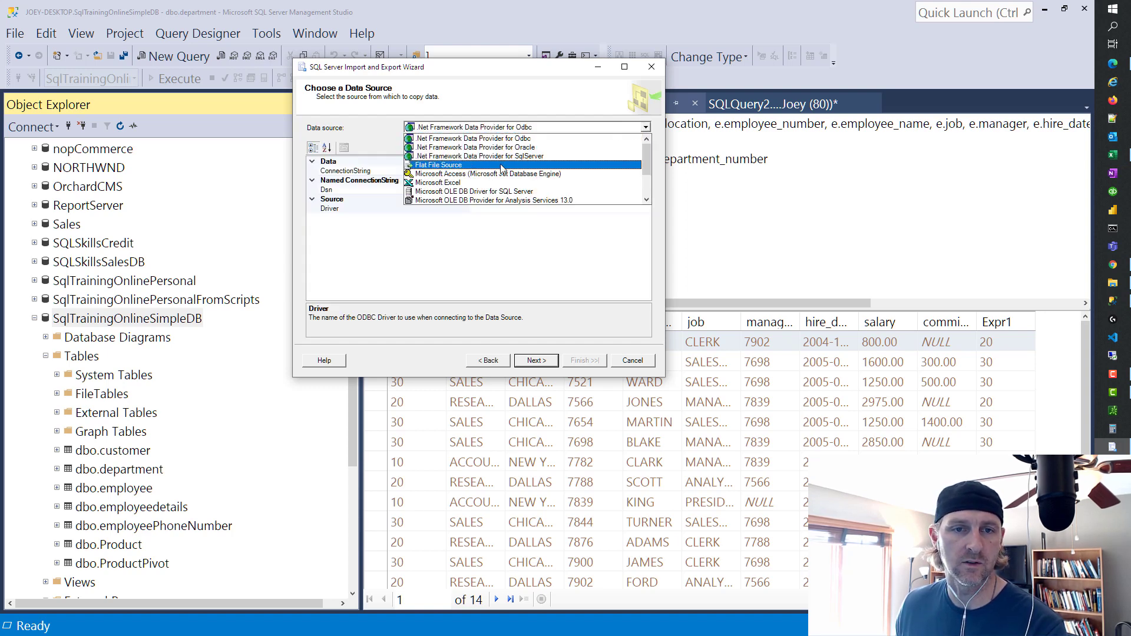
pyautogui.click(485, 173)
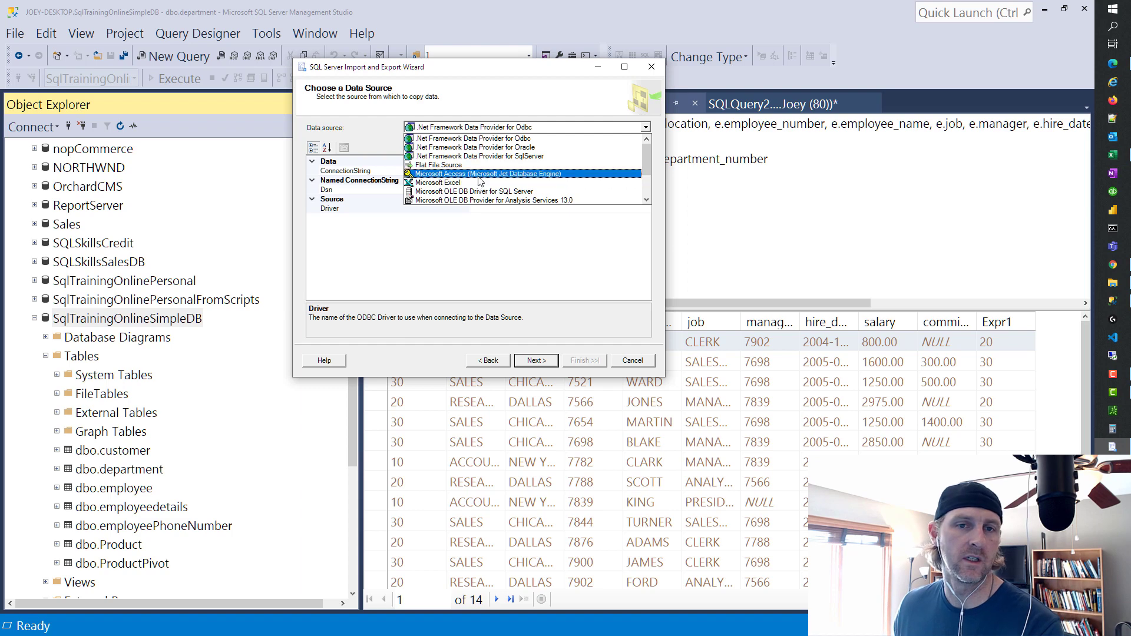
pyautogui.click(439, 165)
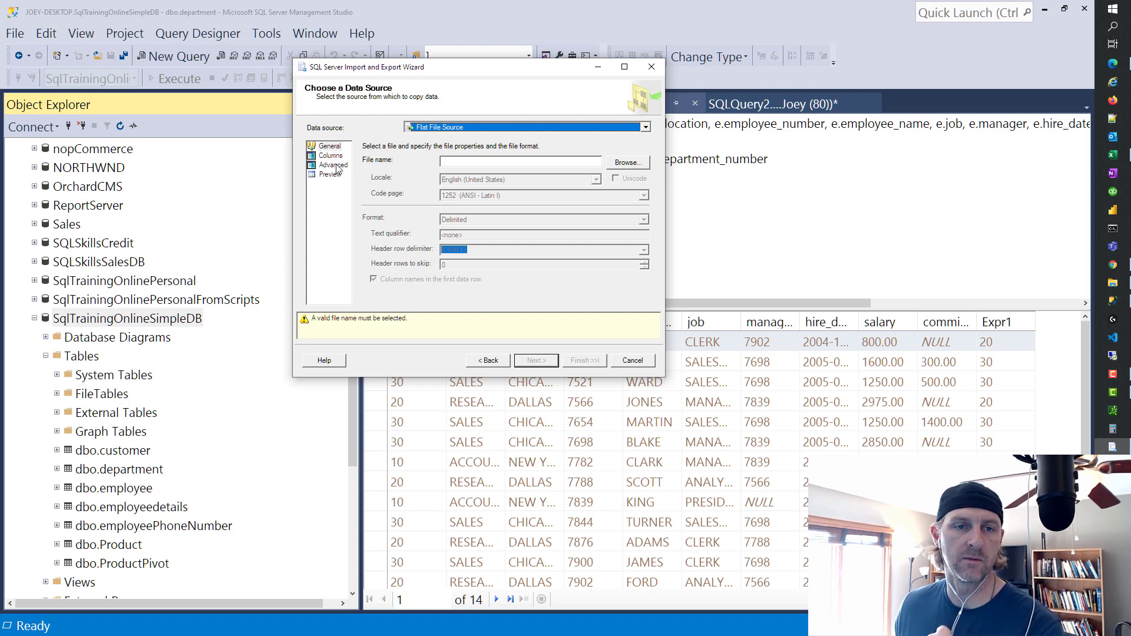
pyautogui.moveTo(405, 304)
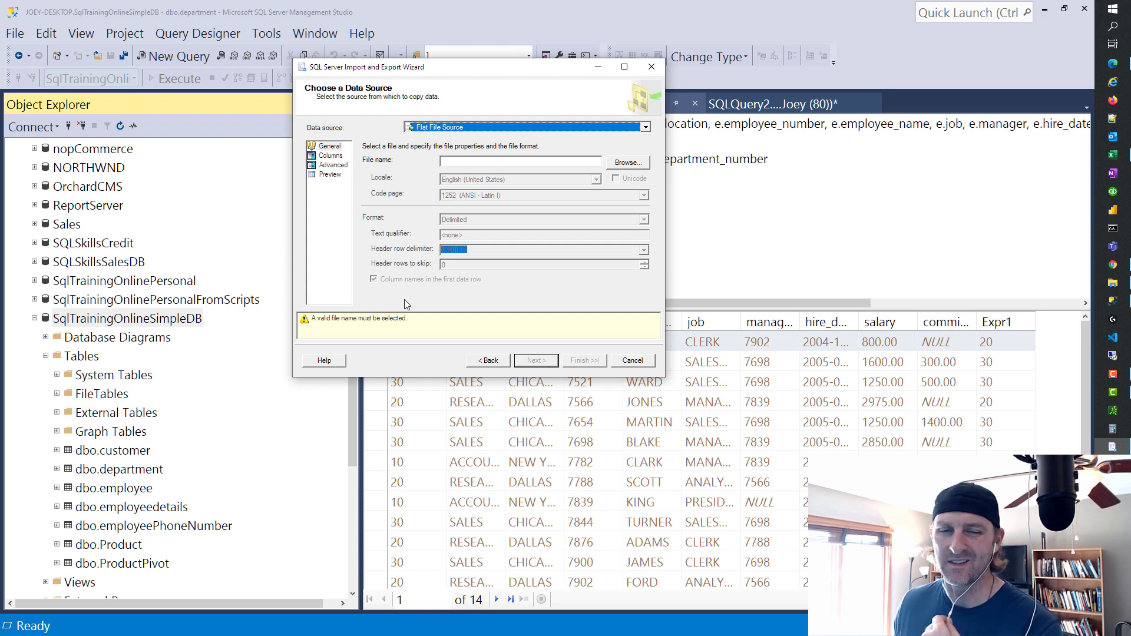
pyautogui.moveTo(433, 297)
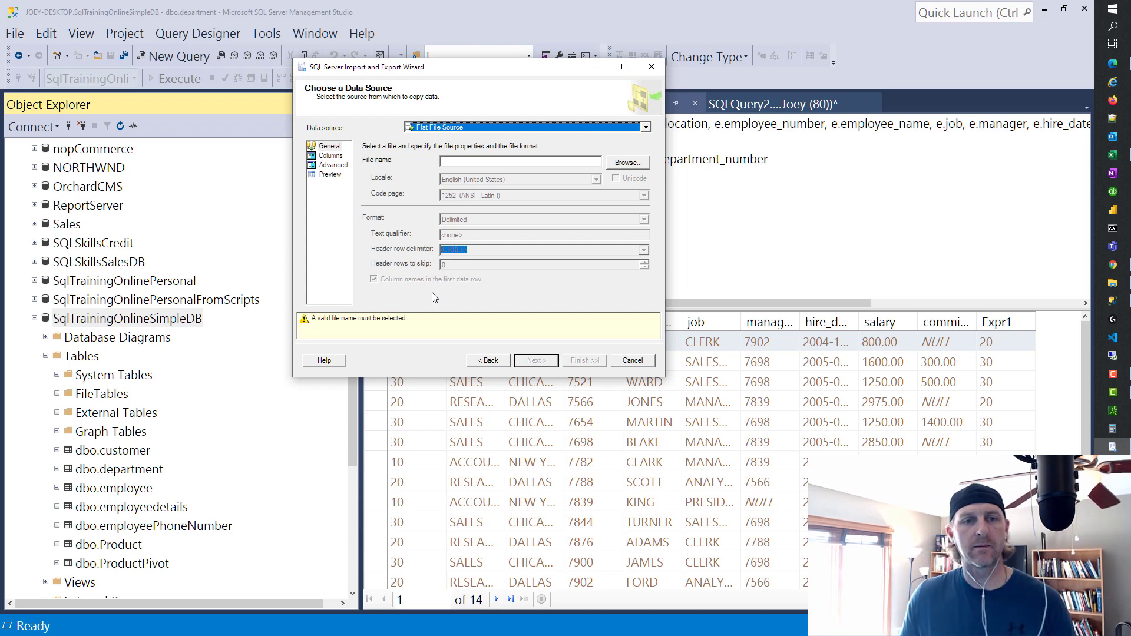
pyautogui.moveTo(426, 288)
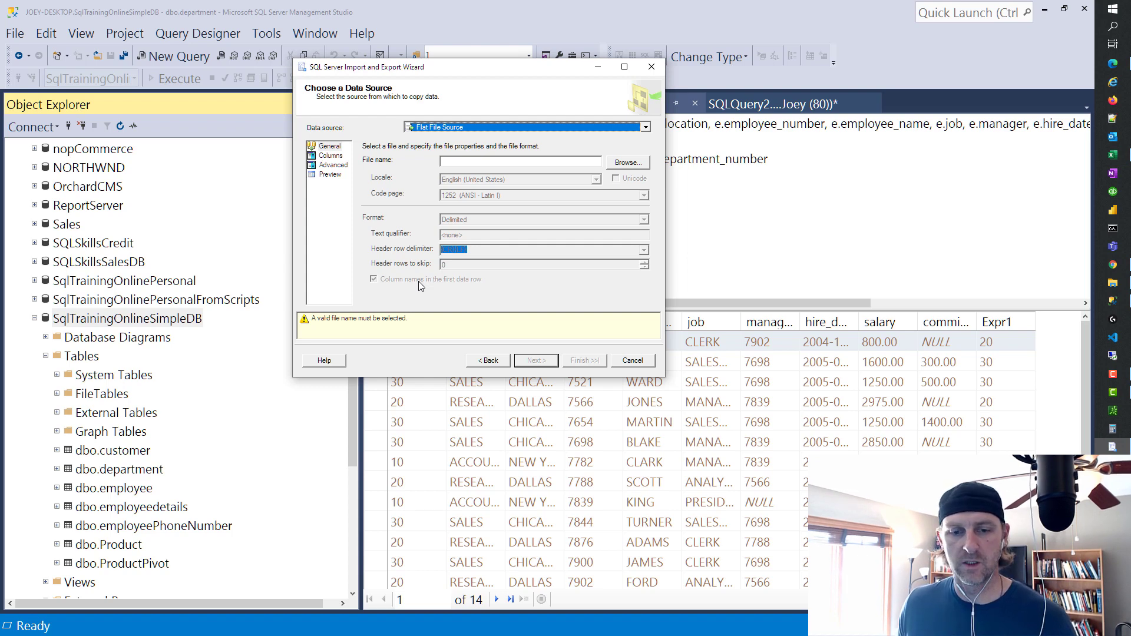
pyautogui.moveTo(716, 378)
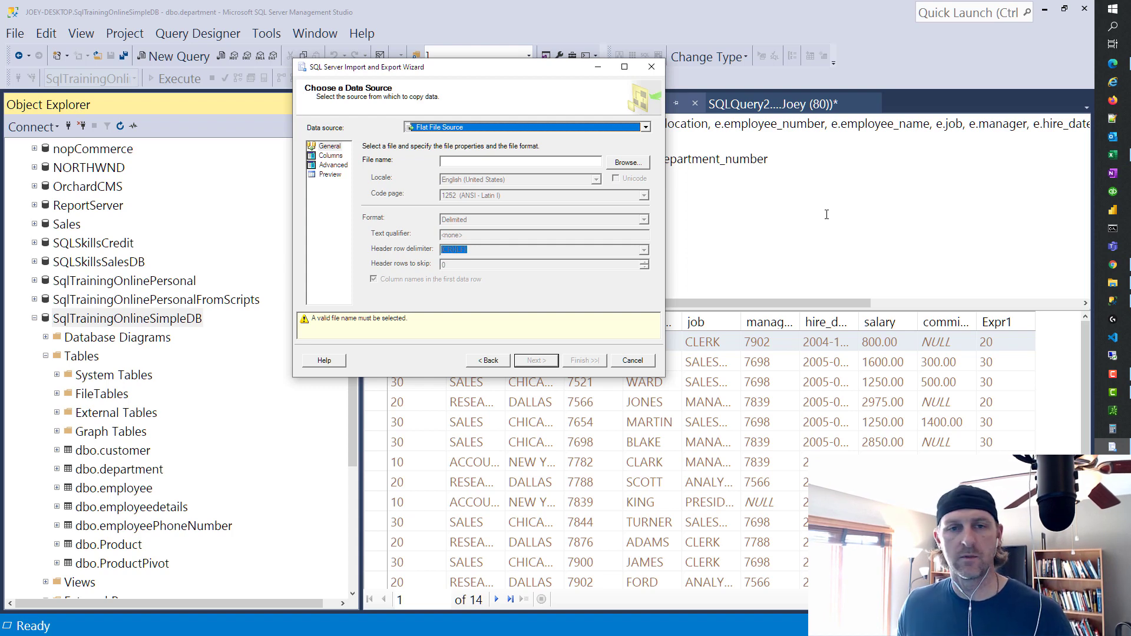
pyautogui.moveTo(819, 282)
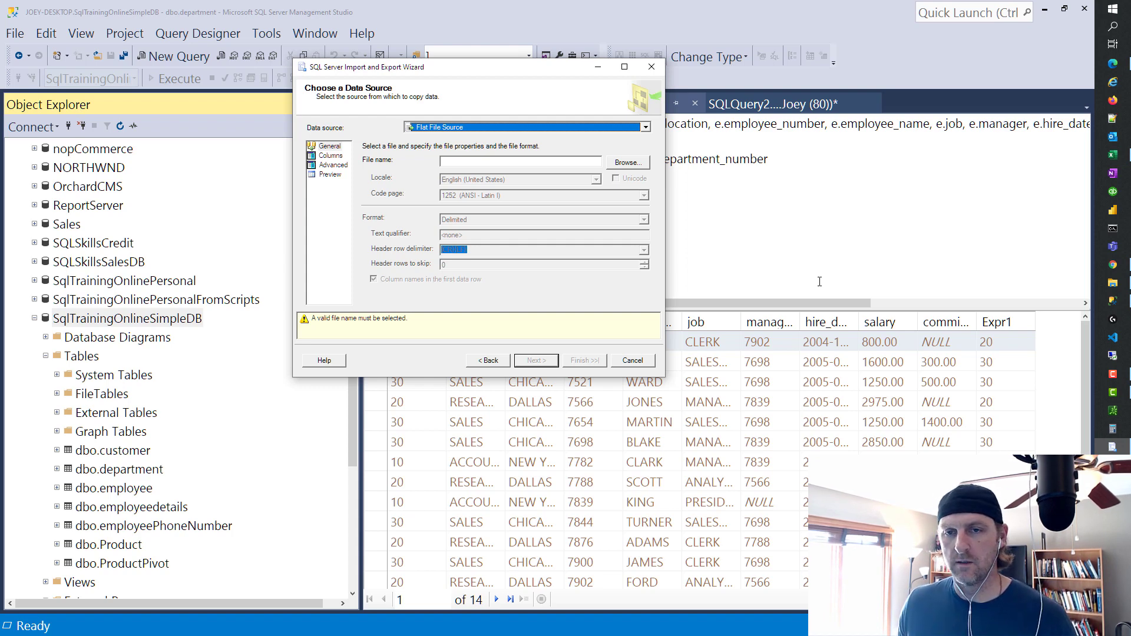
pyautogui.moveTo(836, 218)
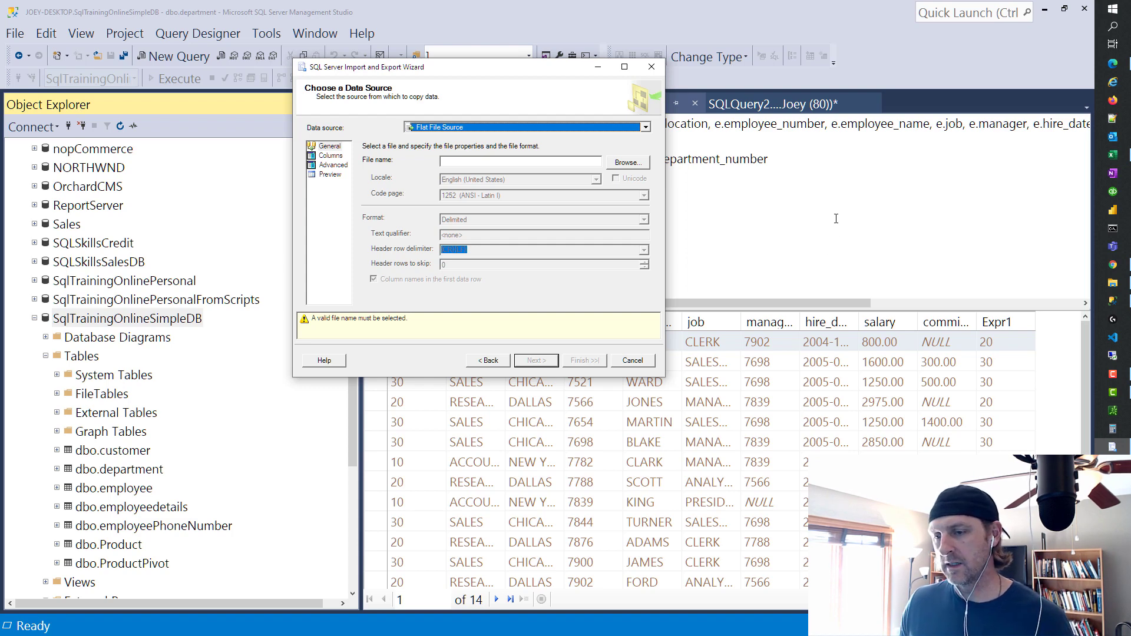
pyautogui.moveTo(830, 217)
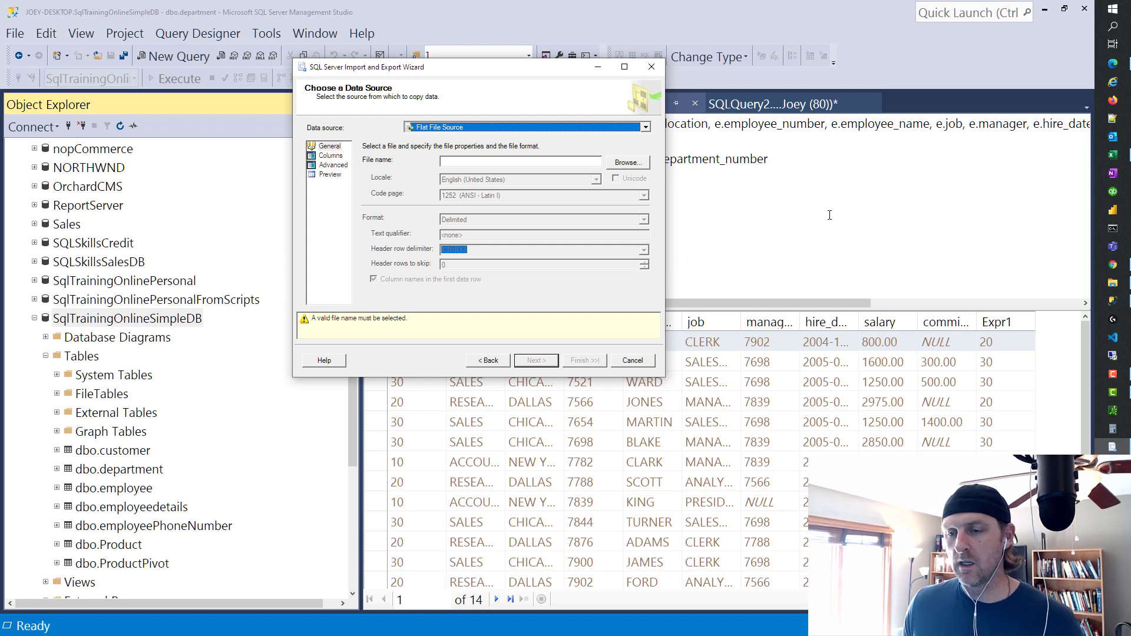
pyautogui.moveTo(792, 222)
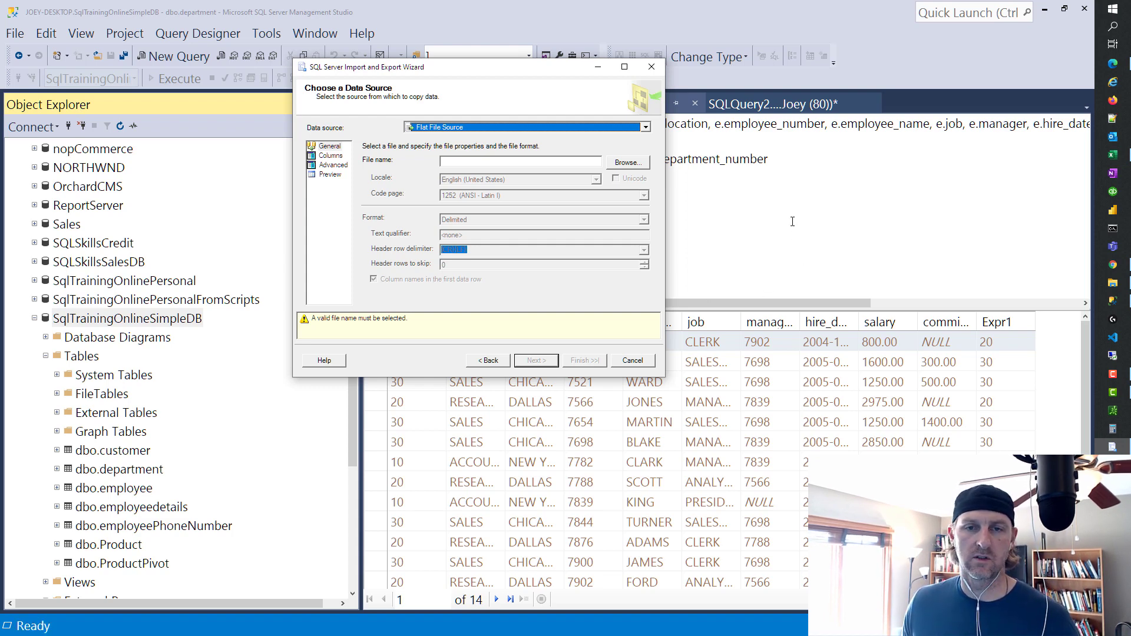
pyautogui.moveTo(782, 323)
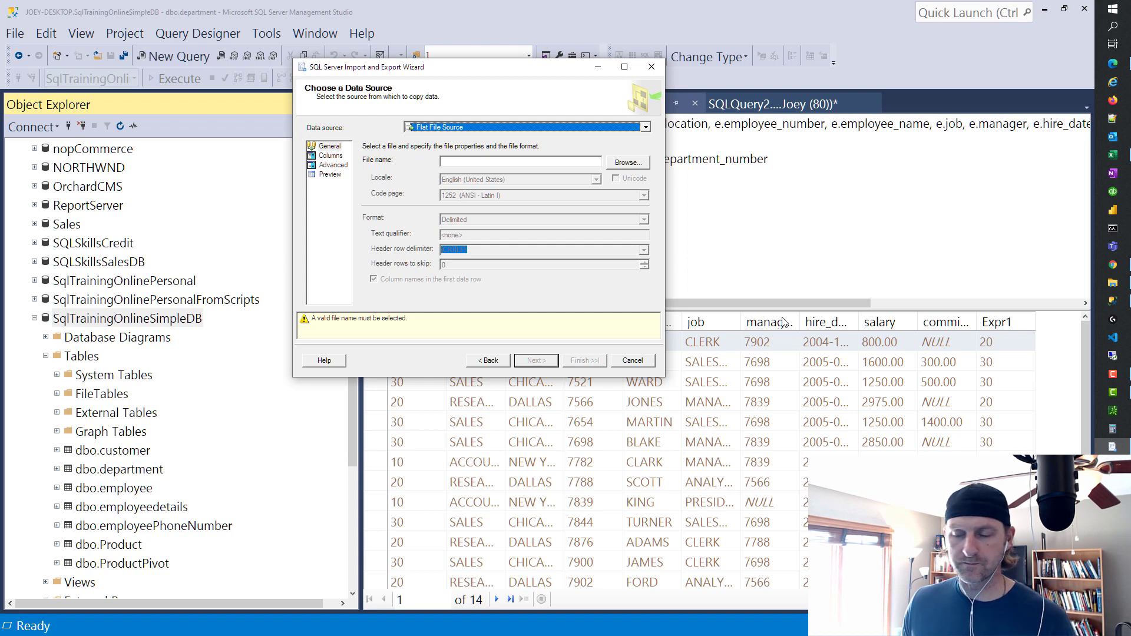
pyautogui.moveTo(729, 293)
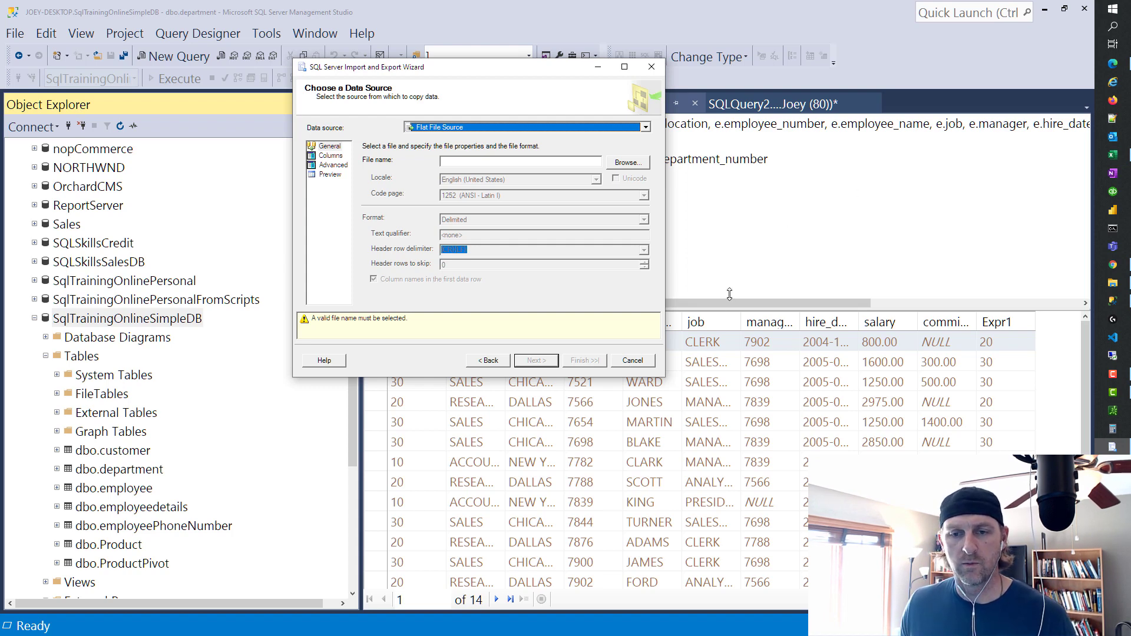
pyautogui.moveTo(644, 365)
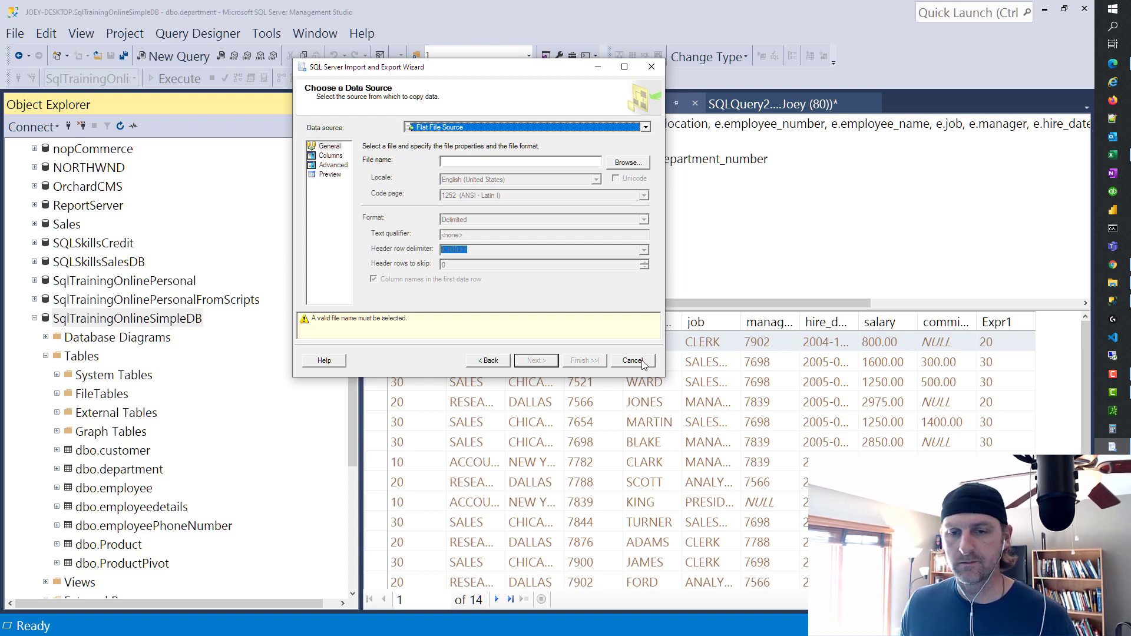
# Step: Cancel the import wizard and scroll the Learn SQL in 1 Hour comments to the highlighted analyst-job question
pyautogui.click(632, 361)
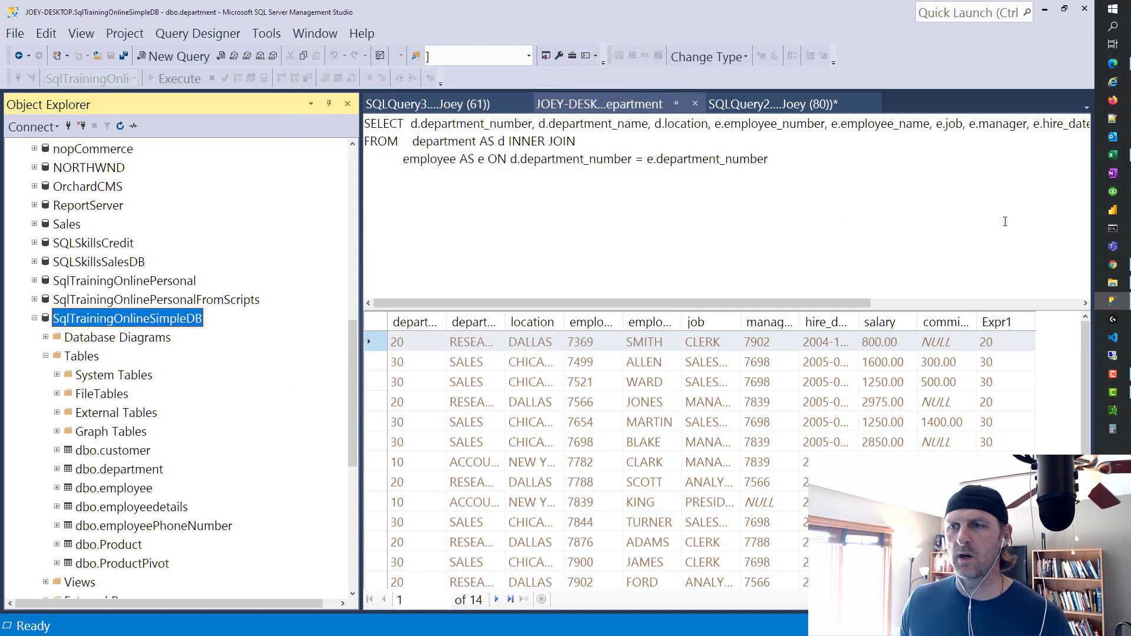
pyautogui.moveTo(1085, 273)
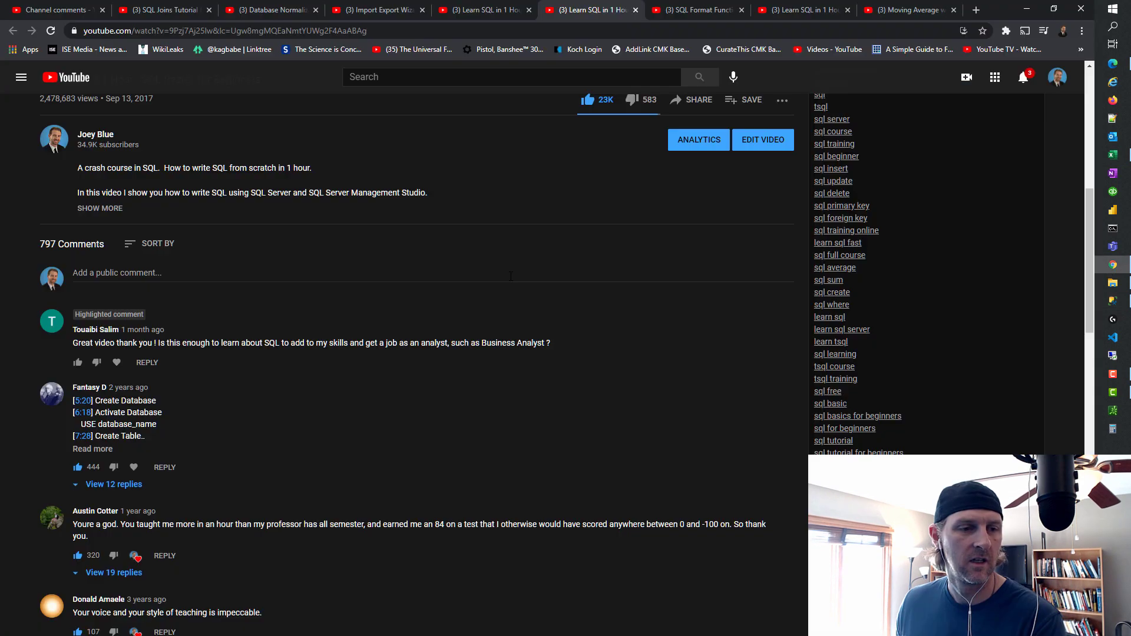
pyautogui.moveTo(325, 366)
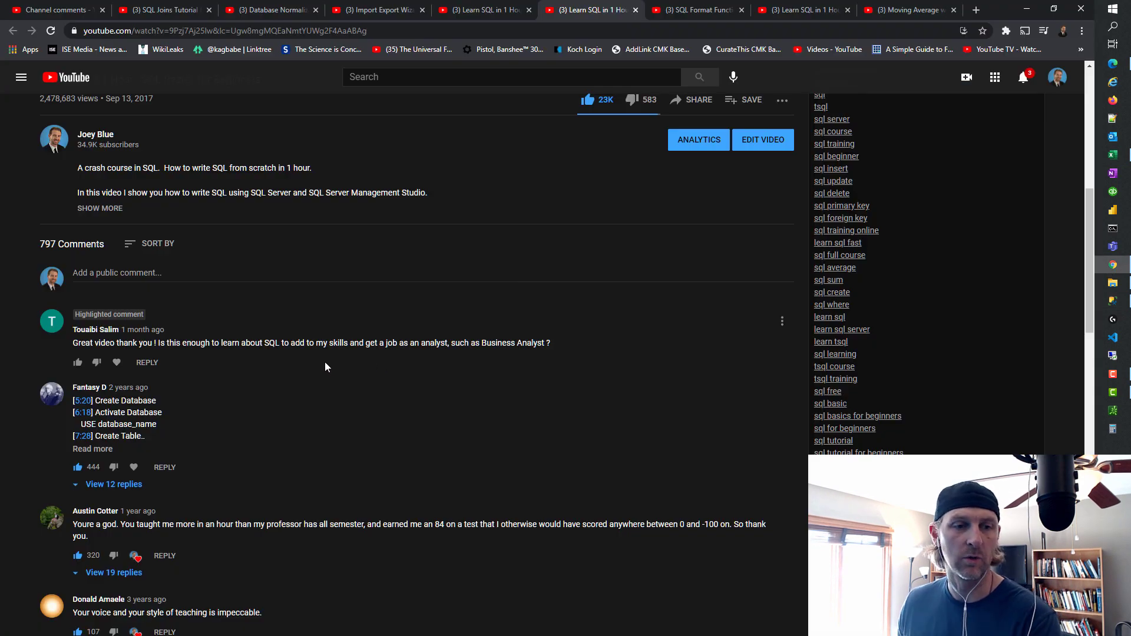
pyautogui.scroll(3)
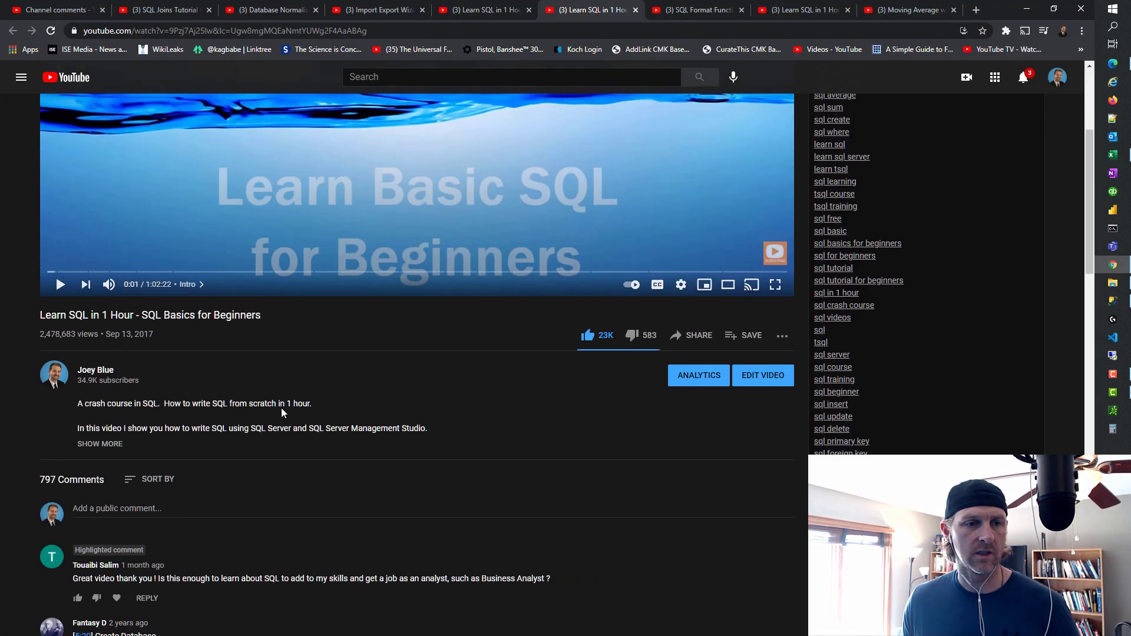
pyautogui.scroll(-3)
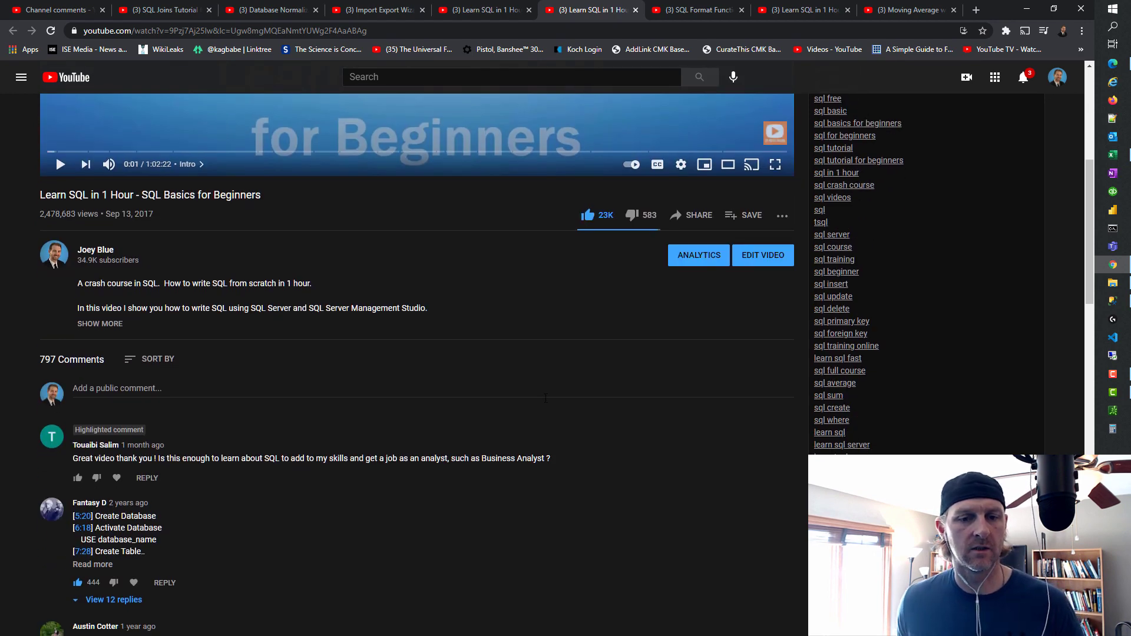
pyautogui.scroll(-3)
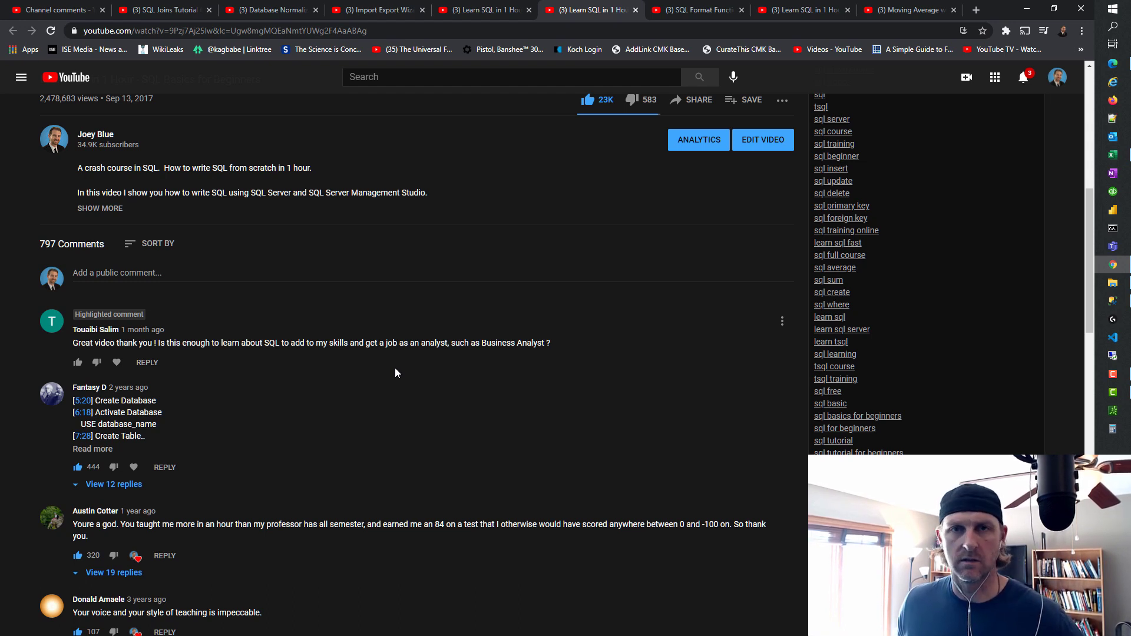
pyautogui.moveTo(659, 60)
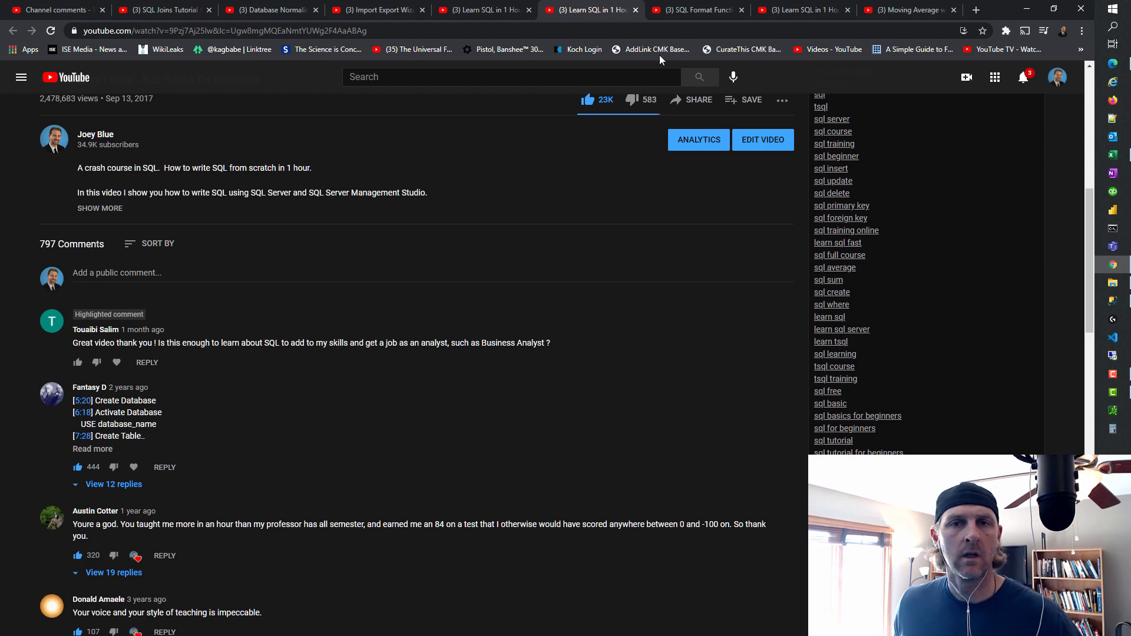
pyautogui.moveTo(638, 192)
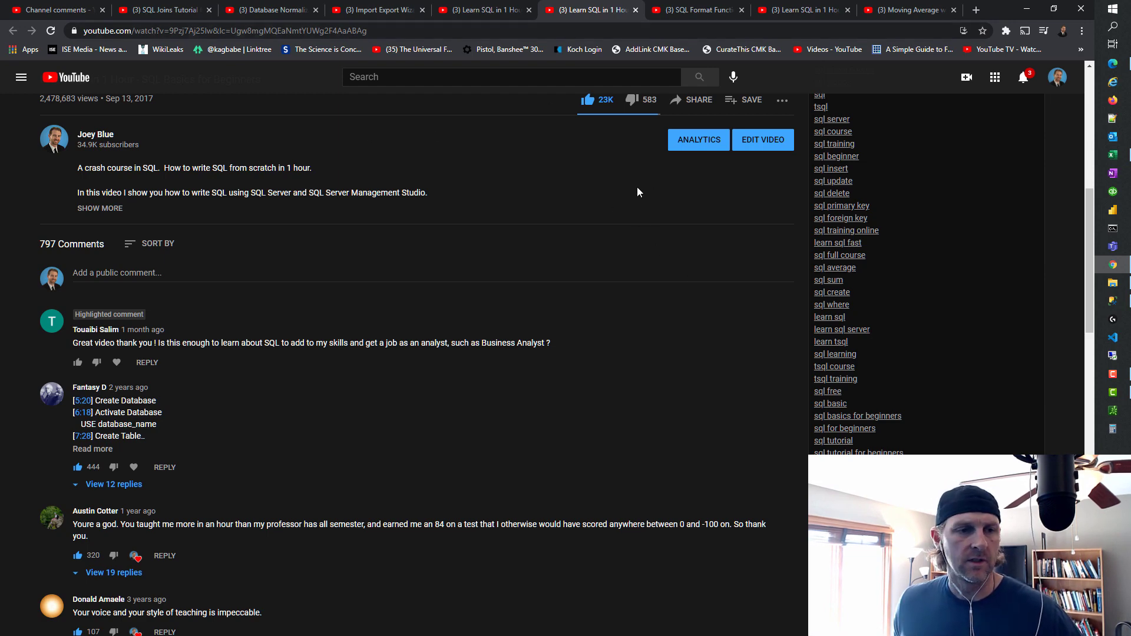
# Step: Switch to the SQL Format Function video and scroll to the highlighted yyyymmdd birthdate question
pyautogui.click(693, 9)
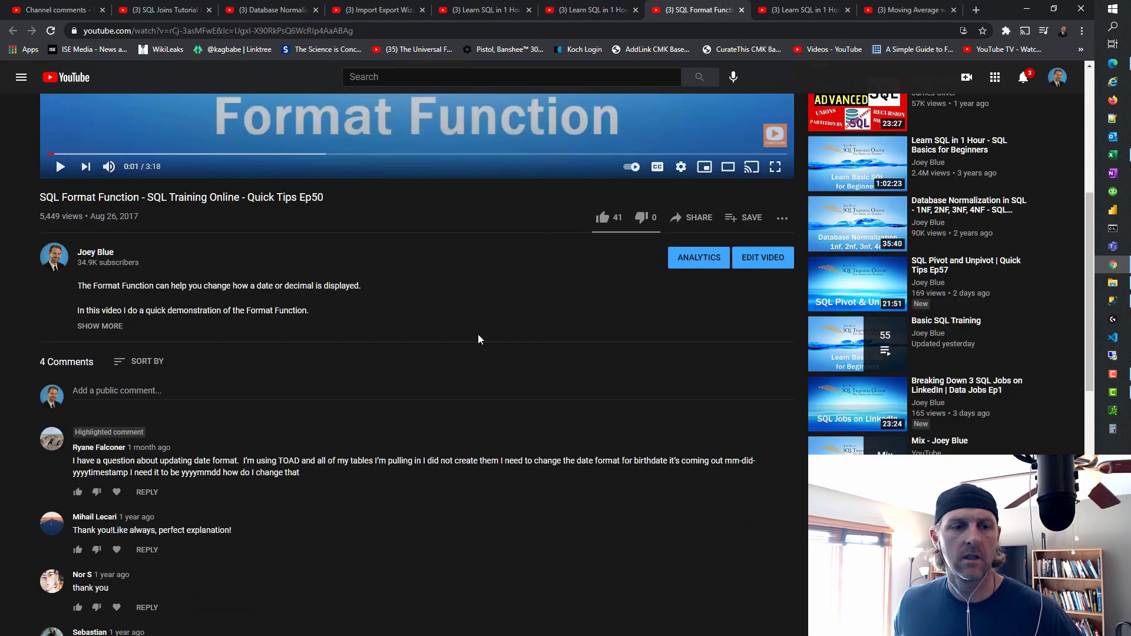
pyautogui.moveTo(291, 515)
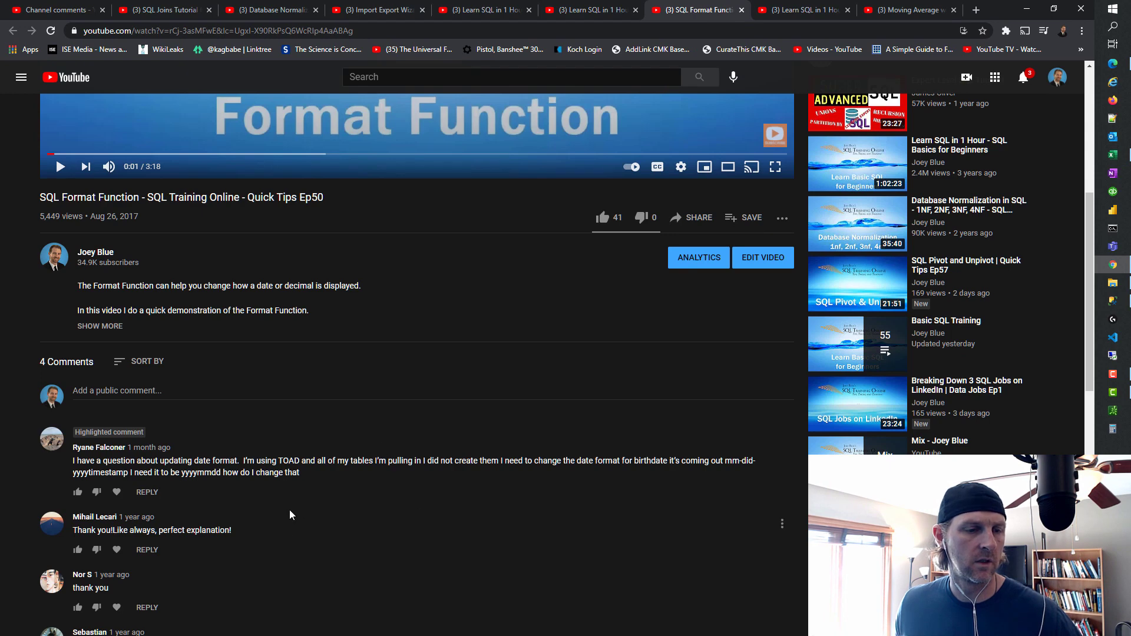
pyautogui.moveTo(366, 489)
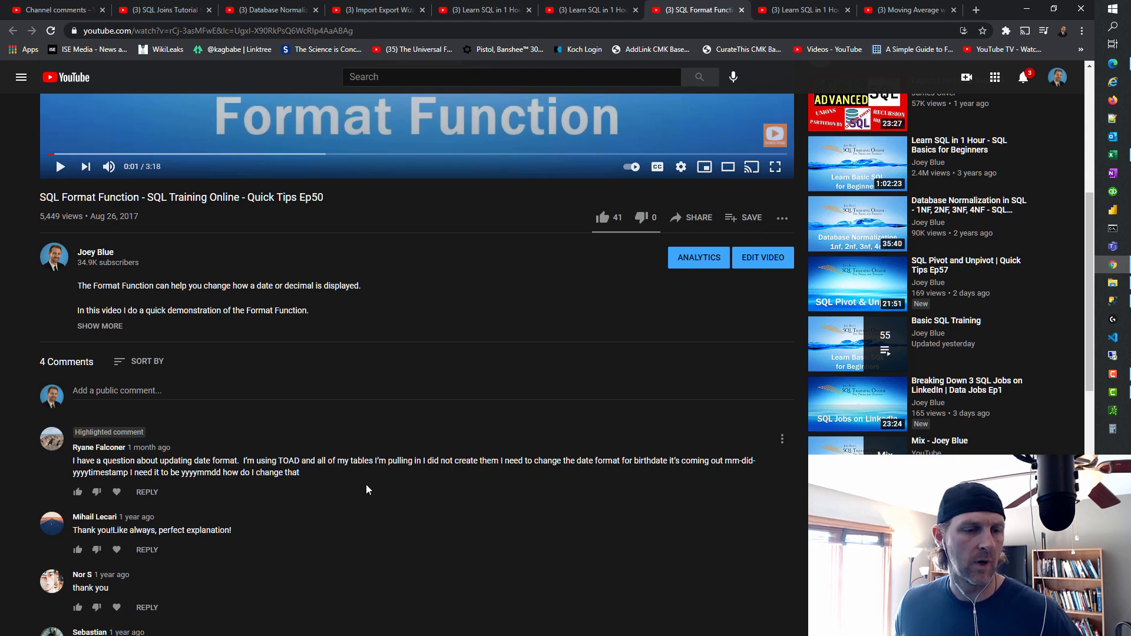
pyautogui.moveTo(332, 478)
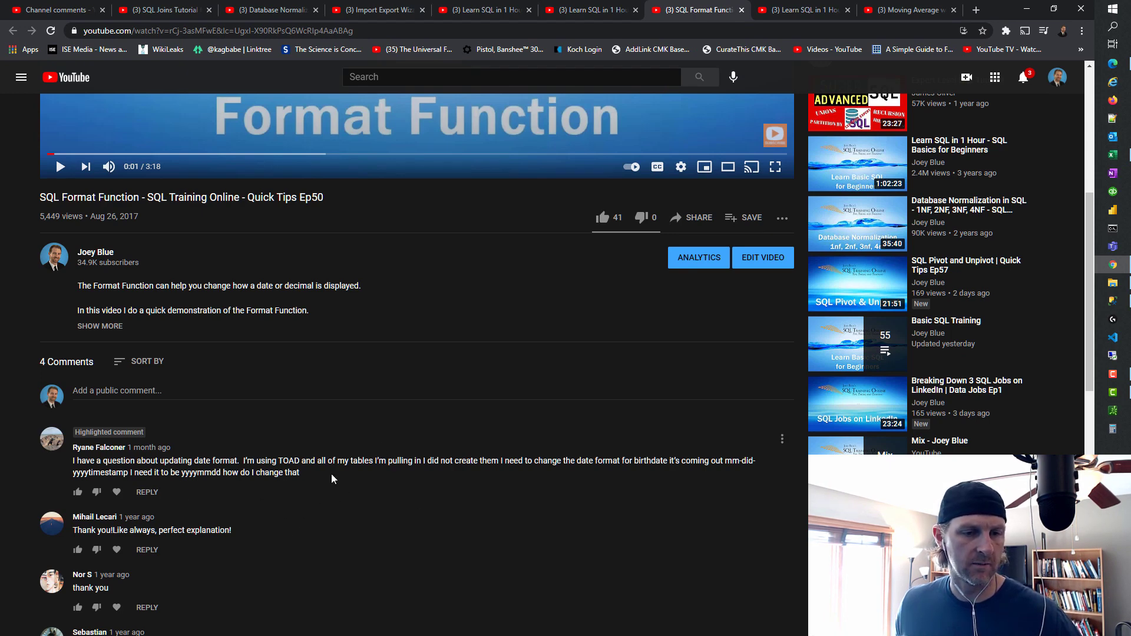
pyautogui.moveTo(361, 482)
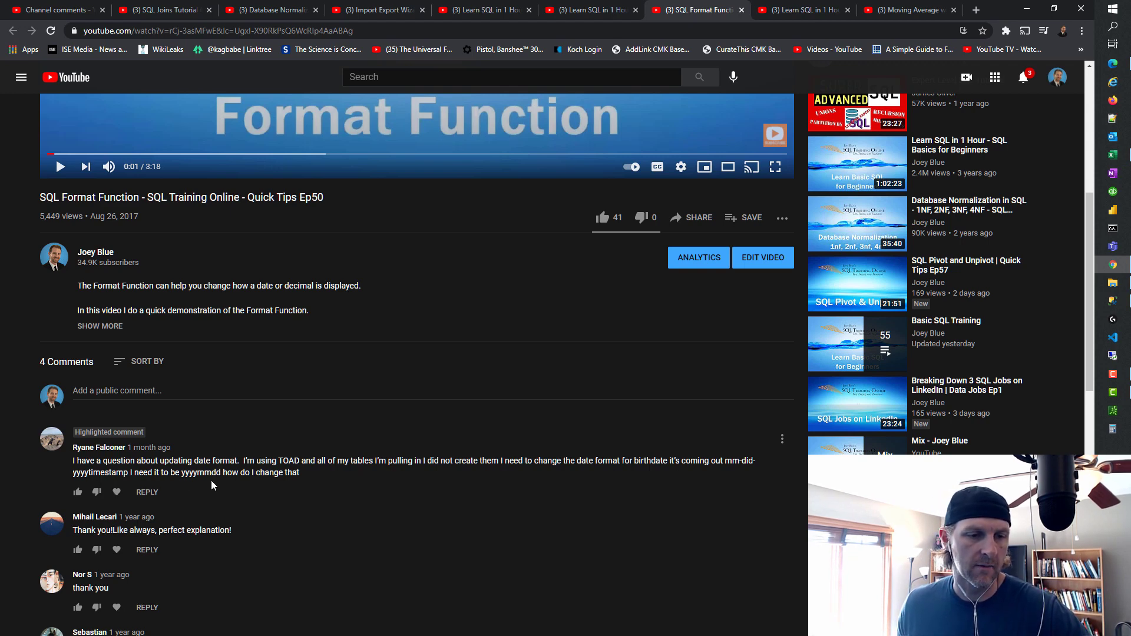
pyautogui.moveTo(320, 481)
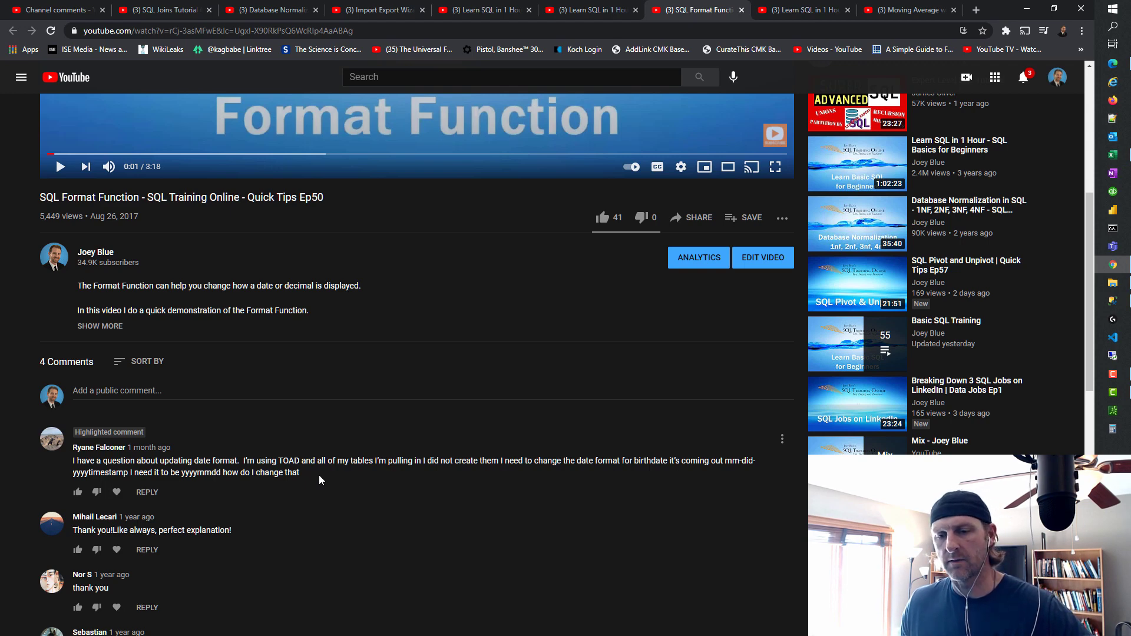
pyautogui.moveTo(358, 205)
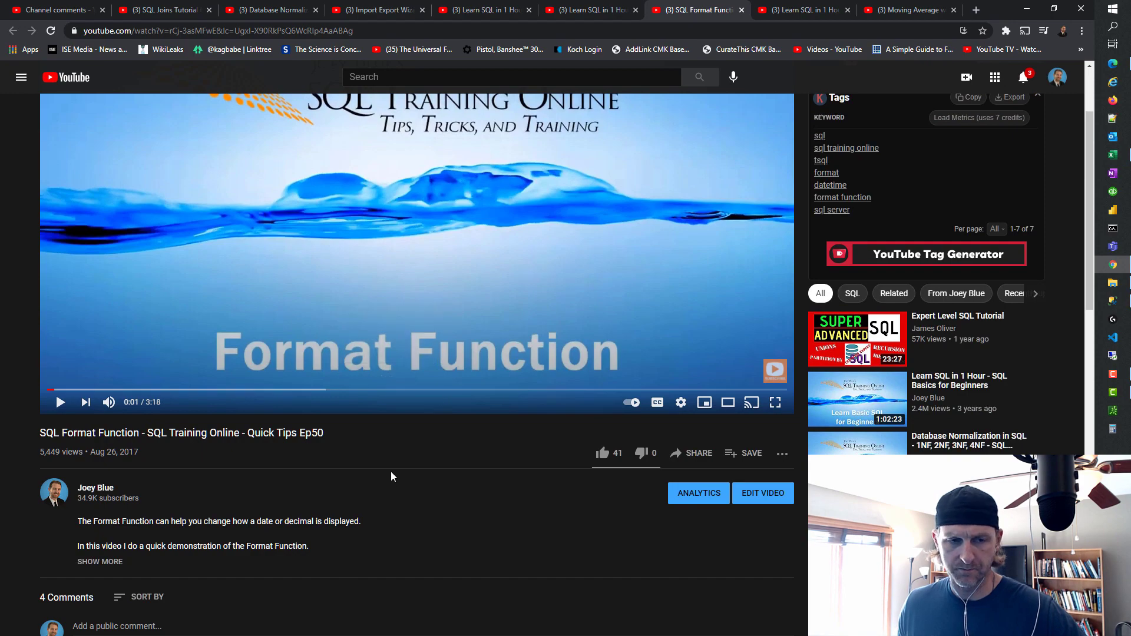
pyautogui.scroll(-3)
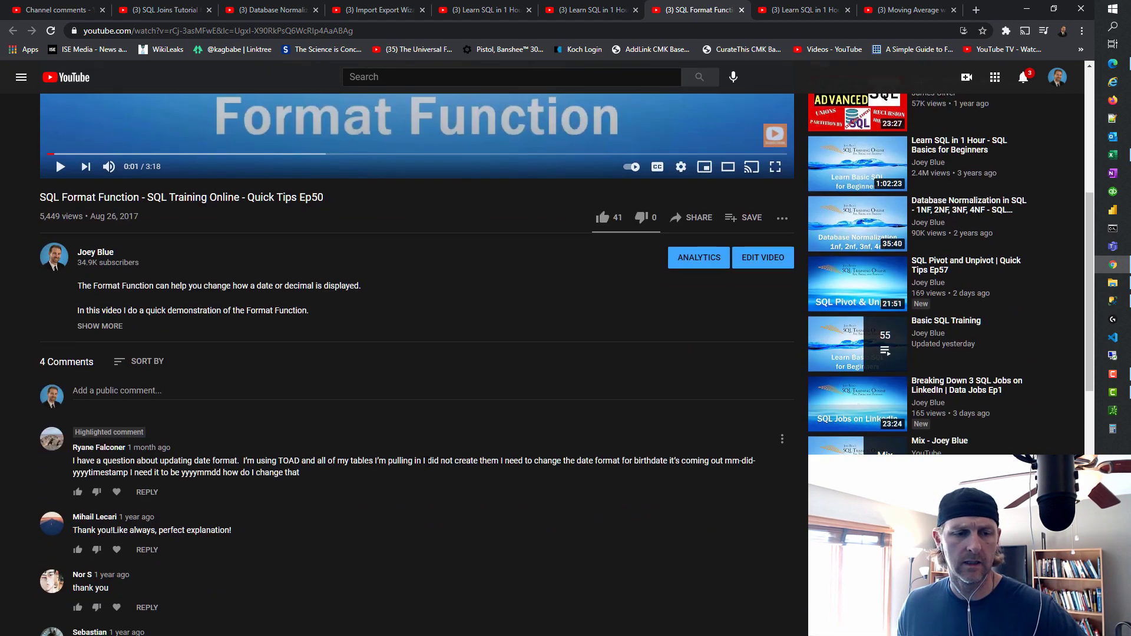
pyautogui.scroll(-3)
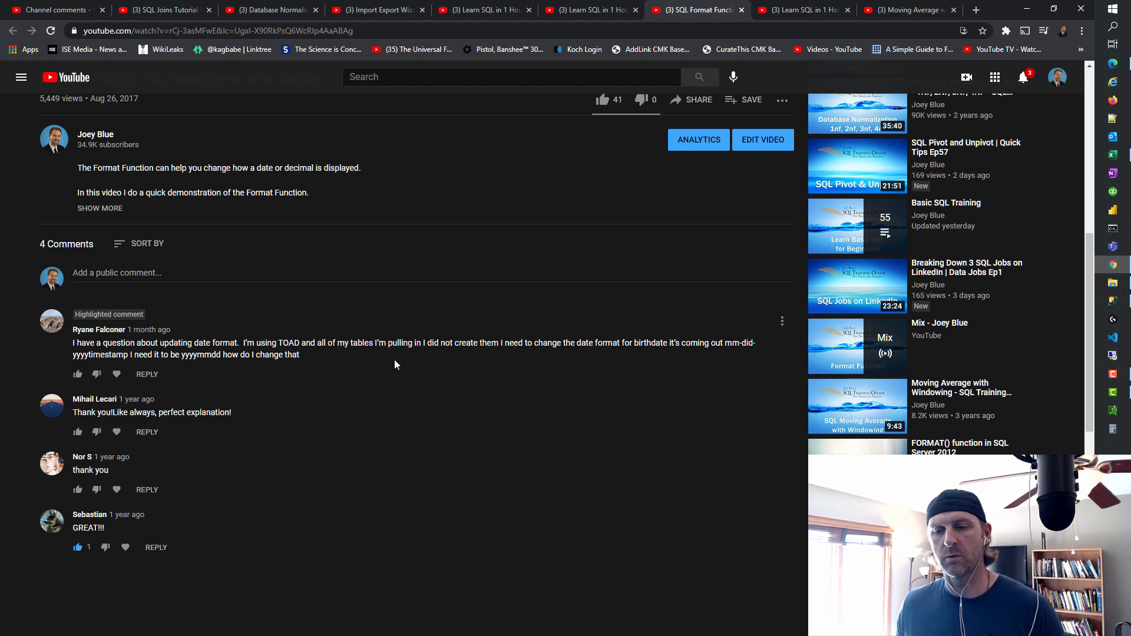
pyautogui.moveTo(529, 368)
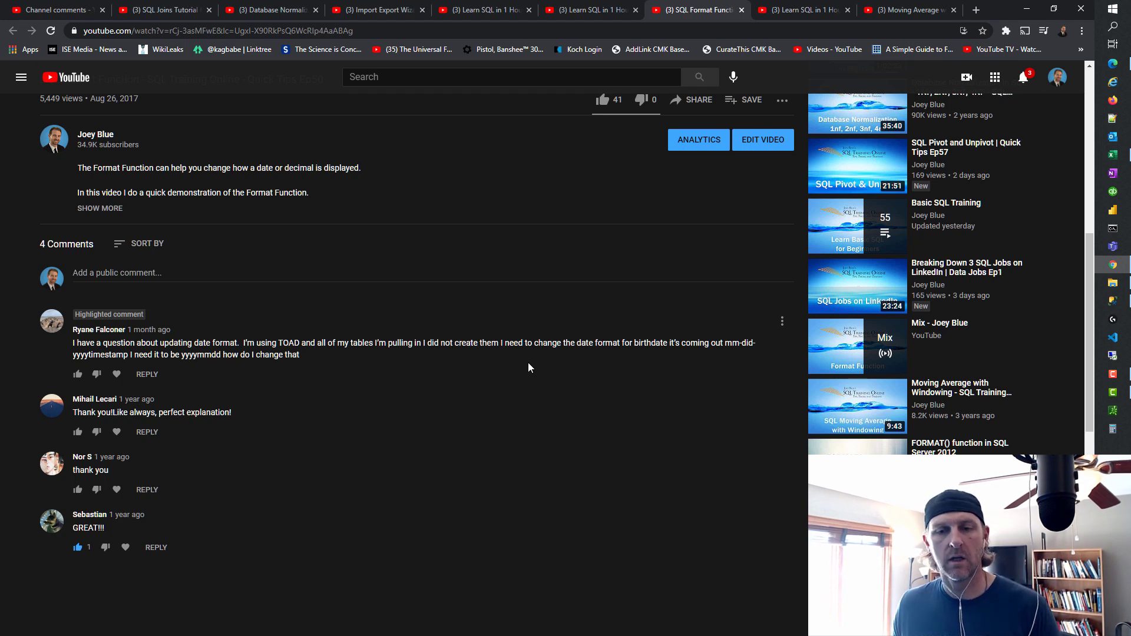
pyautogui.moveTo(400, 366)
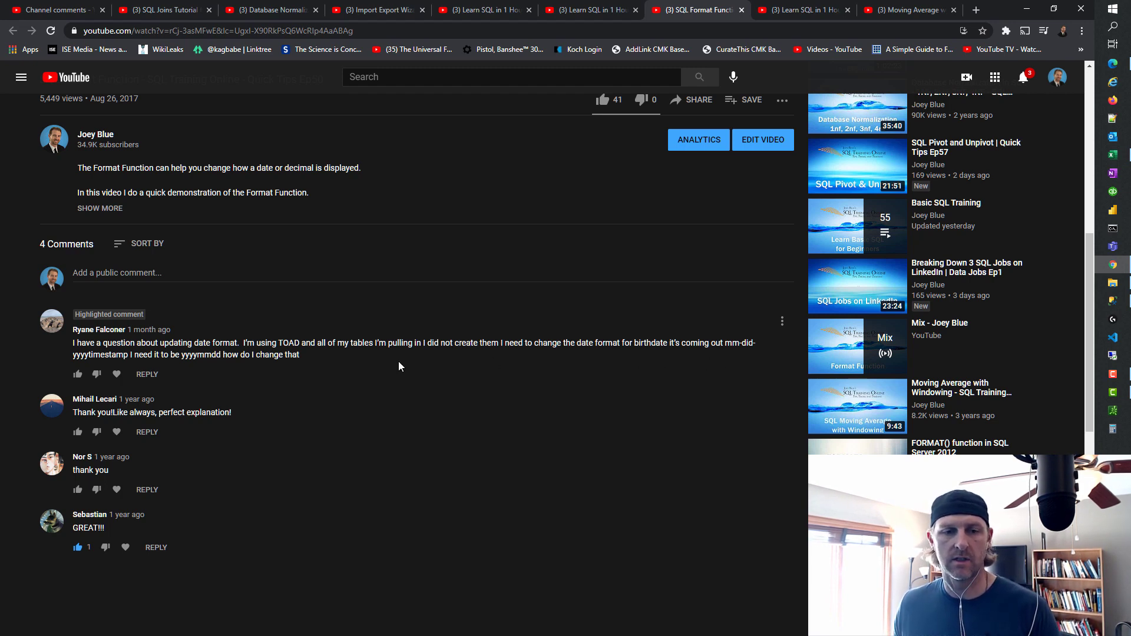
pyautogui.moveTo(501, 366)
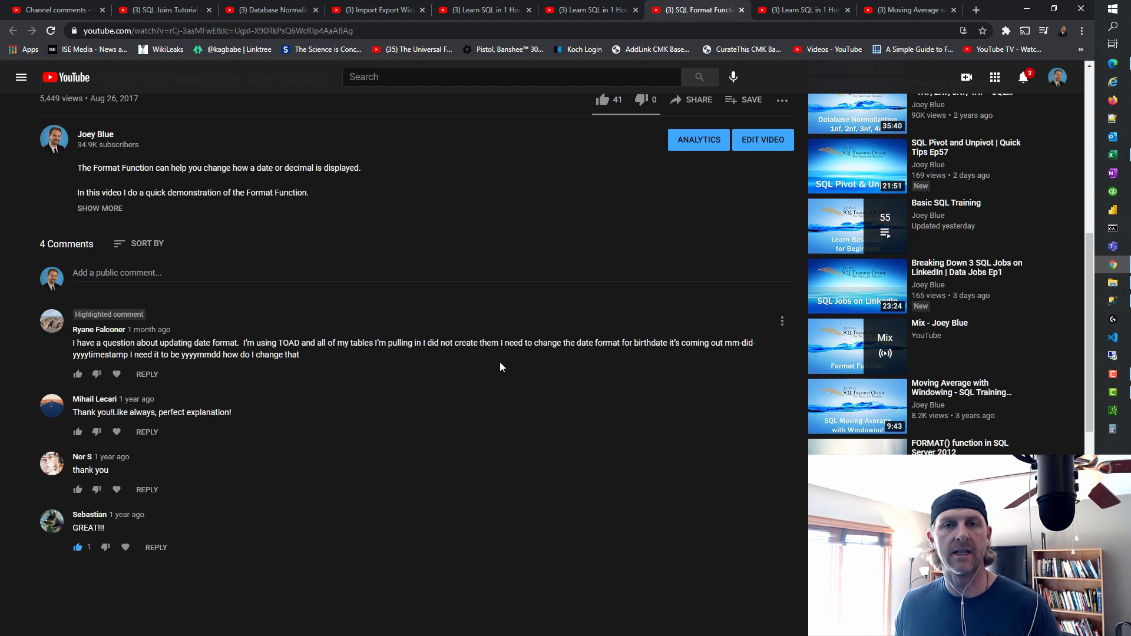
pyautogui.moveTo(706, 365)
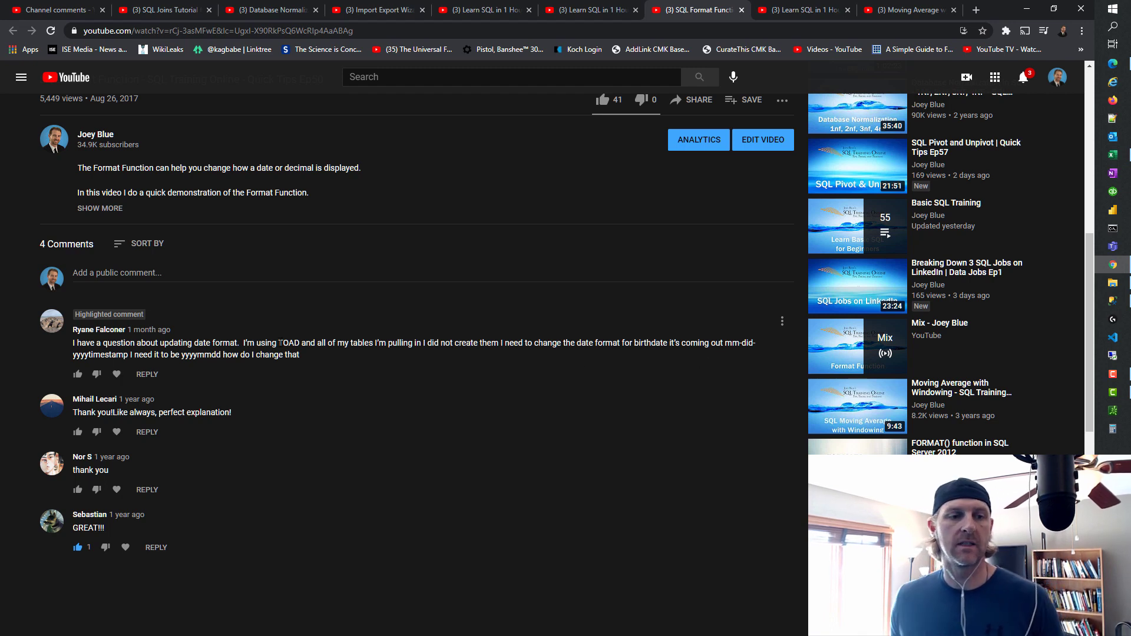
pyautogui.moveTo(355, 358)
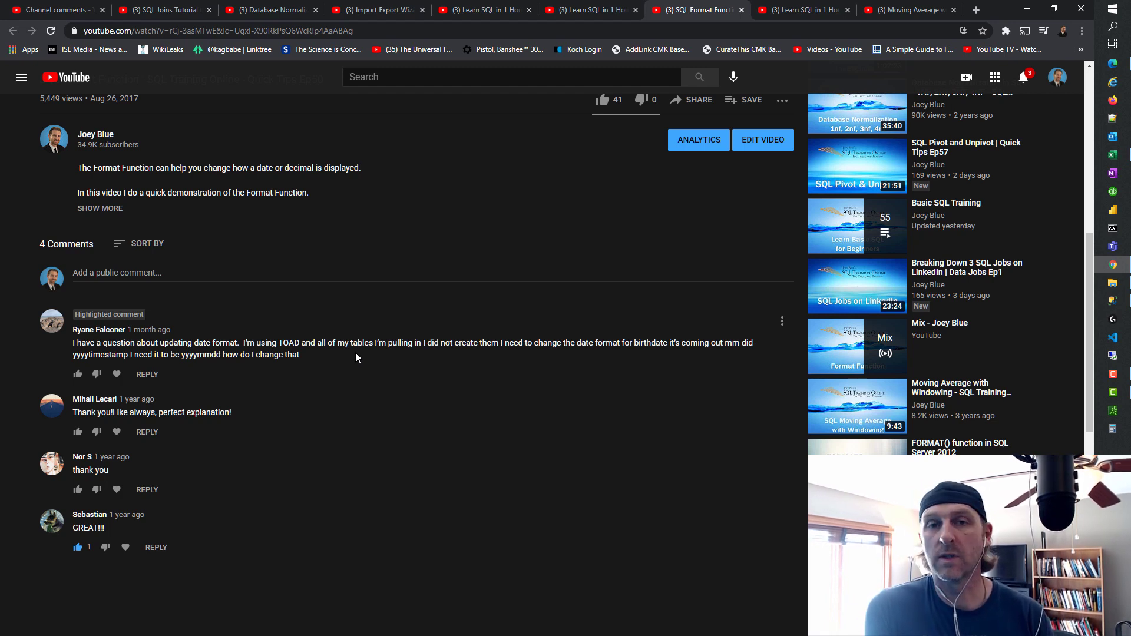
pyautogui.moveTo(743, 313)
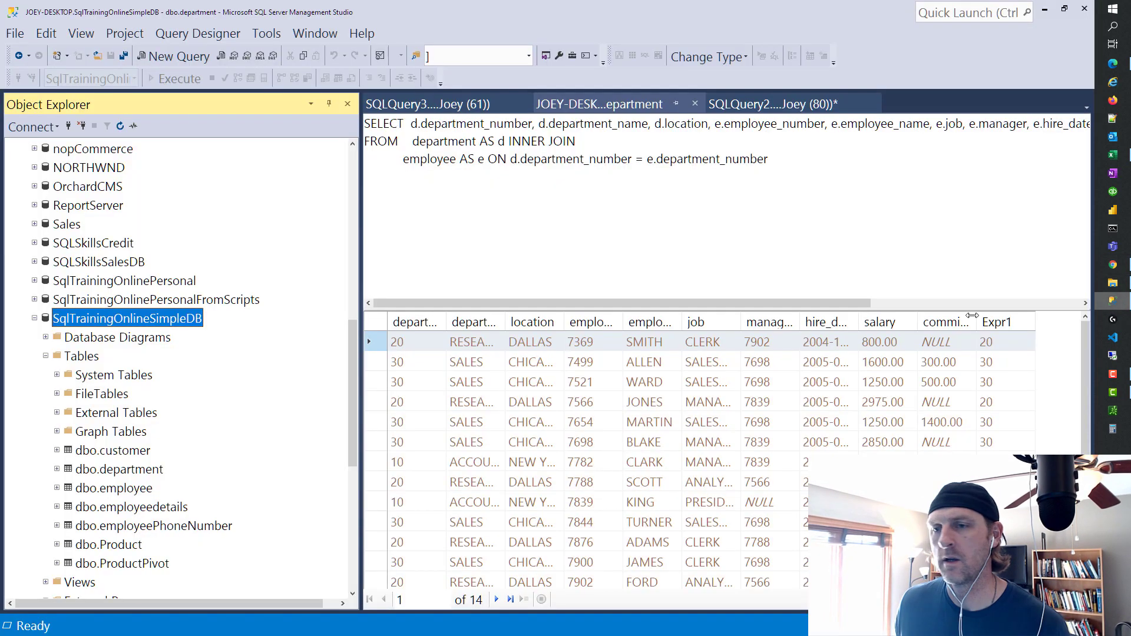
# Step: Discard the unsaved department/employee join query and run select getdate() to show the current date and time
pyautogui.click(599, 104)
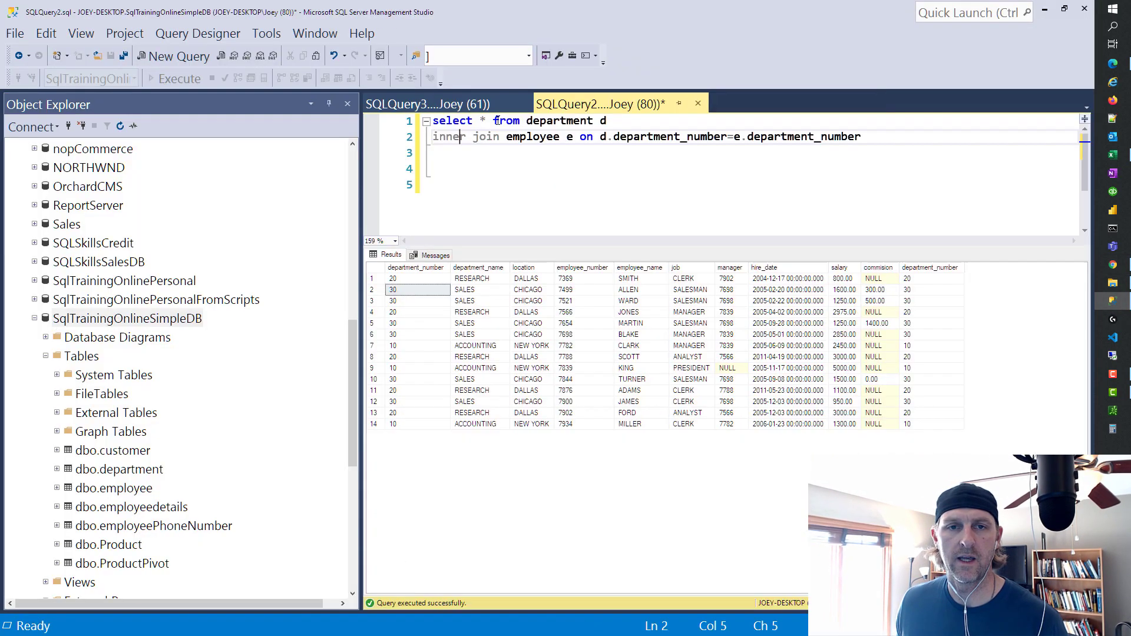
pyautogui.click(696, 103)
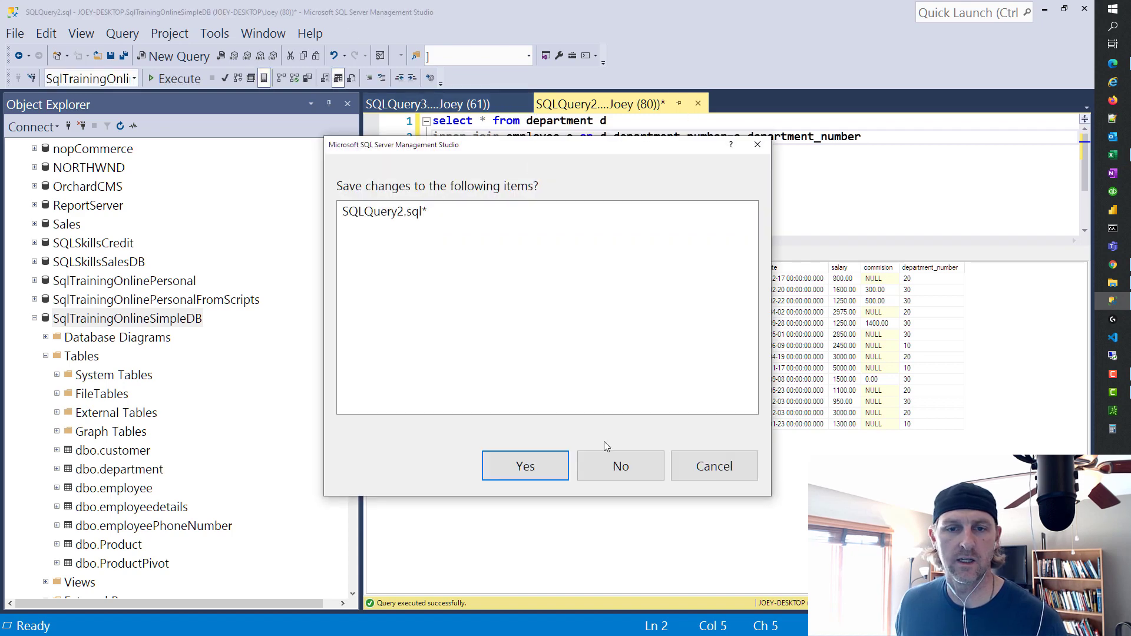
pyautogui.click(622, 467)
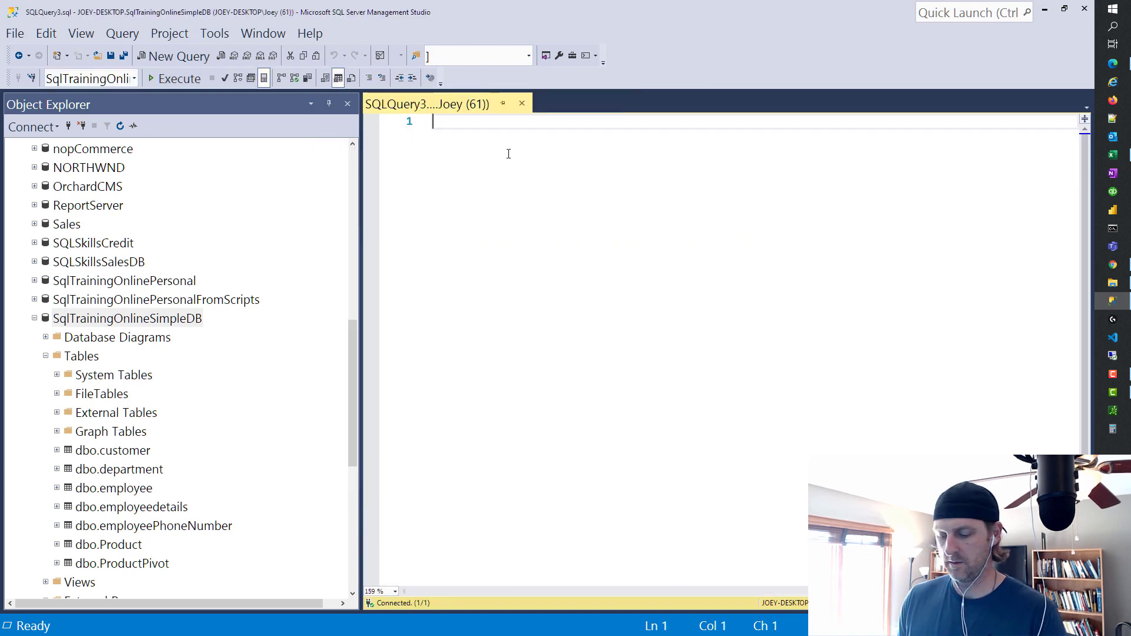
pyautogui.write('select')
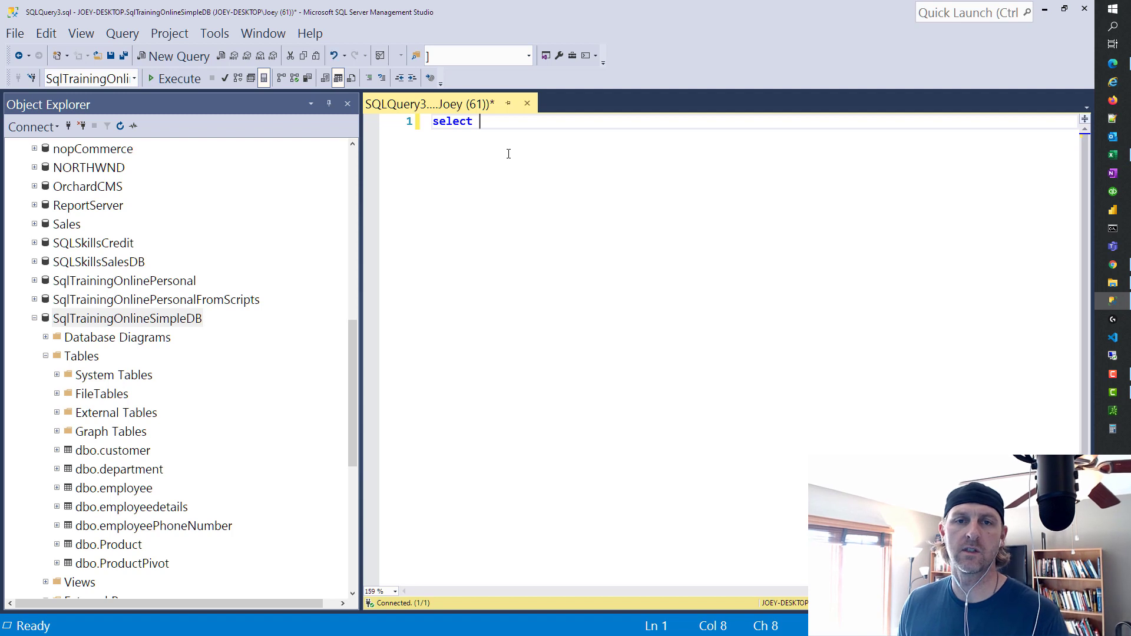
pyautogui.write('getdate()')
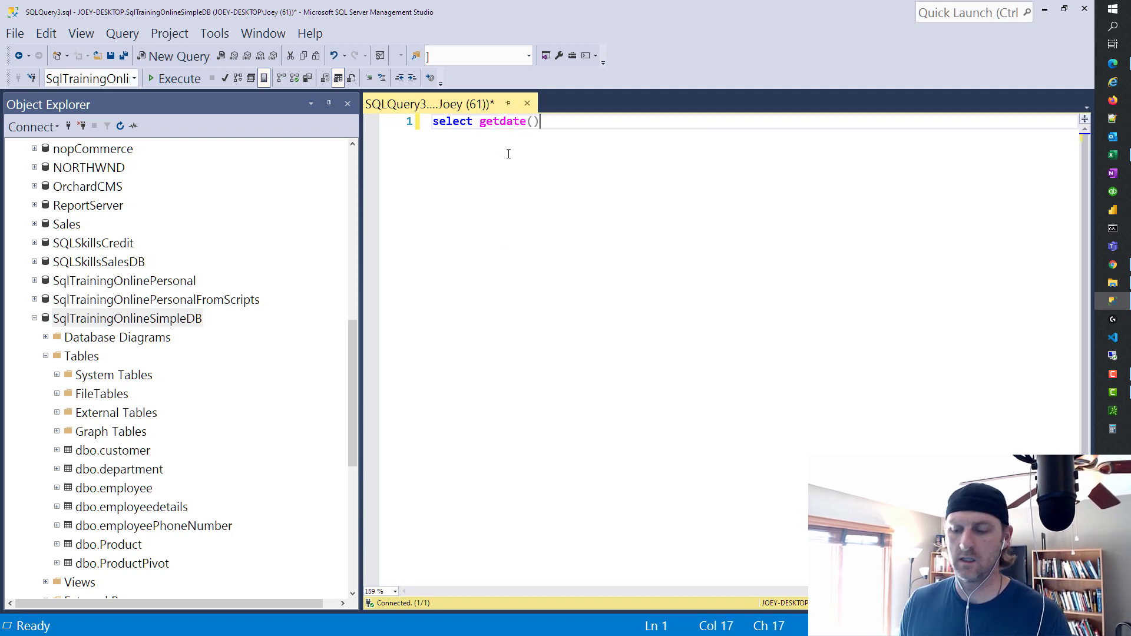
pyautogui.click(173, 78)
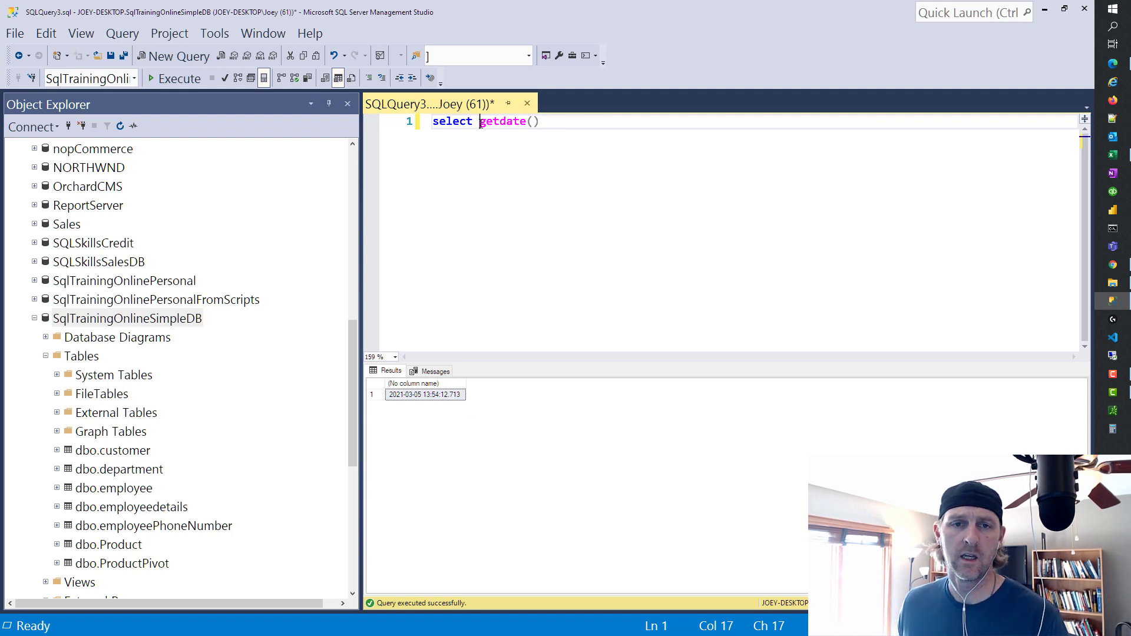
# Step: Rewrite the query as convert(varchar,getdate(), ready for a style code
pyautogui.write('convert(')
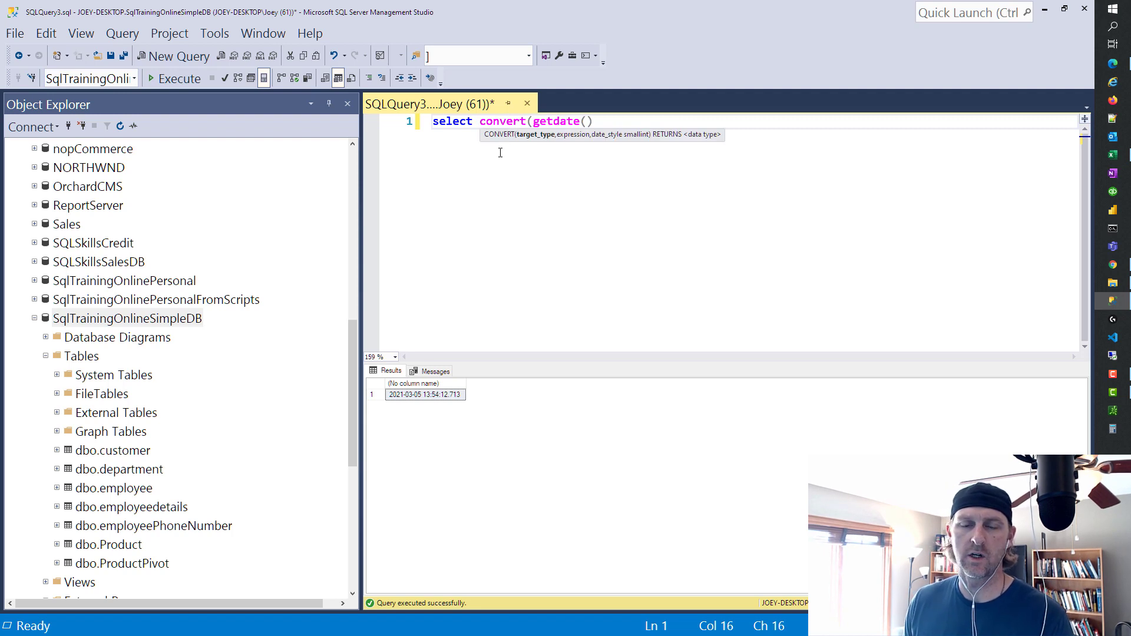
pyautogui.write('varchar')
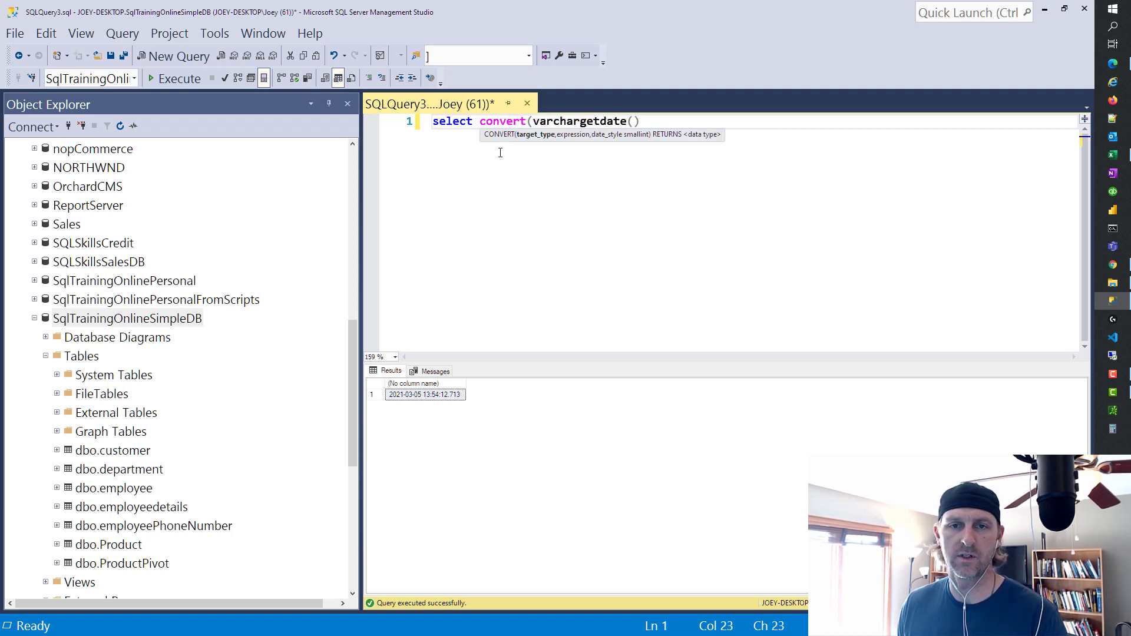
pyautogui.write(',')
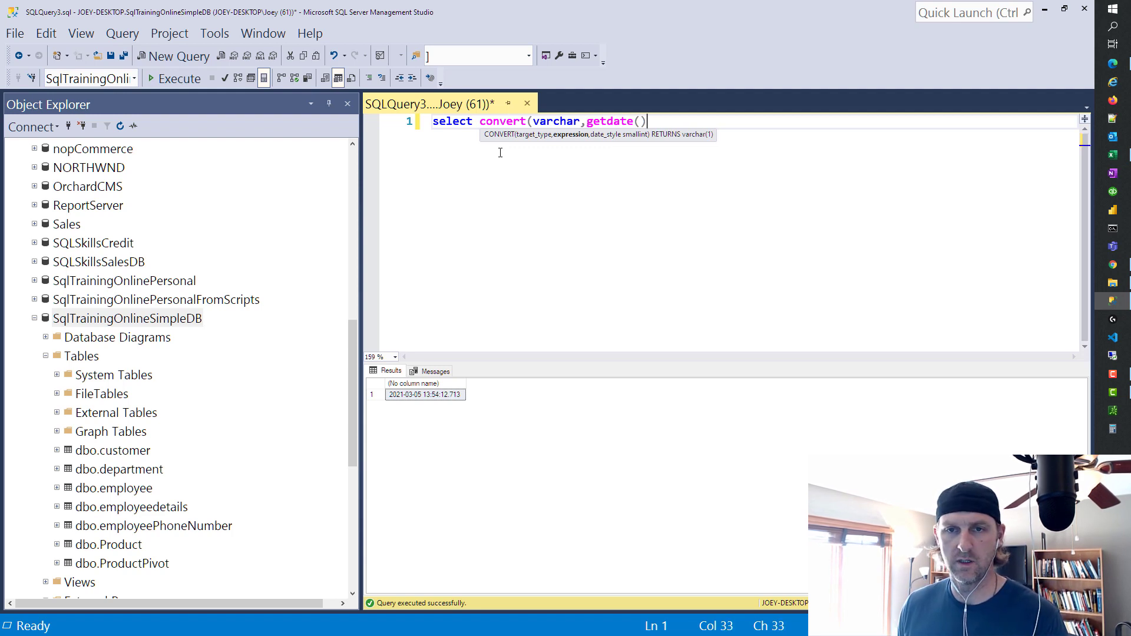
pyautogui.write(',')
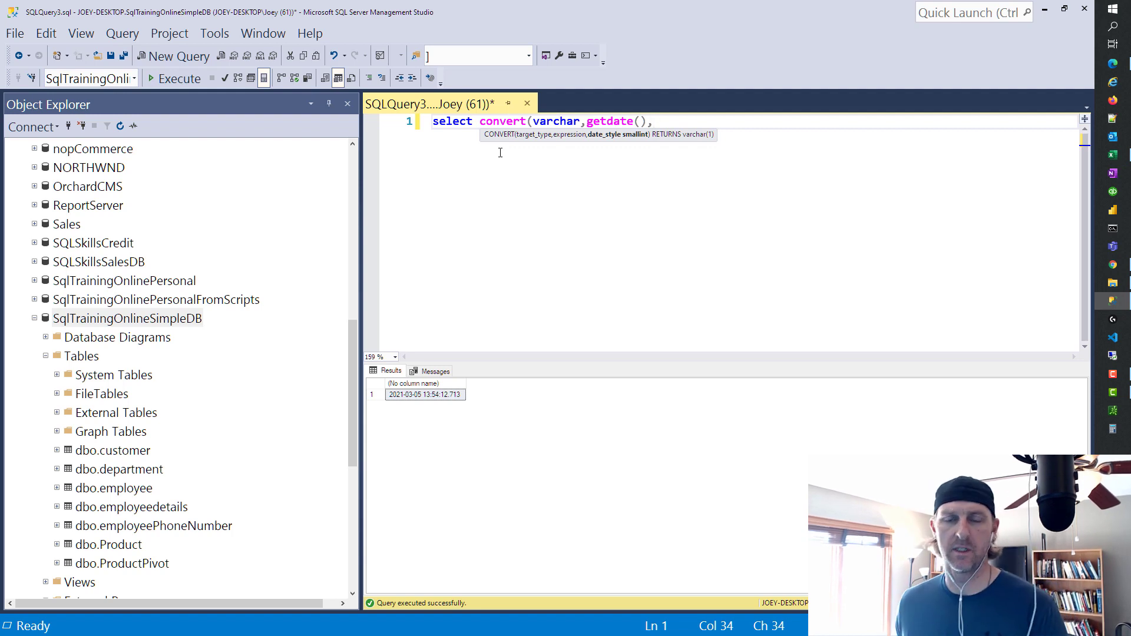
pyautogui.moveTo(545, 197)
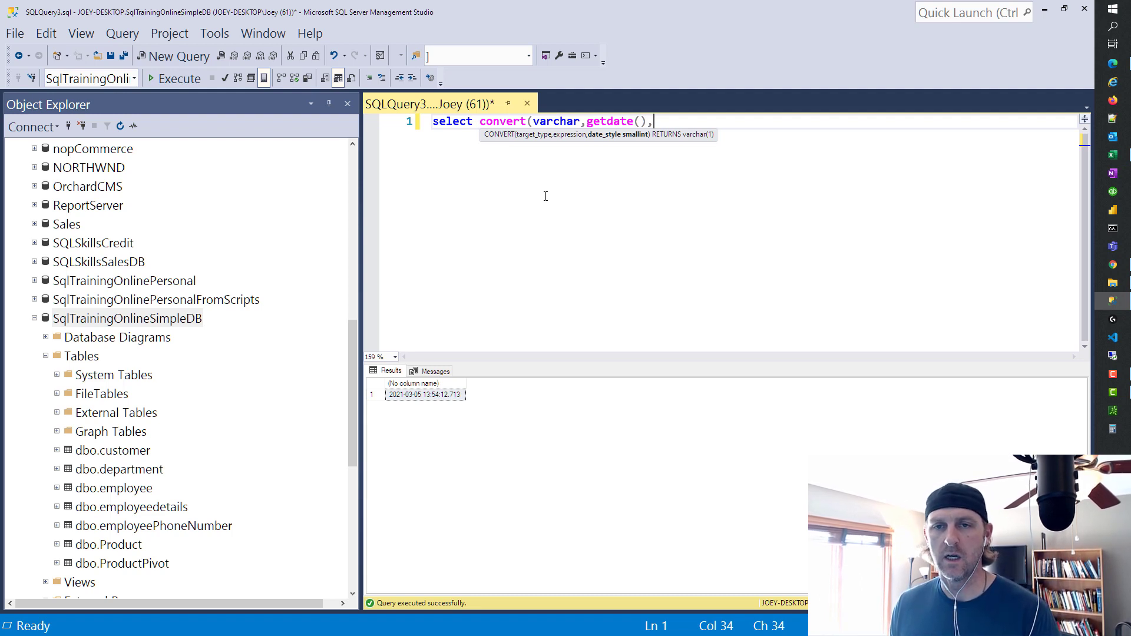
# Step: Run convert with style 110 for 03-05-2021, then style 112 to get 20210305
pyautogui.write('110)')
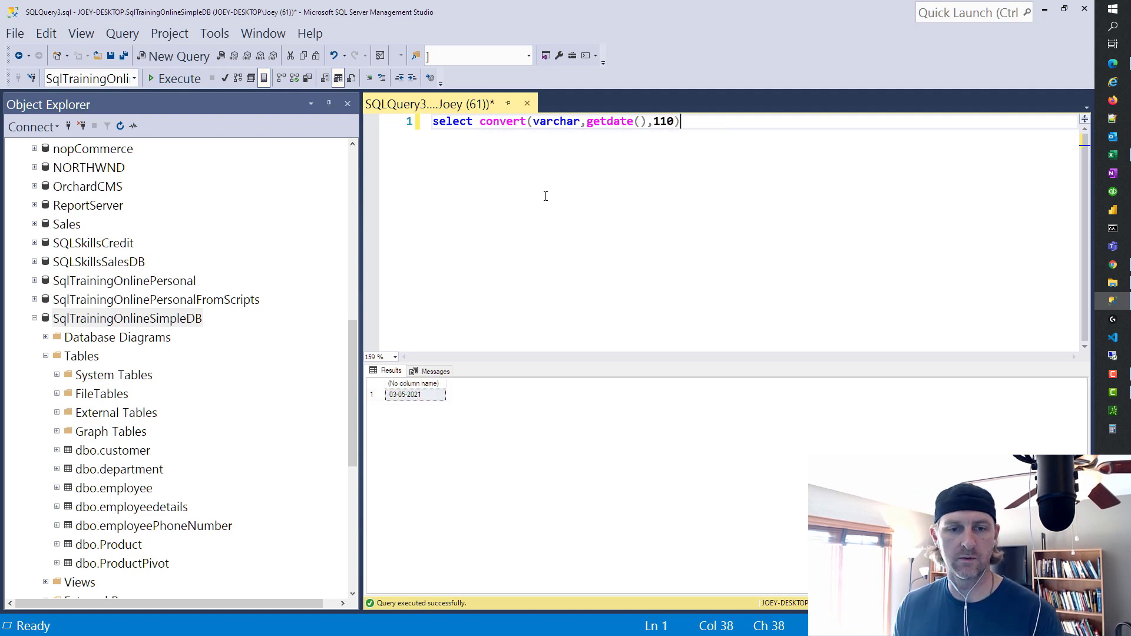
pyautogui.moveTo(641, 219)
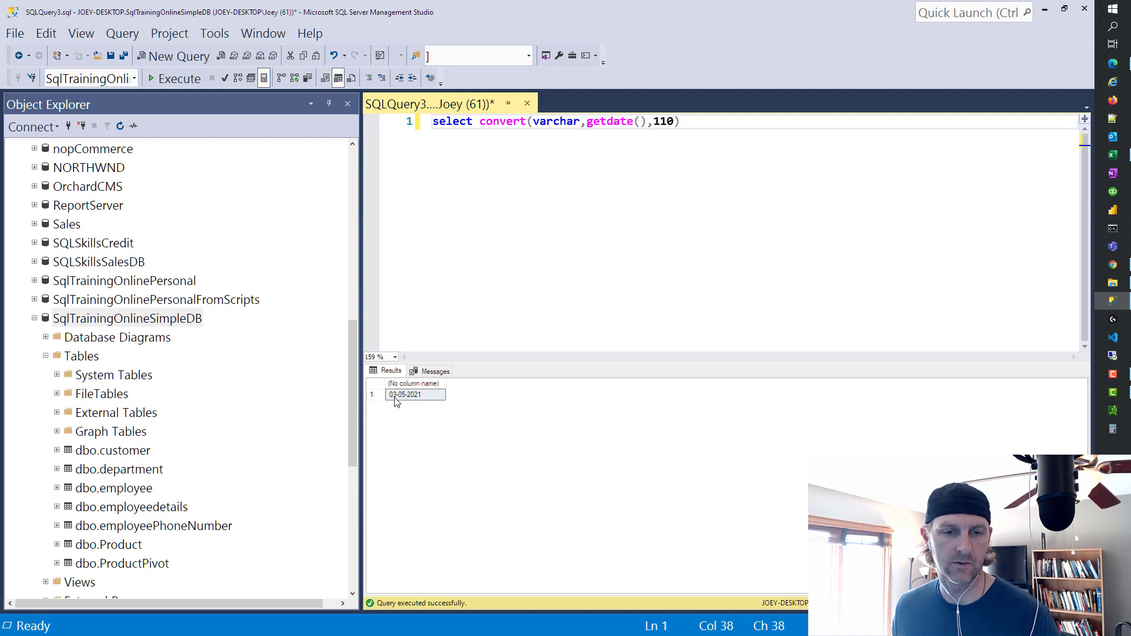
pyautogui.moveTo(403, 402)
pyautogui.write('2')
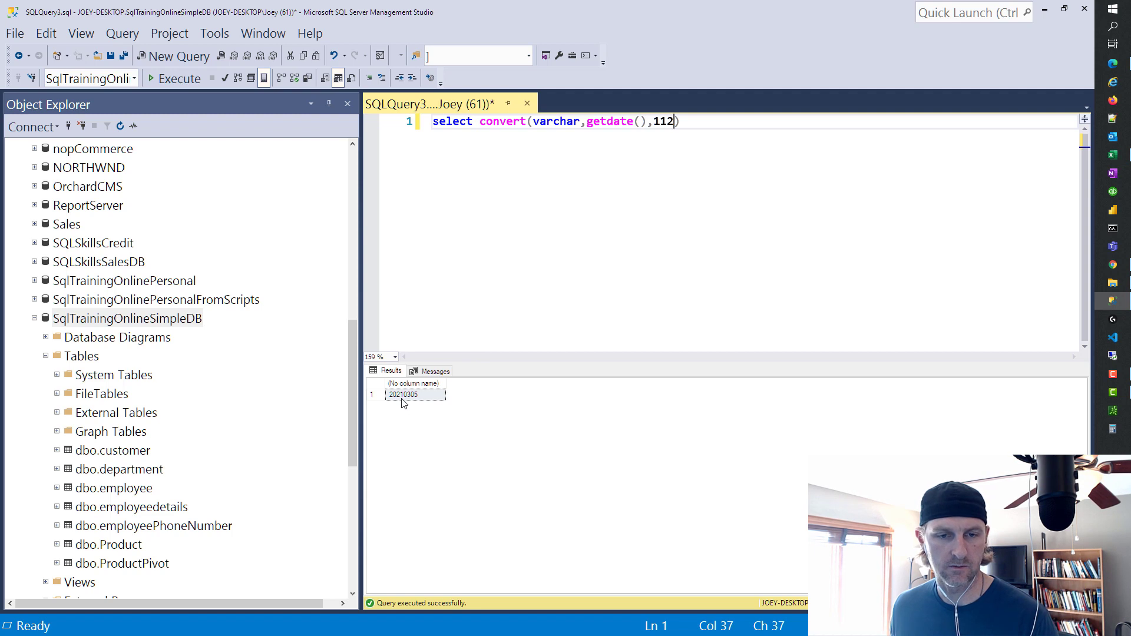
pyautogui.click(416, 393)
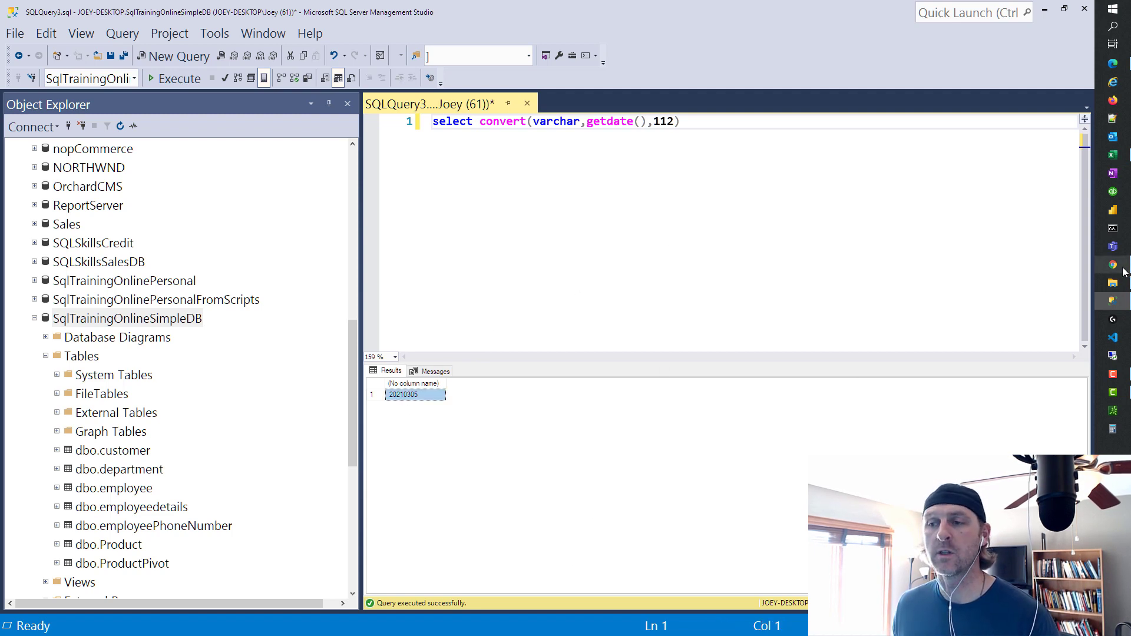
pyautogui.moveTo(1112, 265)
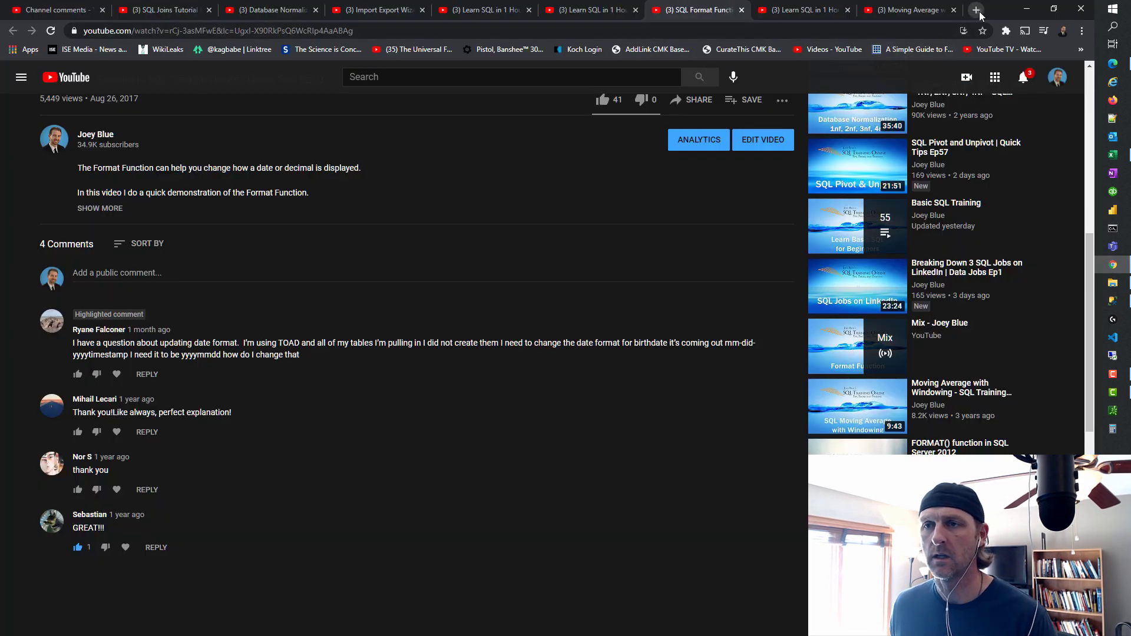
# Step: Search 'tsql convert', view the Microsoft Docs CAST and CONVERT date styles table, then return to the SQL crash course video
pyautogui.click(978, 9)
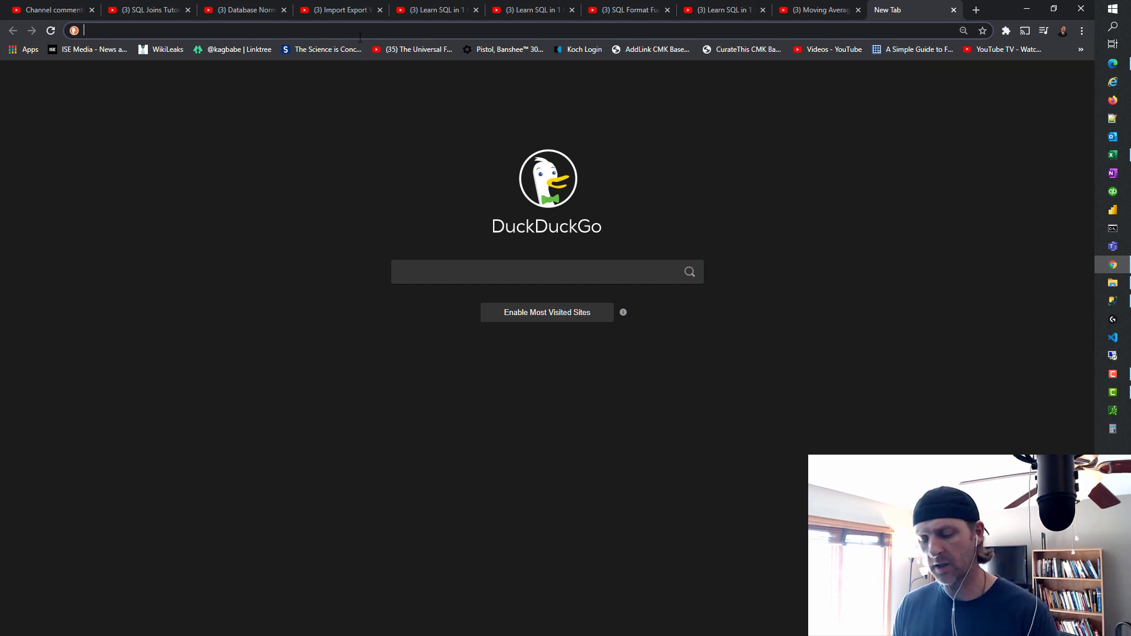
pyautogui.write('tsql')
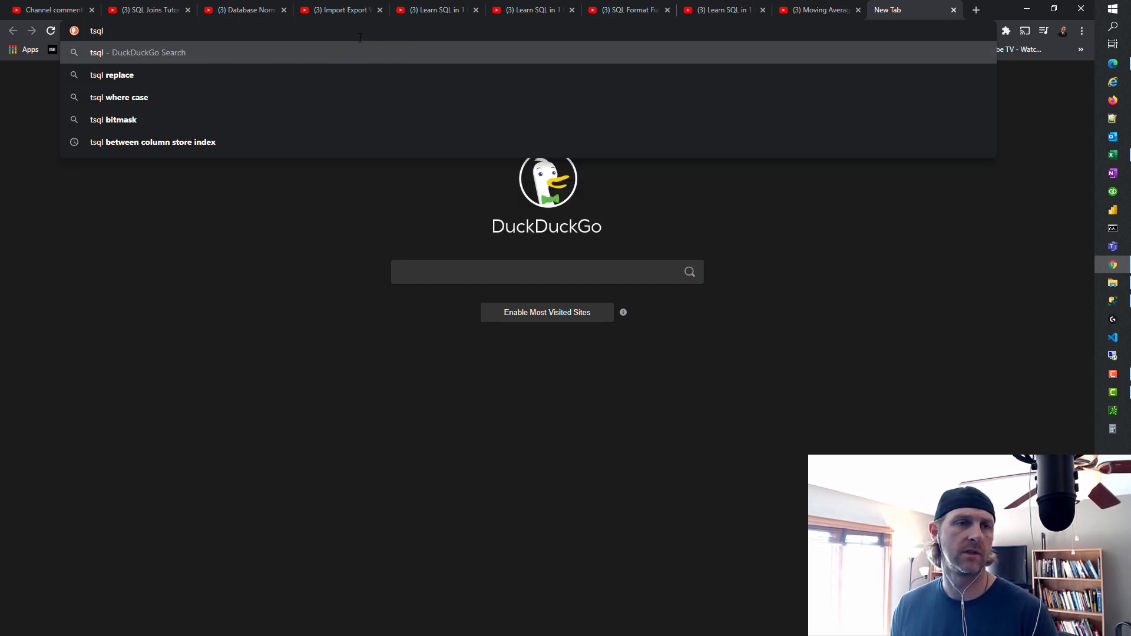
pyautogui.write('ckduckgo.com/?q=')
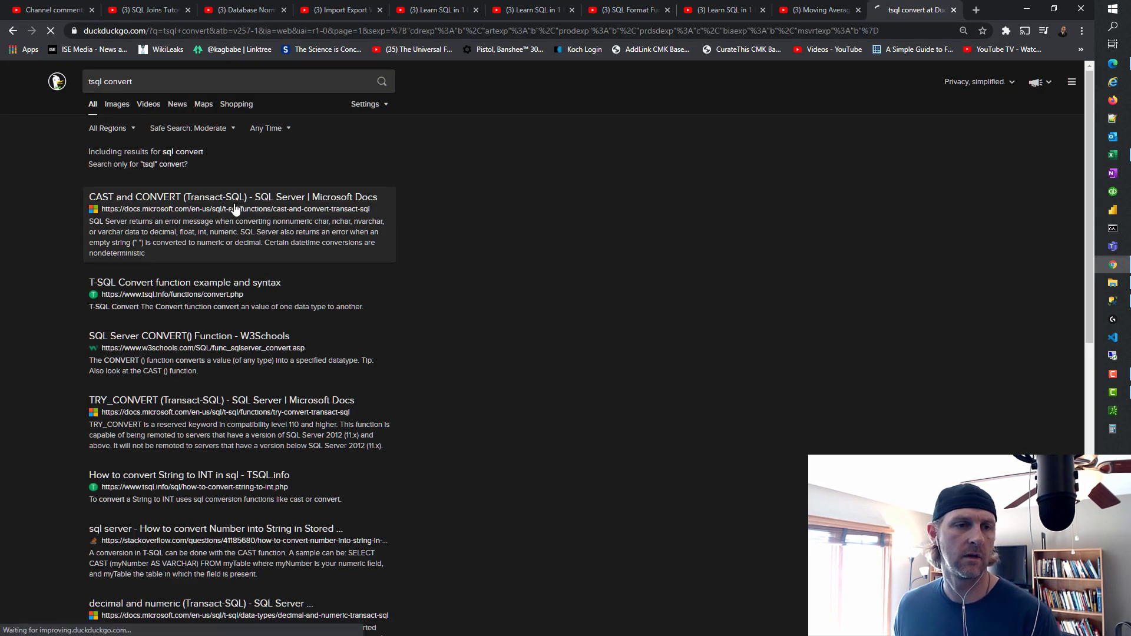
pyautogui.click(232, 197)
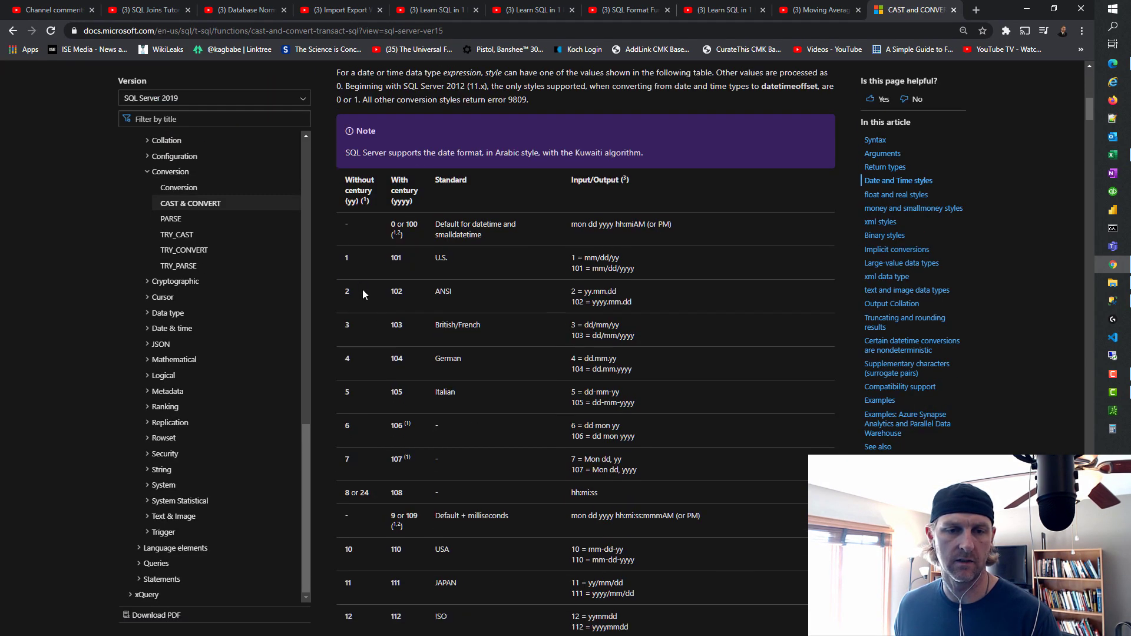
pyautogui.scroll(-3)
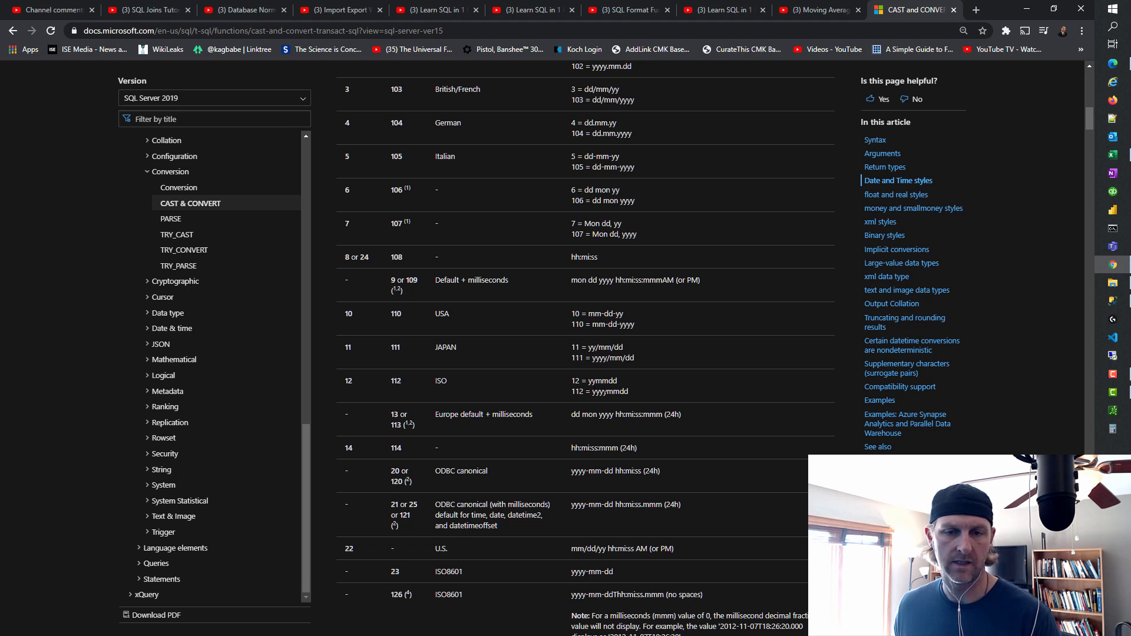
pyautogui.moveTo(639, 393)
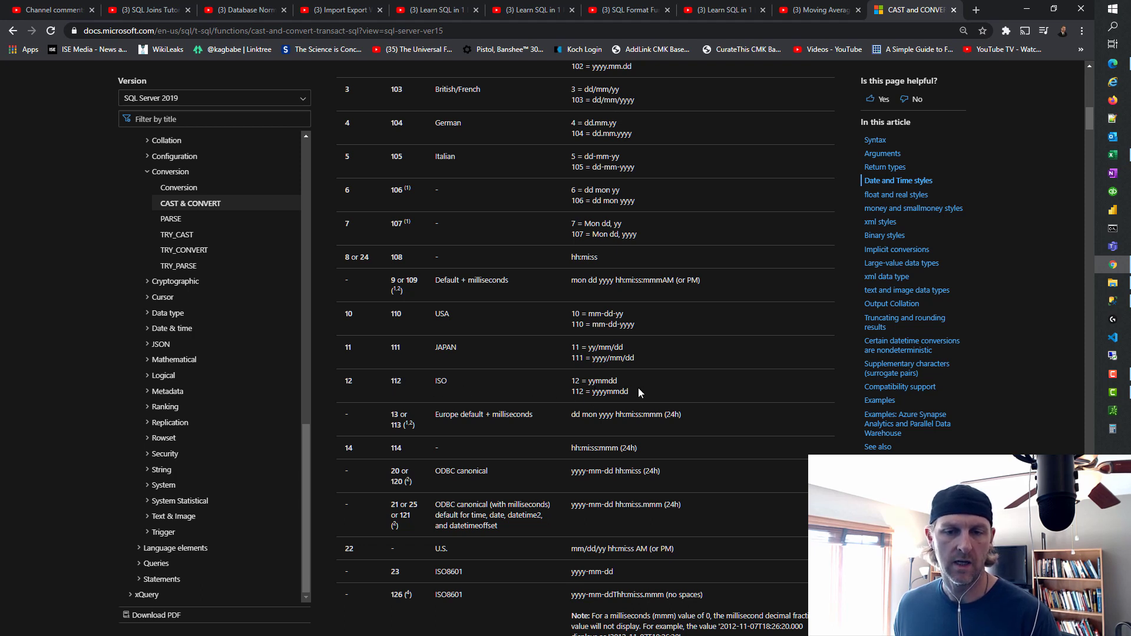
pyautogui.moveTo(320, 65)
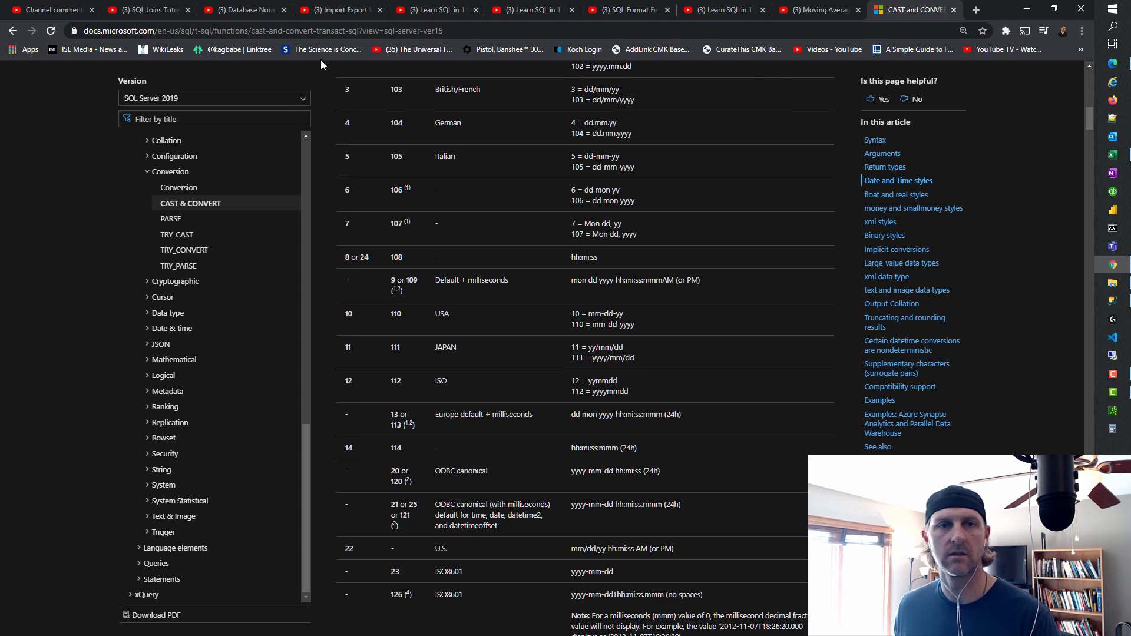
pyautogui.click(432, 9)
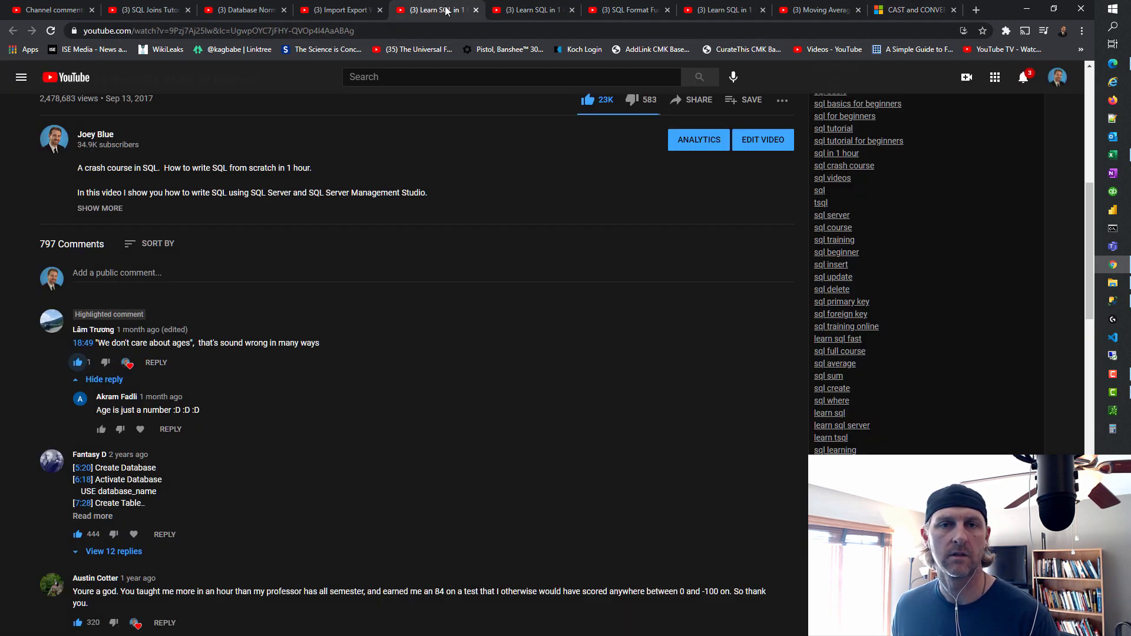
pyautogui.moveTo(1070, 303)
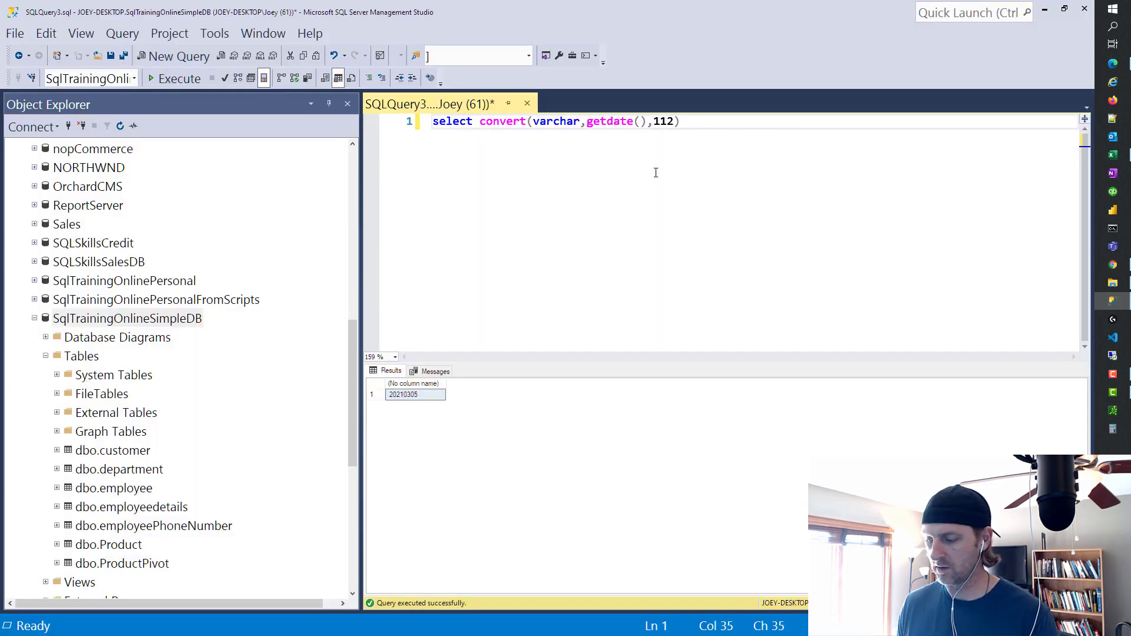
# Step: Change the style code from 112 to 12 so the date returns as 210305, checking against the docs
pyautogui.press('Backspace')
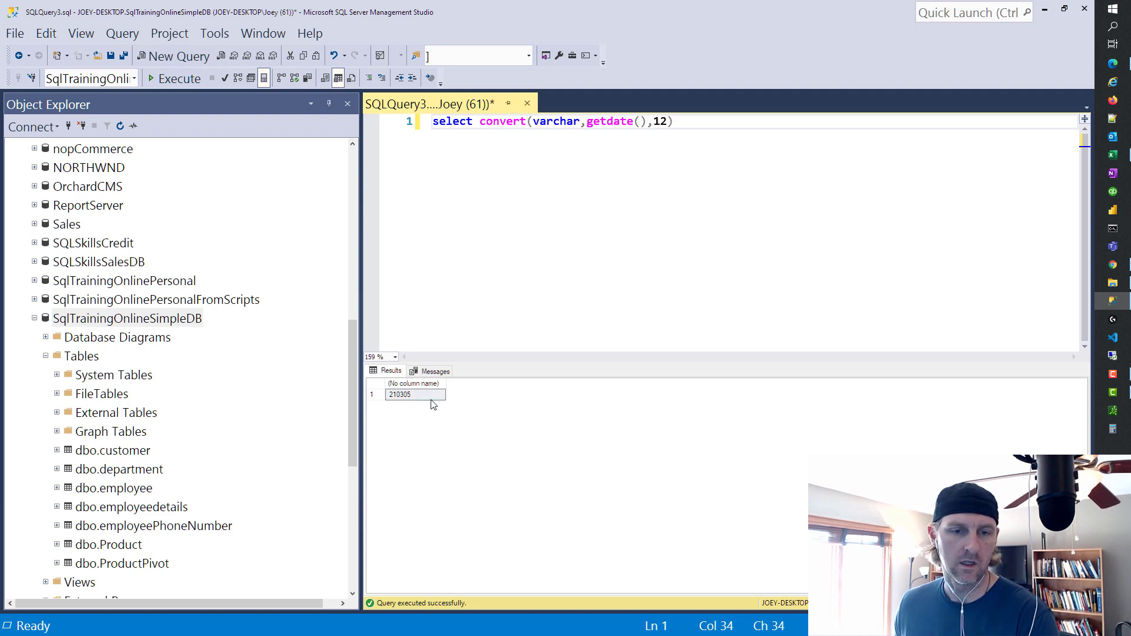
pyautogui.moveTo(692, 239)
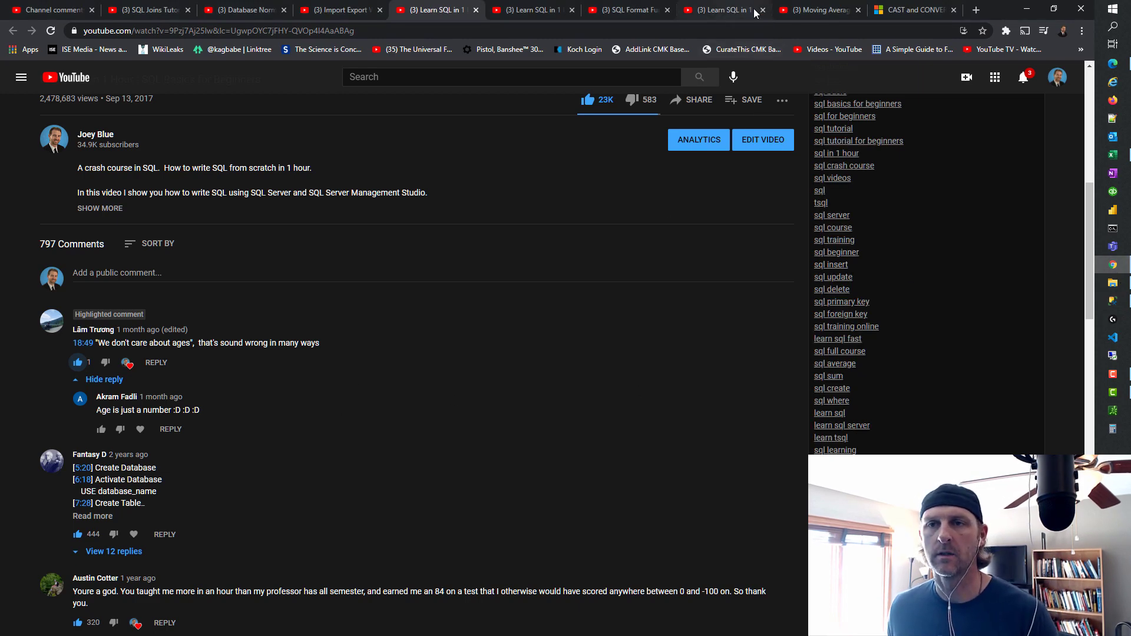
pyautogui.click(912, 10)
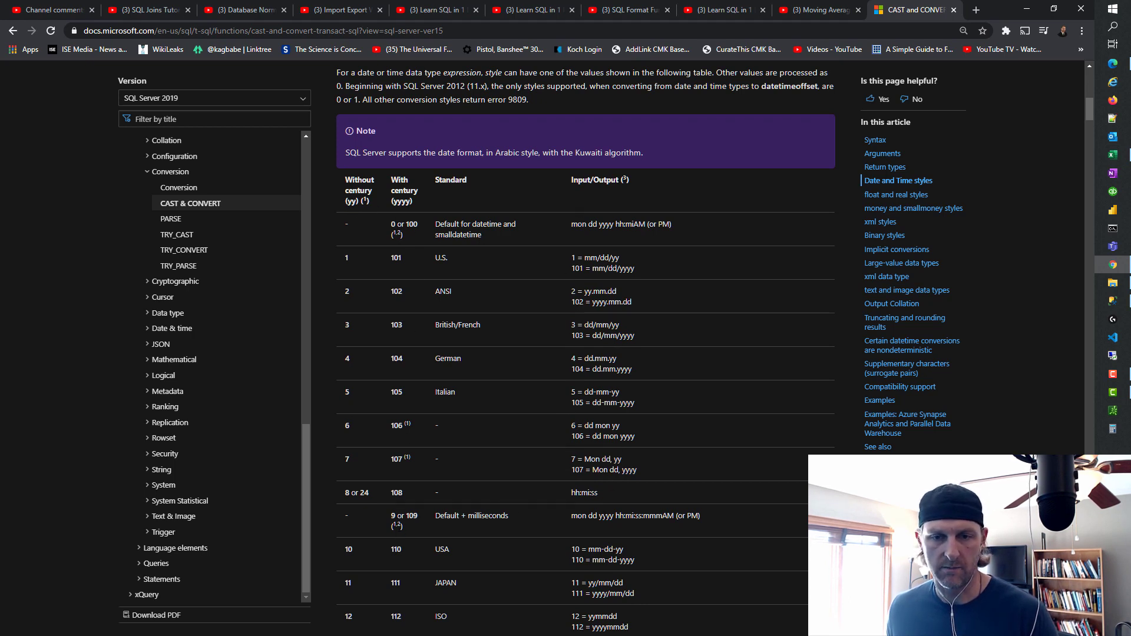
pyautogui.moveTo(479, 539)
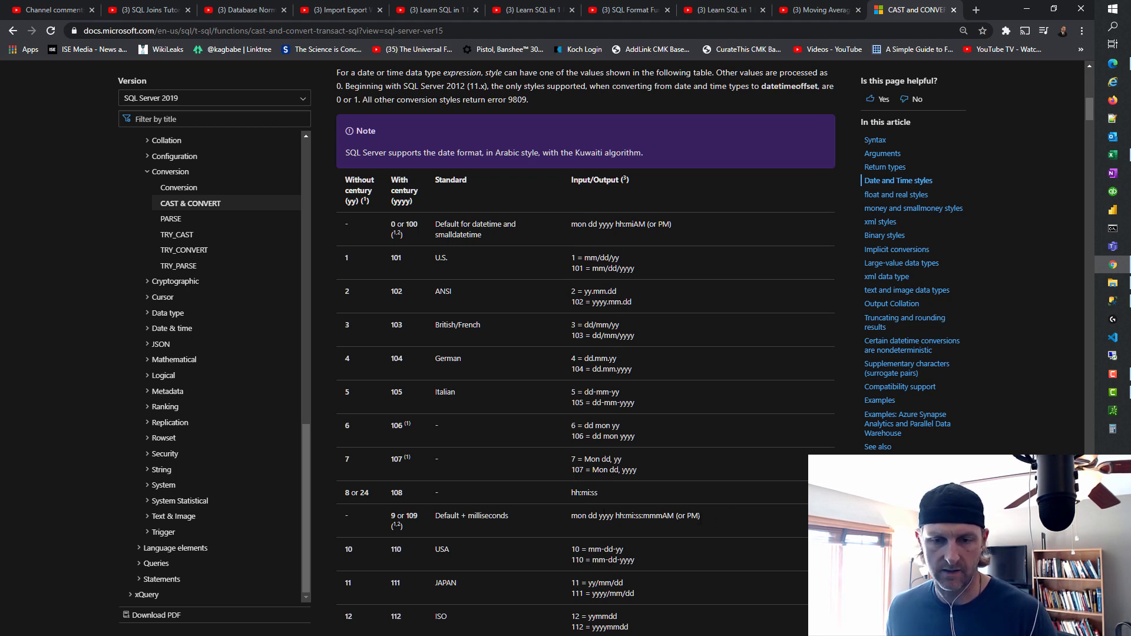
pyautogui.moveTo(676, 179)
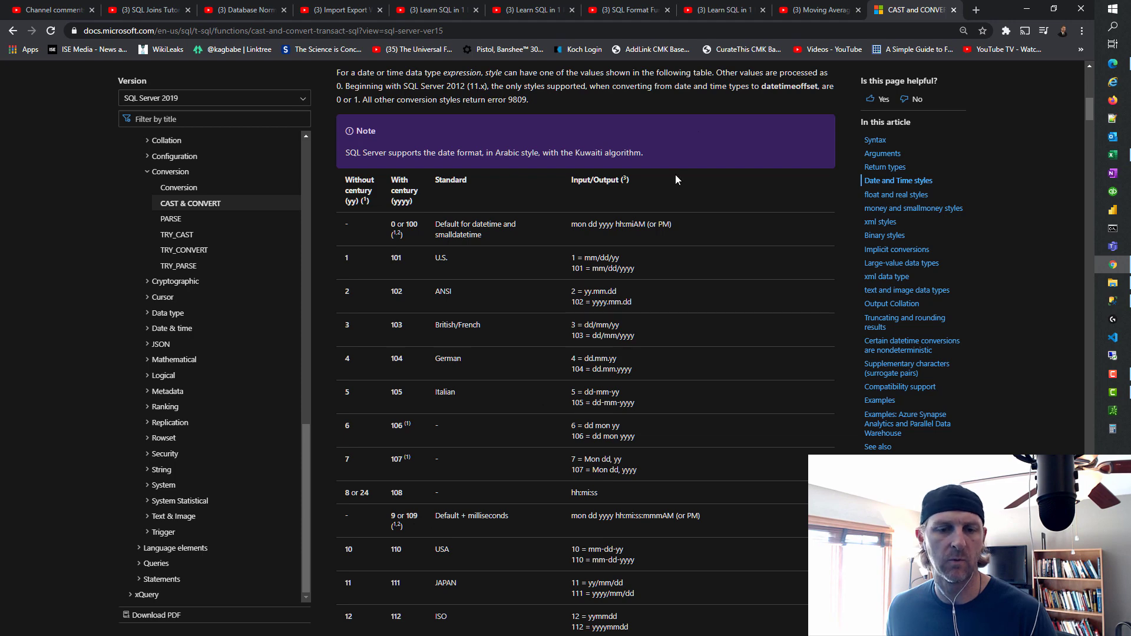
pyautogui.moveTo(314, 21)
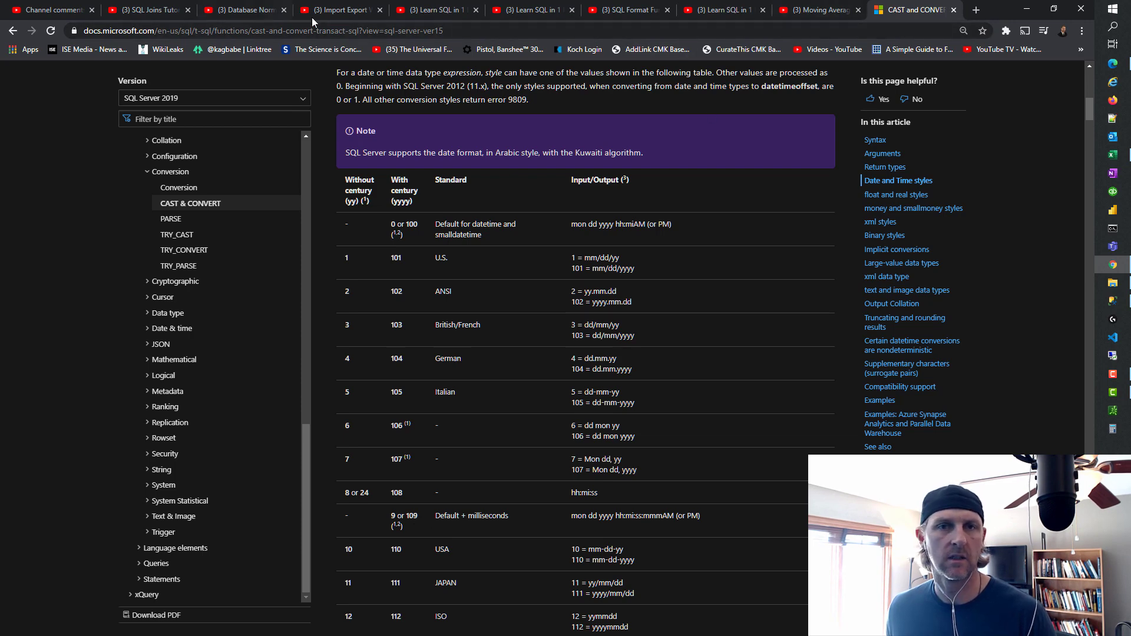
pyautogui.click(1112, 281)
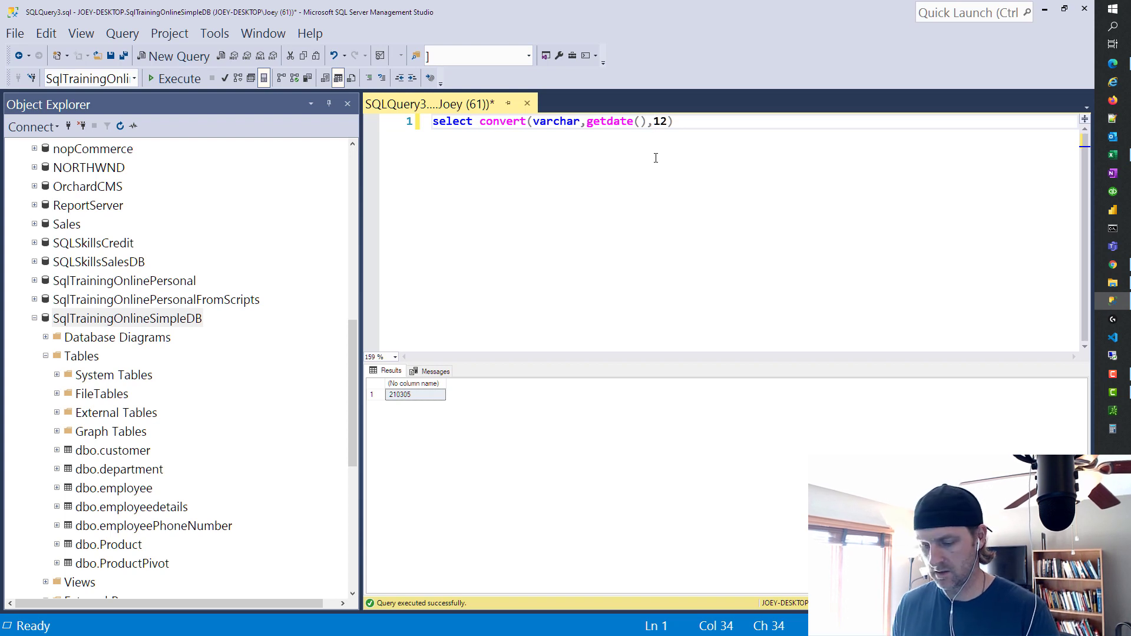
# Step: Run convert with style 109 to return Mar 5 2021 1:56:10:627PM
pyautogui.write('09')
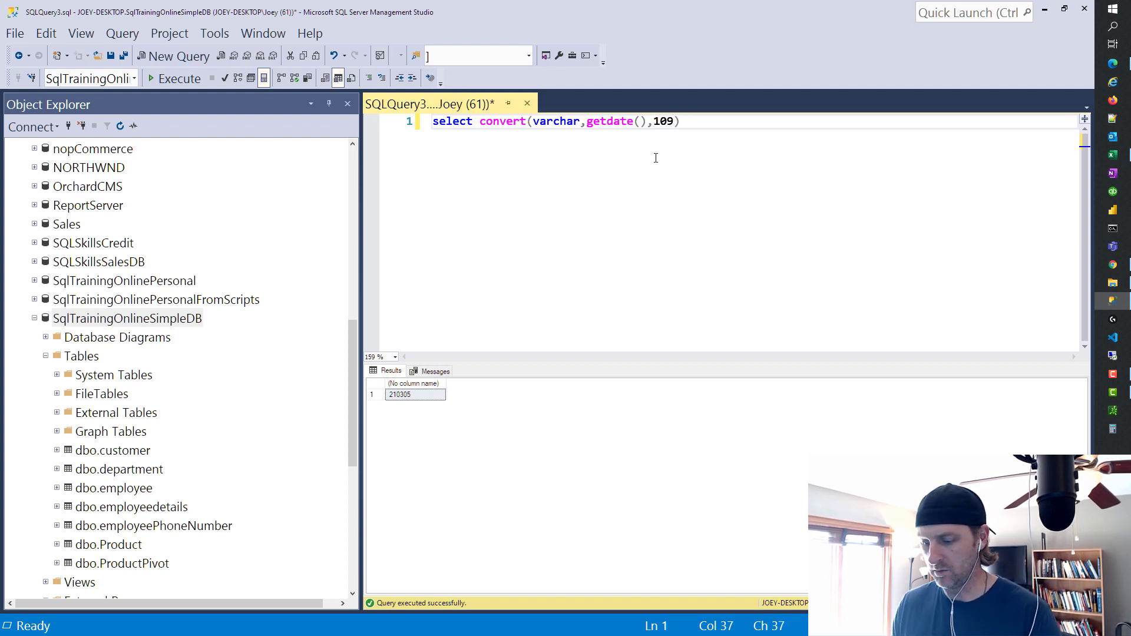
pyautogui.click(178, 78)
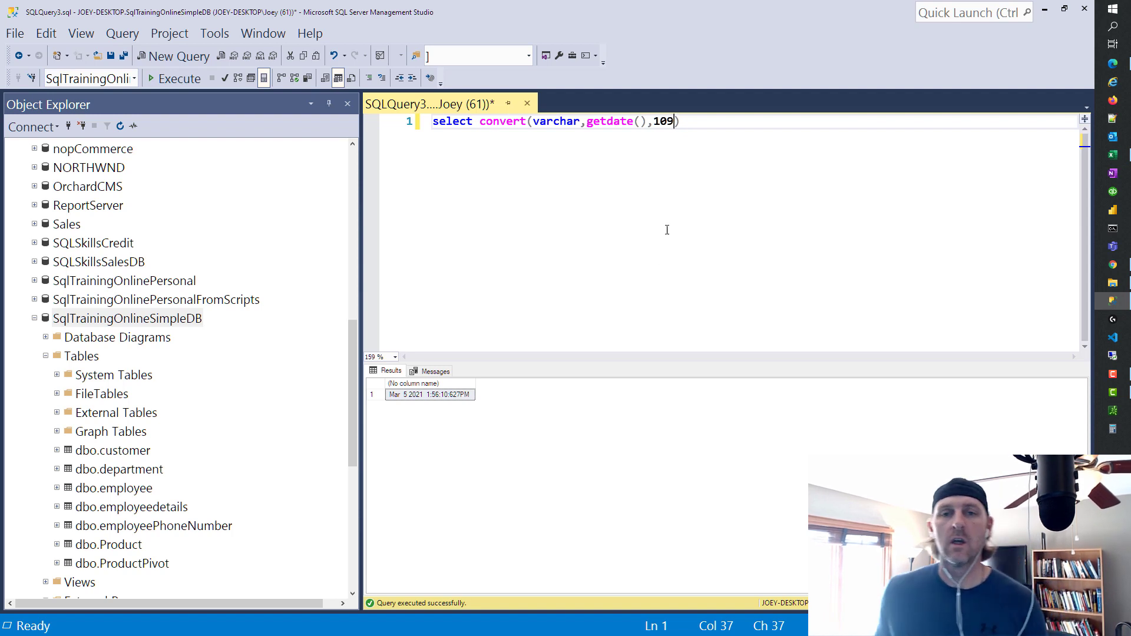
pyautogui.moveTo(619, 177)
pyautogui.write('select get')
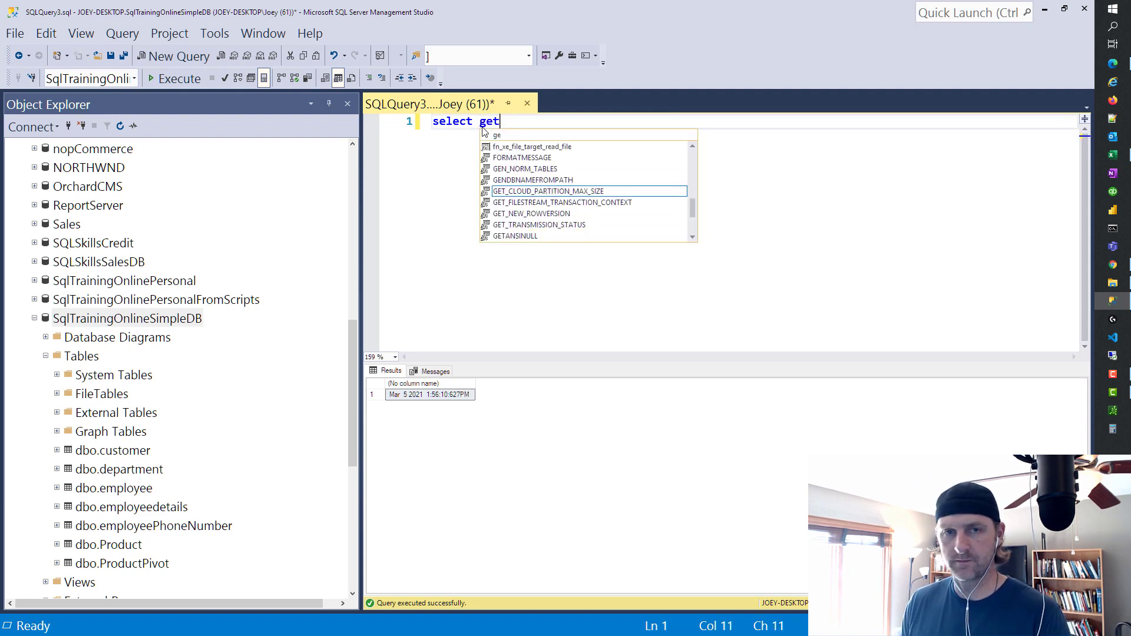
# Step: Run select cast(getdate() as date) to return just 2021-03-05, then go back to the YouTube comments
pyautogui.write('date()')
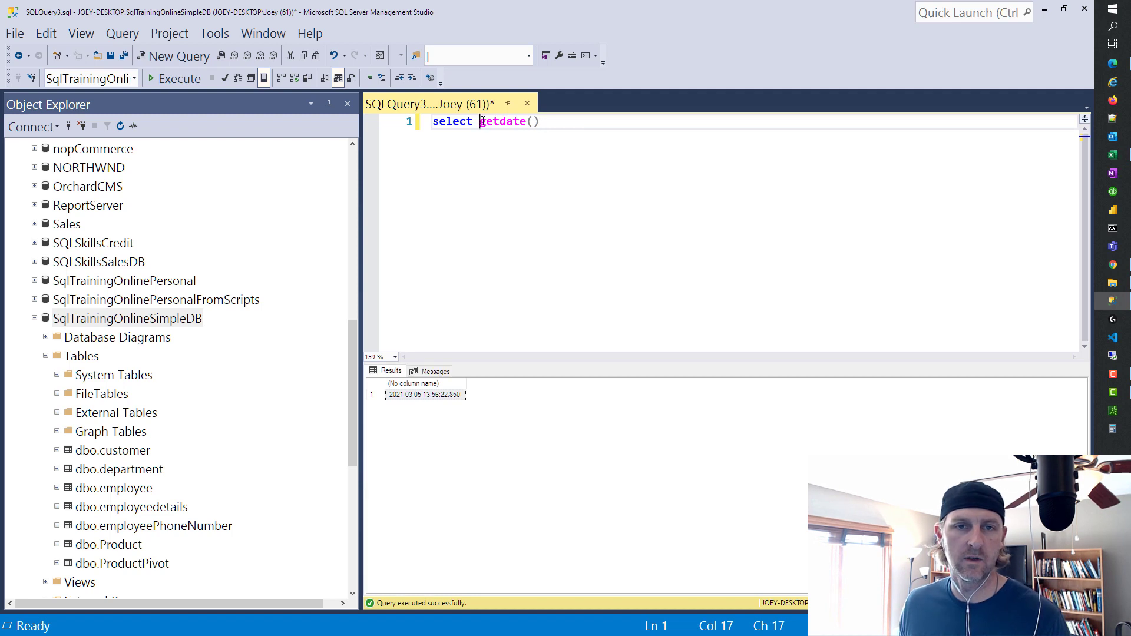
pyautogui.click(521, 176)
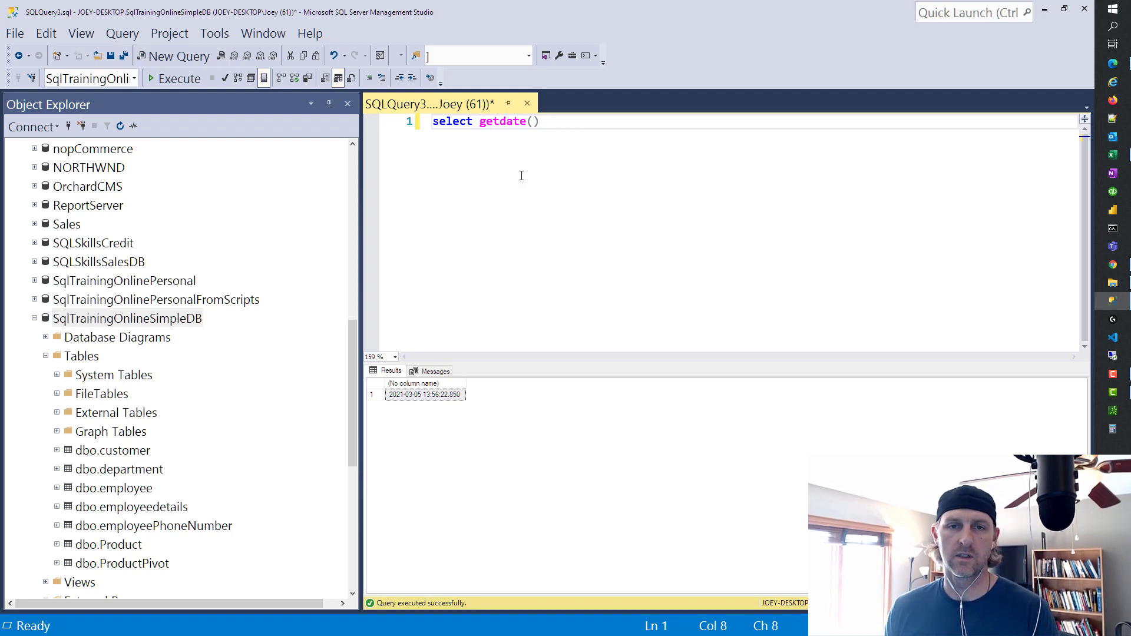
pyautogui.write('cast(')
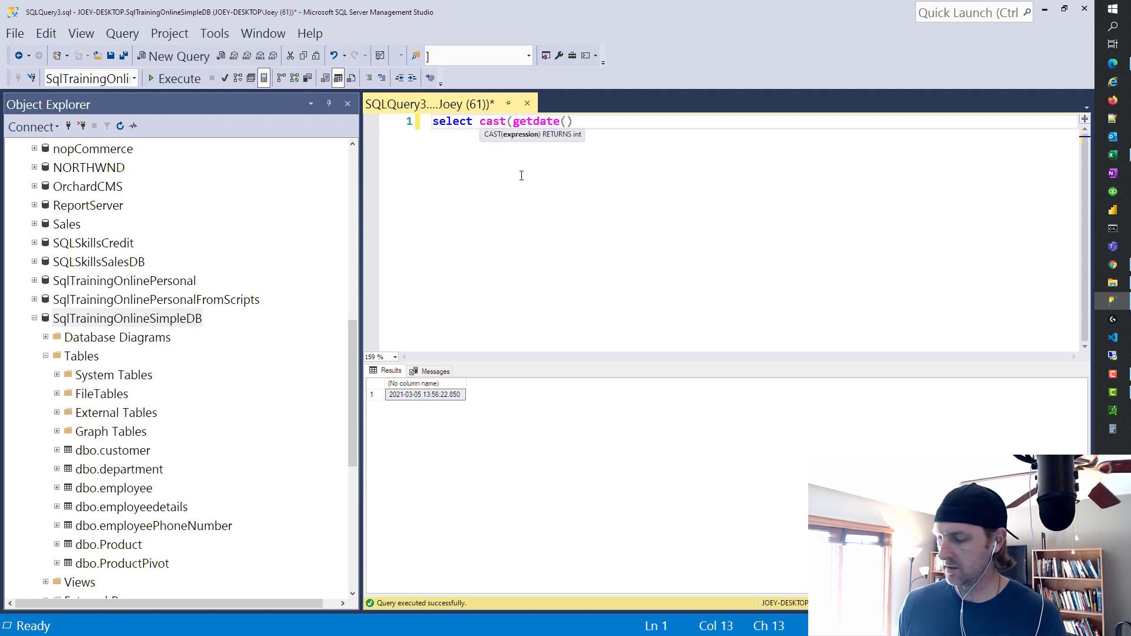
pyautogui.write('as date')
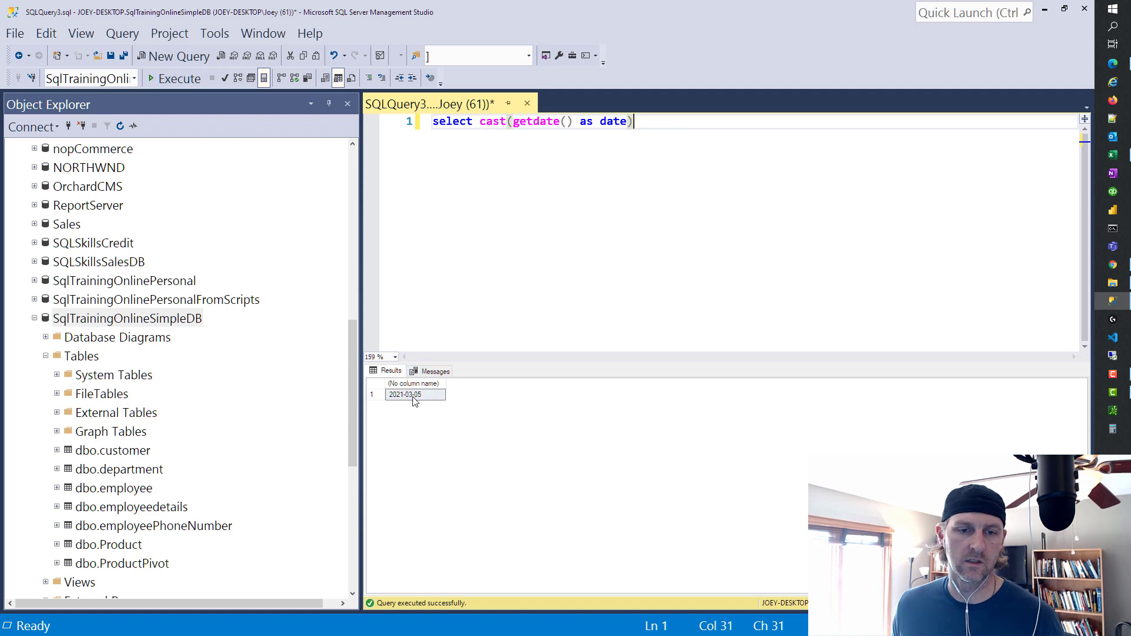
pyautogui.moveTo(697, 223)
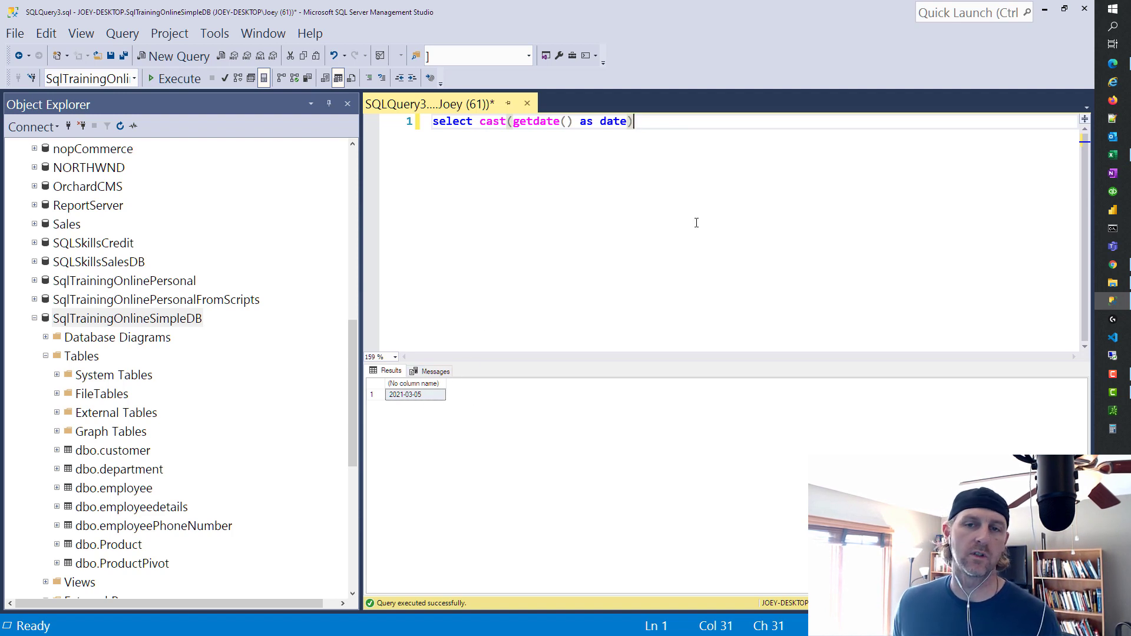
pyautogui.moveTo(606, 221)
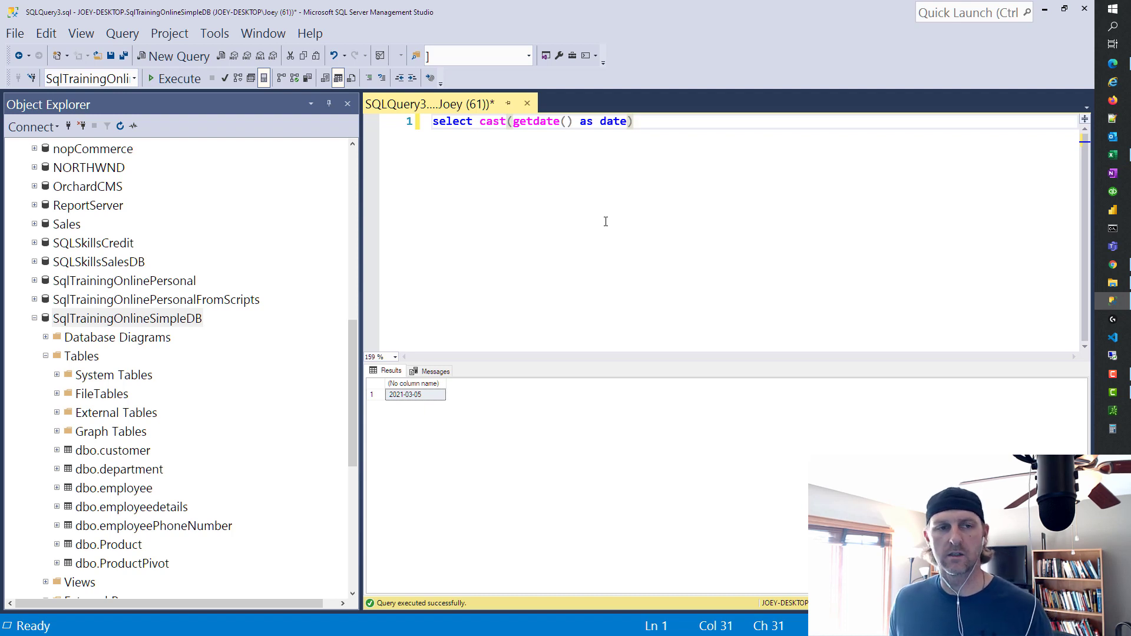
pyautogui.moveTo(594, 284)
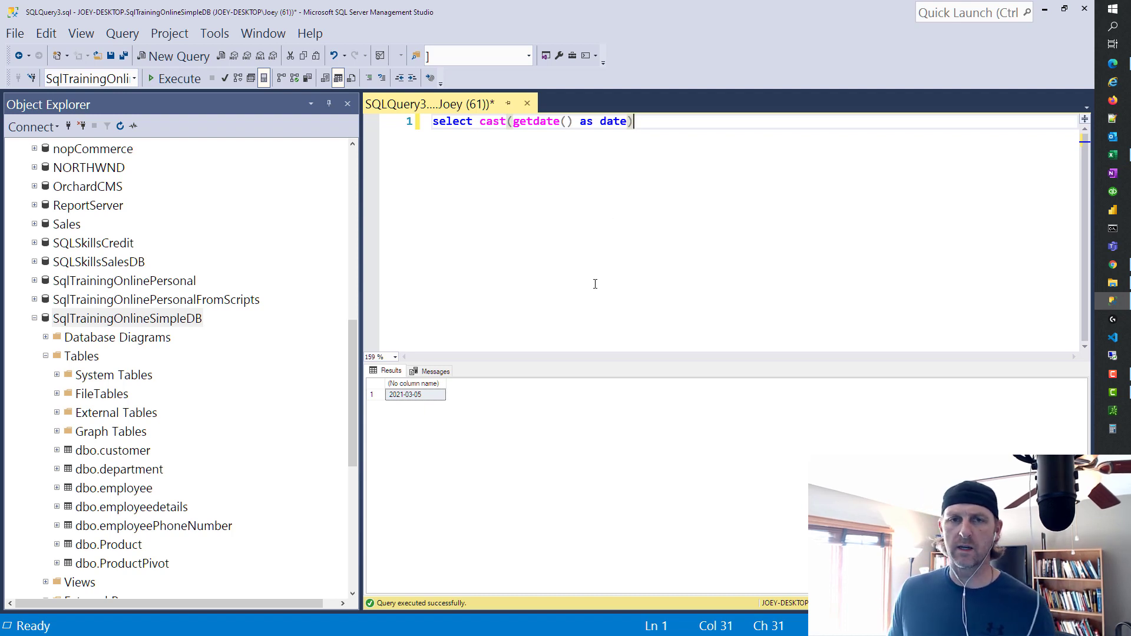
pyautogui.moveTo(1067, 281)
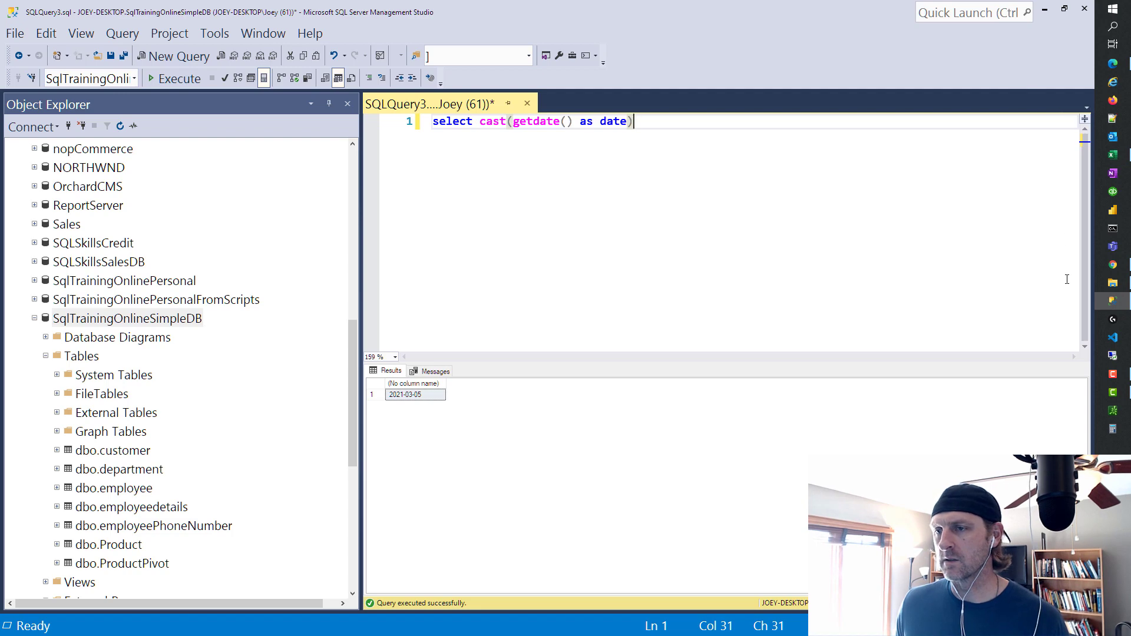
pyautogui.click(913, 10)
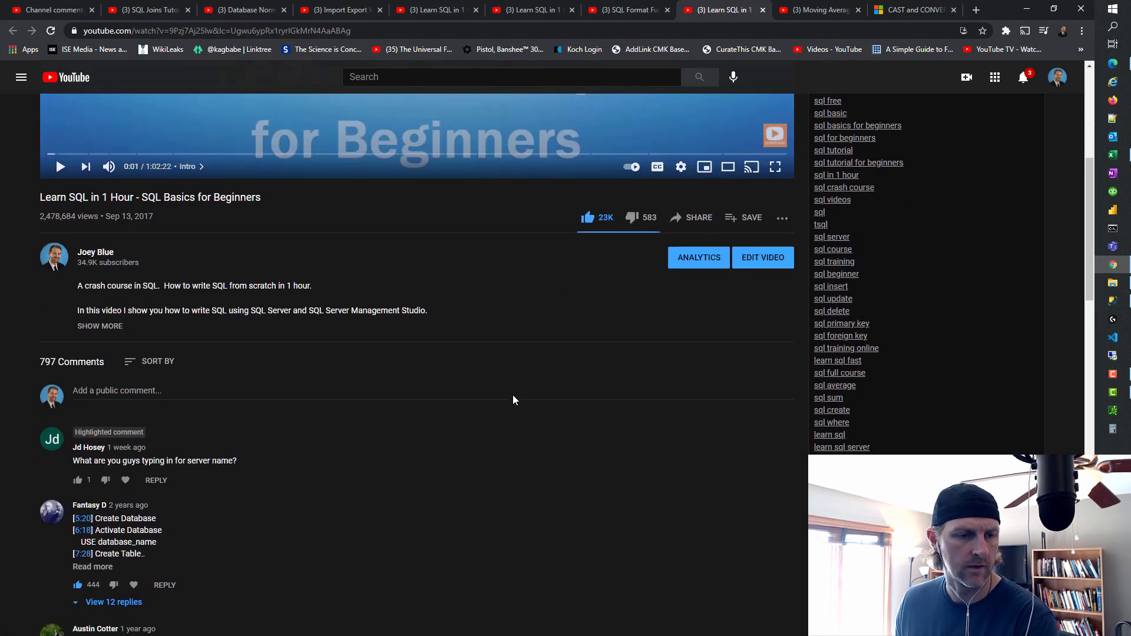
pyautogui.moveTo(214, 487)
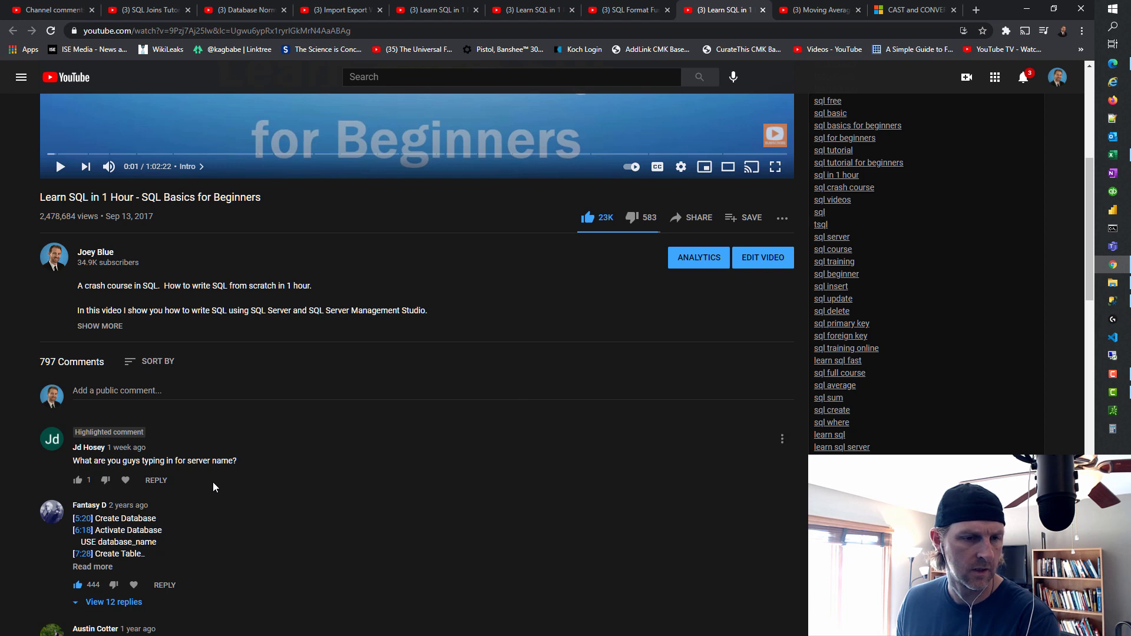
pyautogui.moveTo(288, 482)
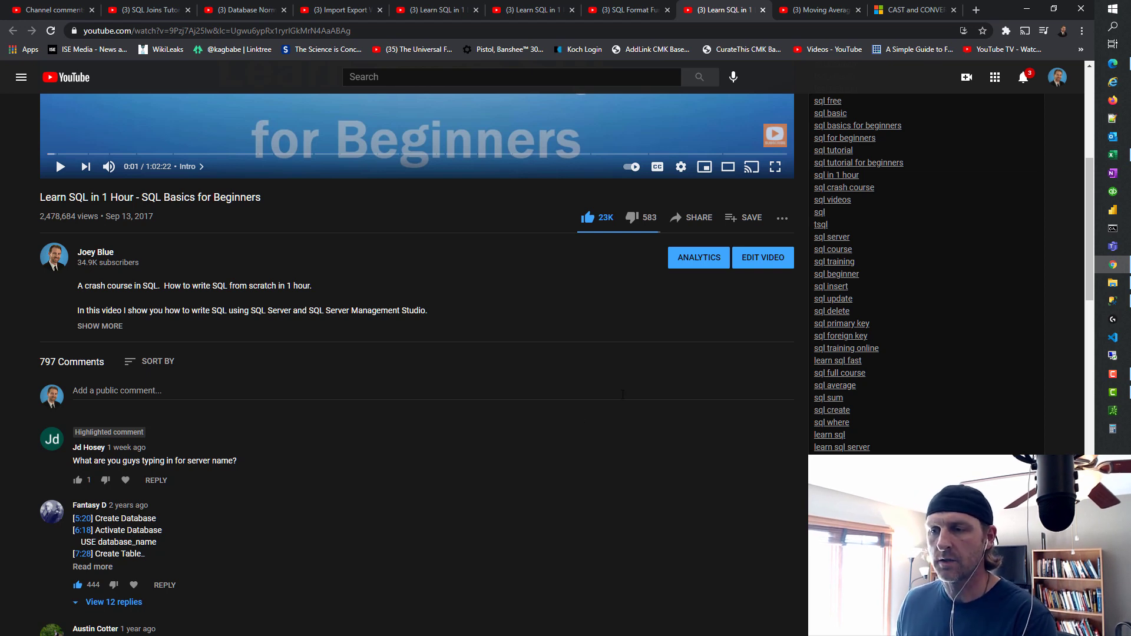
pyautogui.moveTo(839, 374)
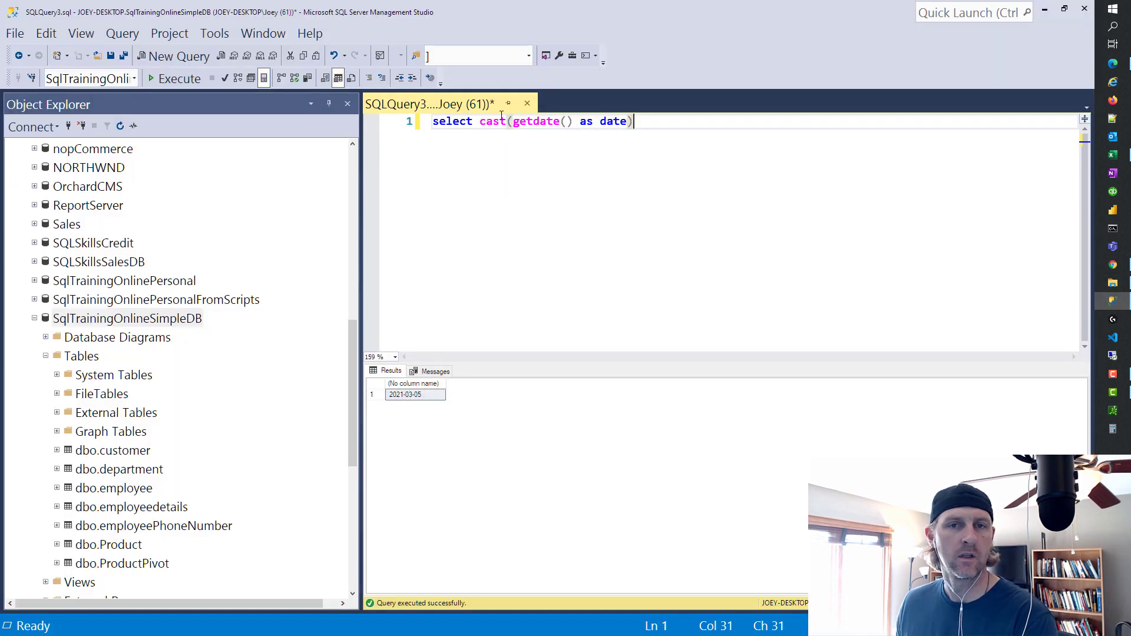
# Step: Close the date query without saving and start a new Object Explorer connection
pyautogui.click(528, 104)
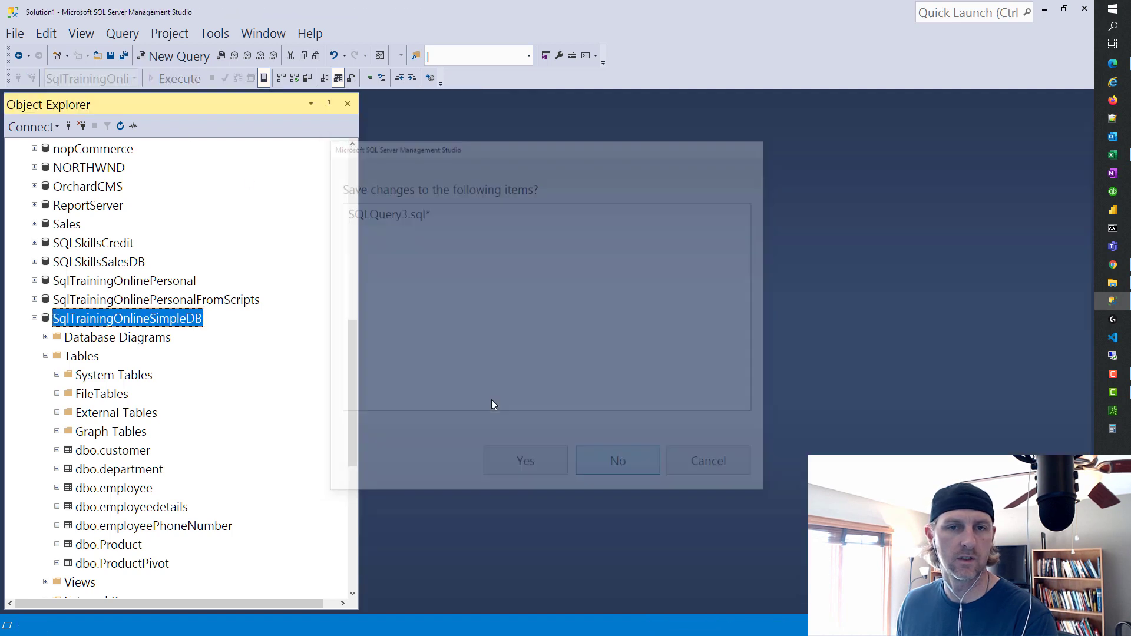
pyautogui.click(617, 460)
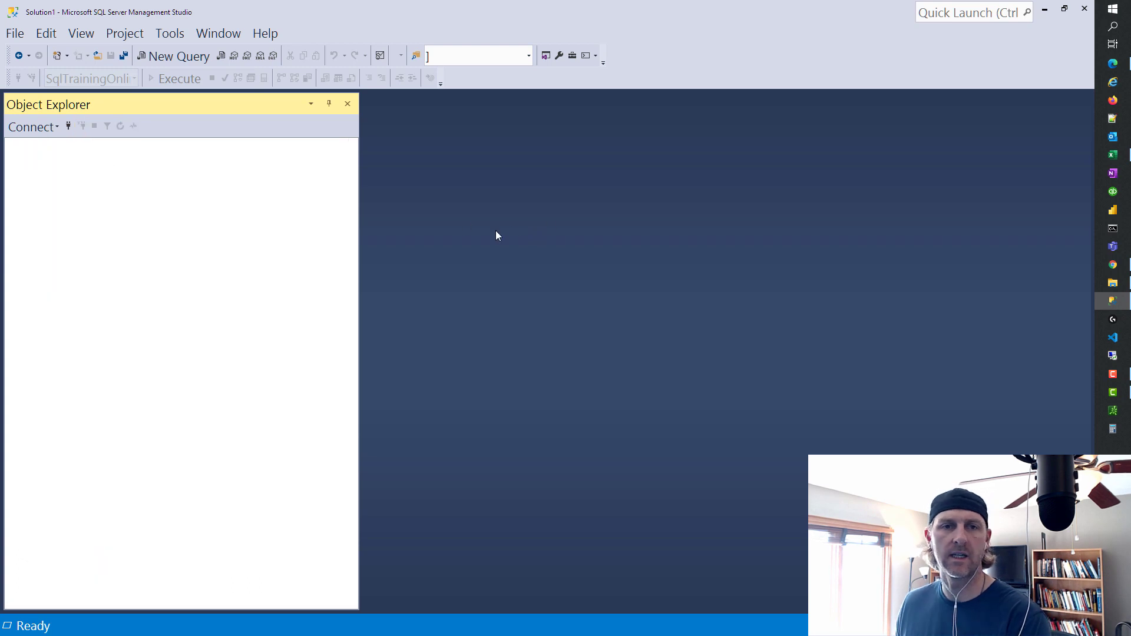
pyautogui.moveTo(282, 220)
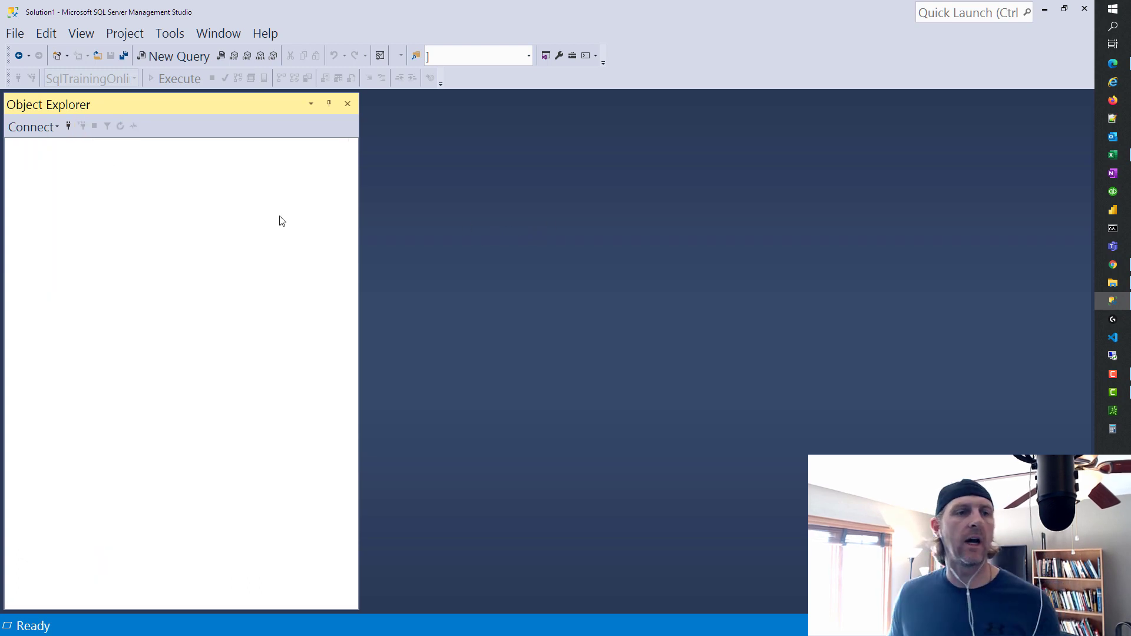
pyautogui.click(31, 128)
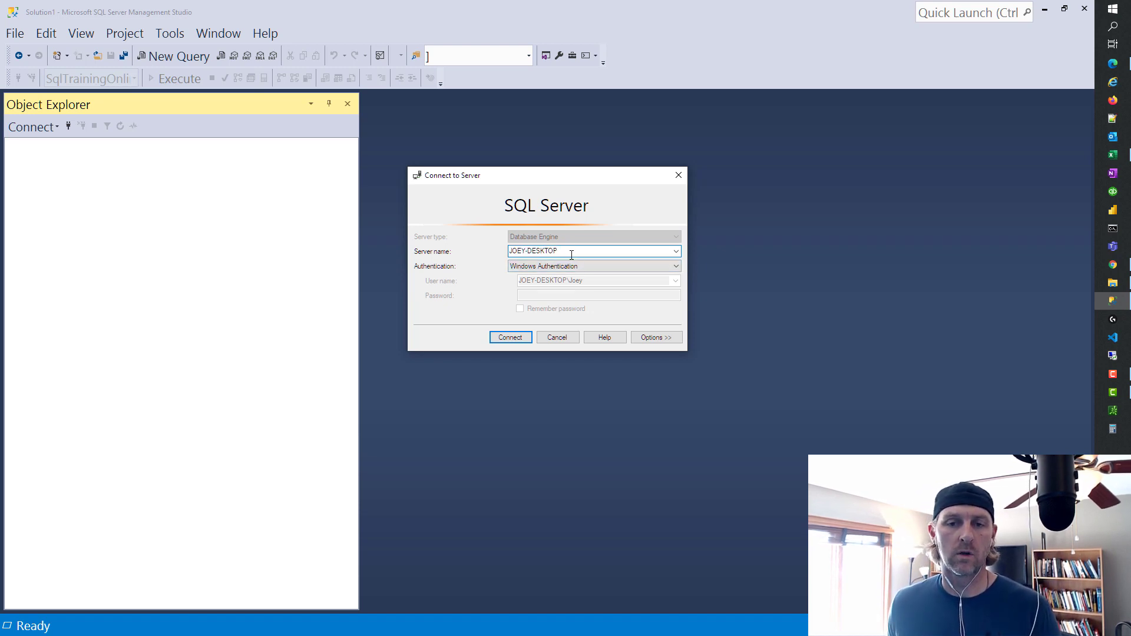
# Step: Connect to the server as localhost, expand its Databases list and bring up the server's action menu
pyautogui.write('local')
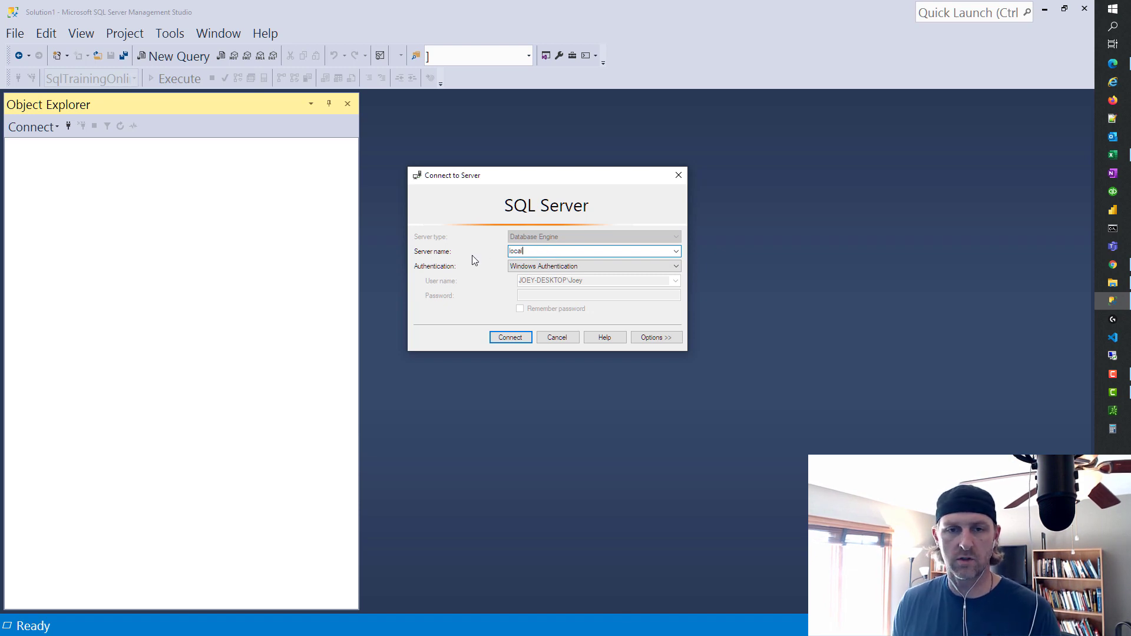
pyautogui.write('host')
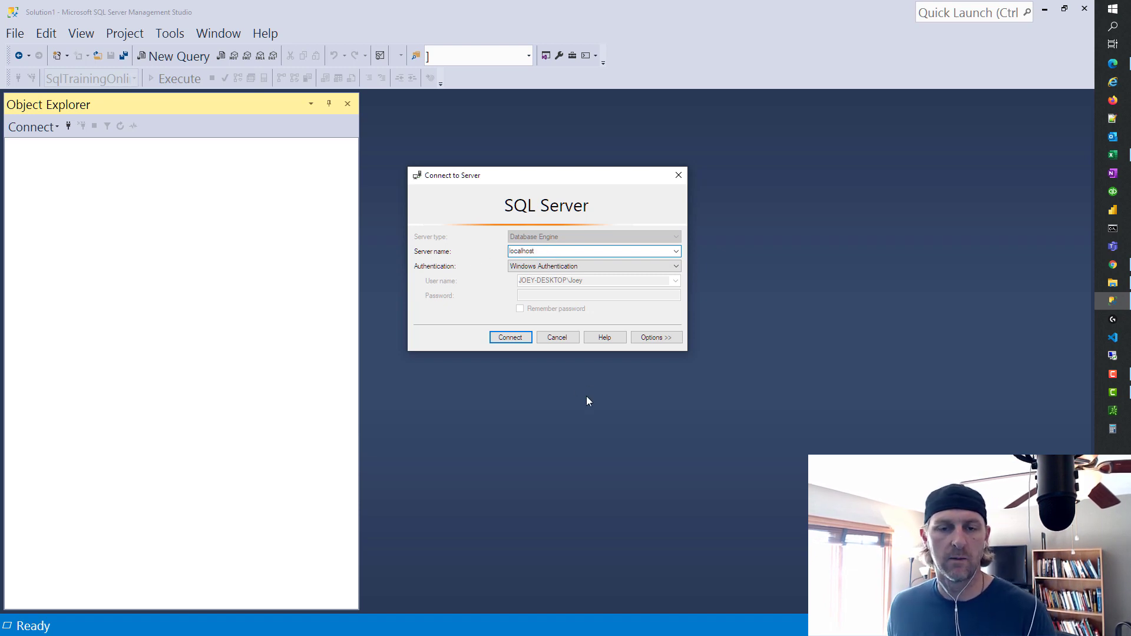
pyautogui.click(509, 337)
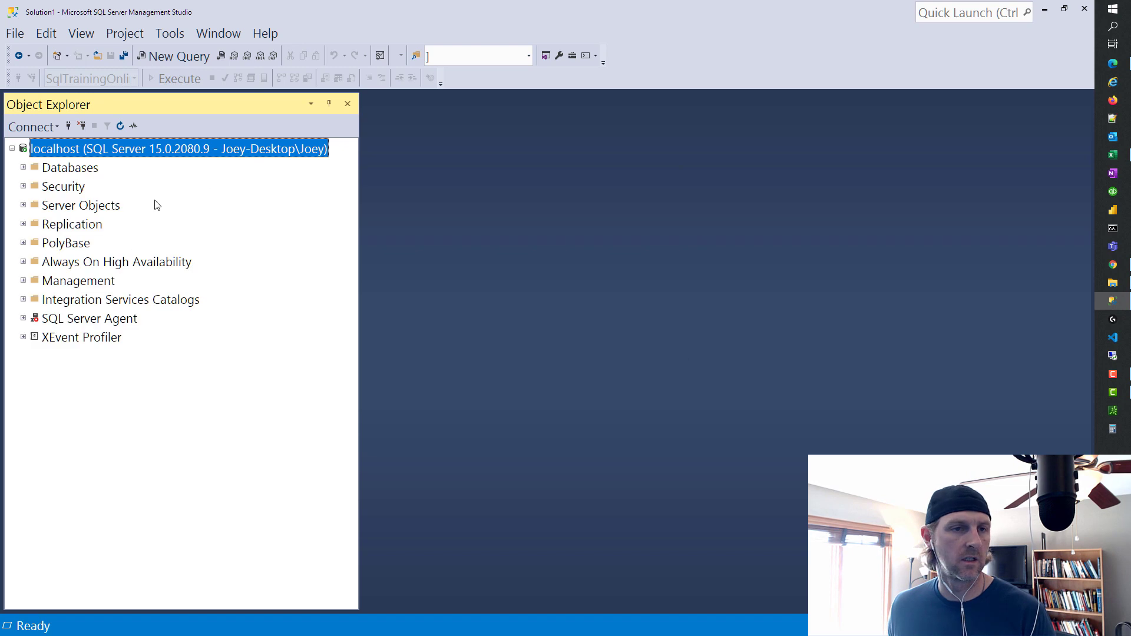
pyautogui.click(22, 167)
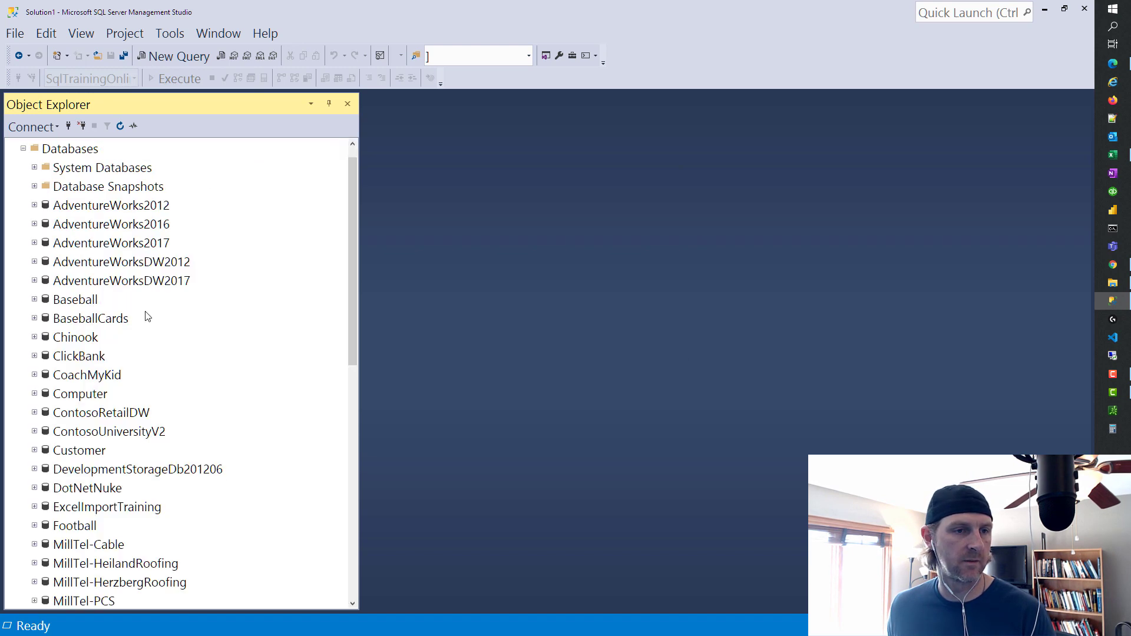
pyautogui.moveTo(284, 177)
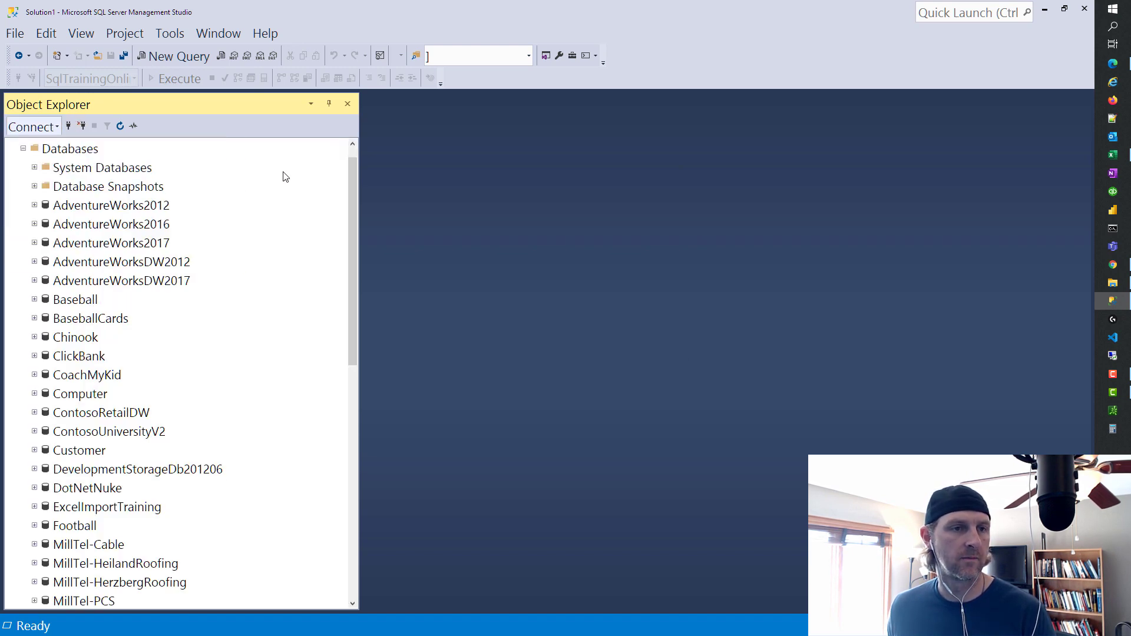
pyautogui.rightClick(177, 149)
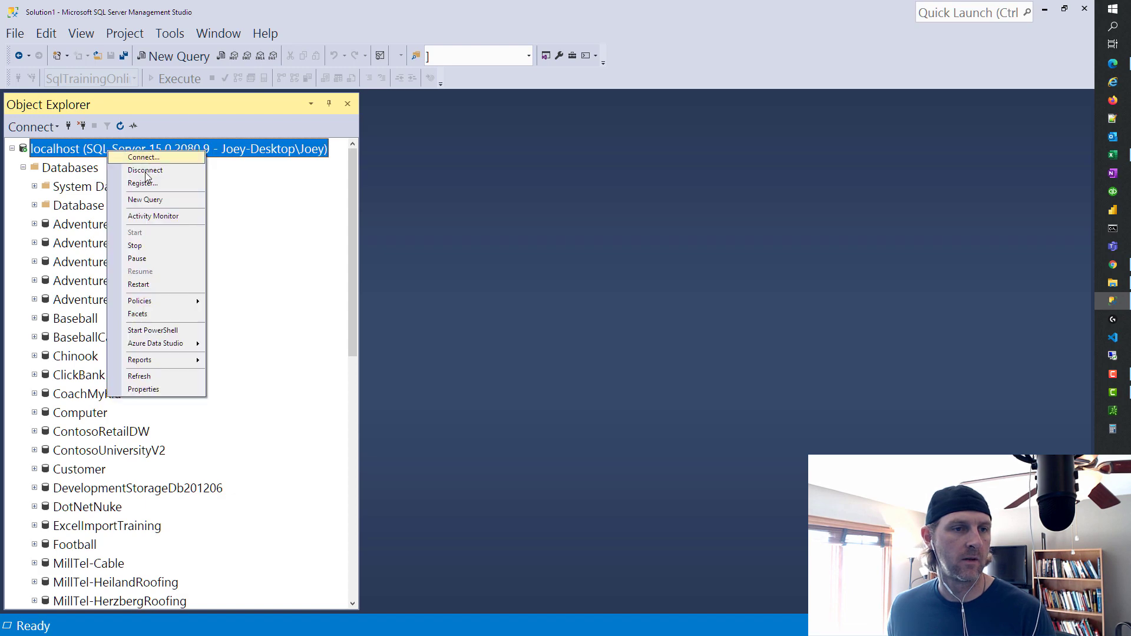
# Step: Disconnect from localhost and reconnect to the local server using '.' as the server name
pyautogui.click(145, 169)
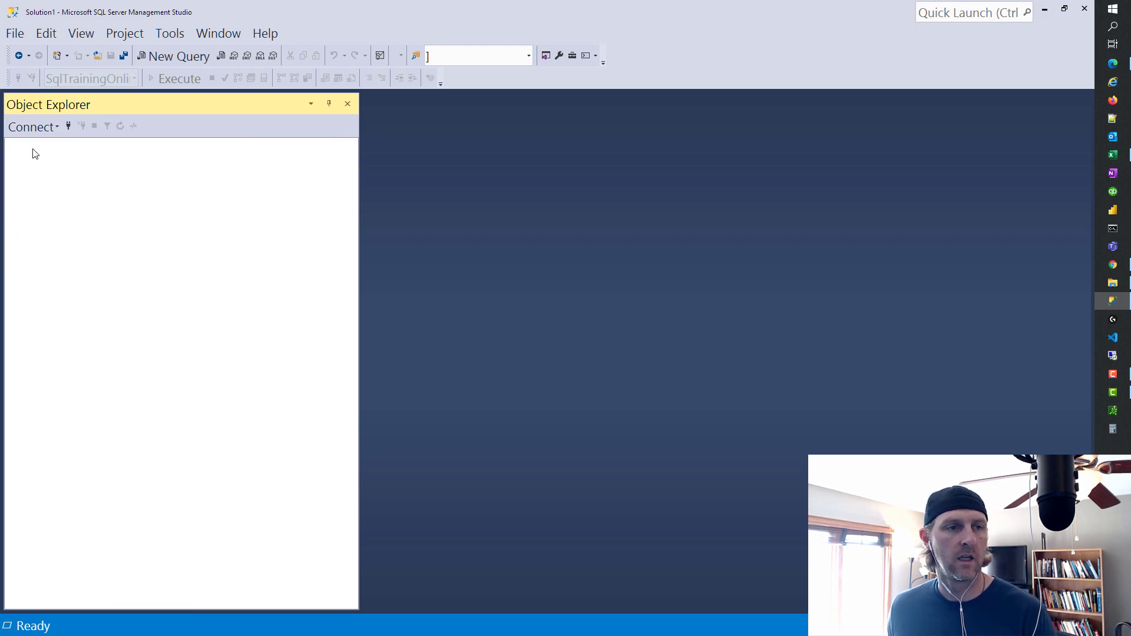
pyautogui.click(30, 127)
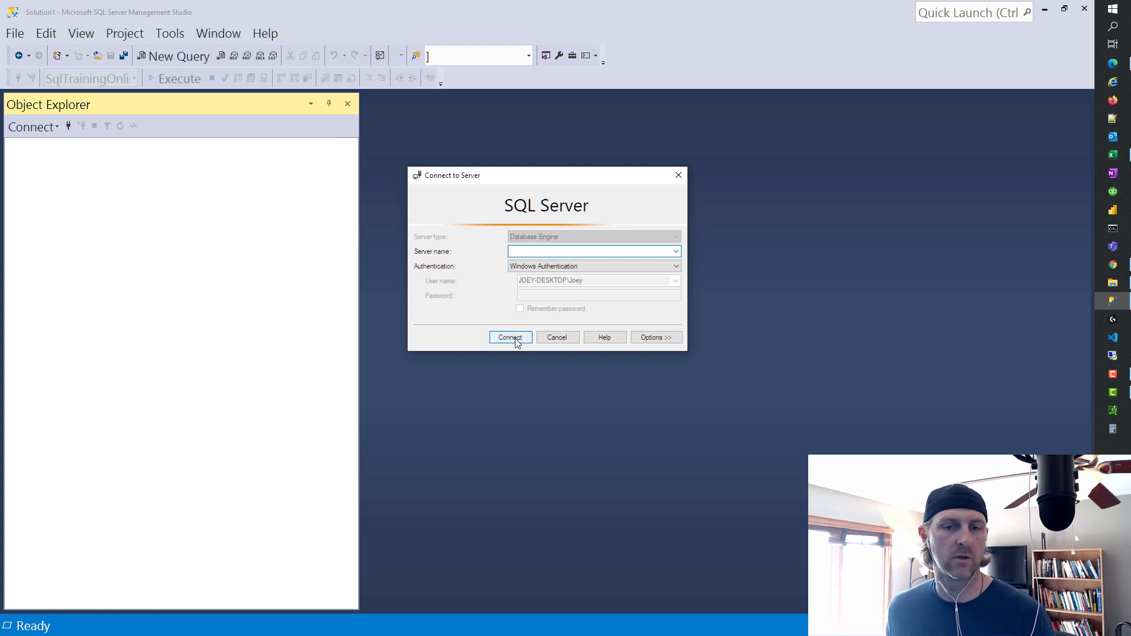
pyautogui.click(509, 337)
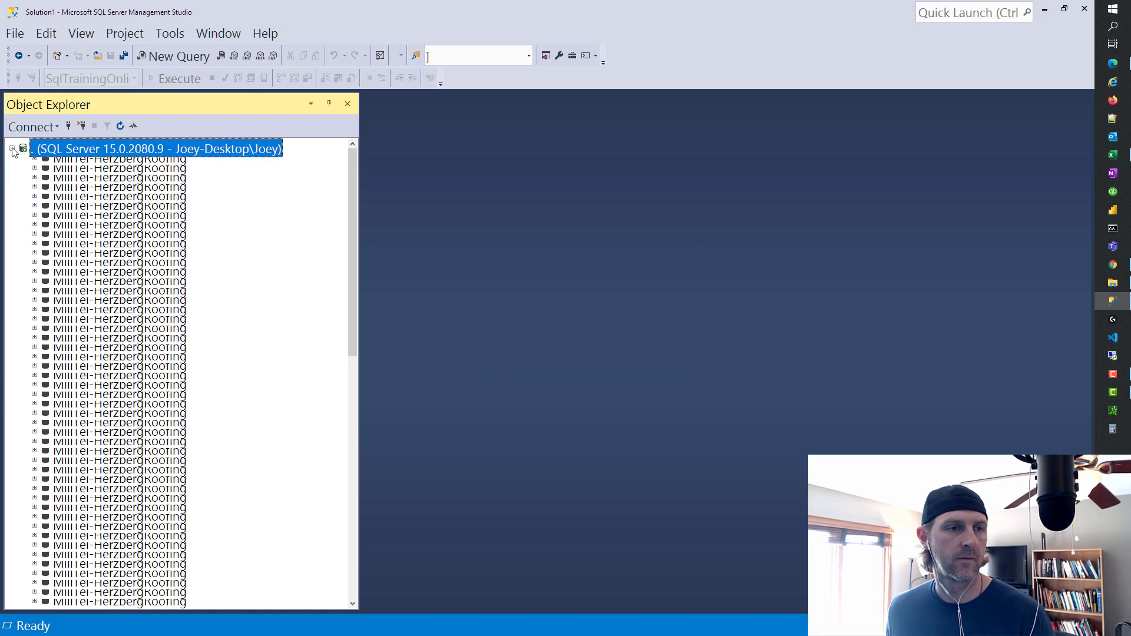
# Step: Add a second connection to the same server named 'localhost'
pyautogui.click(32, 128)
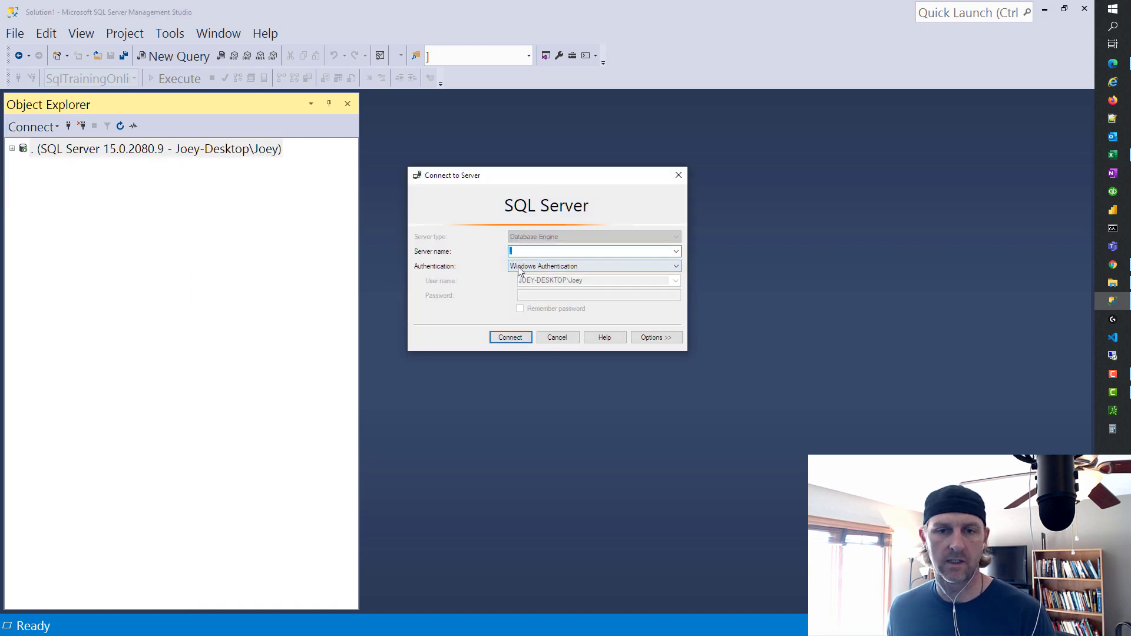
pyautogui.write('localhost')
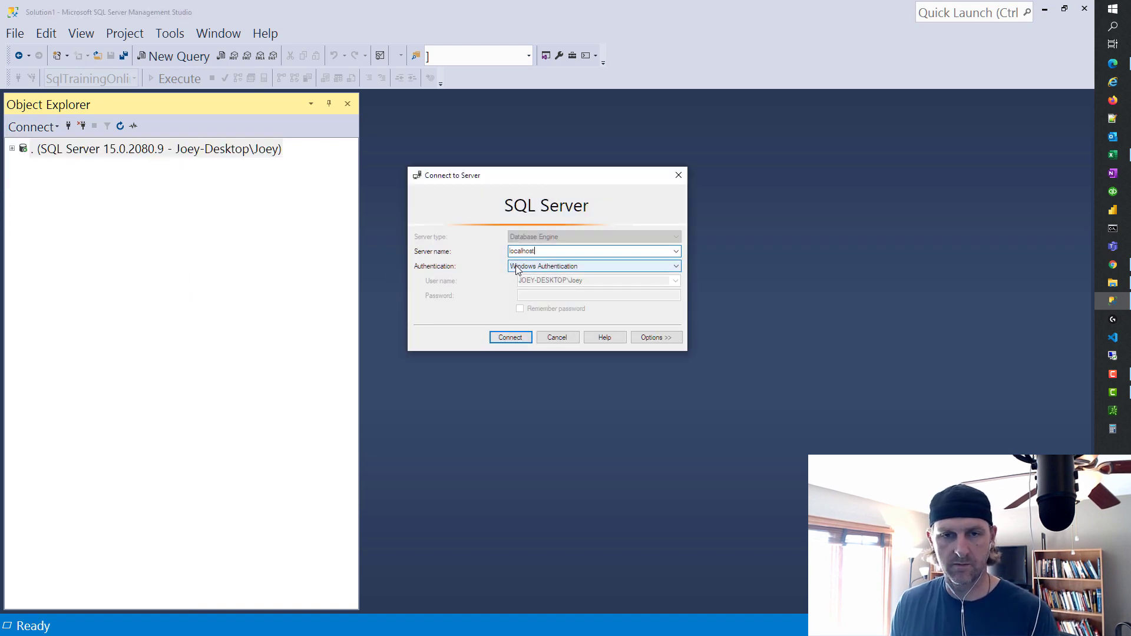
pyautogui.click(509, 337)
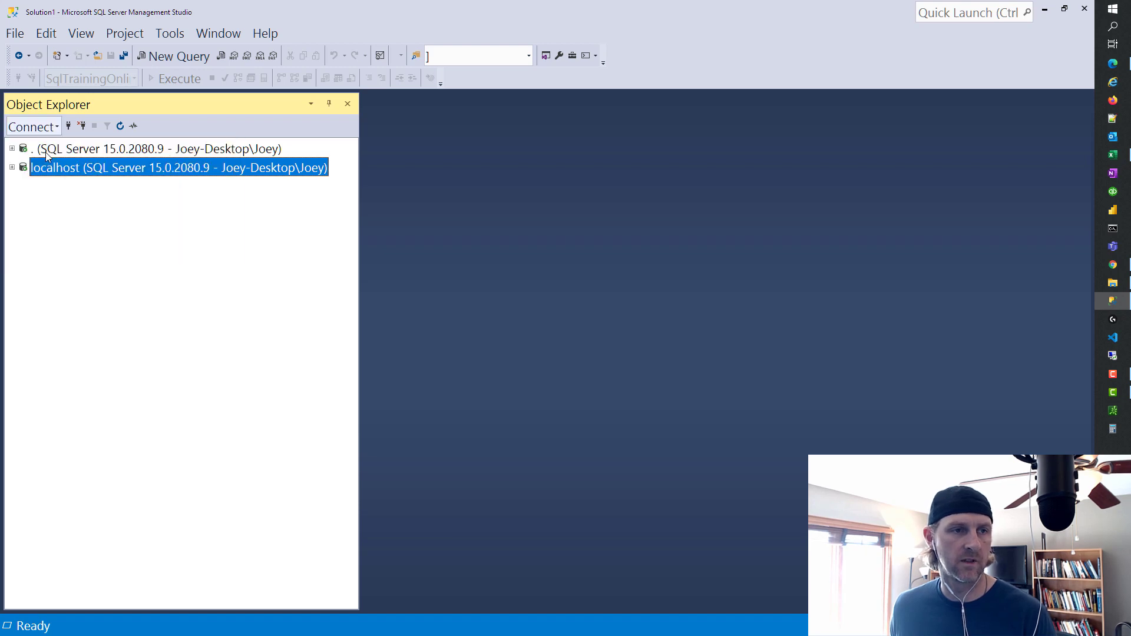
# Step: Add a third connection using the computer name JOEY-DESKTOP and collapse its node
pyautogui.click(33, 126)
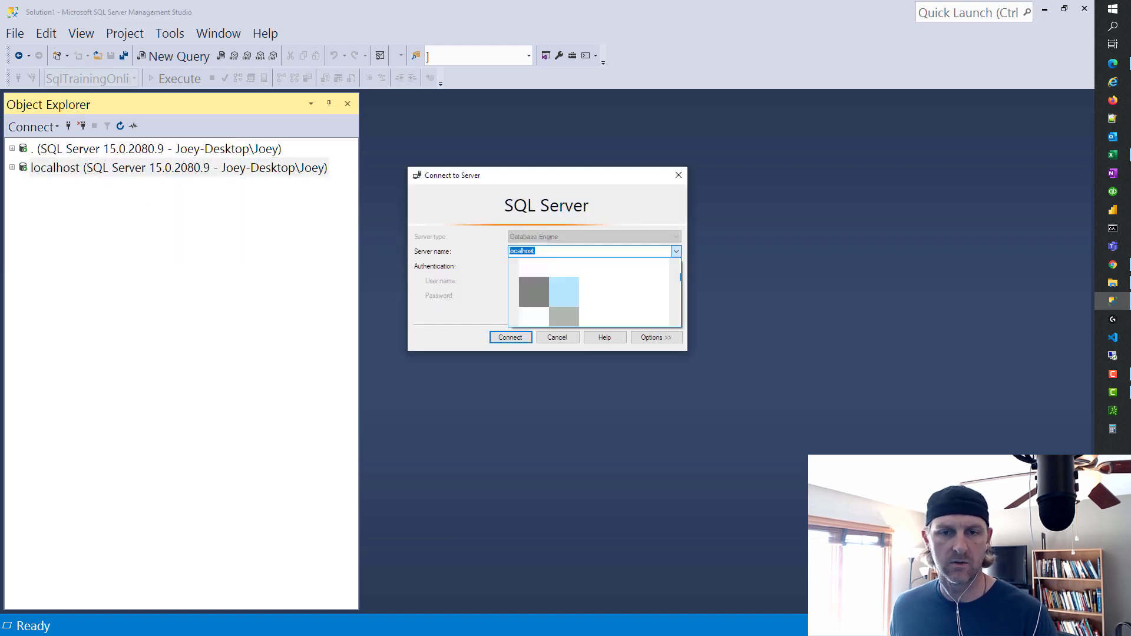
pyautogui.click(510, 337)
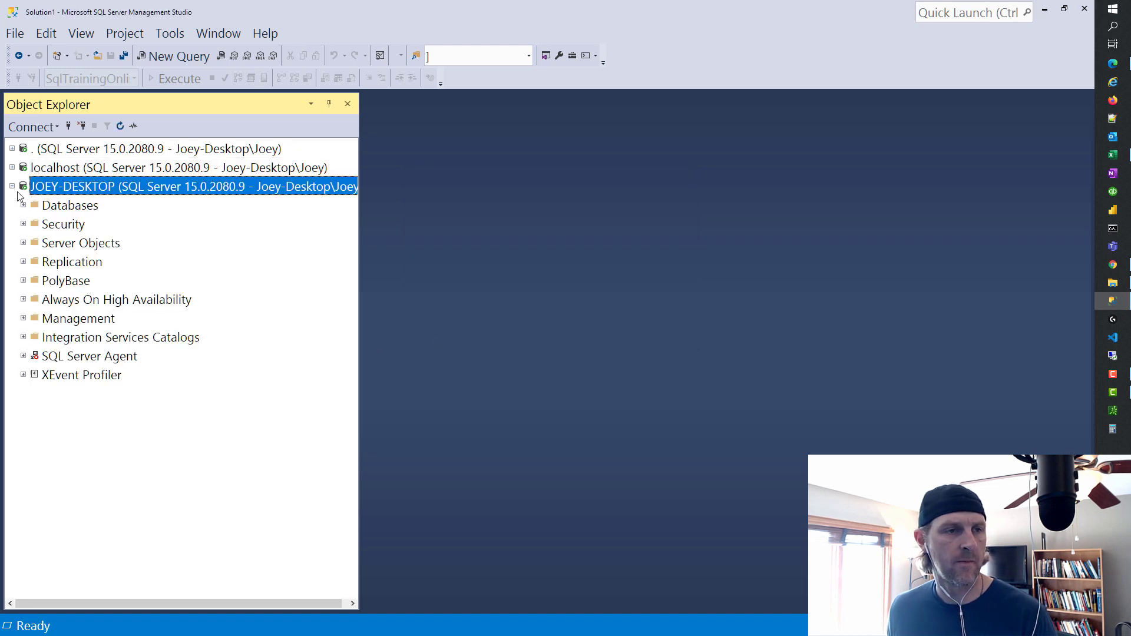
pyautogui.click(11, 187)
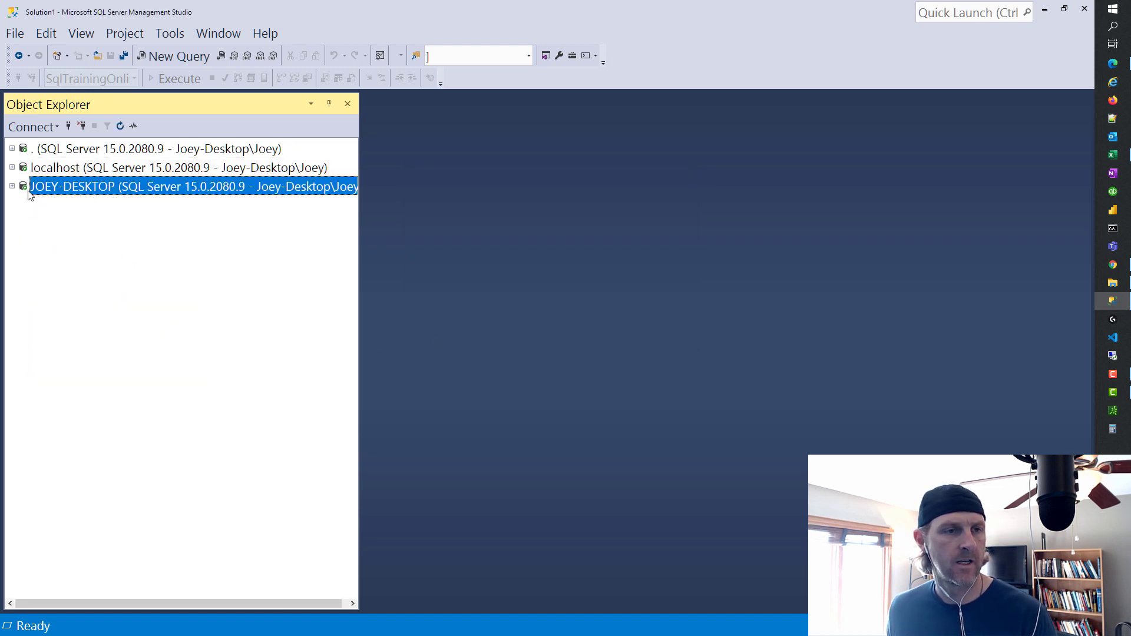
pyautogui.moveTo(213, 284)
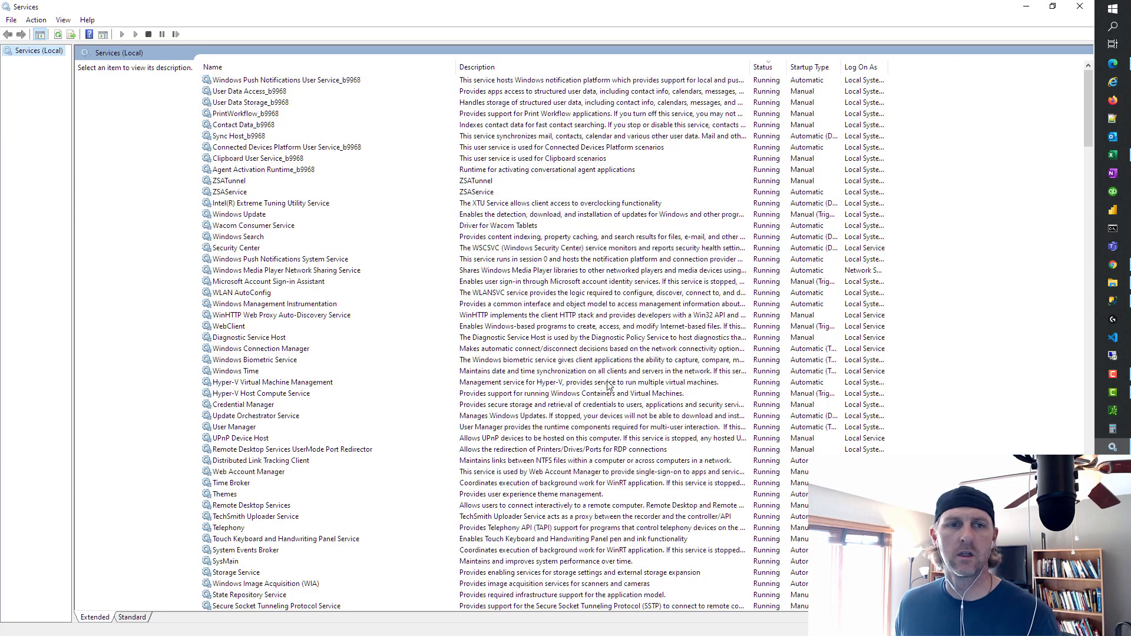
pyautogui.moveTo(325, 87)
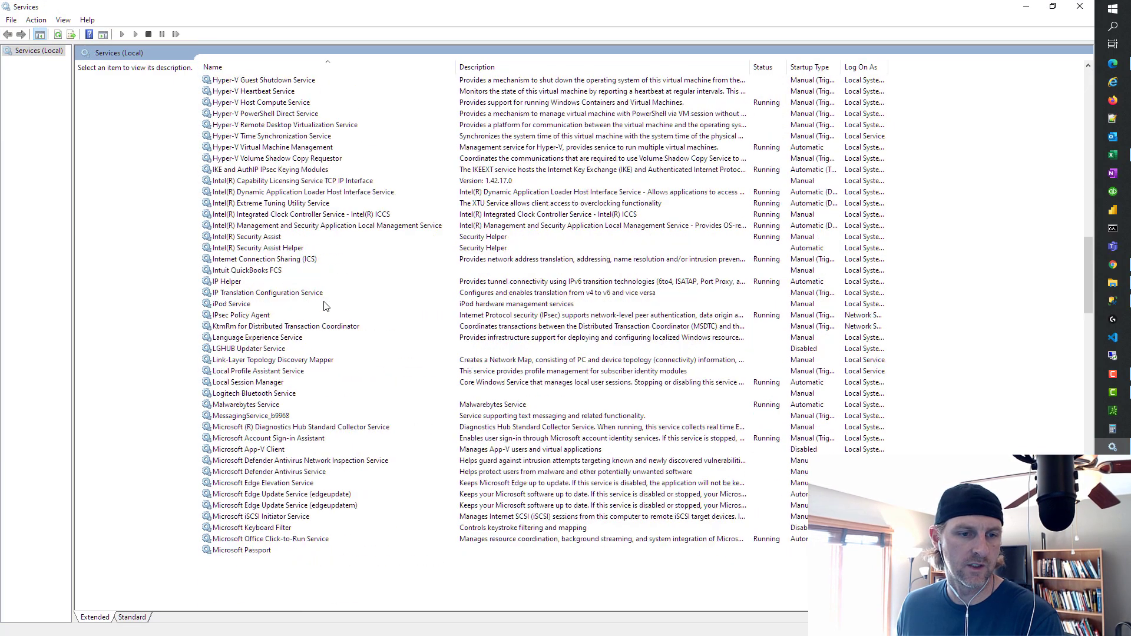
# Step: Scroll to the SQL Server services and inspect SQL Server Agent, CEIP and SQL Server (MSSQLSERVER)
pyautogui.scroll(-3)
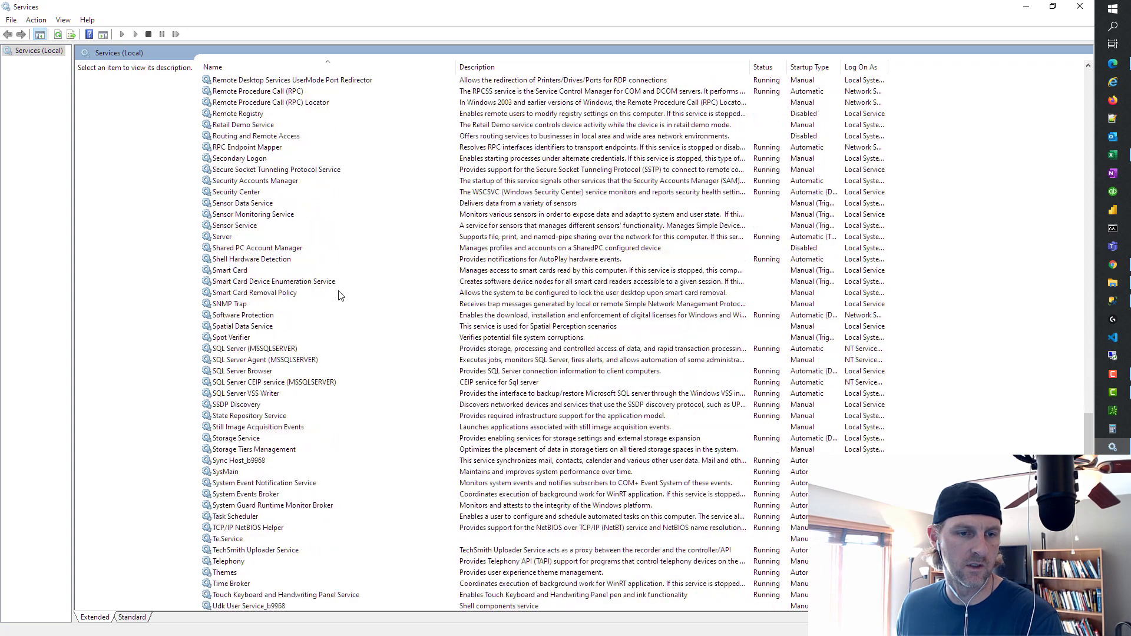
pyautogui.click(264, 360)
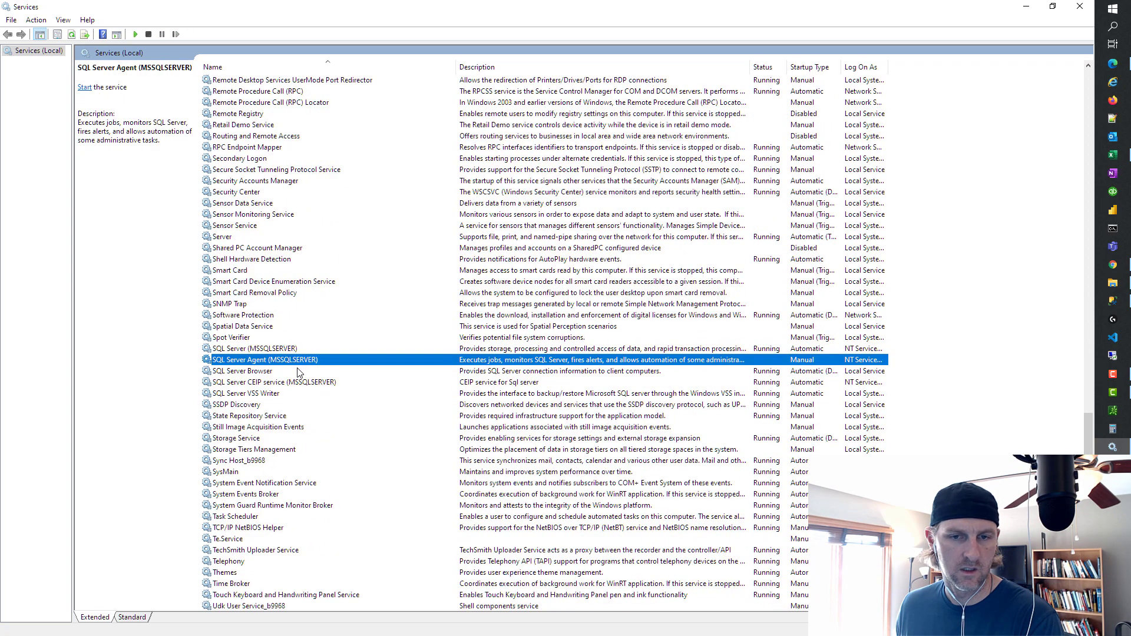
pyautogui.click(272, 382)
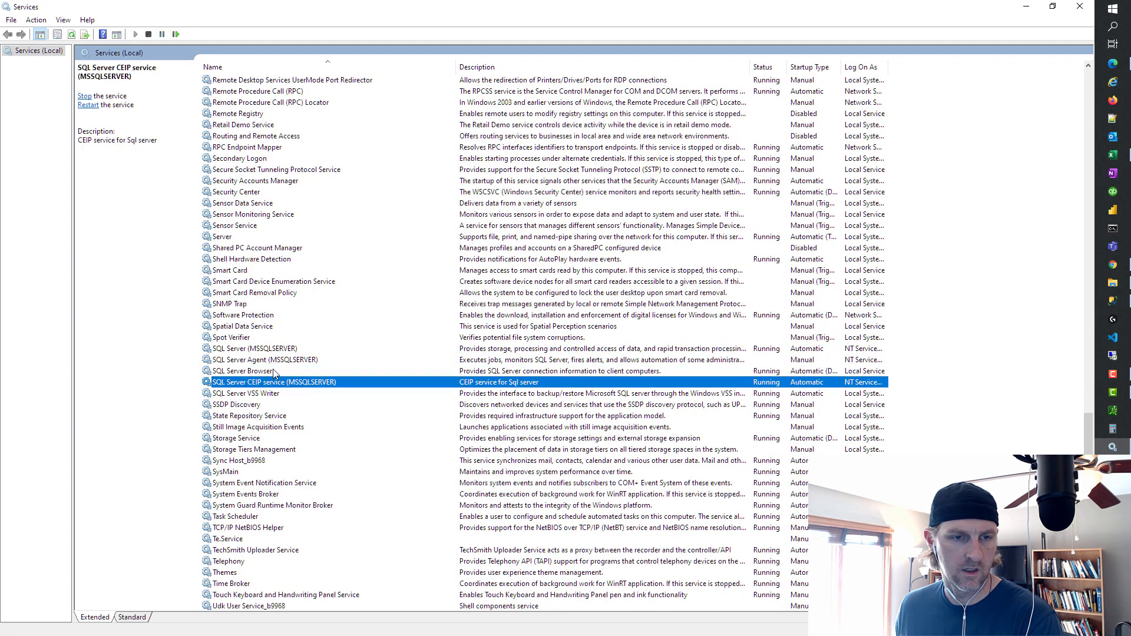
pyautogui.click(252, 349)
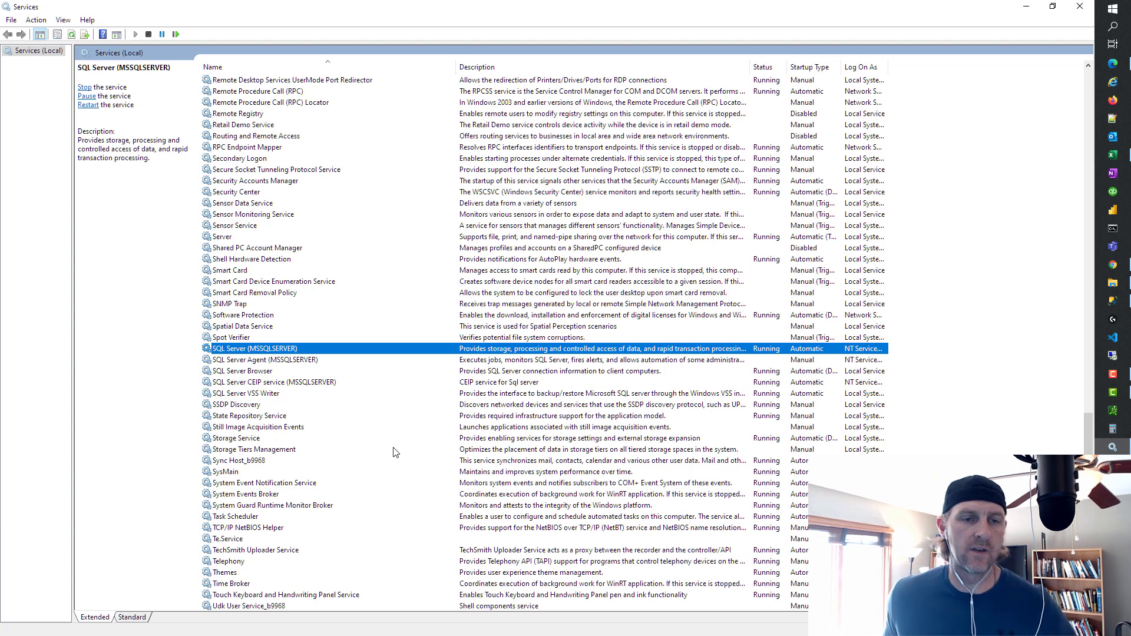
pyautogui.moveTo(480, 448)
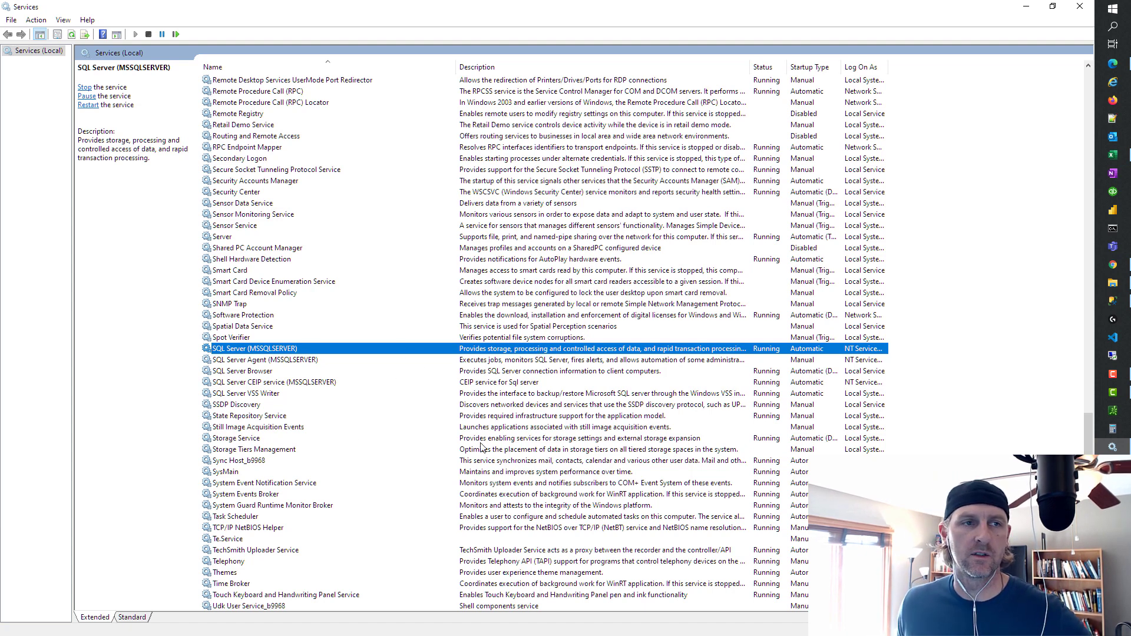
pyautogui.moveTo(424, 395)
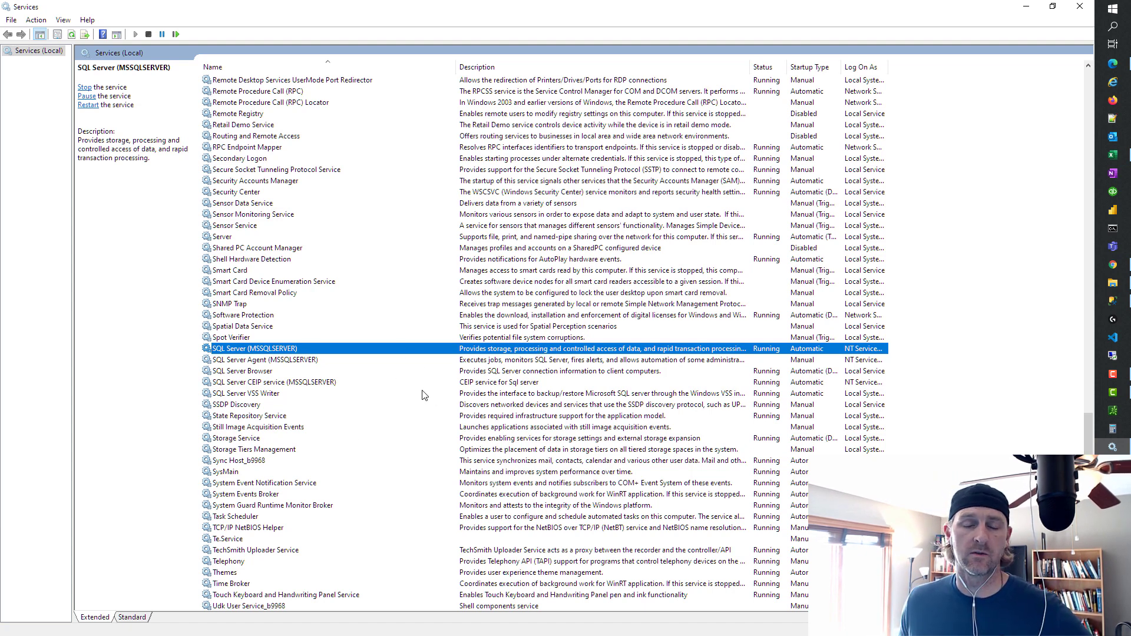
pyautogui.moveTo(398, 449)
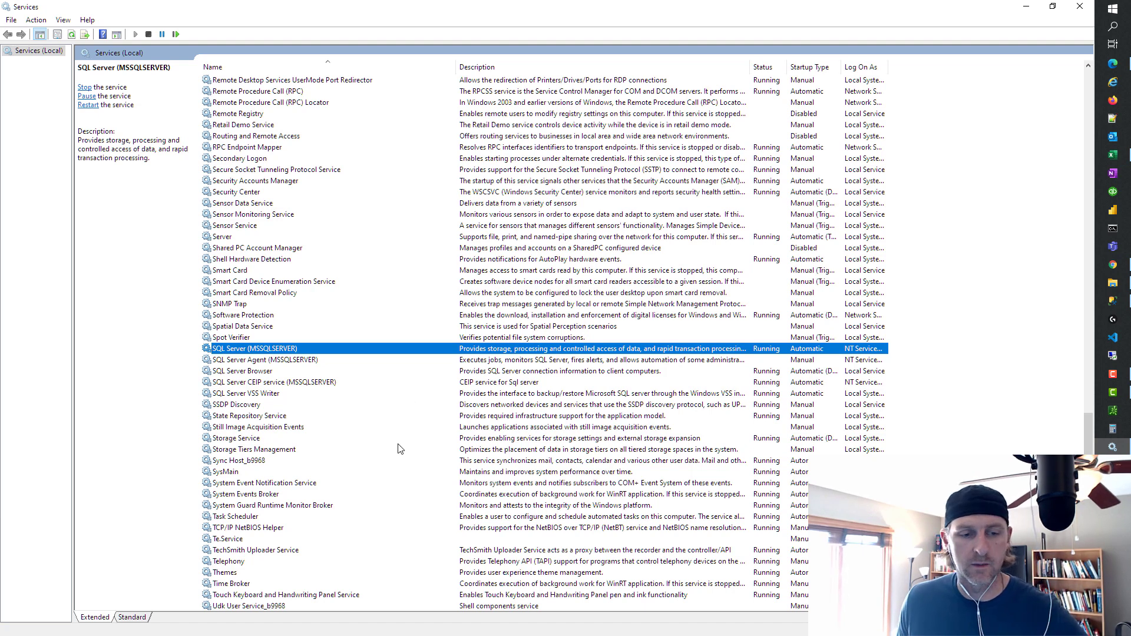
pyautogui.moveTo(324, 402)
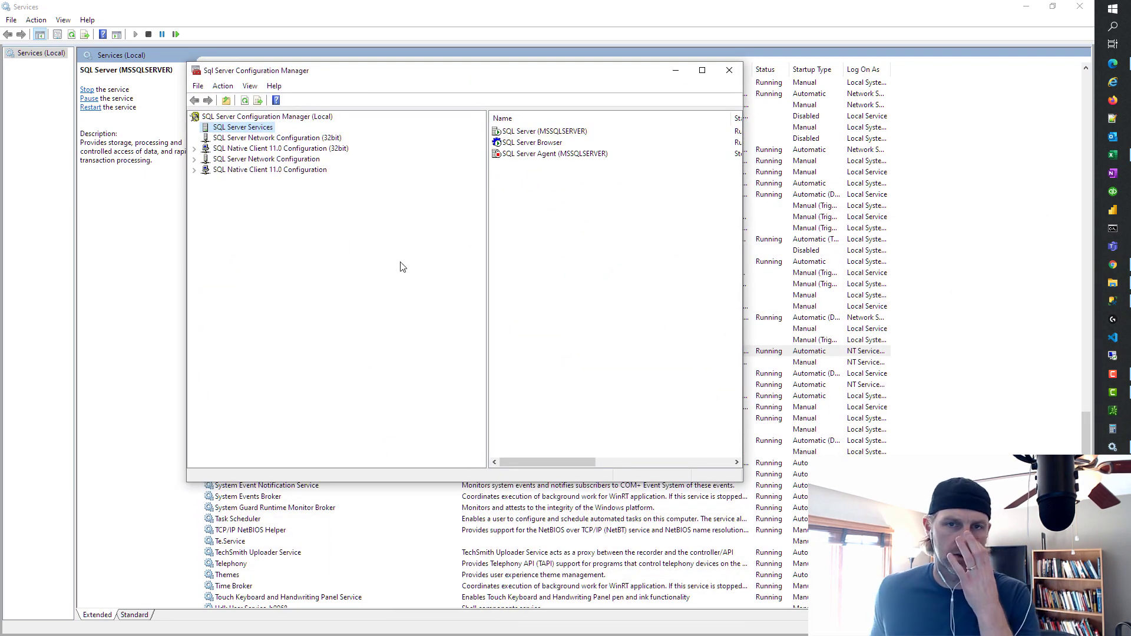
pyautogui.moveTo(484, 240)
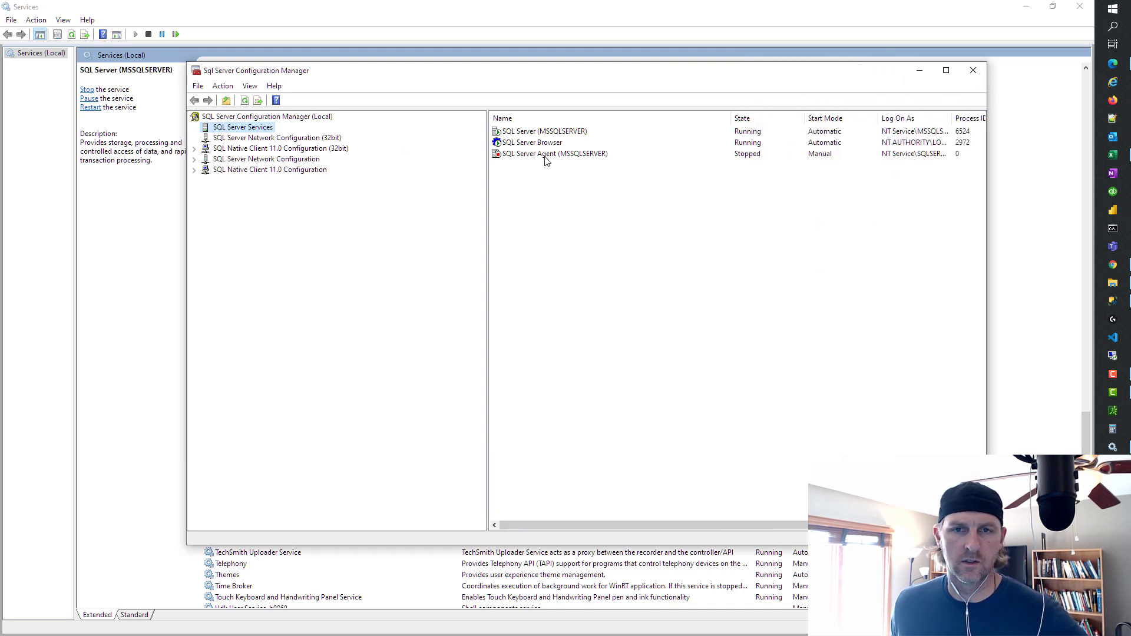
# Step: Review the SQL Server (MSSQLSERVER) and stopped SQL Server Agent entries in SQL Server Services
pyautogui.click(541, 131)
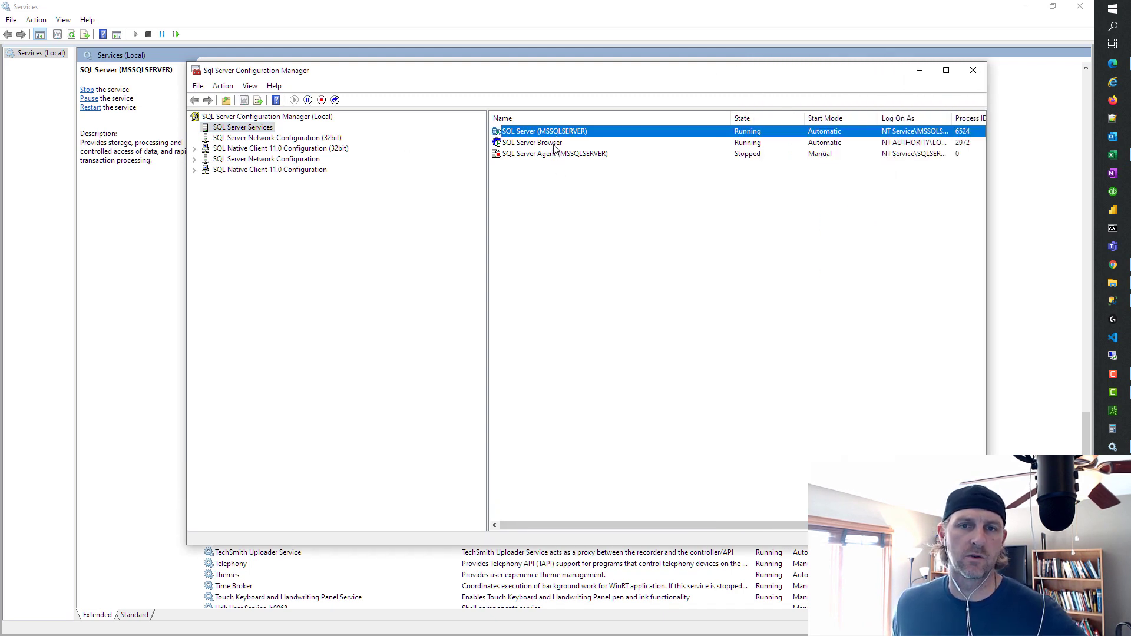
pyautogui.click(534, 143)
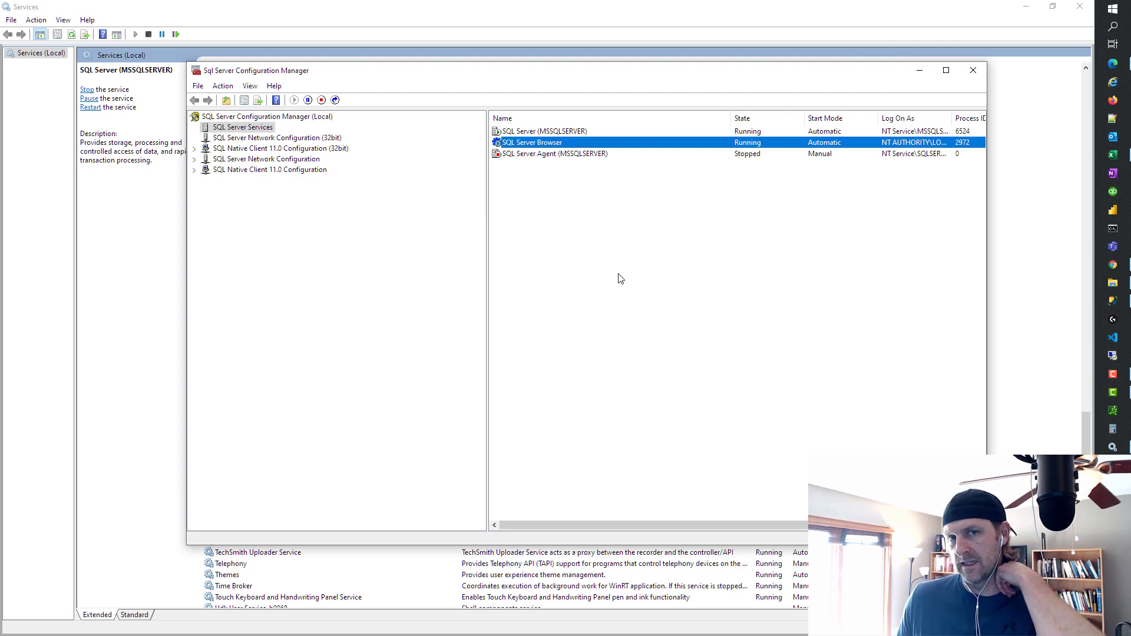
pyautogui.moveTo(620, 296)
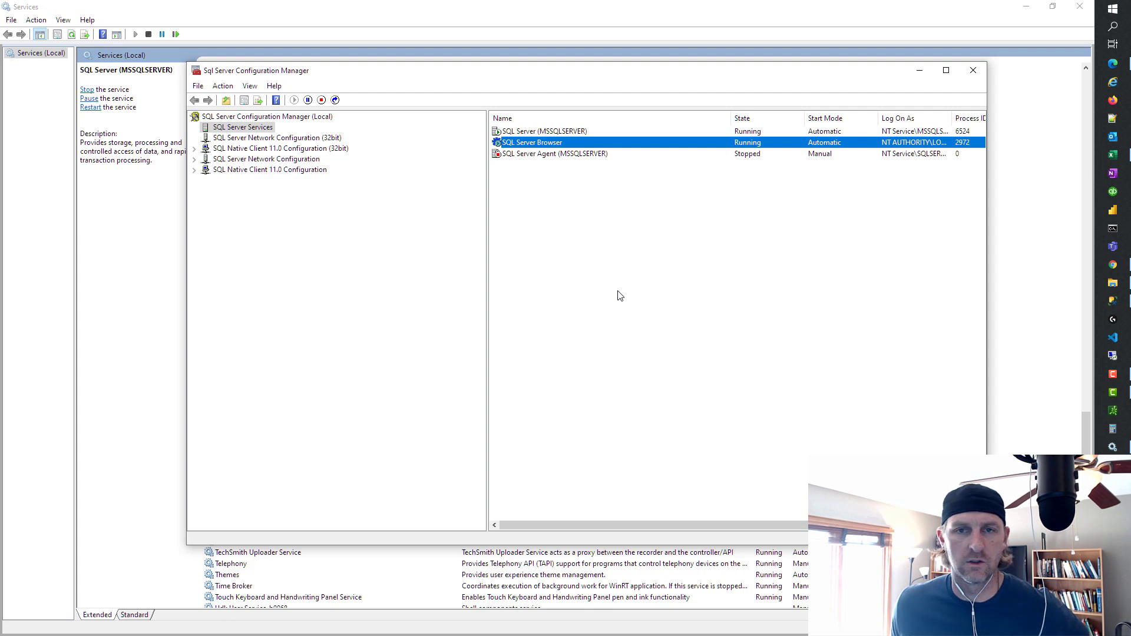
pyautogui.click(541, 131)
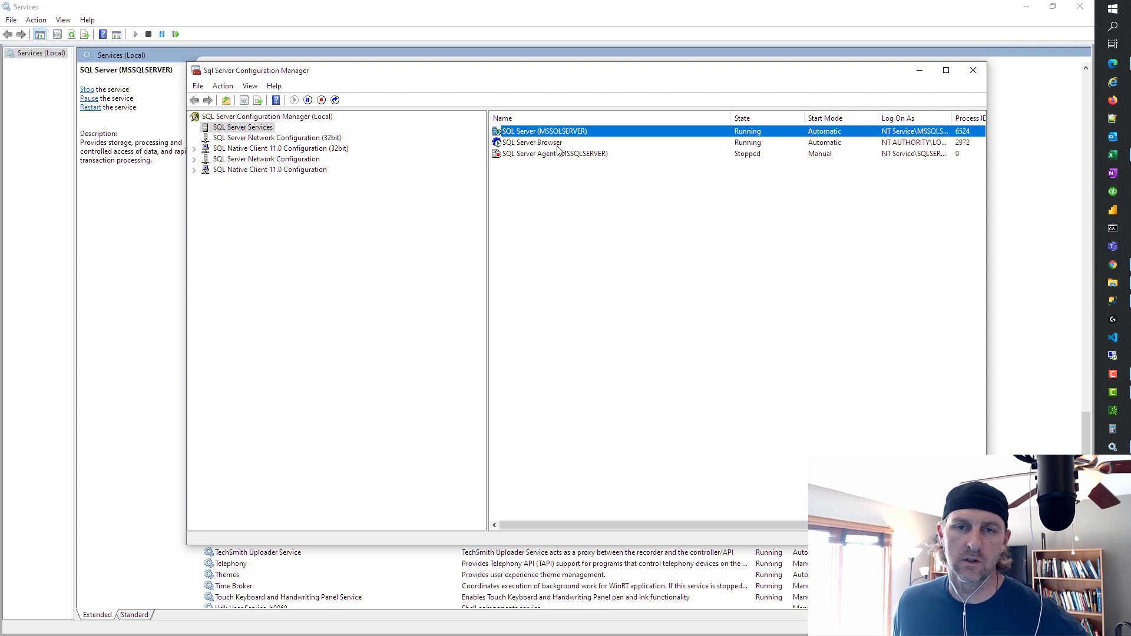
pyautogui.click(555, 153)
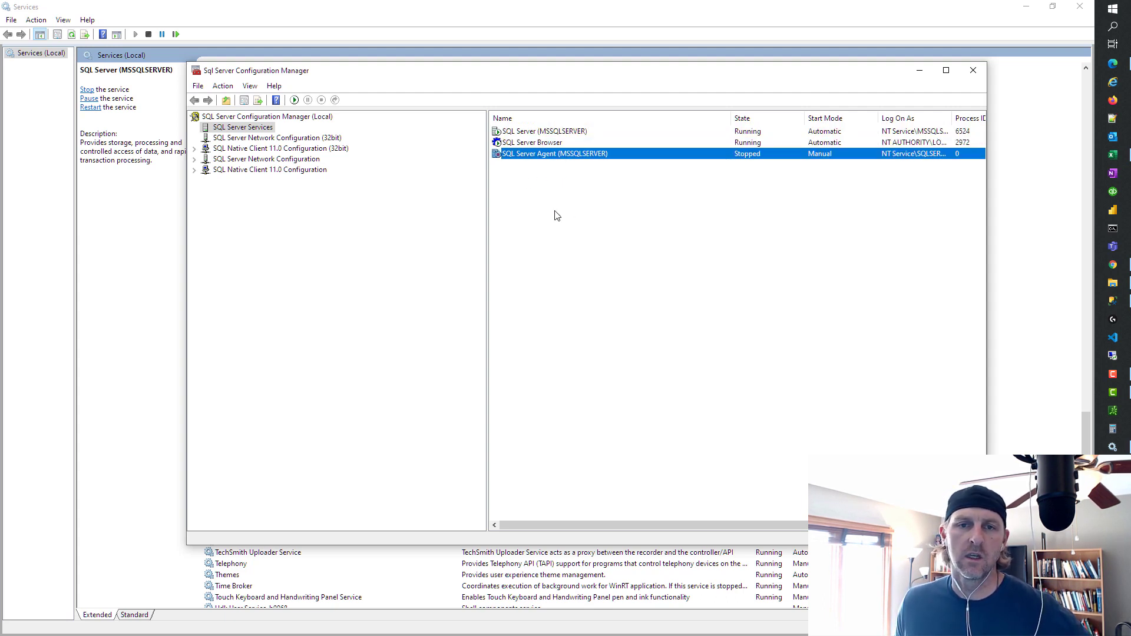
pyautogui.moveTo(563, 320)
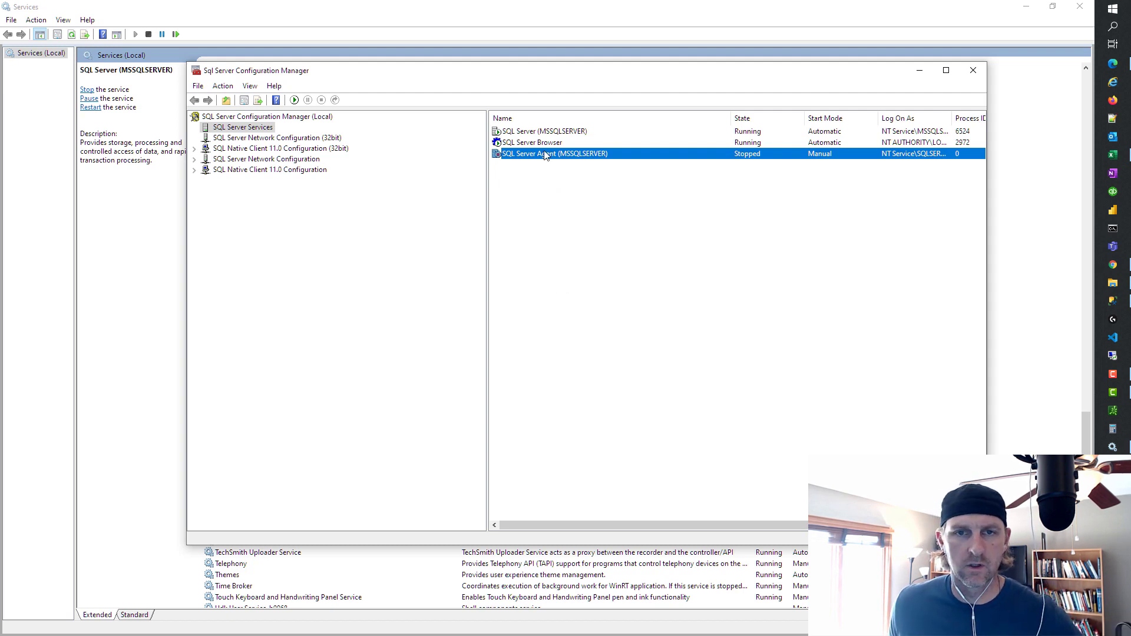
# Step: Bring up the Properties dialog of the SQL Server (MSSQLSERVER) service
pyautogui.rightClick(542, 130)
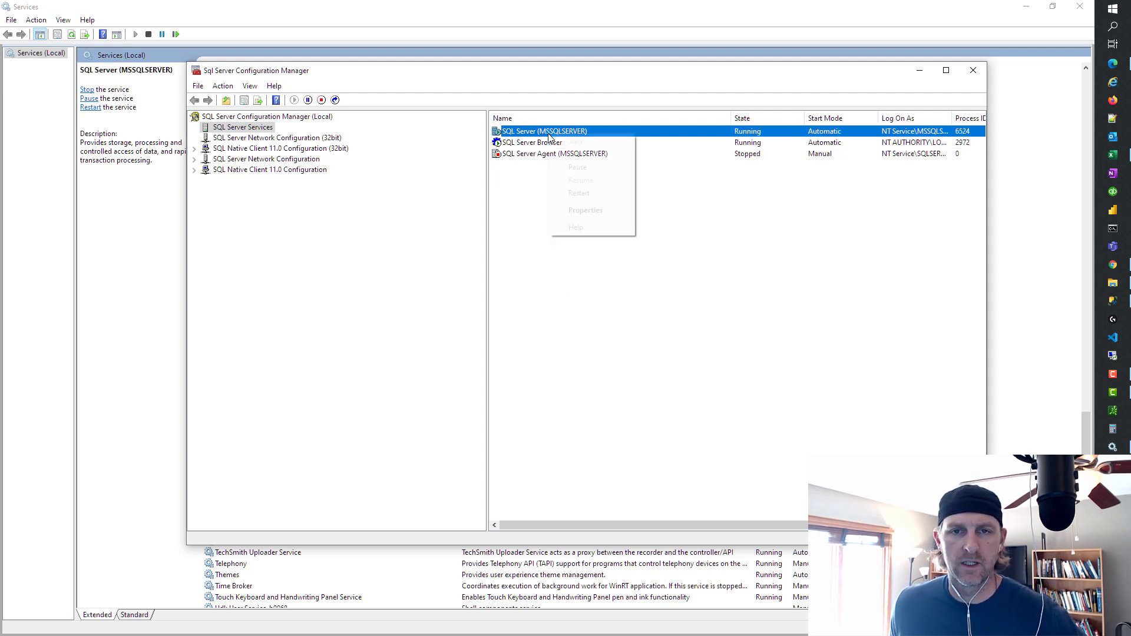
pyautogui.click(586, 209)
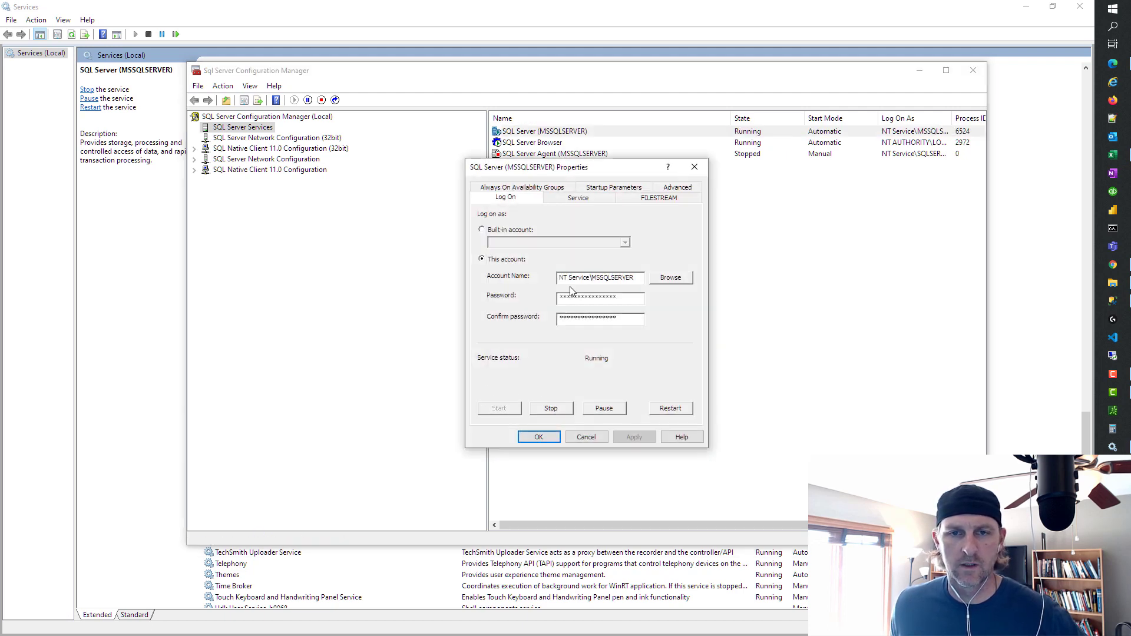
# Step: Show the Service details: automatic start mode, running state, host JOEY-DESKTOP
pyautogui.click(578, 198)
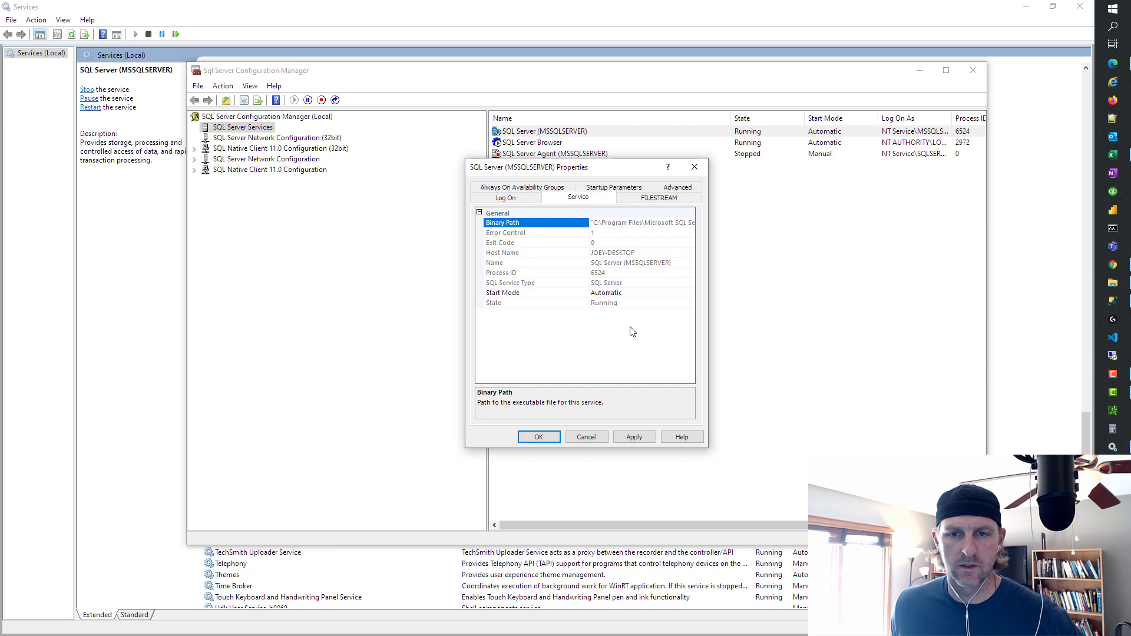
pyautogui.moveTo(669, 274)
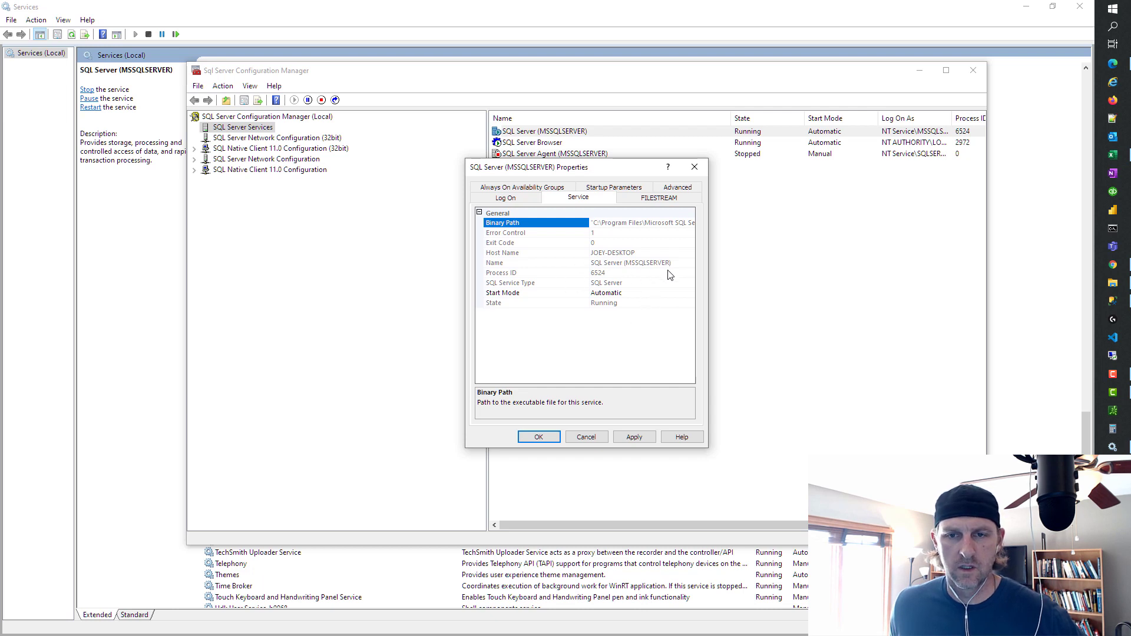
pyautogui.moveTo(648, 281)
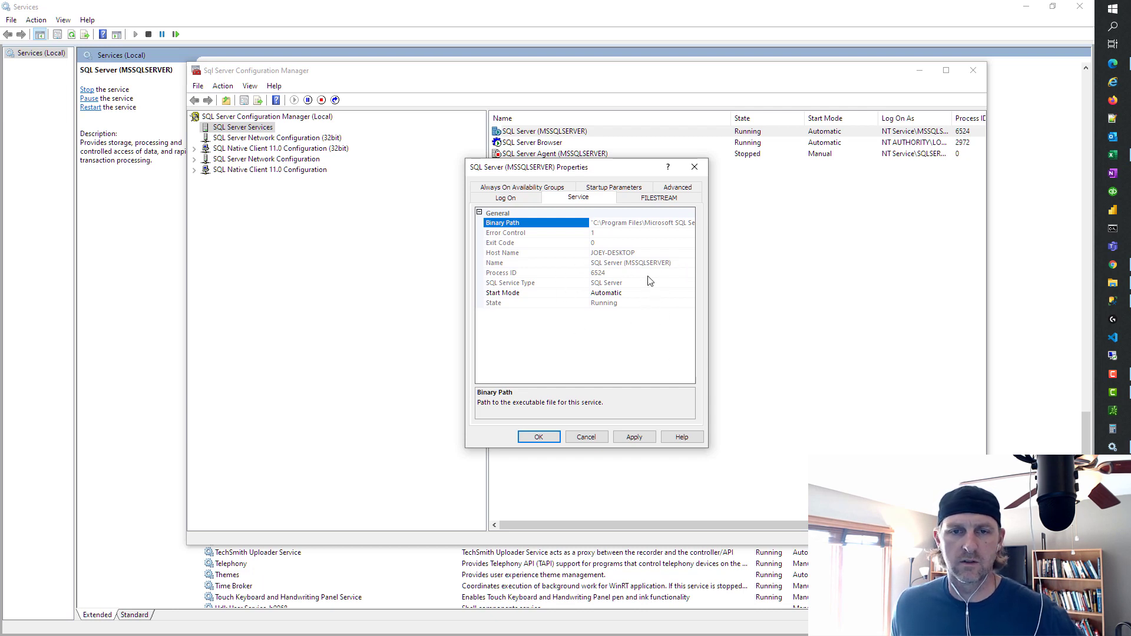
pyautogui.moveTo(796, 357)
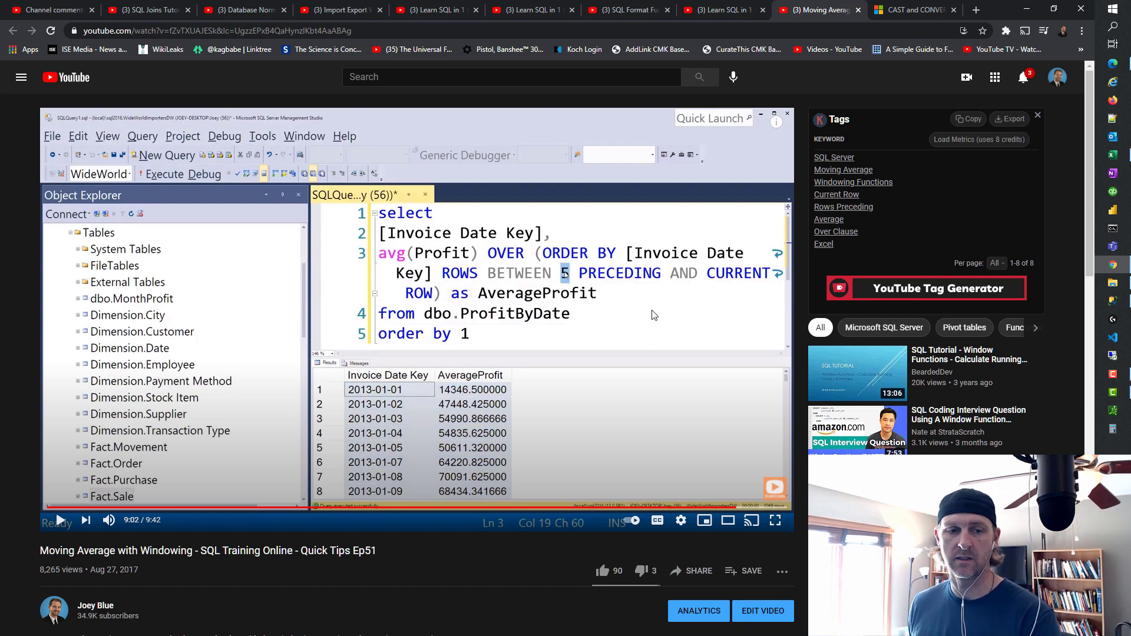
pyautogui.moveTo(535, 290)
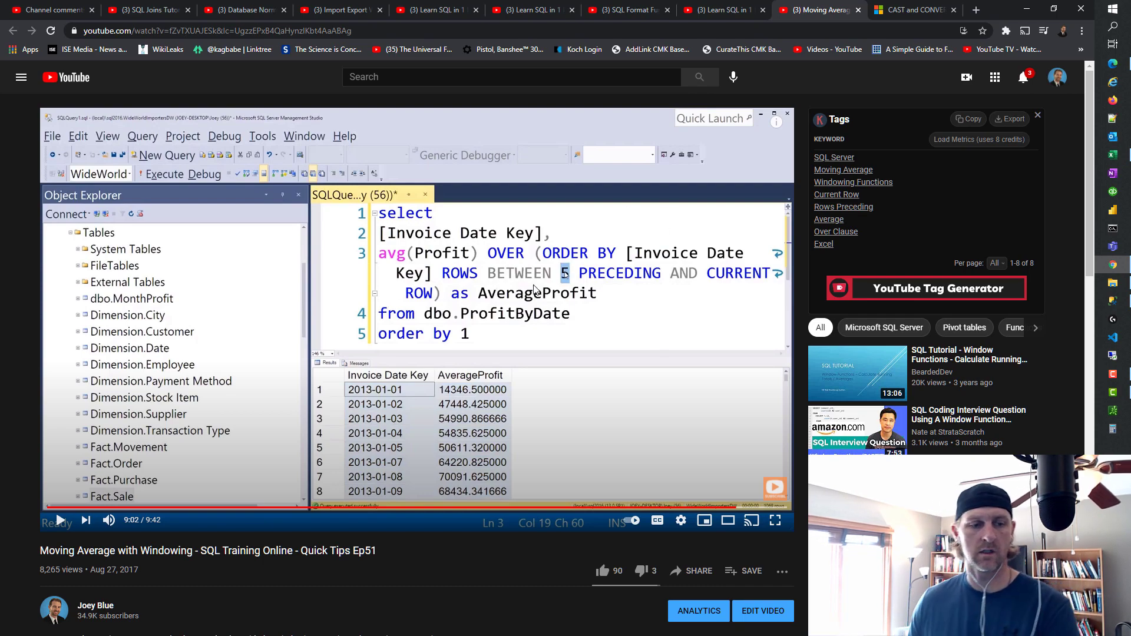
# Step: Scroll down to the comments with the 90-day moving average question
pyautogui.scroll(-3)
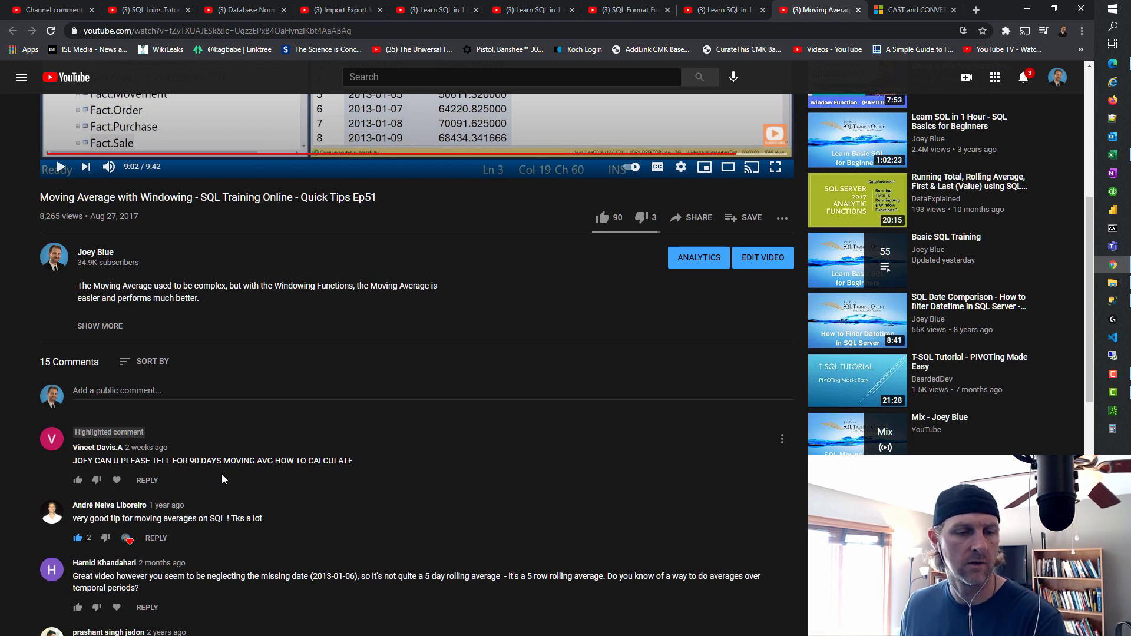
pyautogui.moveTo(408, 475)
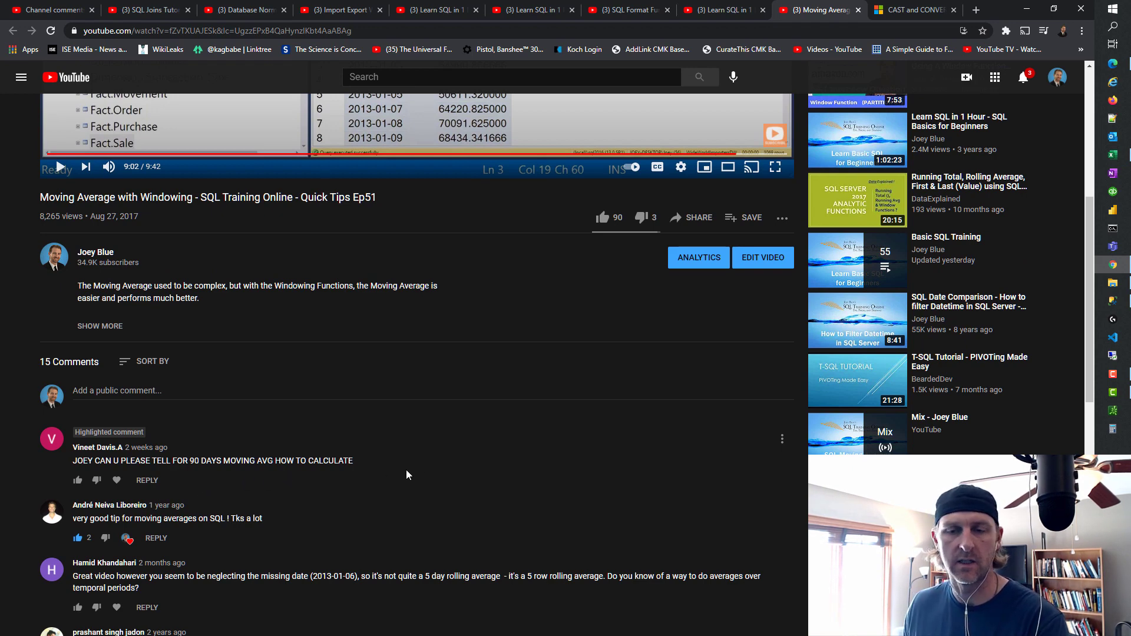
pyautogui.moveTo(412, 488)
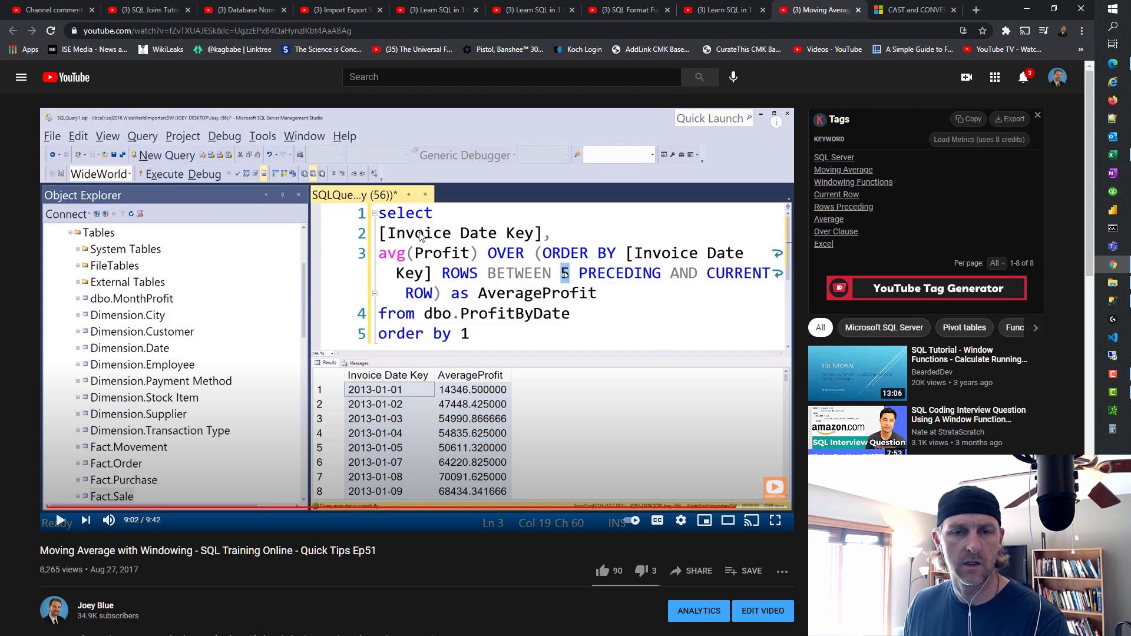
pyautogui.moveTo(449, 350)
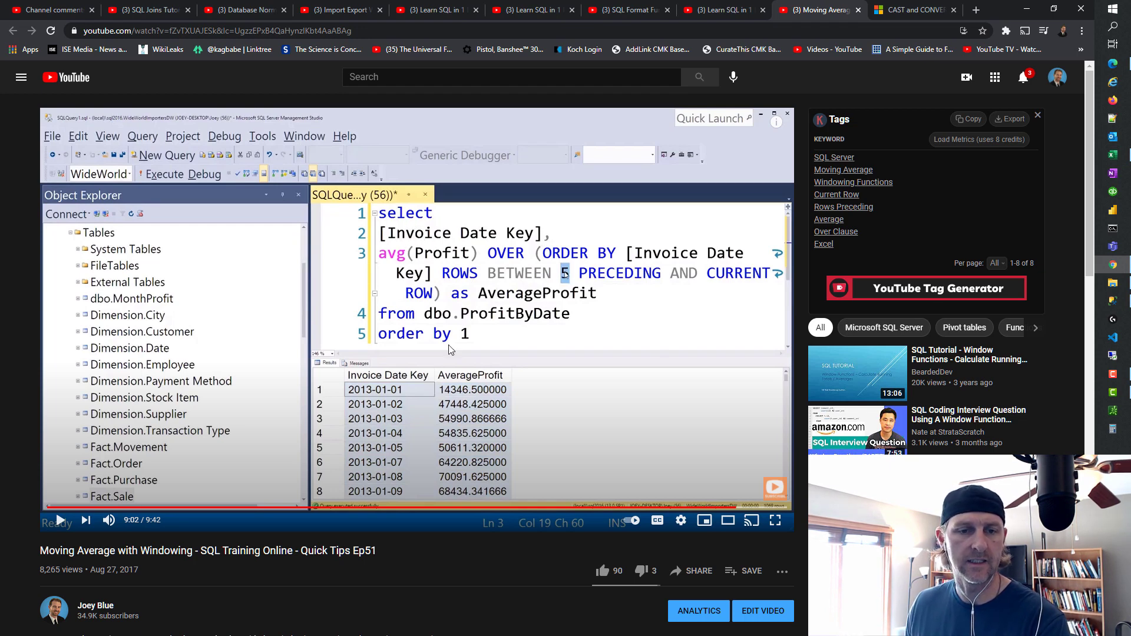
pyautogui.moveTo(490, 487)
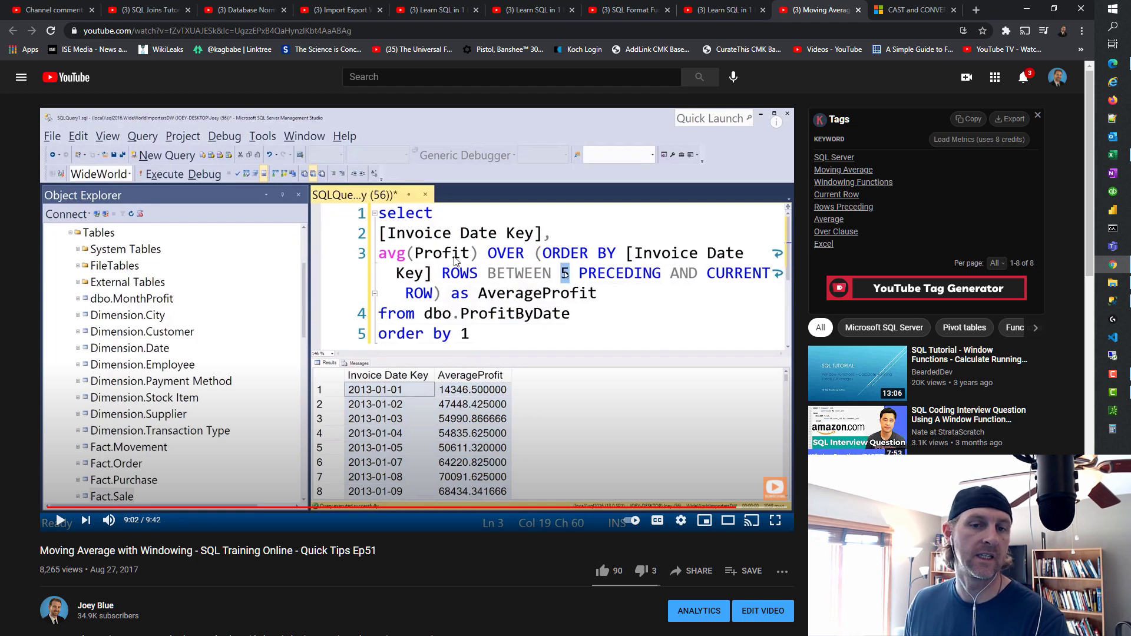
pyautogui.moveTo(515, 263)
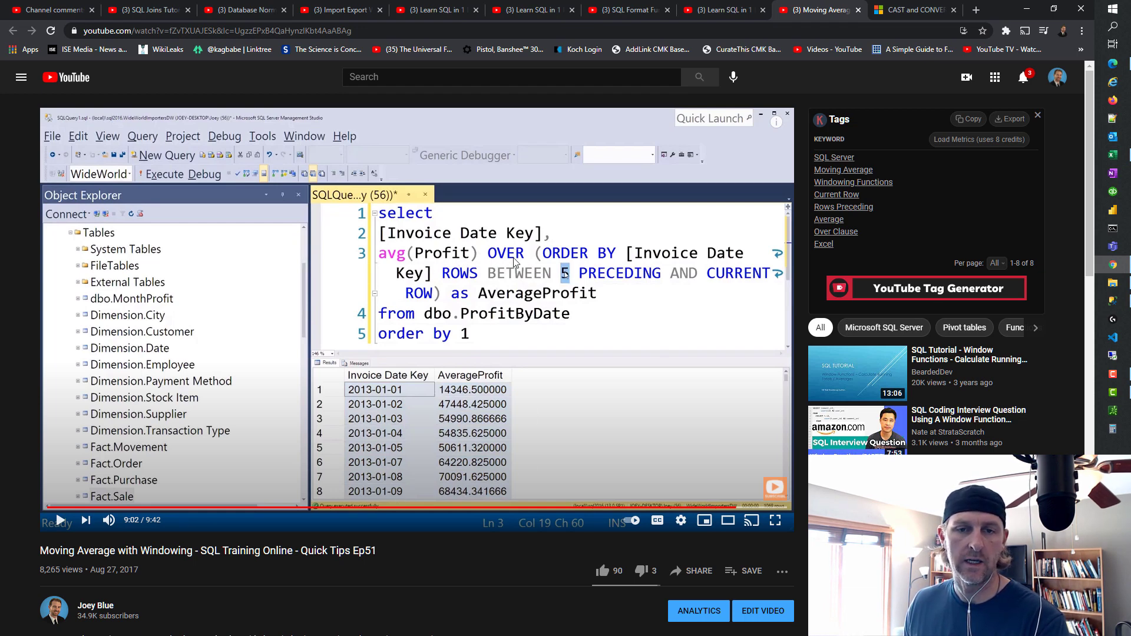
pyautogui.moveTo(632, 304)
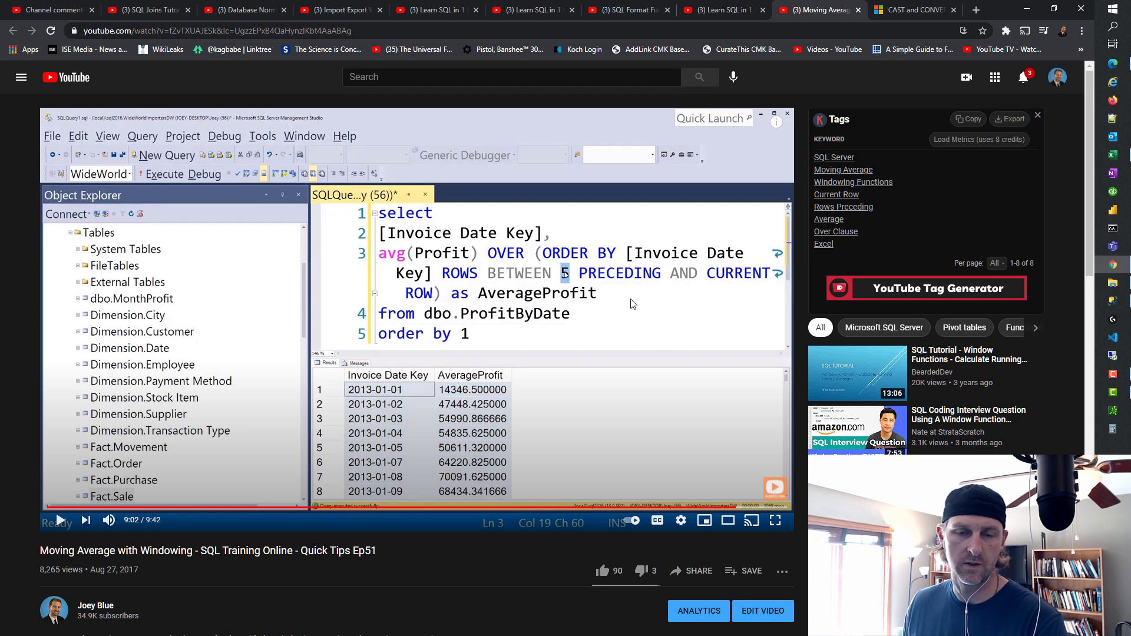
pyautogui.moveTo(618, 261)
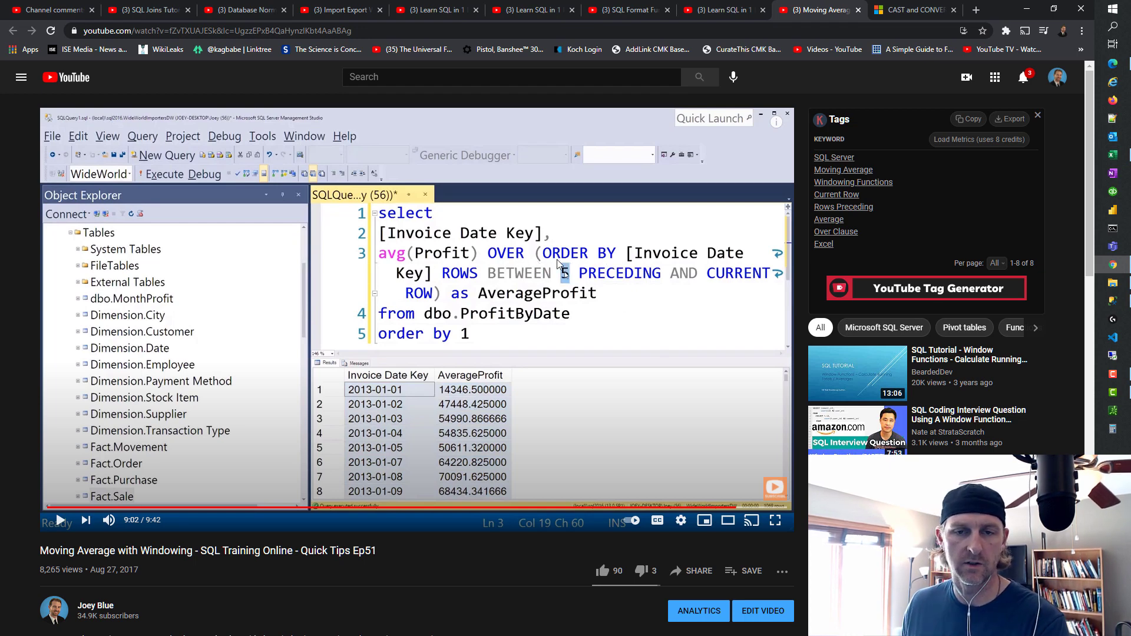
pyautogui.moveTo(433, 289)
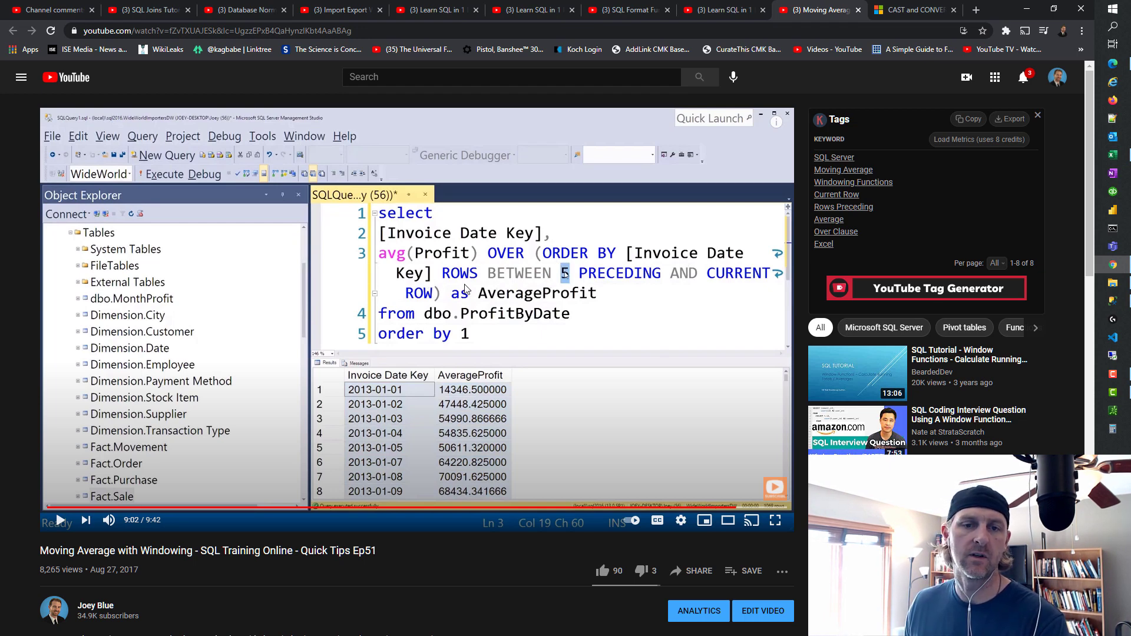
pyautogui.moveTo(588, 288)
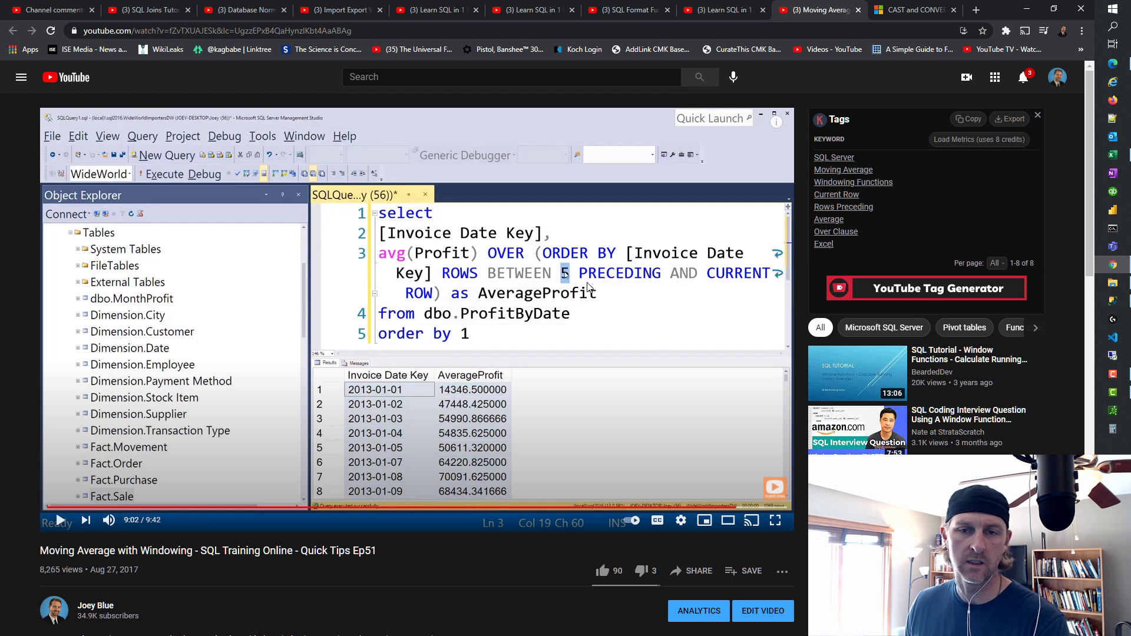
pyautogui.moveTo(697, 316)
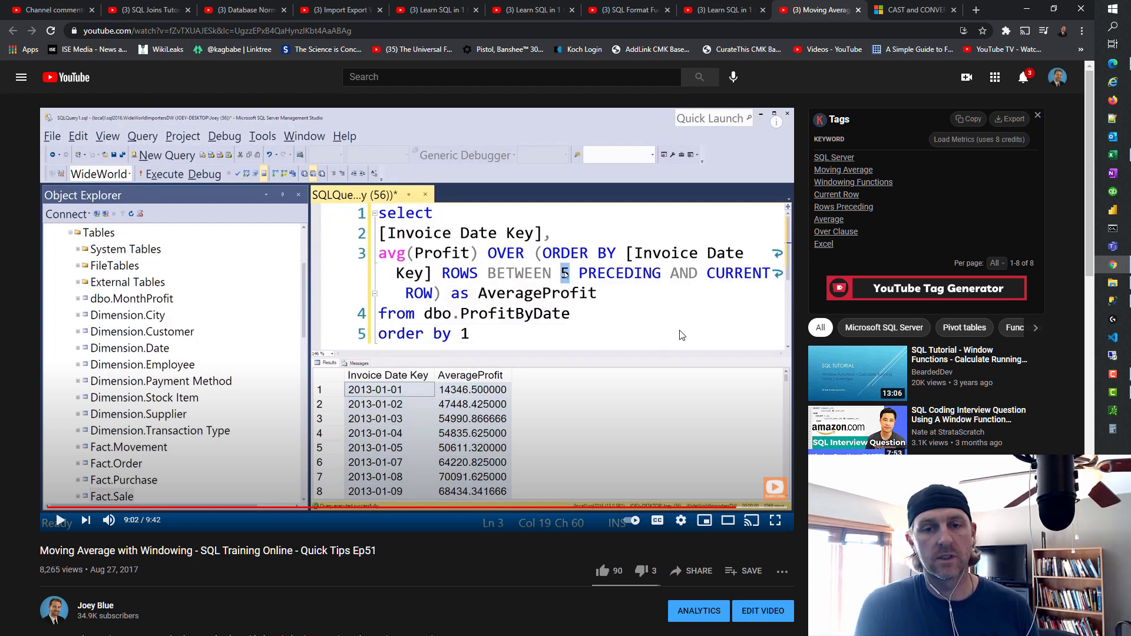
pyautogui.moveTo(576, 285)
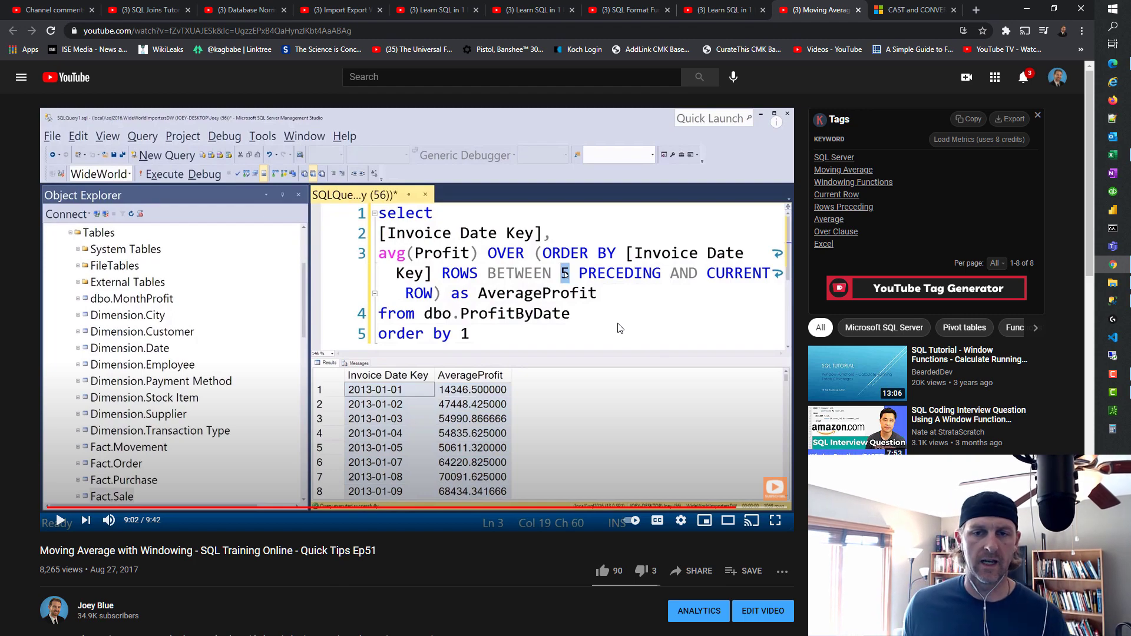
# Step: Scroll the page to the paused frame showing the 5-preceding-rows profit average query
pyautogui.scroll(-3)
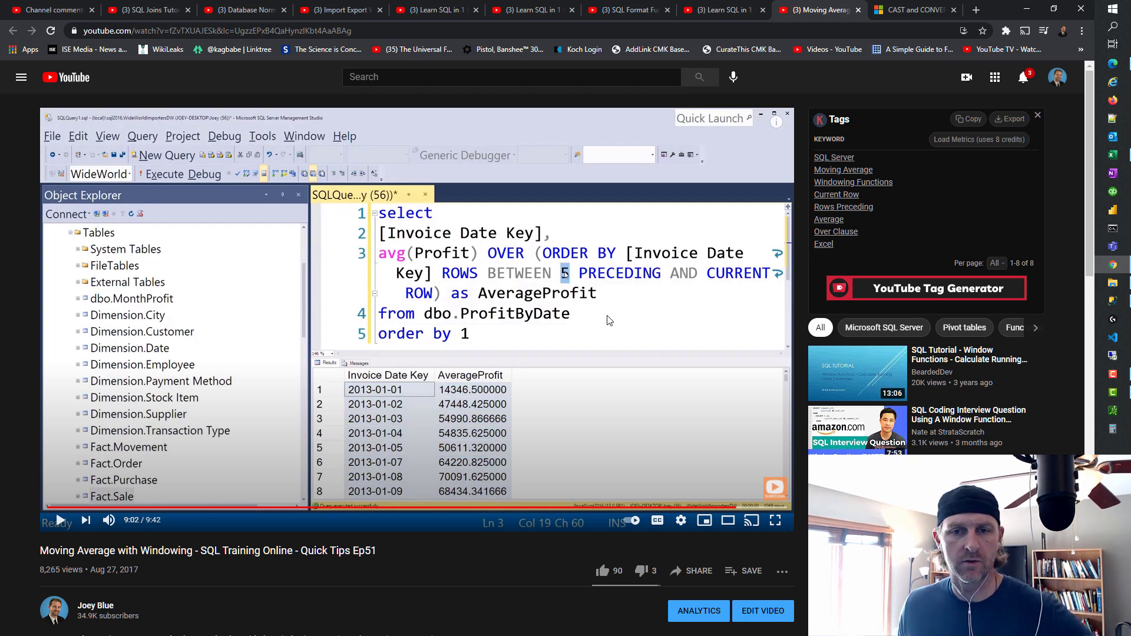
pyautogui.moveTo(663, 408)
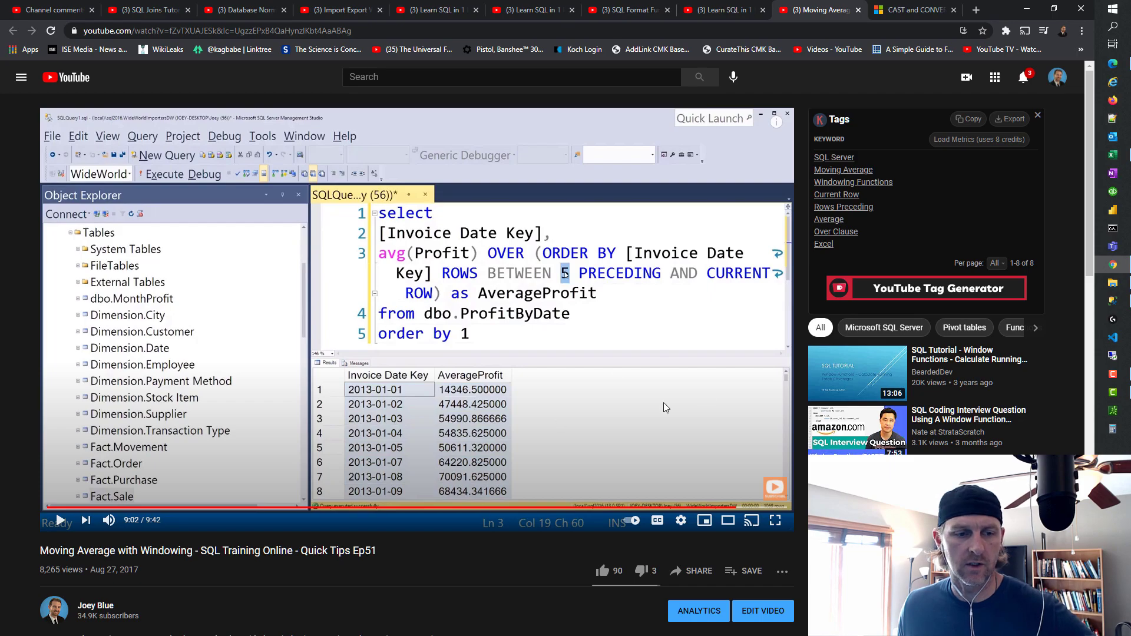